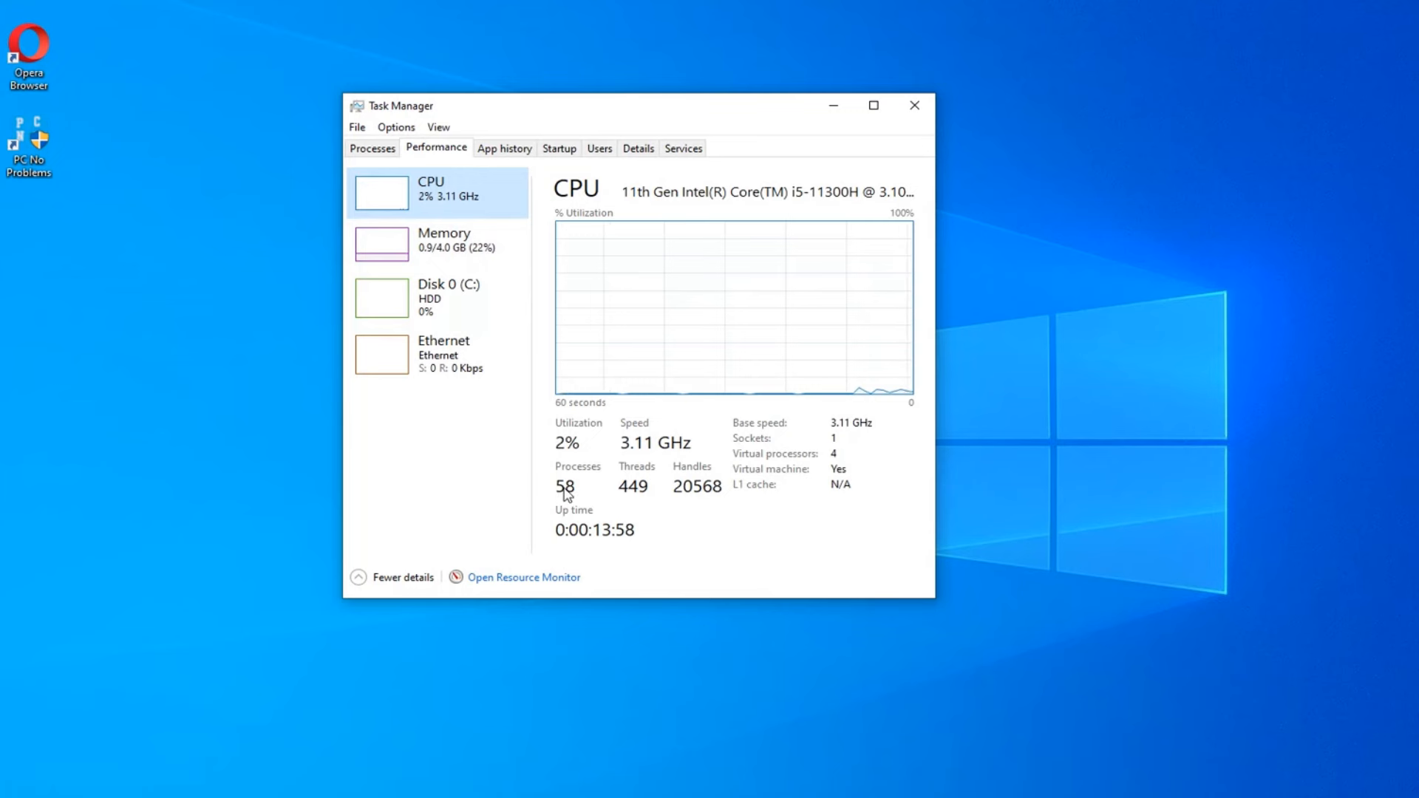
Step: View memory usage of the stripped system in Task Manager and browse the short Start app list
click(444, 240)
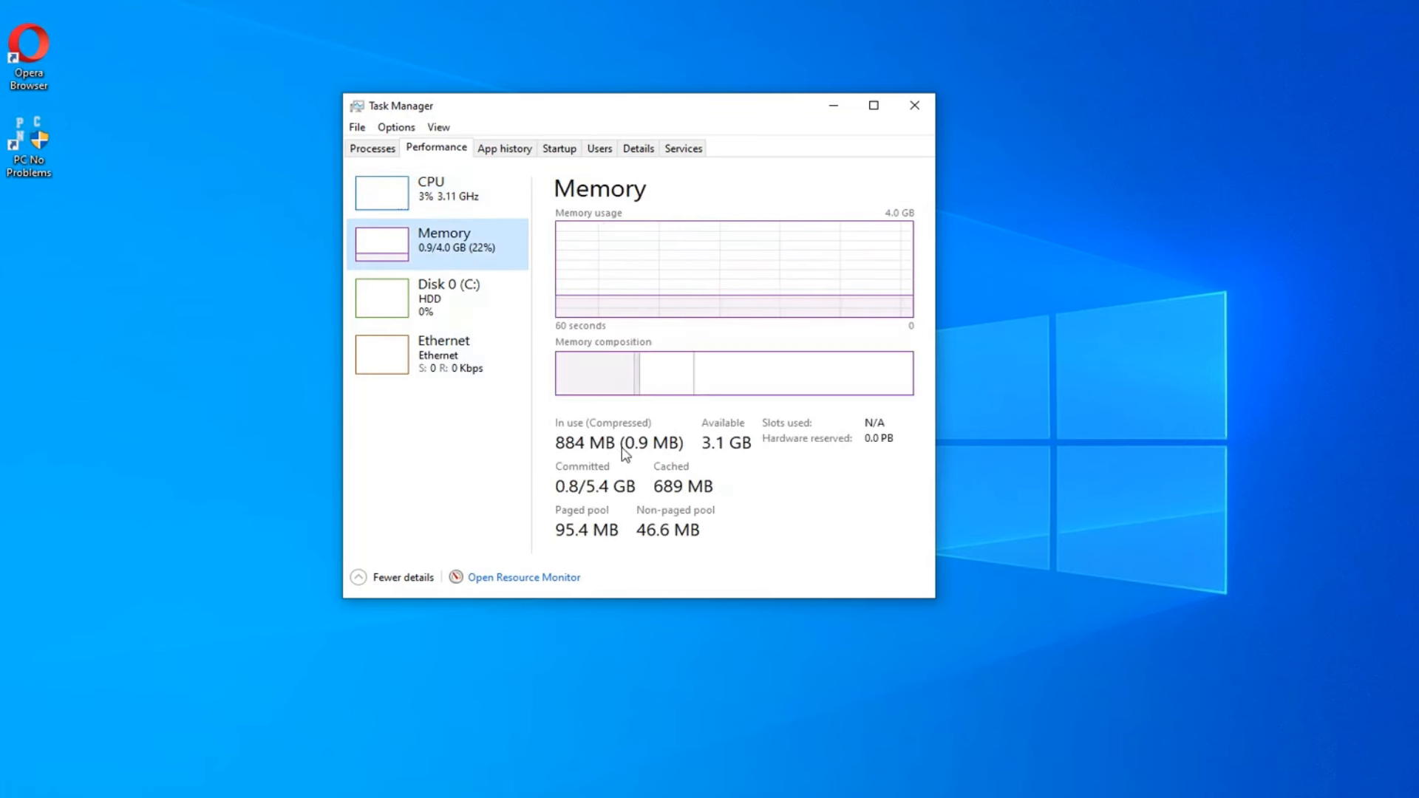
mouse_move(623, 357)
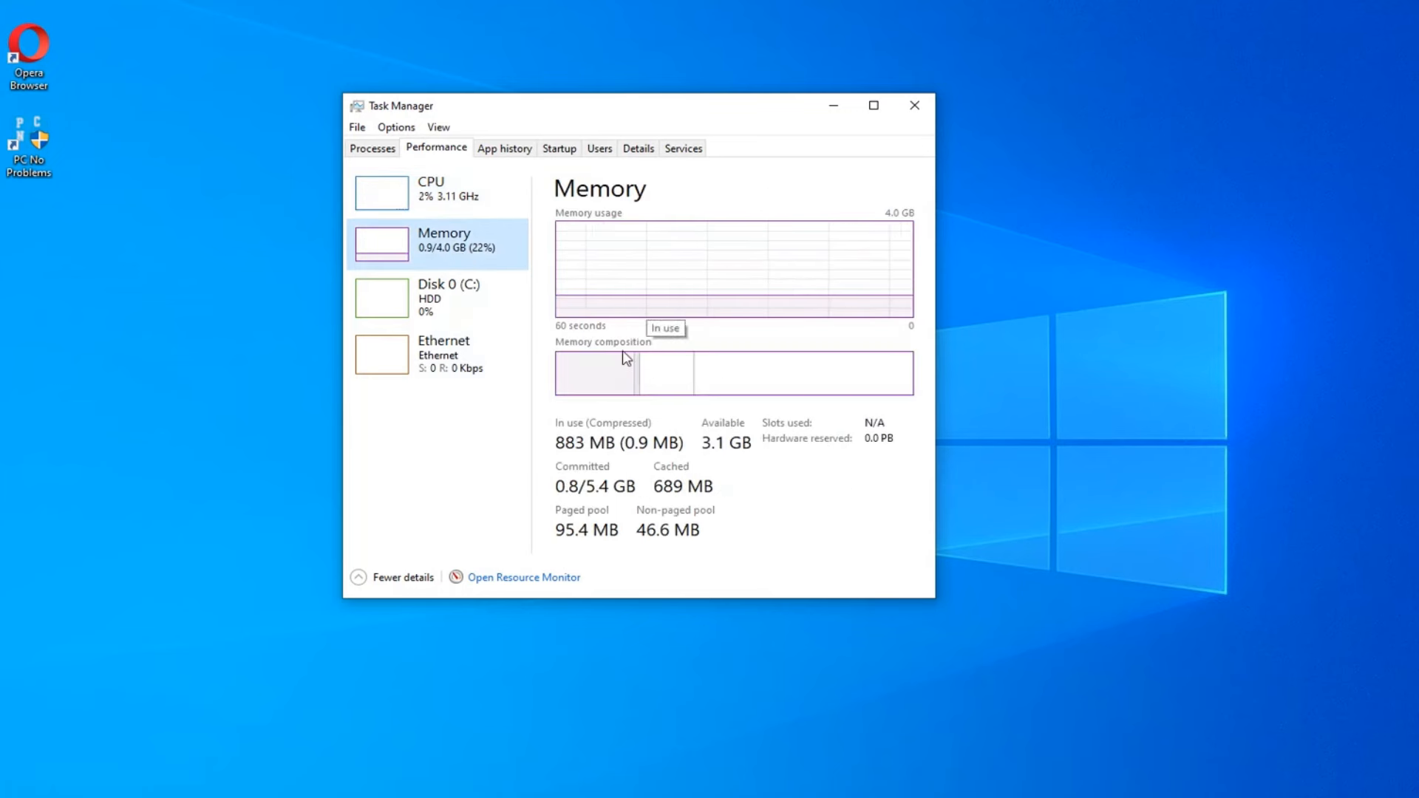
click(18, 779)
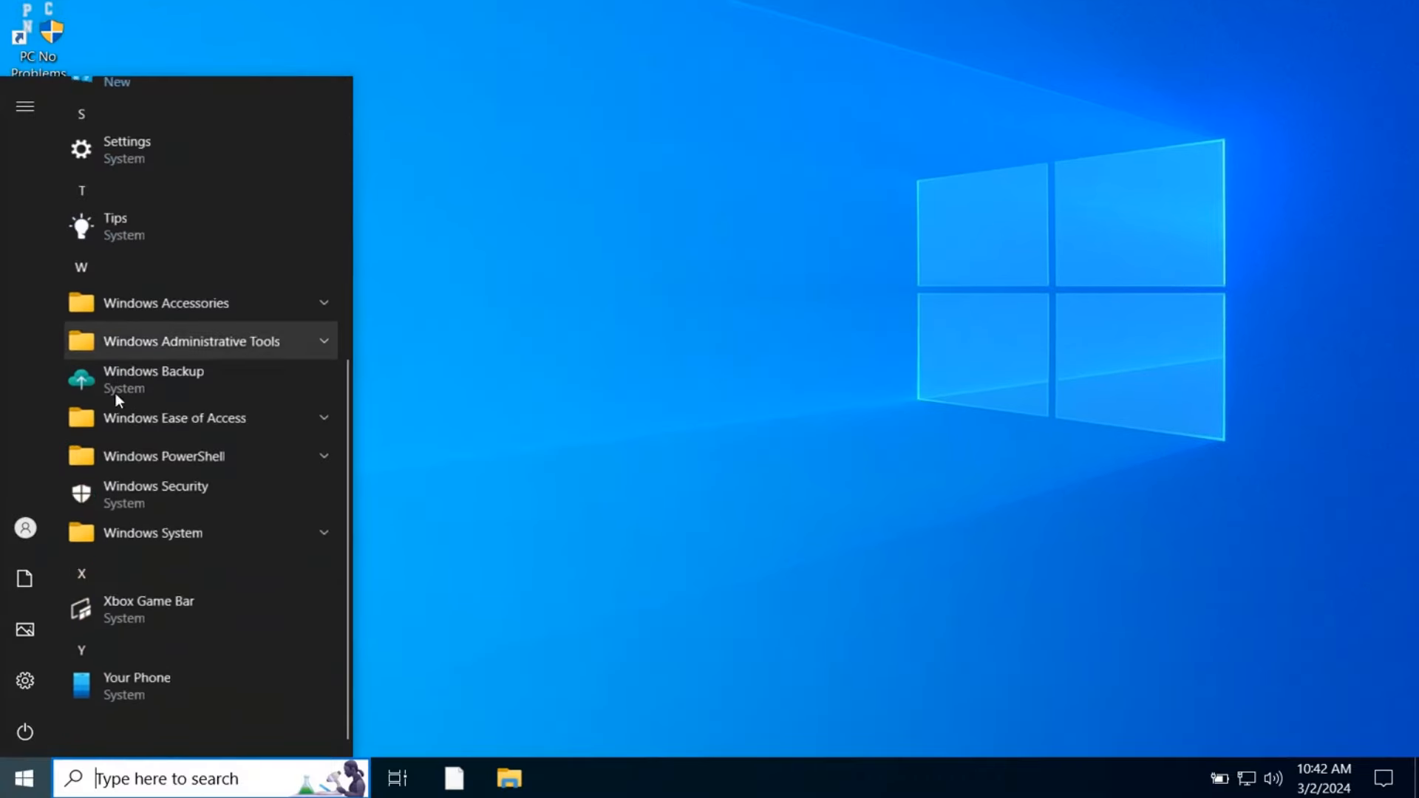
scroll(up, 3)
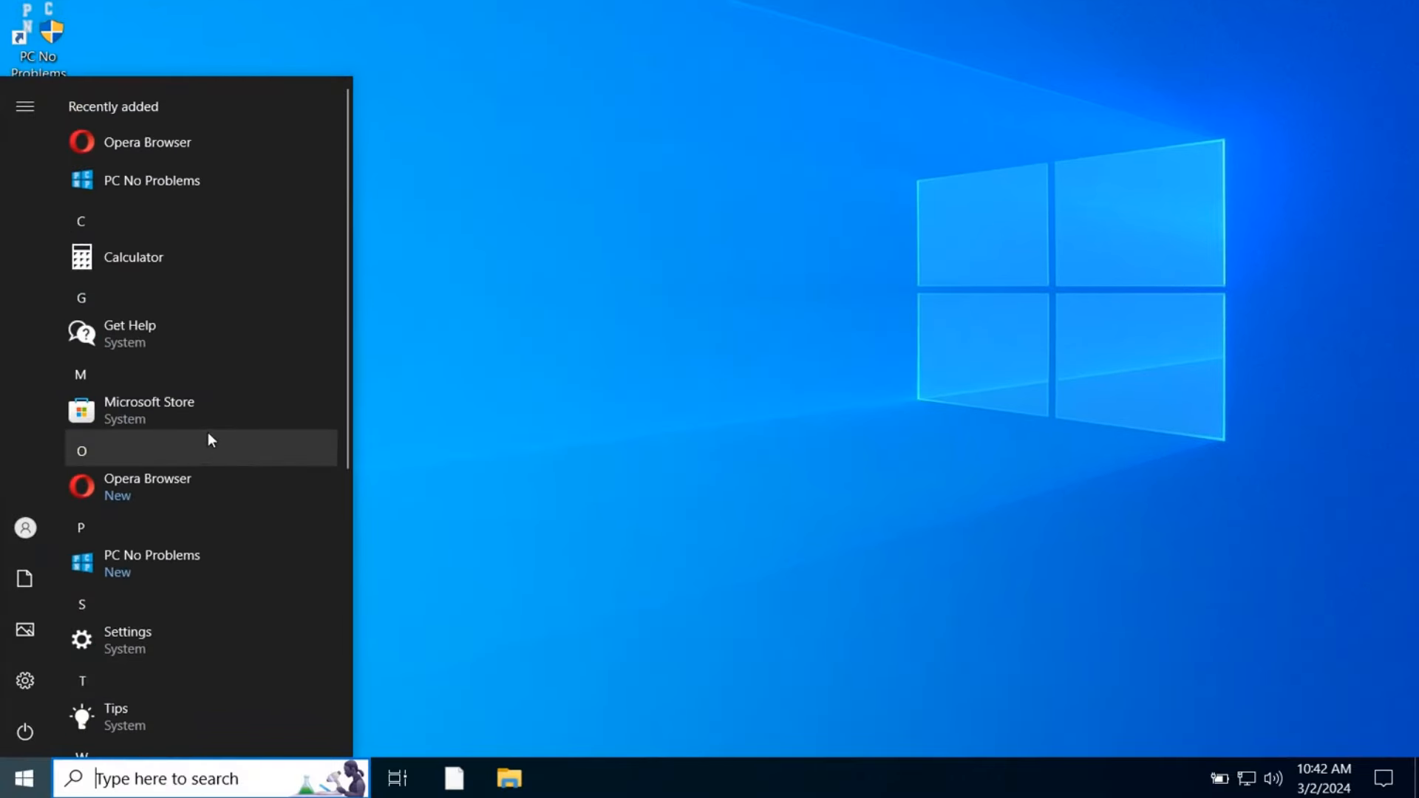
mouse_move(686, 388)
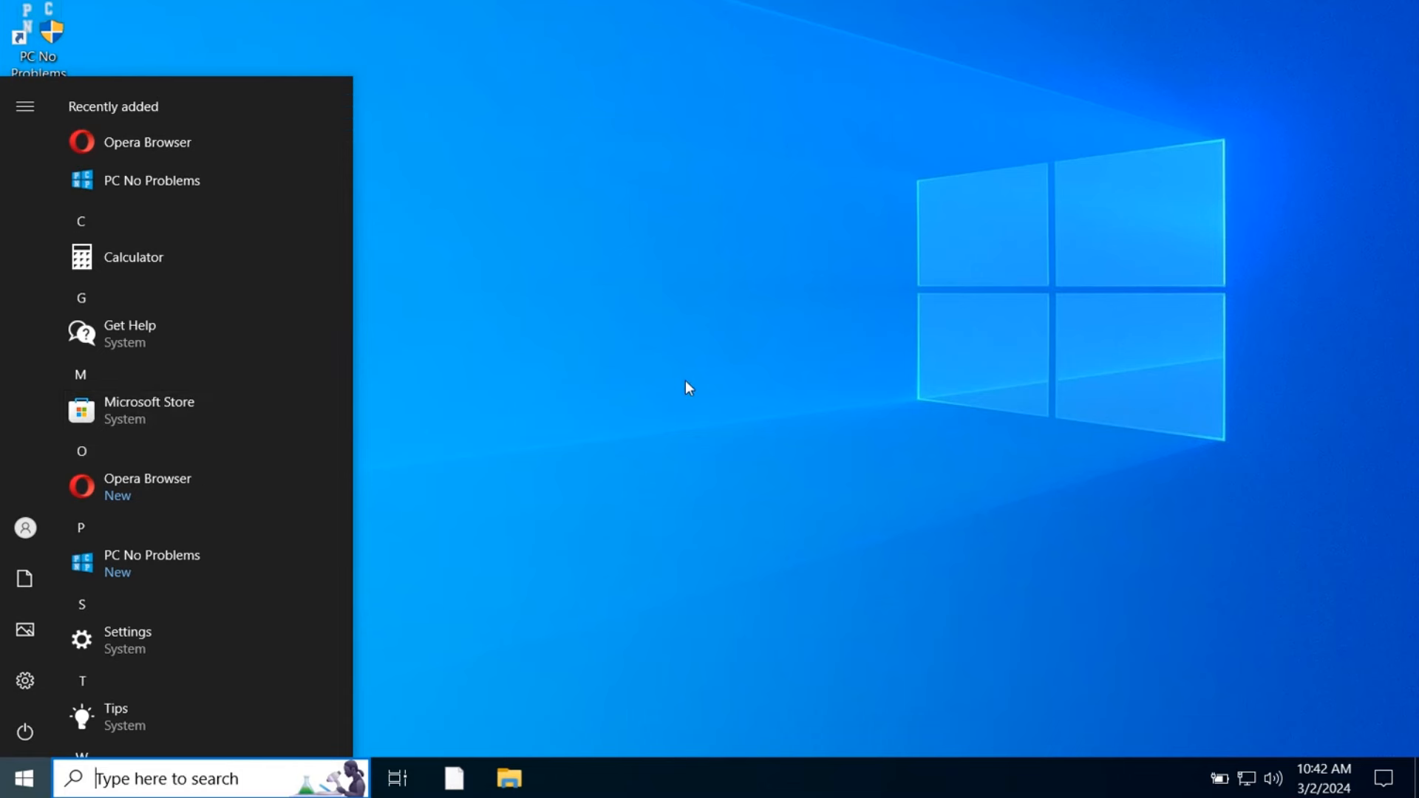
mouse_move(696, 393)
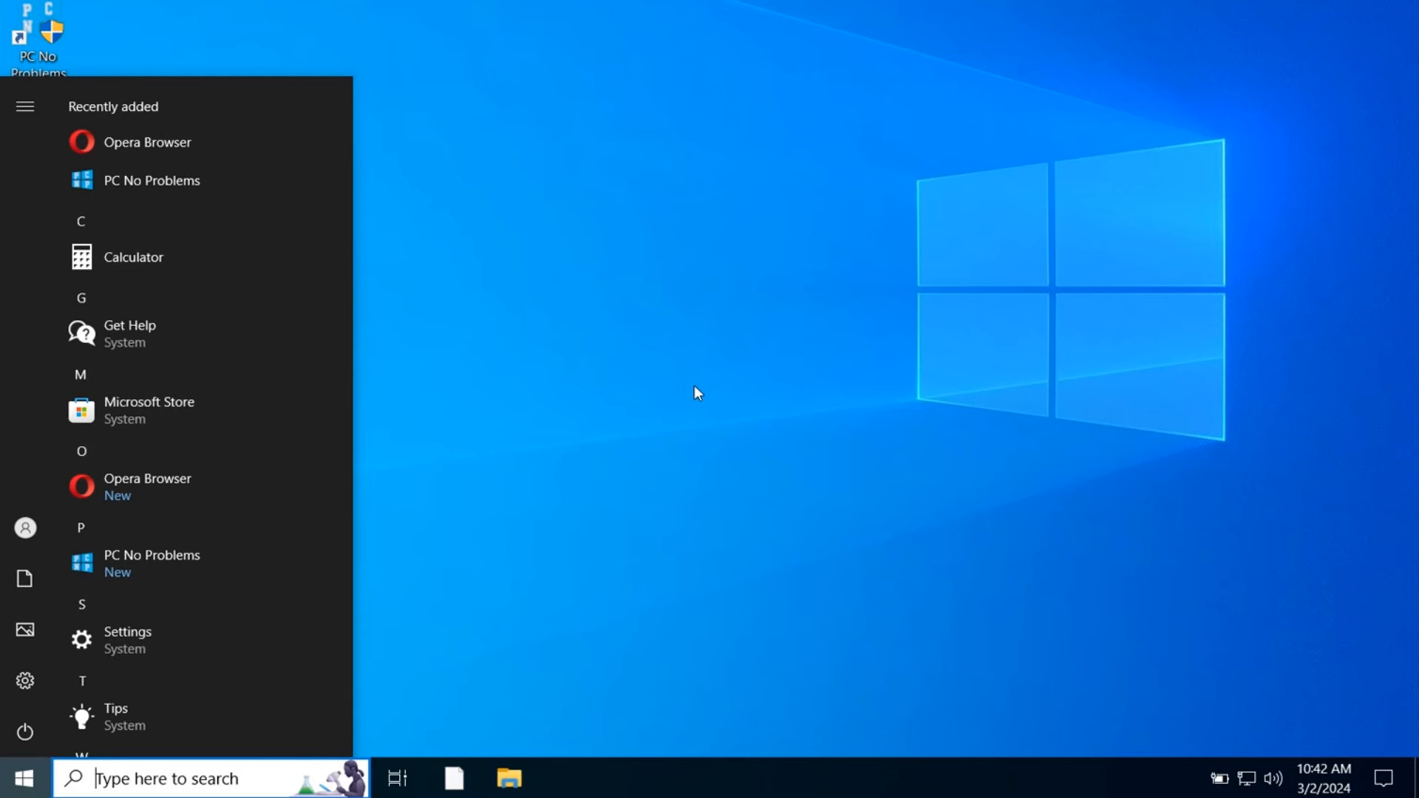
mouse_move(572, 364)
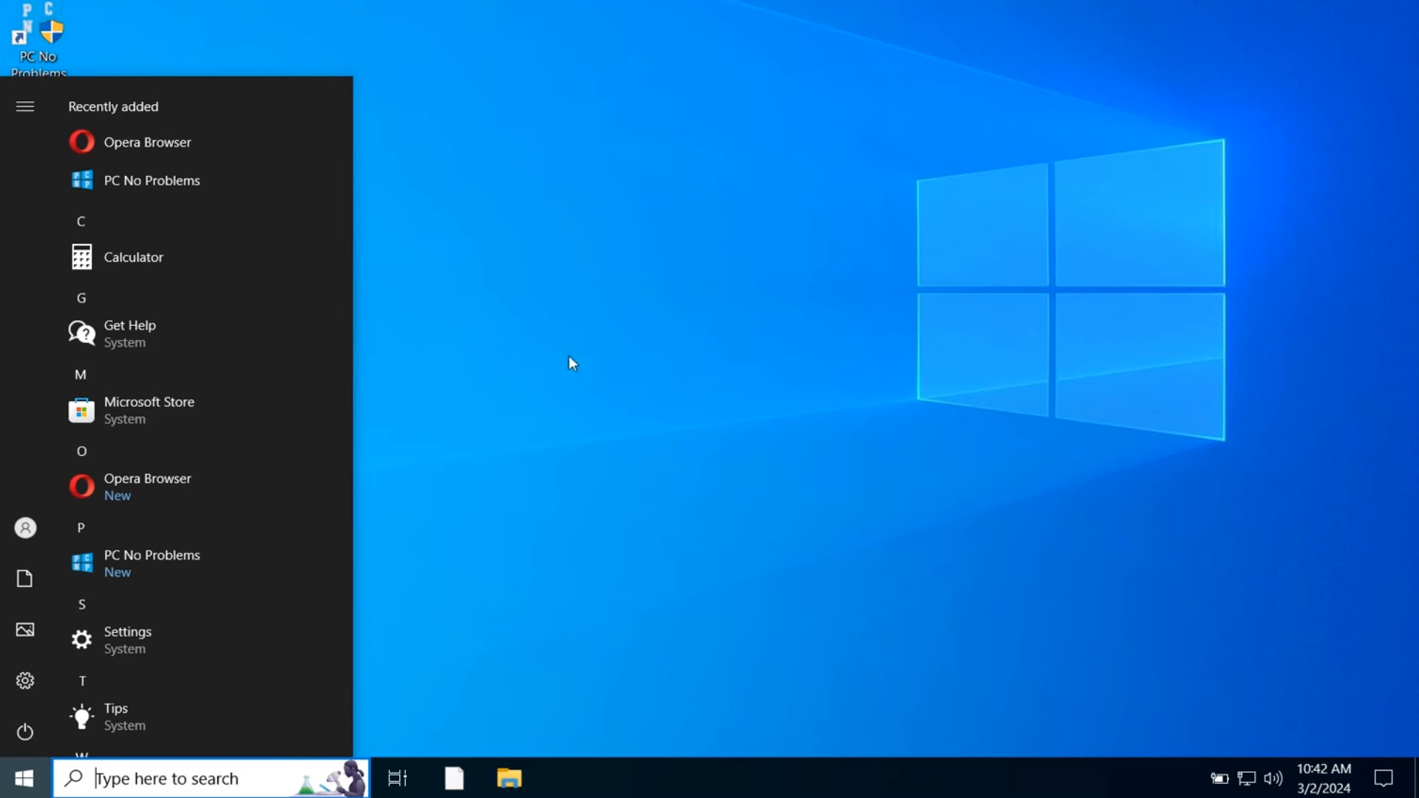
scroll(down, 3)
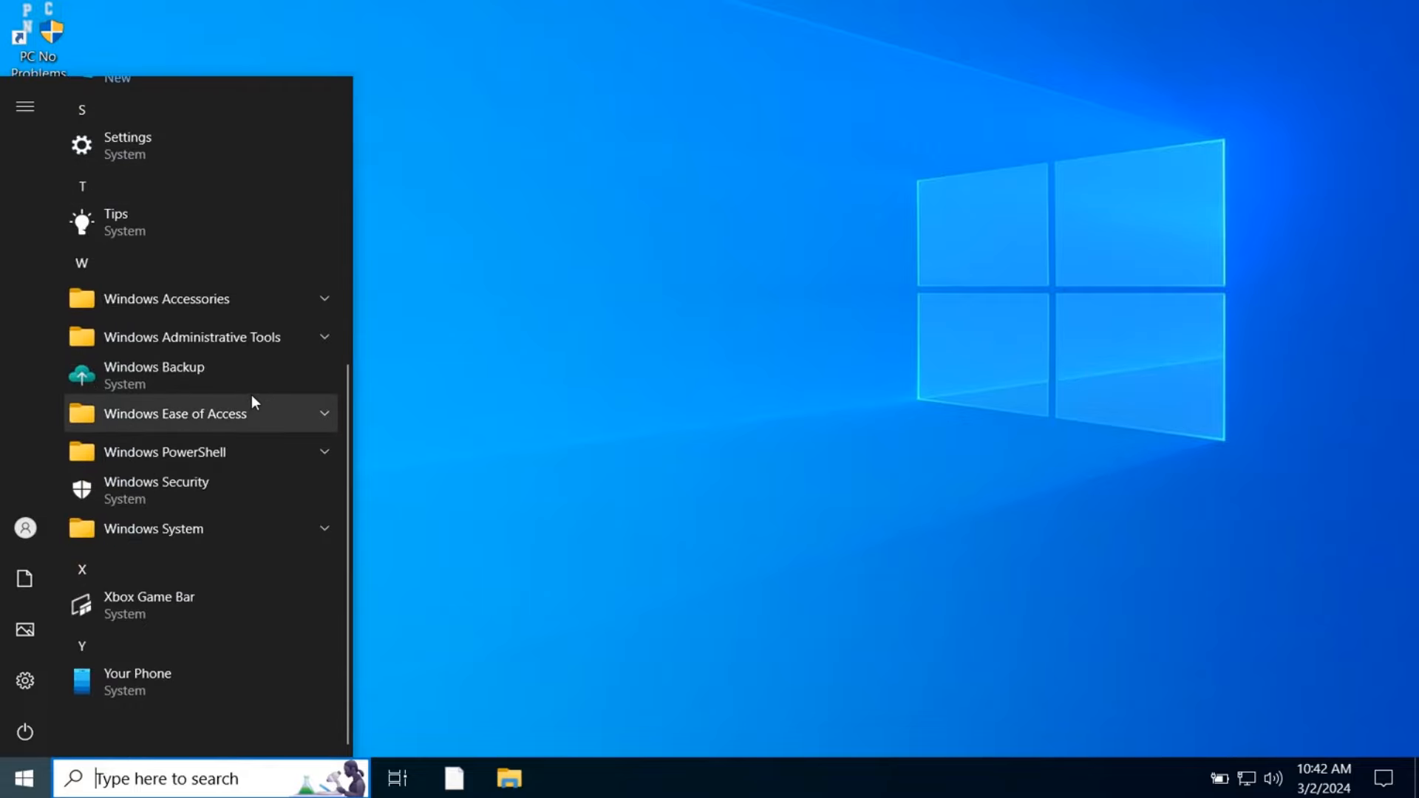
scroll(up, 3)
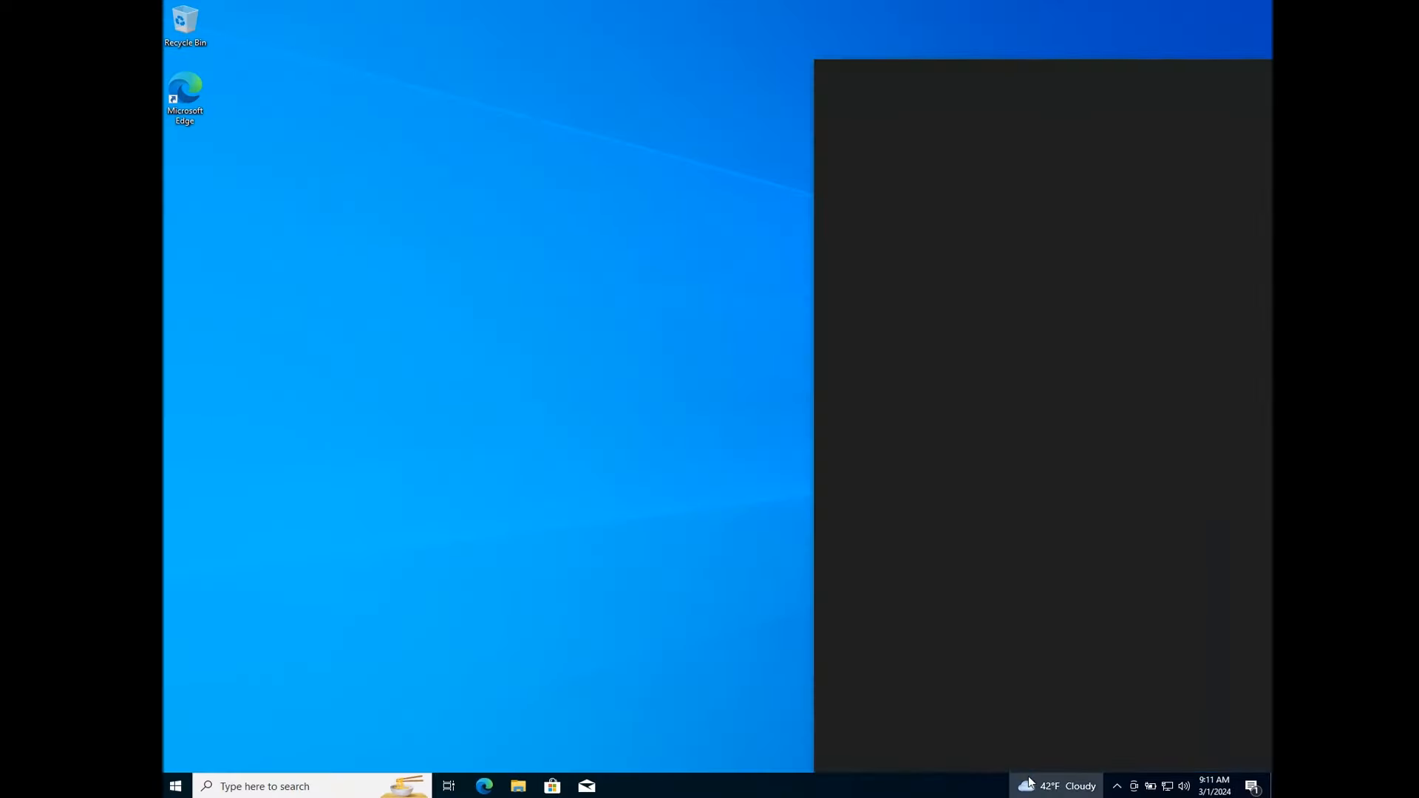
Step: Open the news feed, browse the full app list, and show the About page with i5-11300H and 4 GB RAM
click(1049, 785)
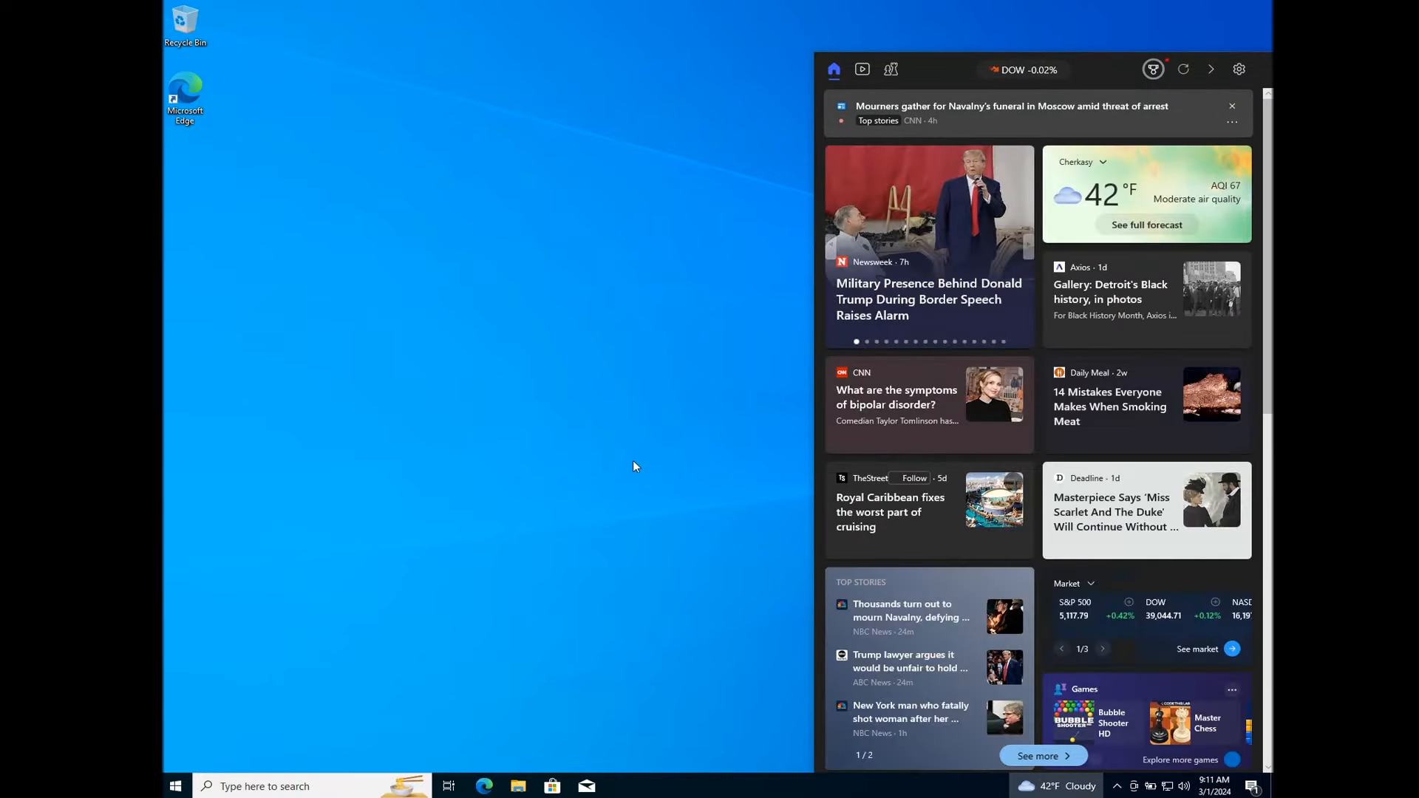
click(175, 784)
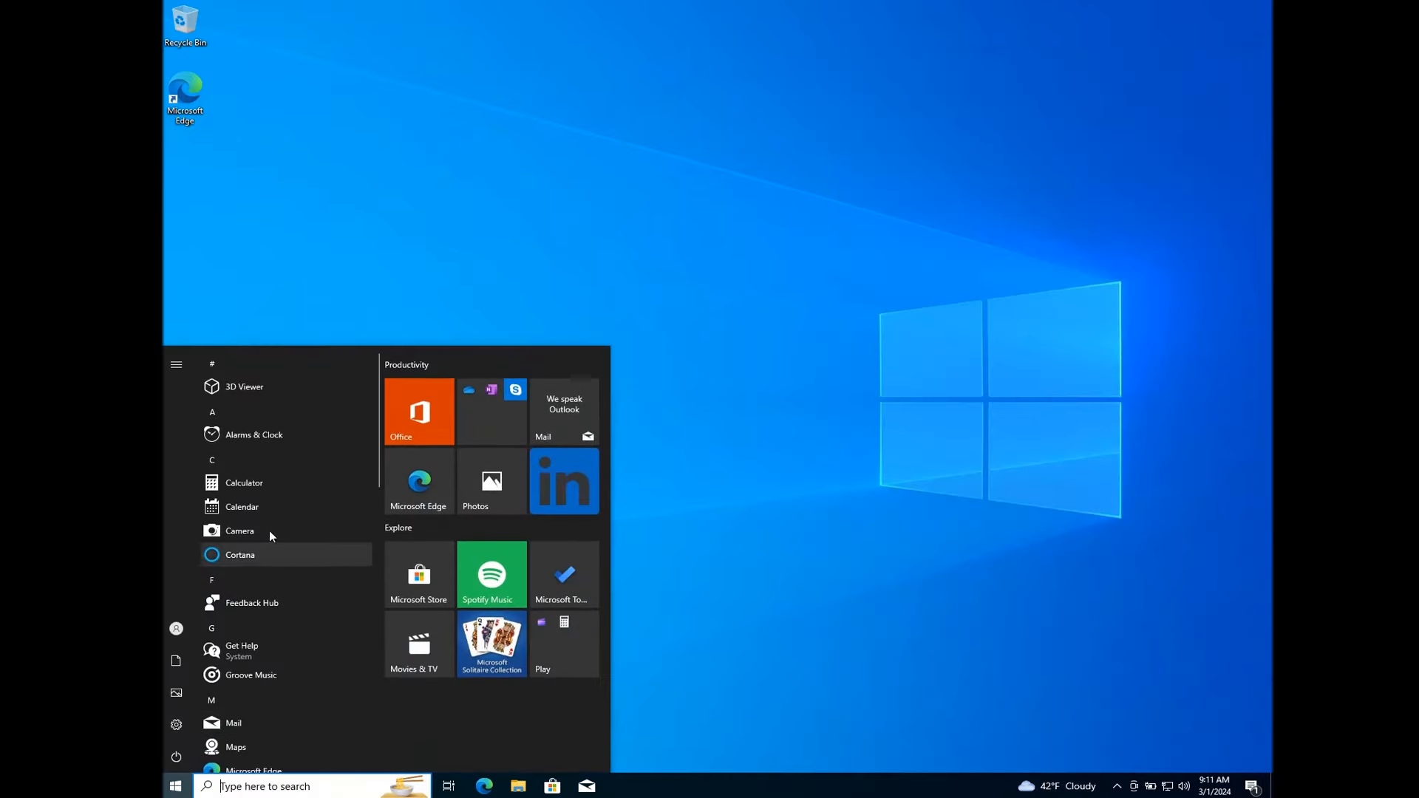
scroll(down, 3)
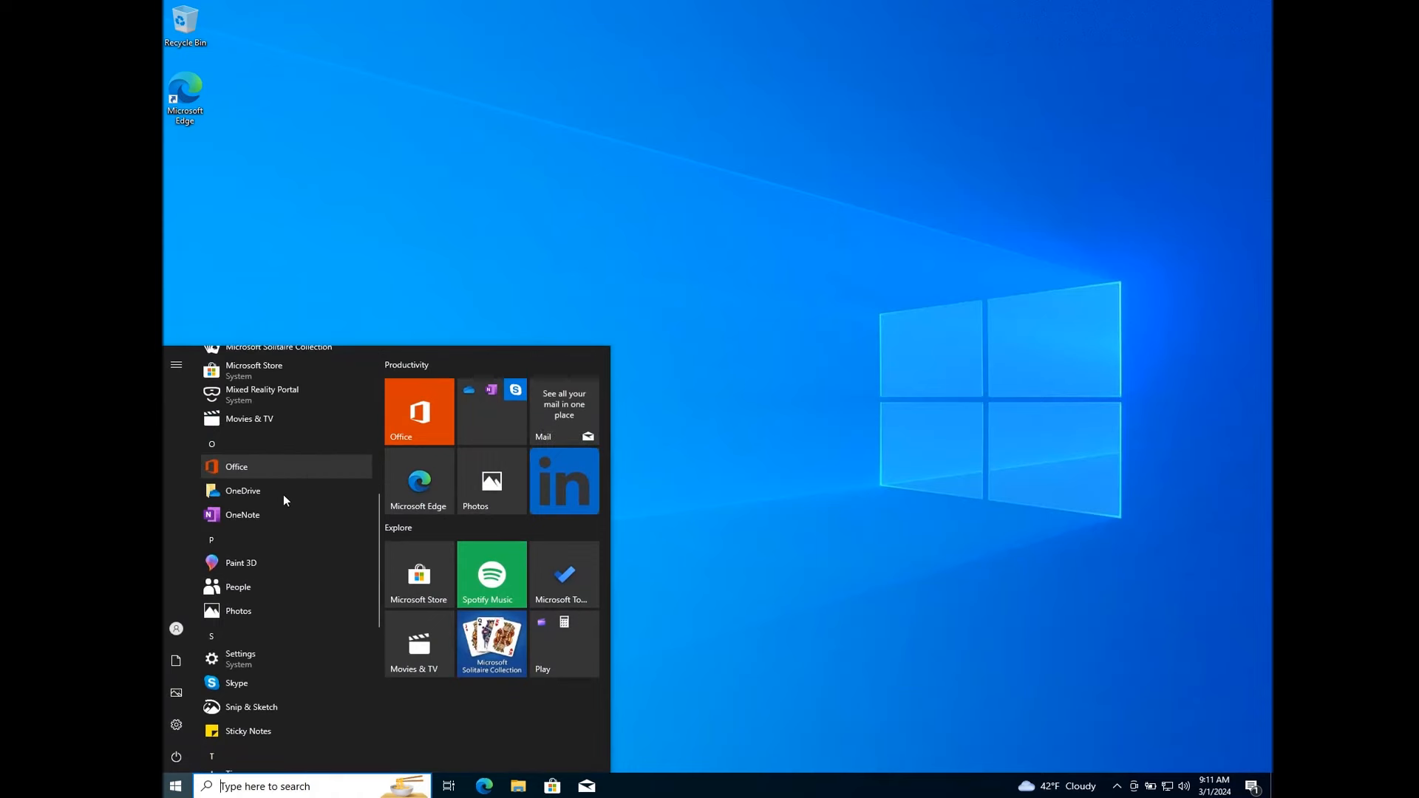
scroll(down, 3)
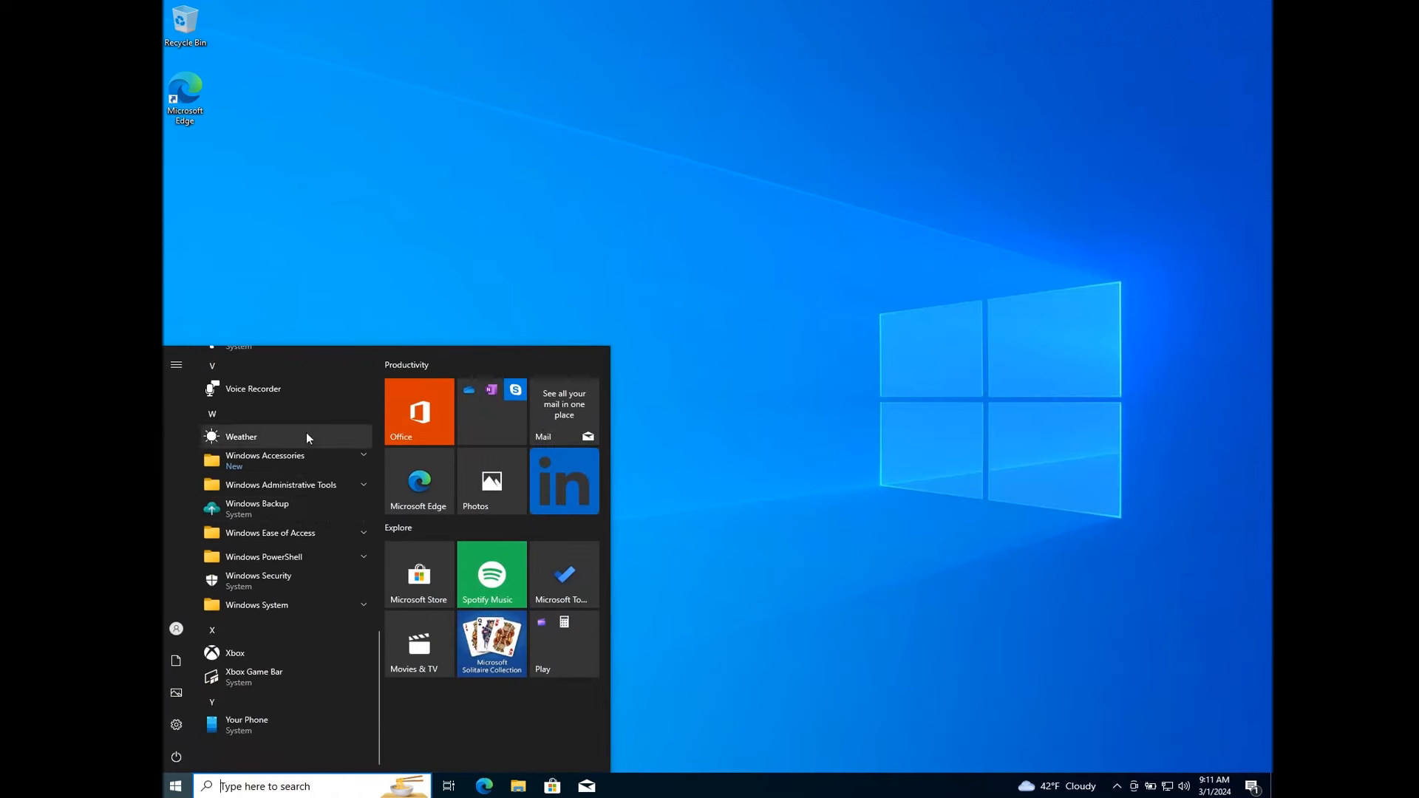
click(176, 724)
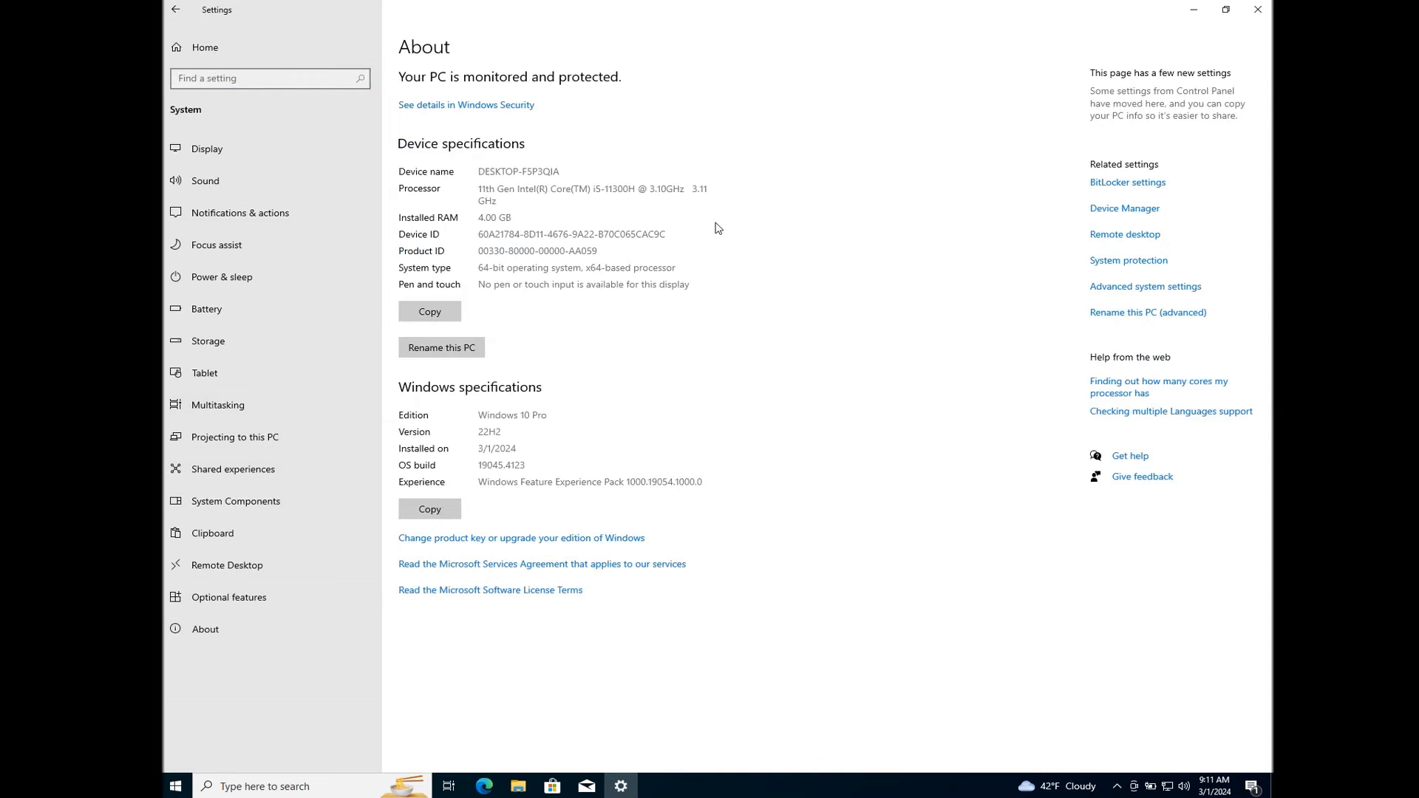
mouse_move(479, 421)
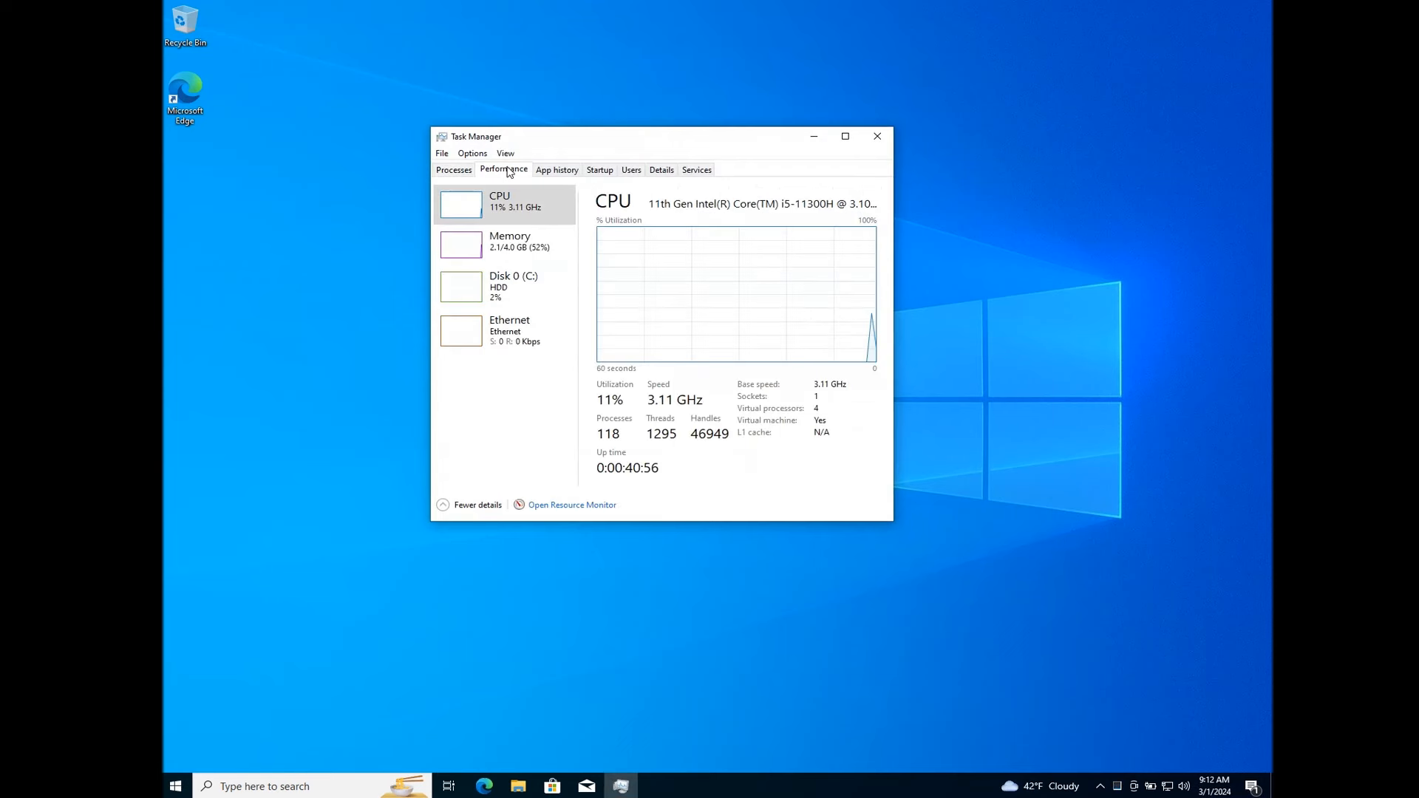
mouse_move(510, 244)
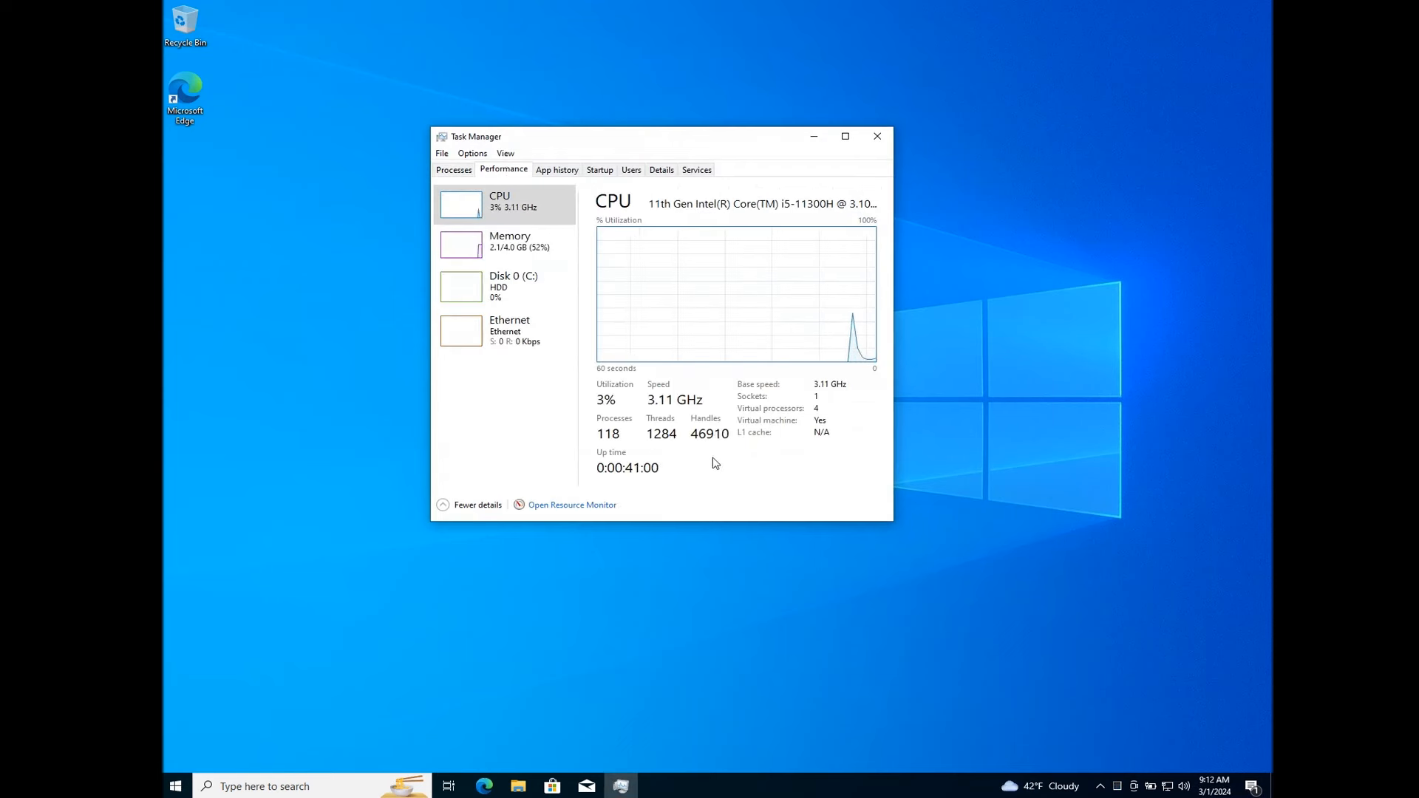
Step: Show memory usage of the unmodified system, about 2.1 of 4.0 GB
click(504, 241)
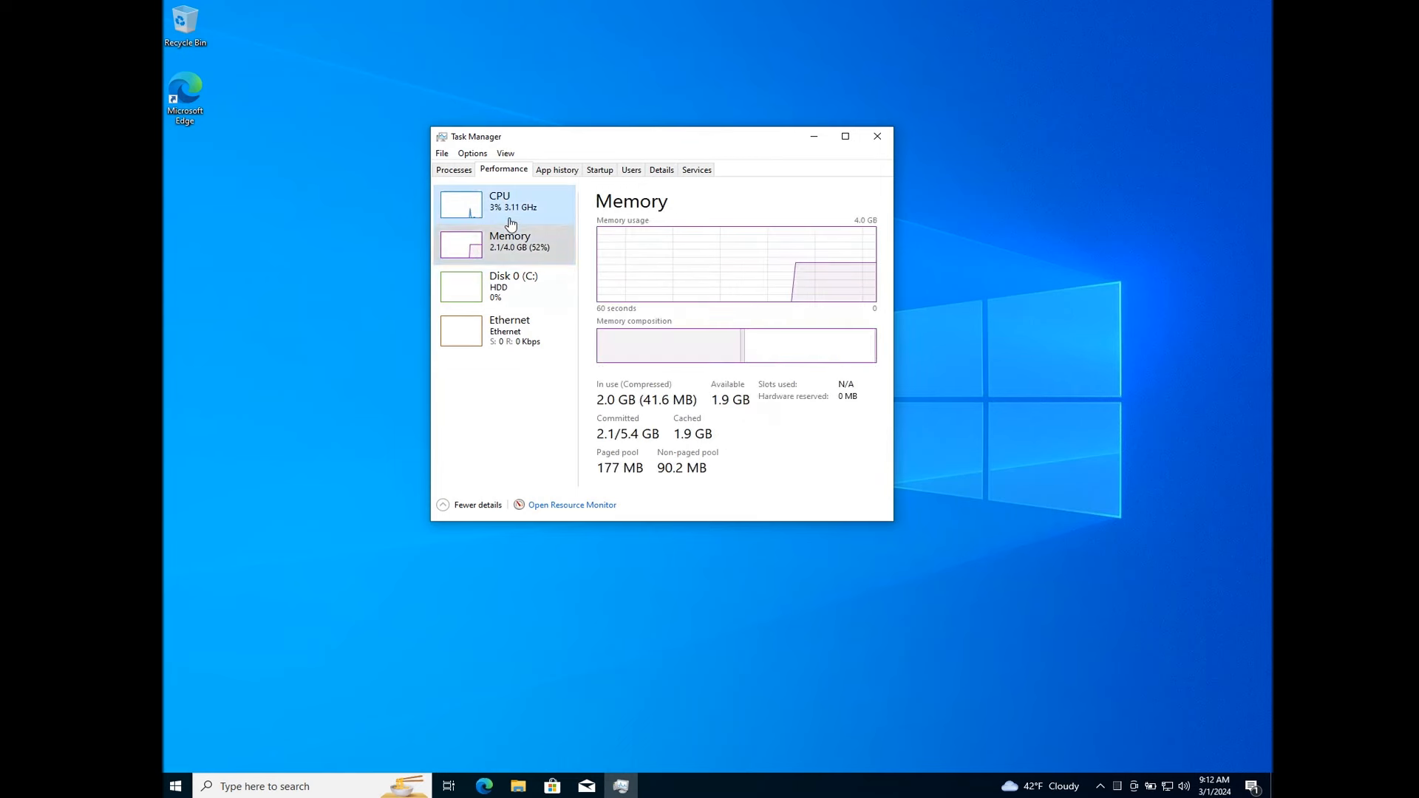
mouse_move(510, 247)
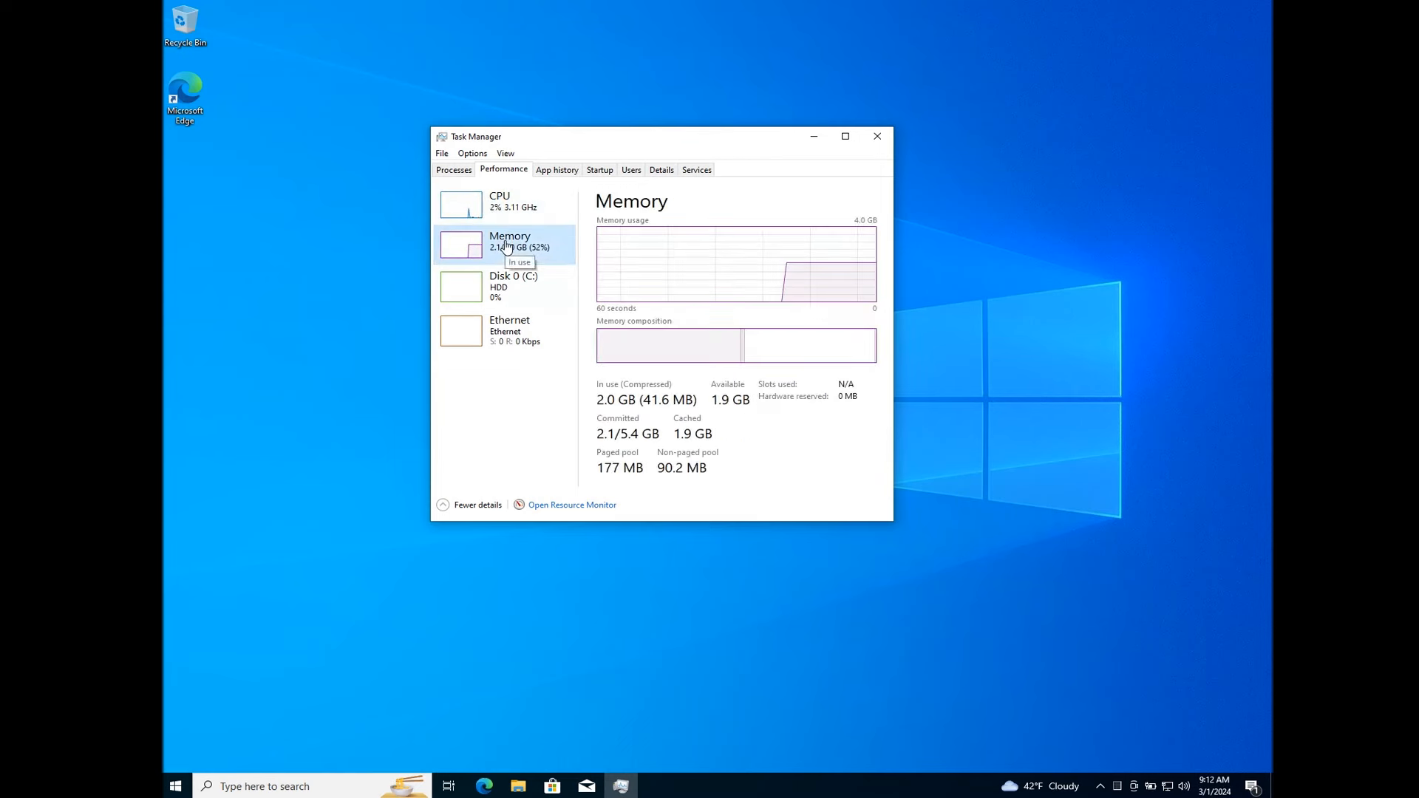
mouse_move(606, 408)
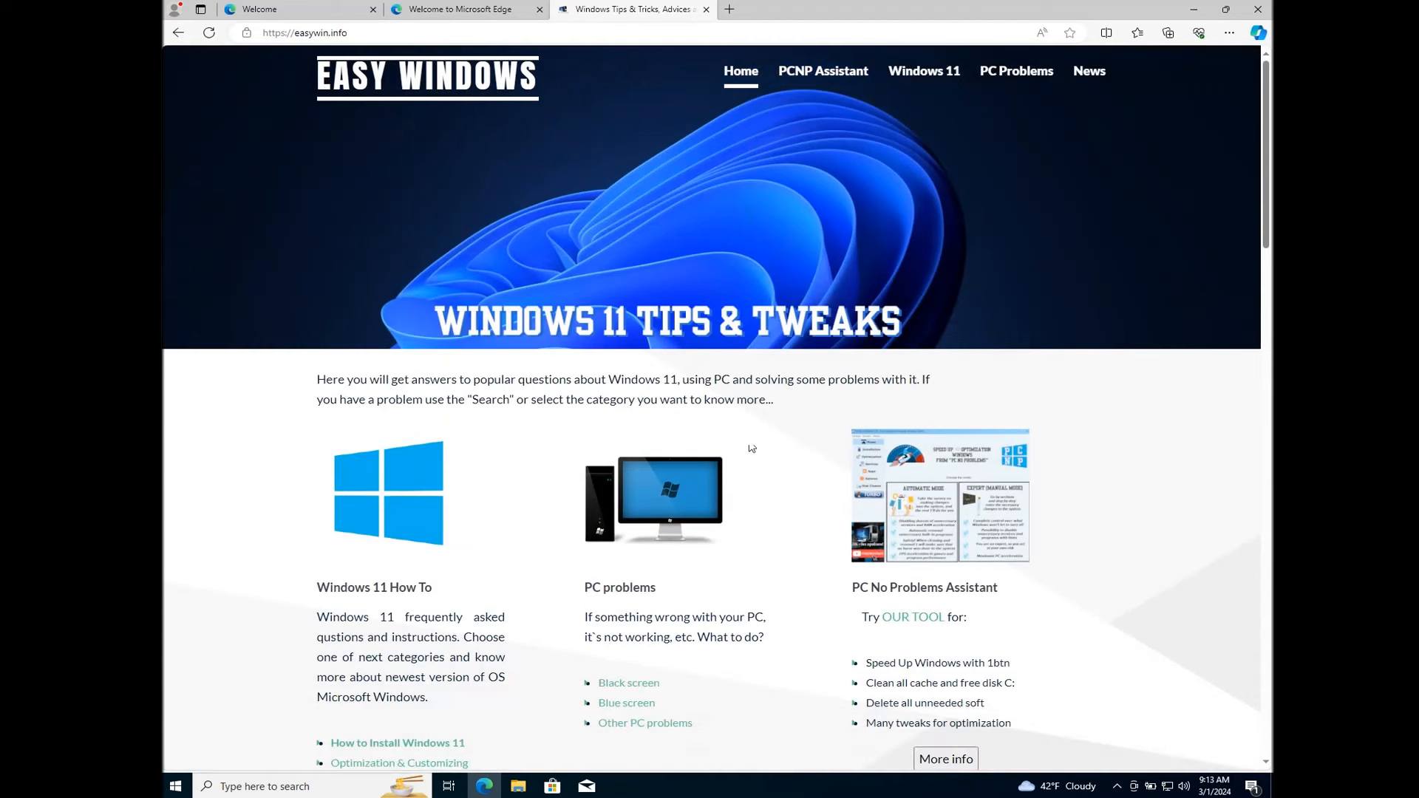
Step: Browse the PCNP Assistant product page on easywin.info, its features and user comments
click(823, 71)
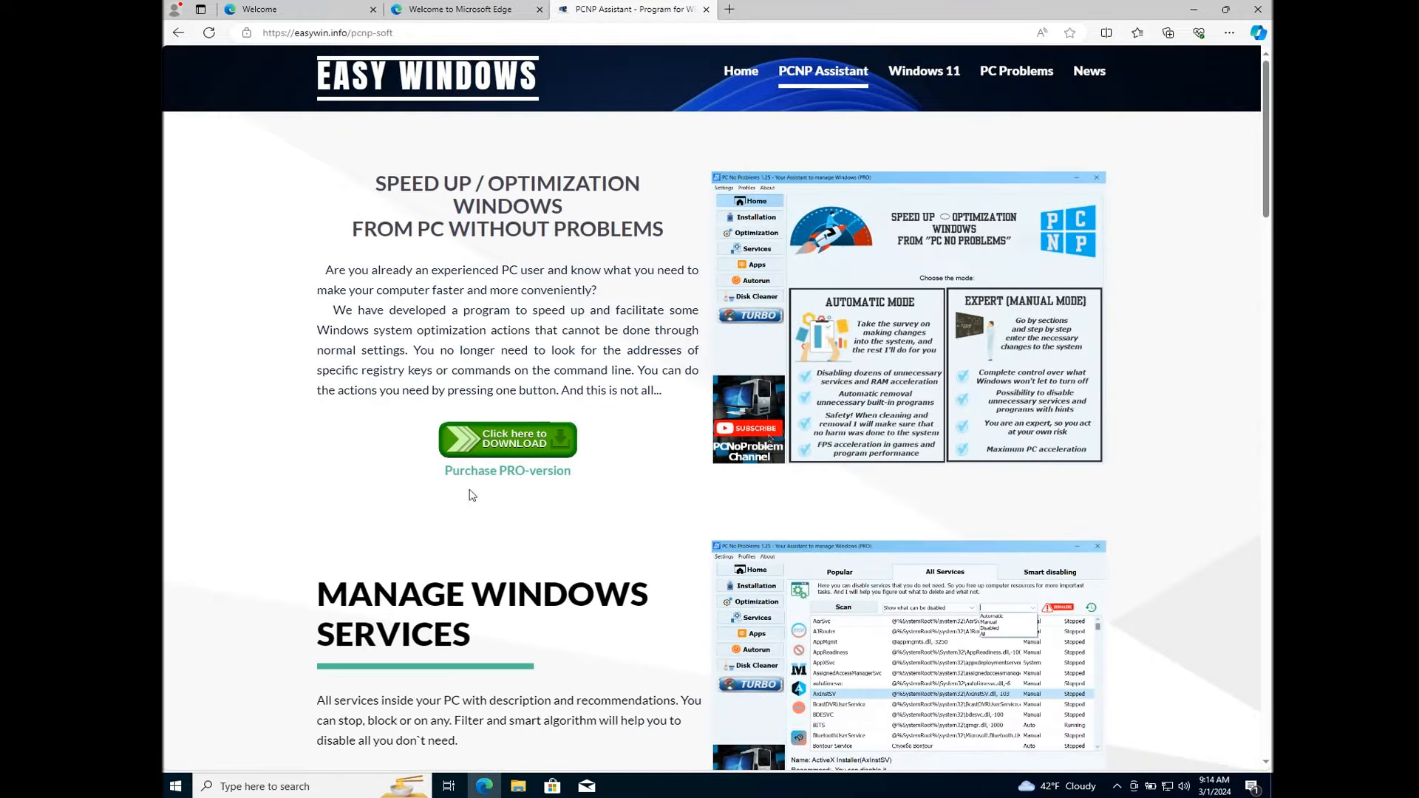
scroll(down, 3)
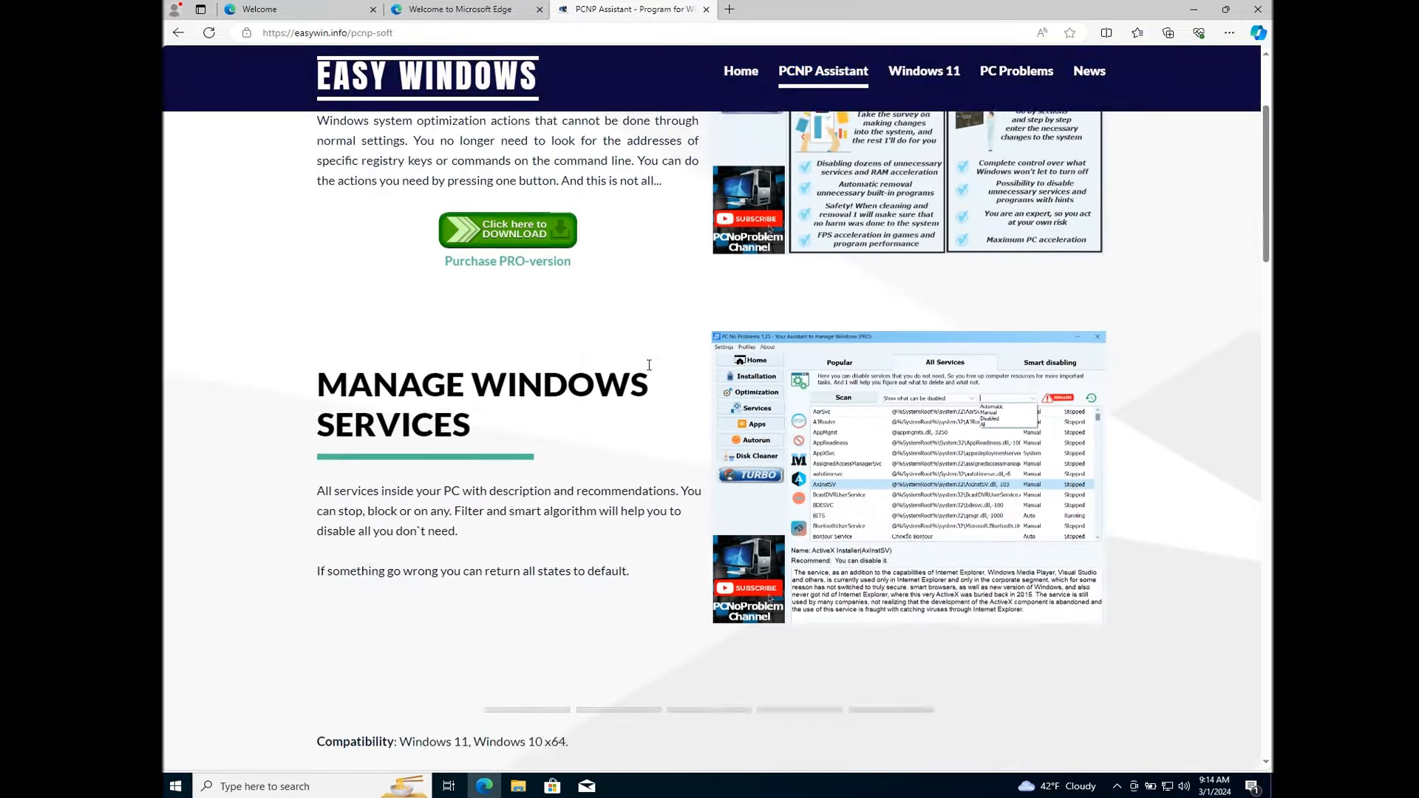
scroll(down, 3)
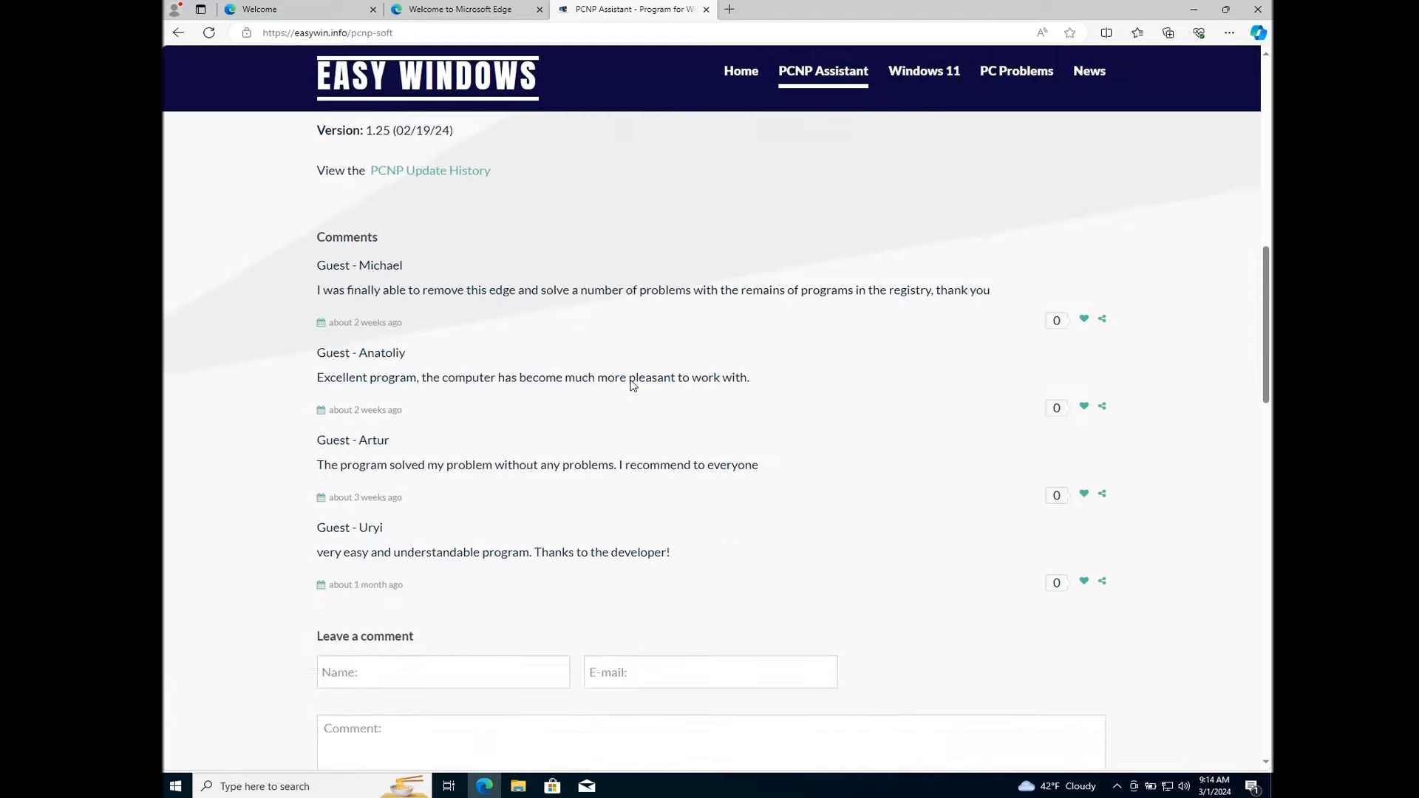
scroll(up, 3)
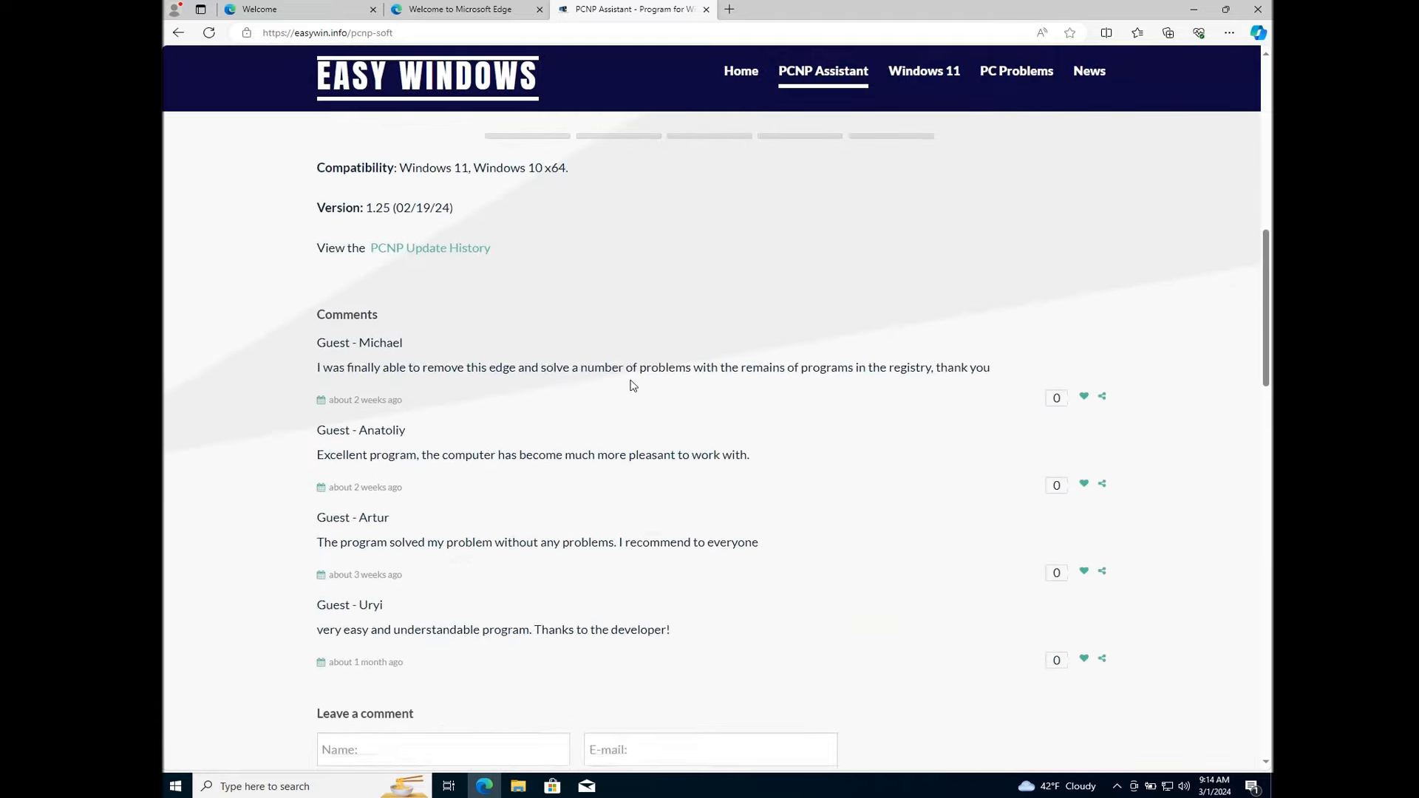
scroll(up, 3)
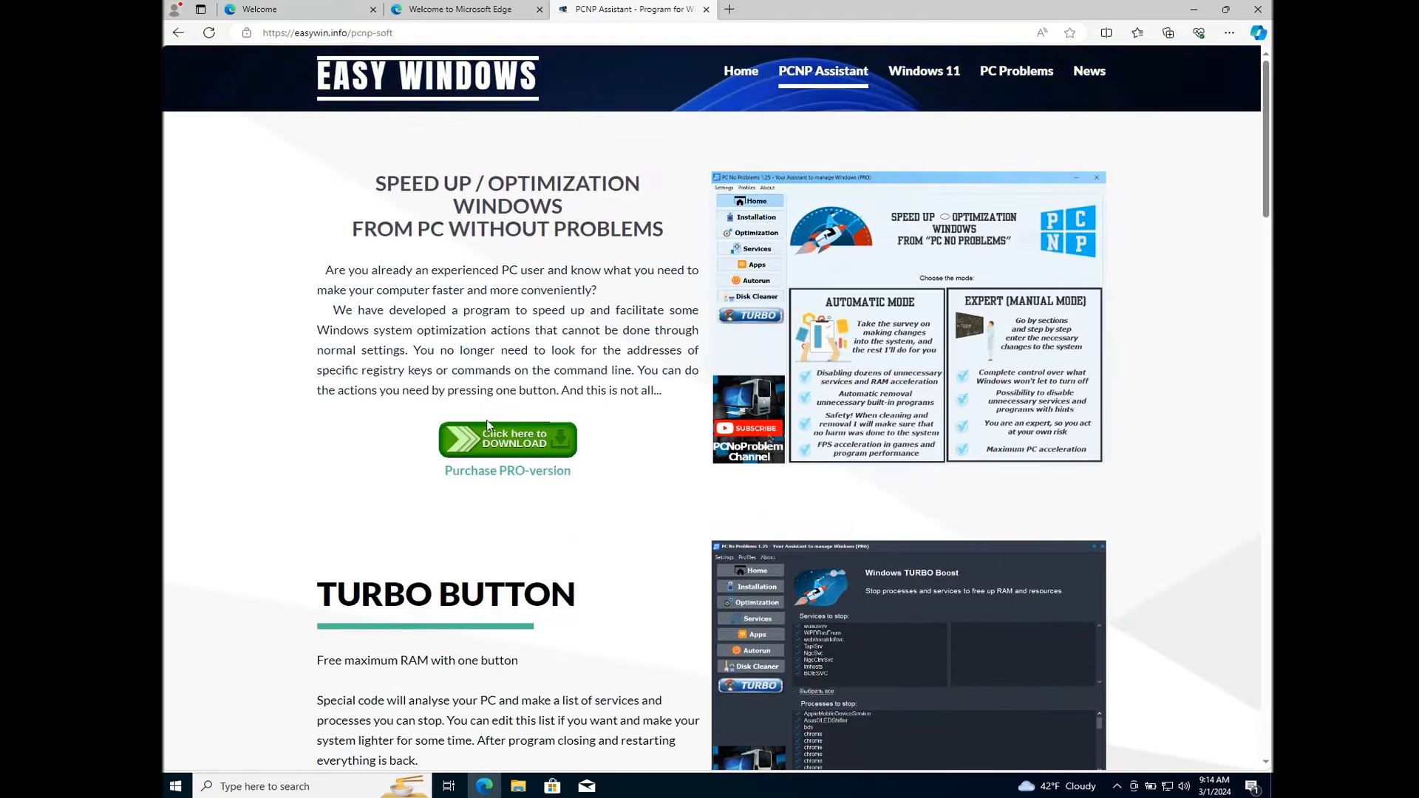
Step: Download pcnp_install.exe in Edge, keeping and running it despite SmartScreen warnings
click(1155, 83)
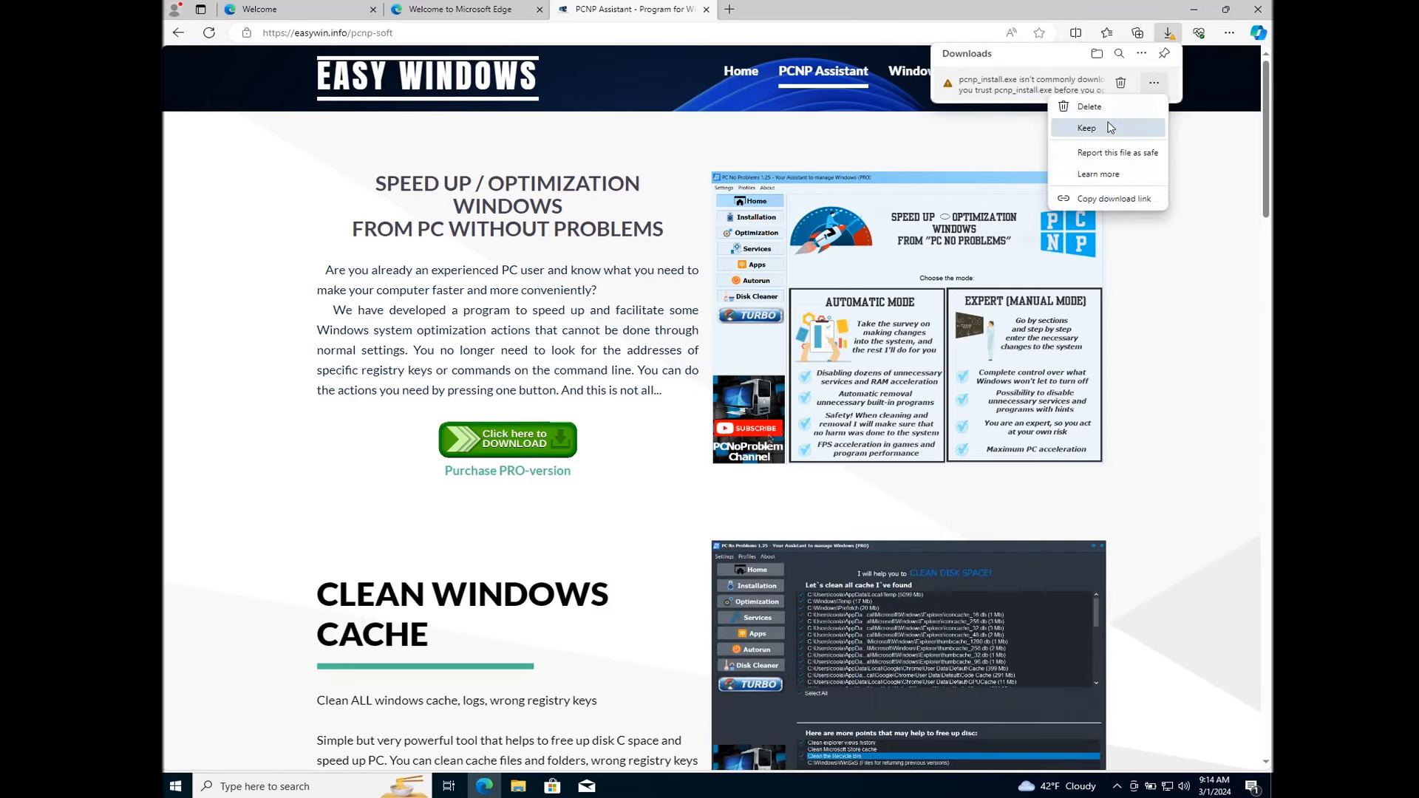
click(1086, 127)
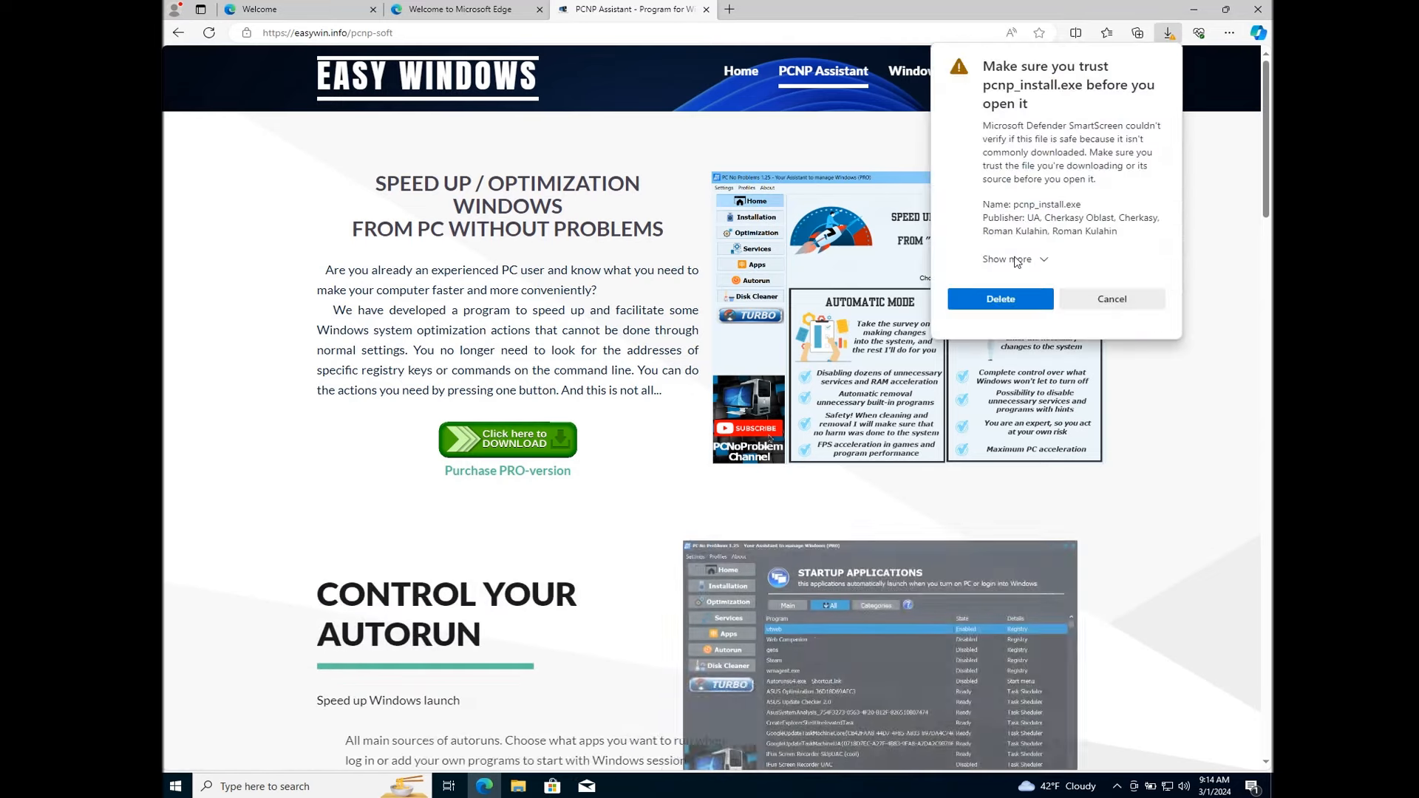
click(1111, 298)
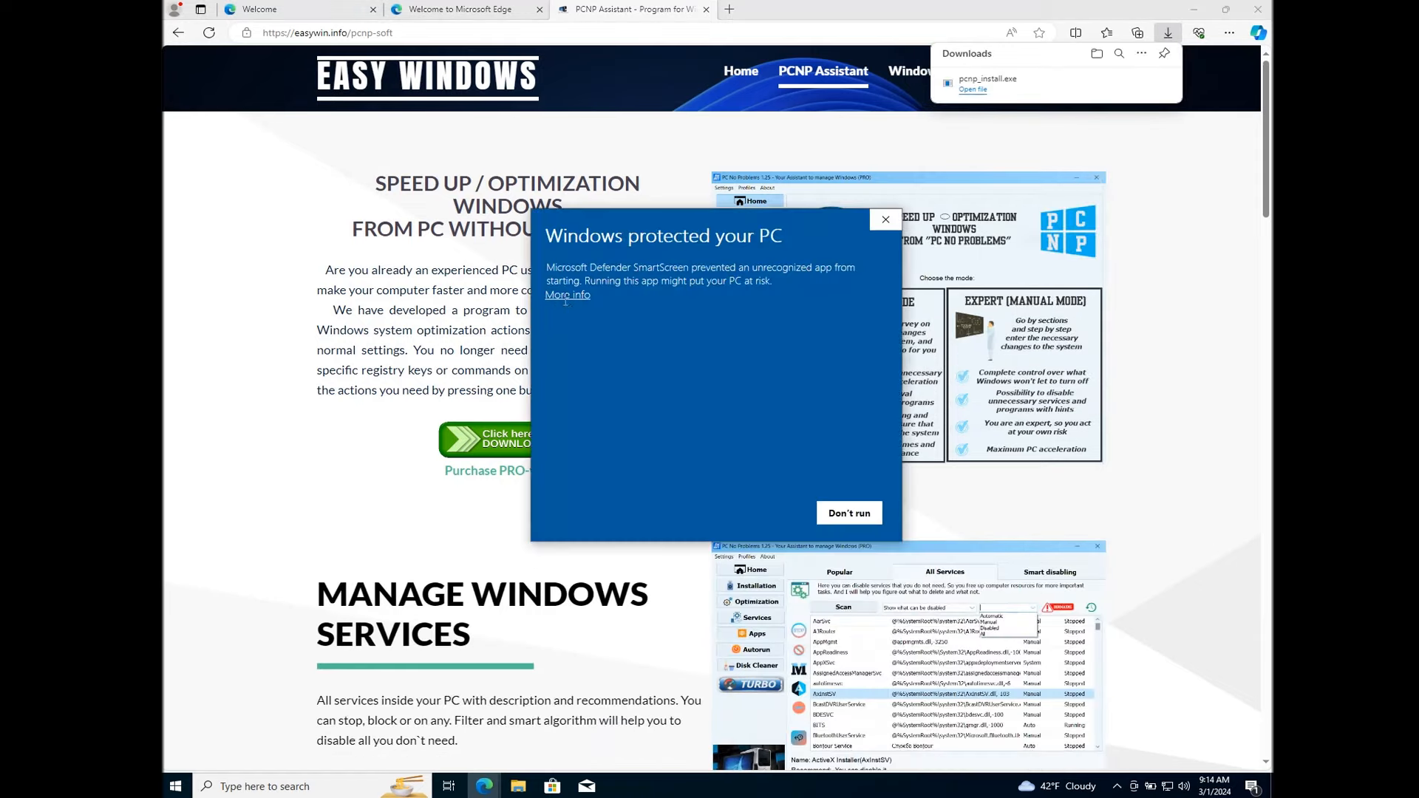
click(568, 294)
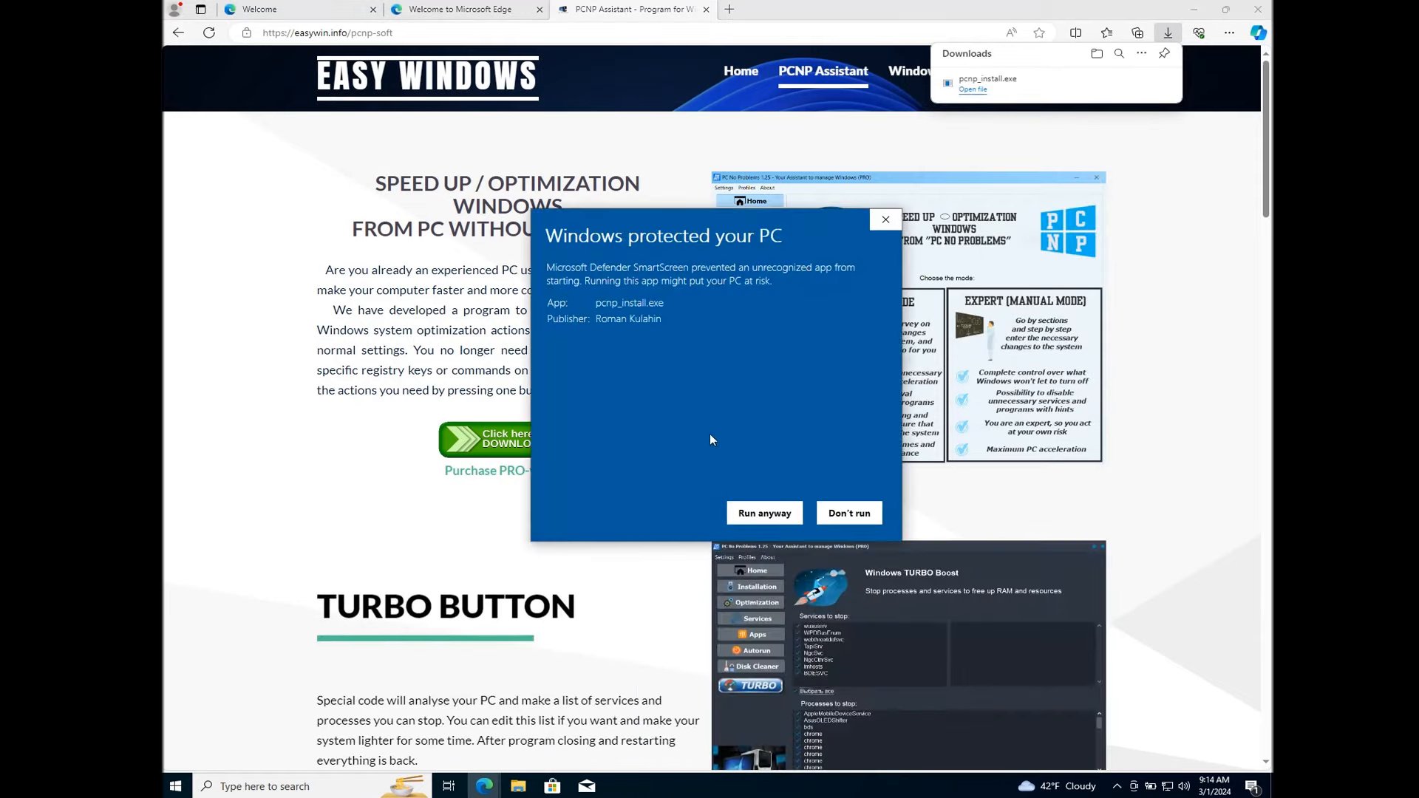
click(764, 513)
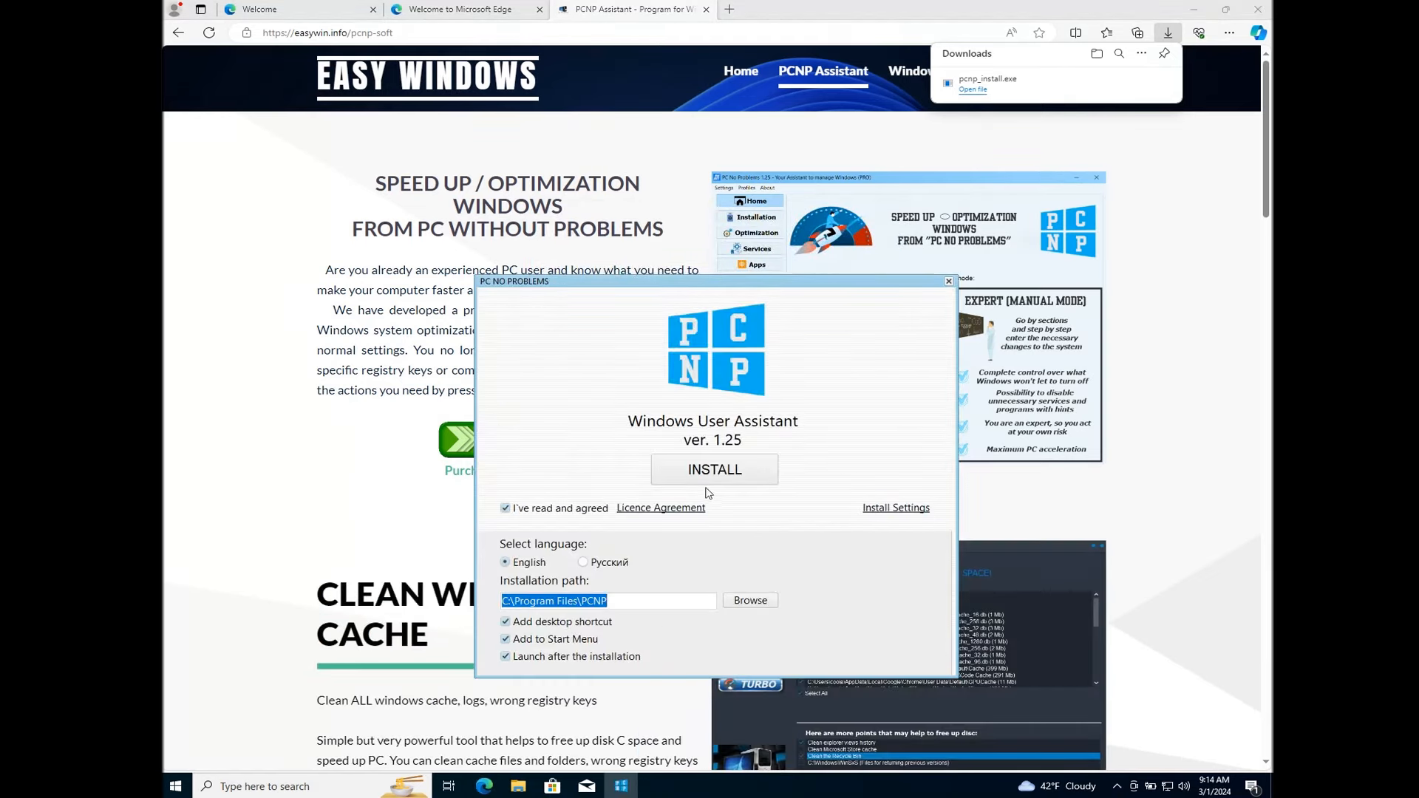
Step: Install PC No Problems and launch it after the successful-installation message
click(714, 468)
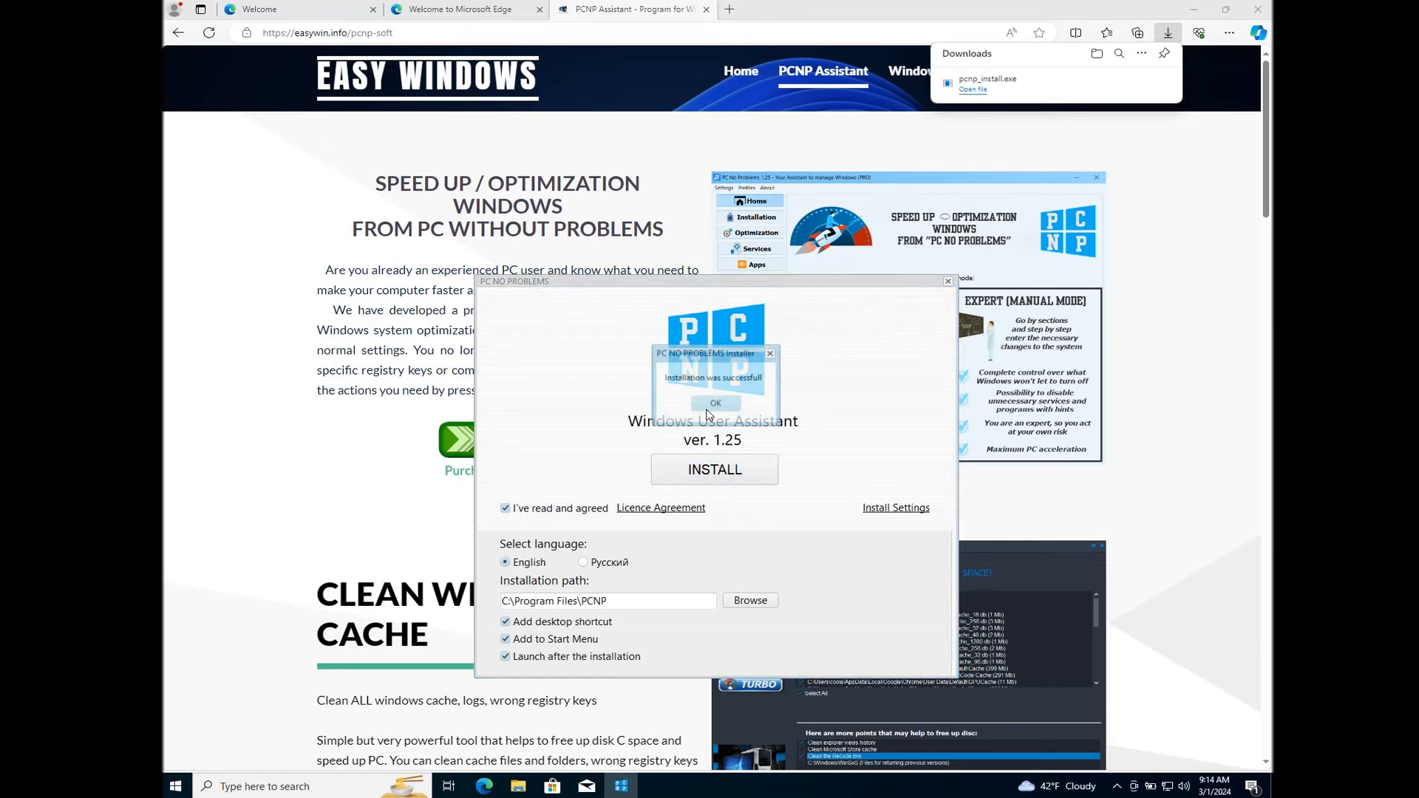
click(714, 402)
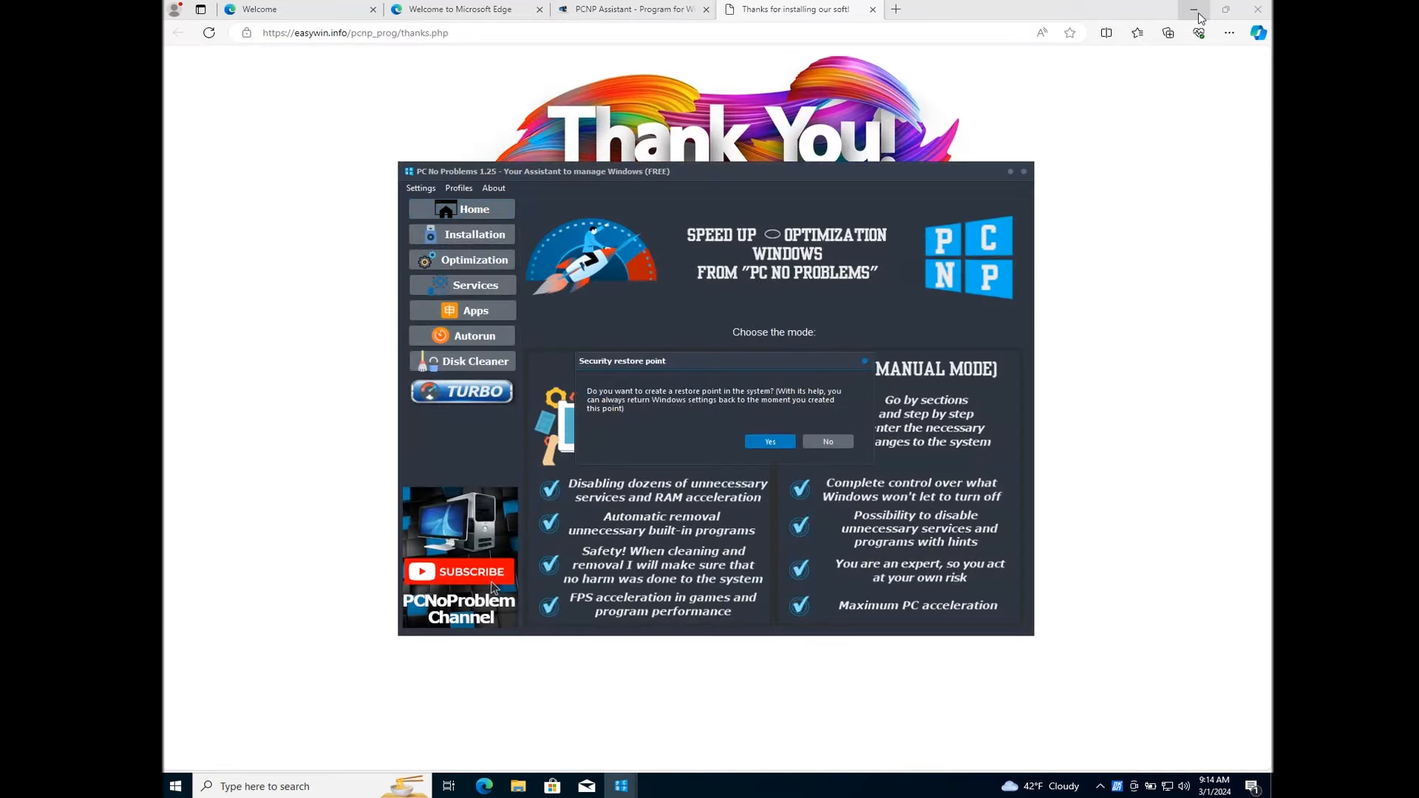
Step: Agree to a restore point, enable system protection on Local Disk (C:) and start creating one
click(1192, 8)
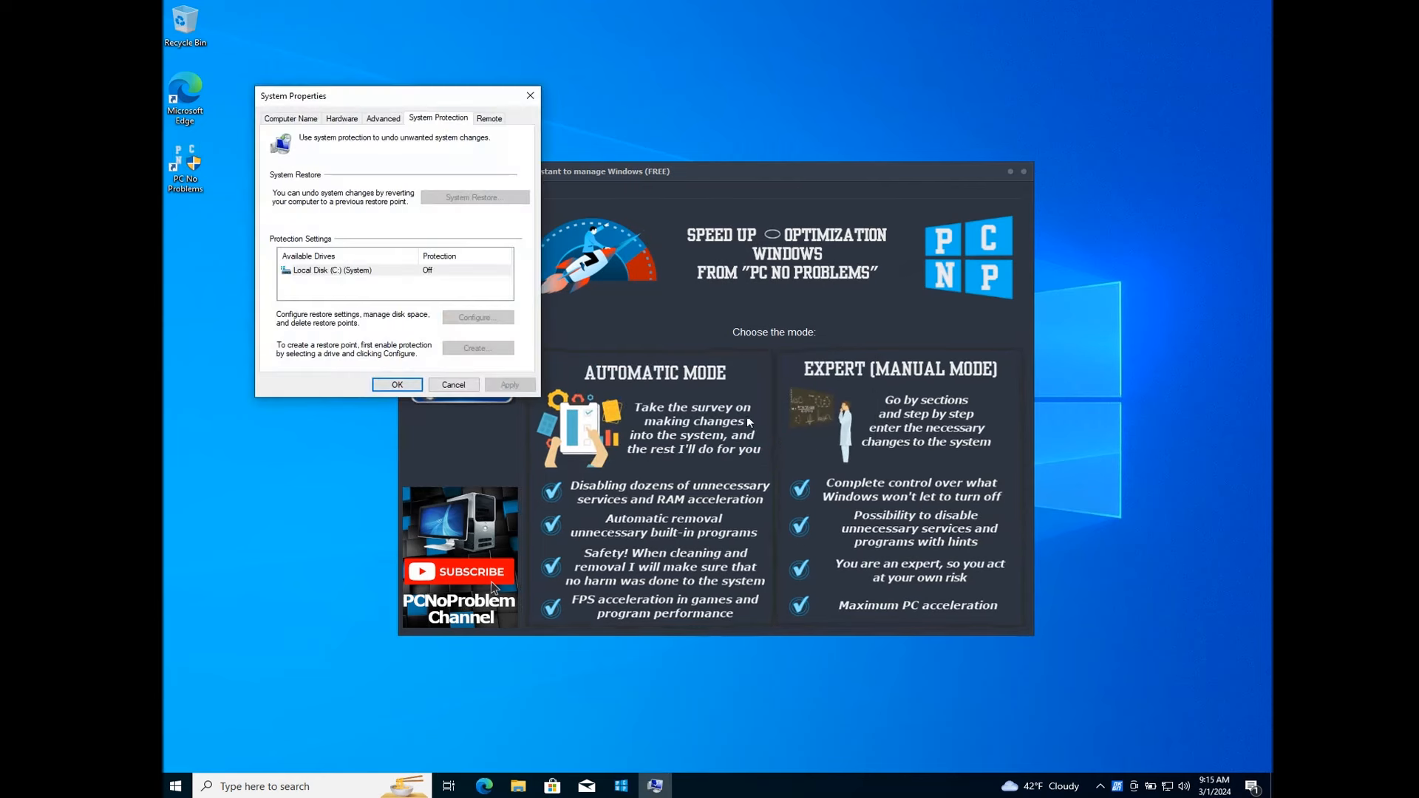
click(329, 269)
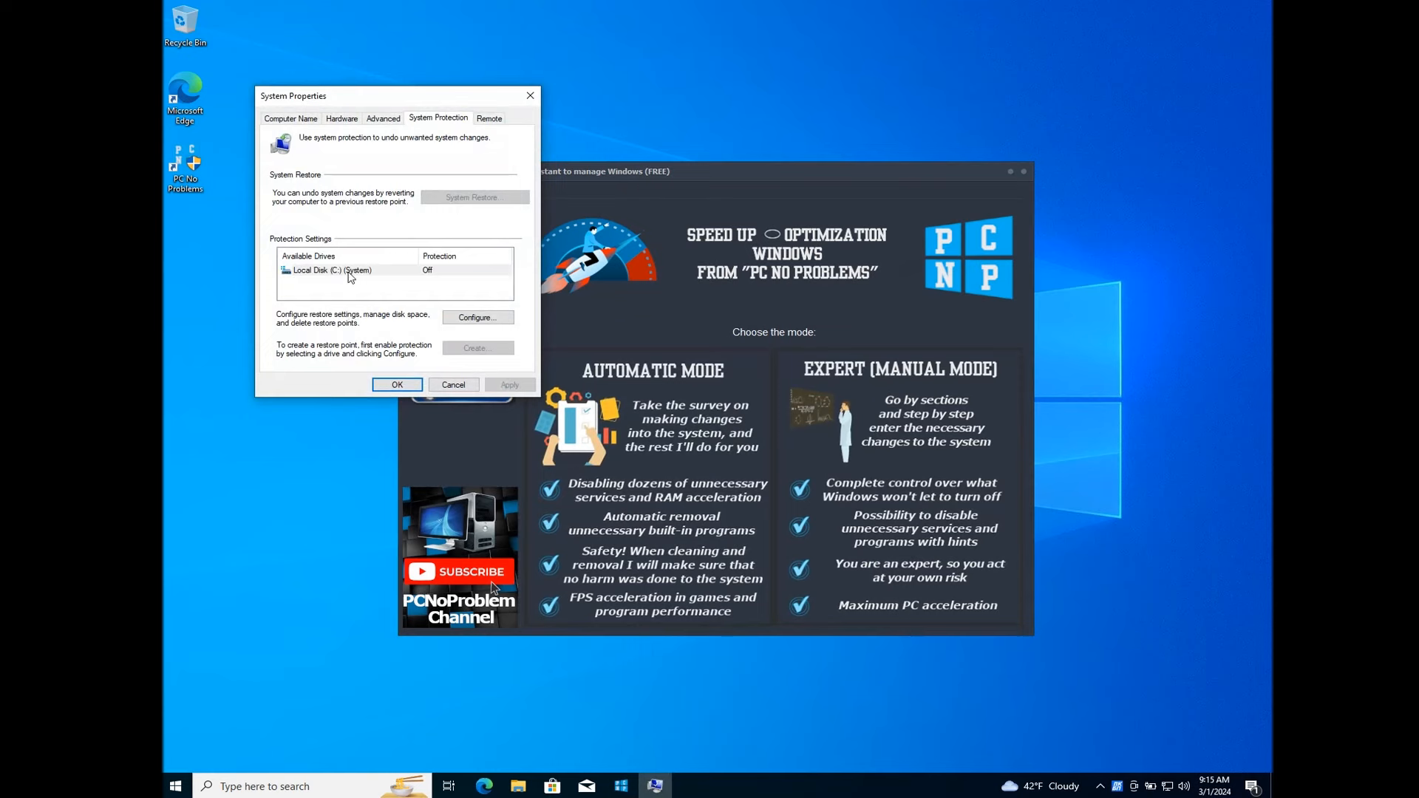
click(478, 316)
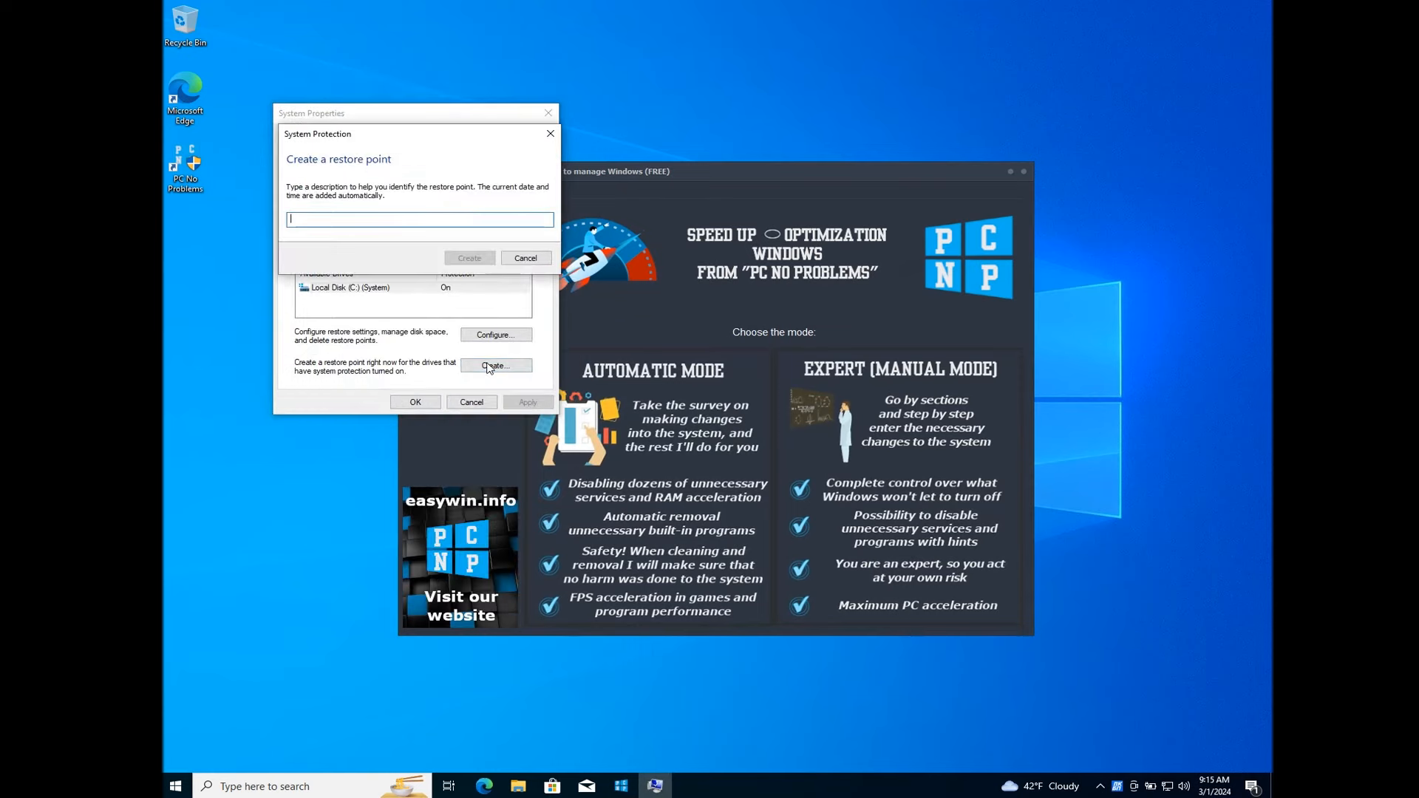
mouse_move(393, 241)
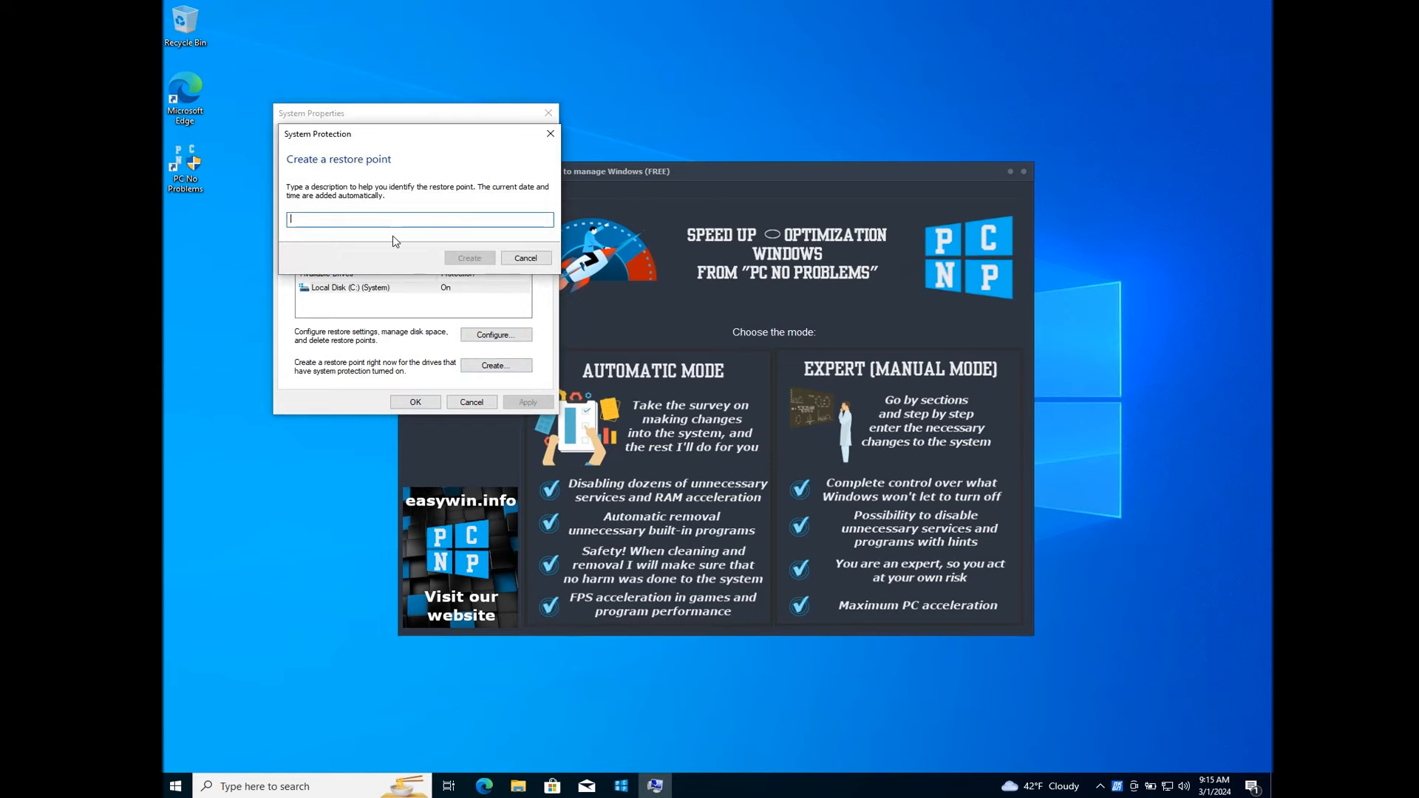
click(456, 188)
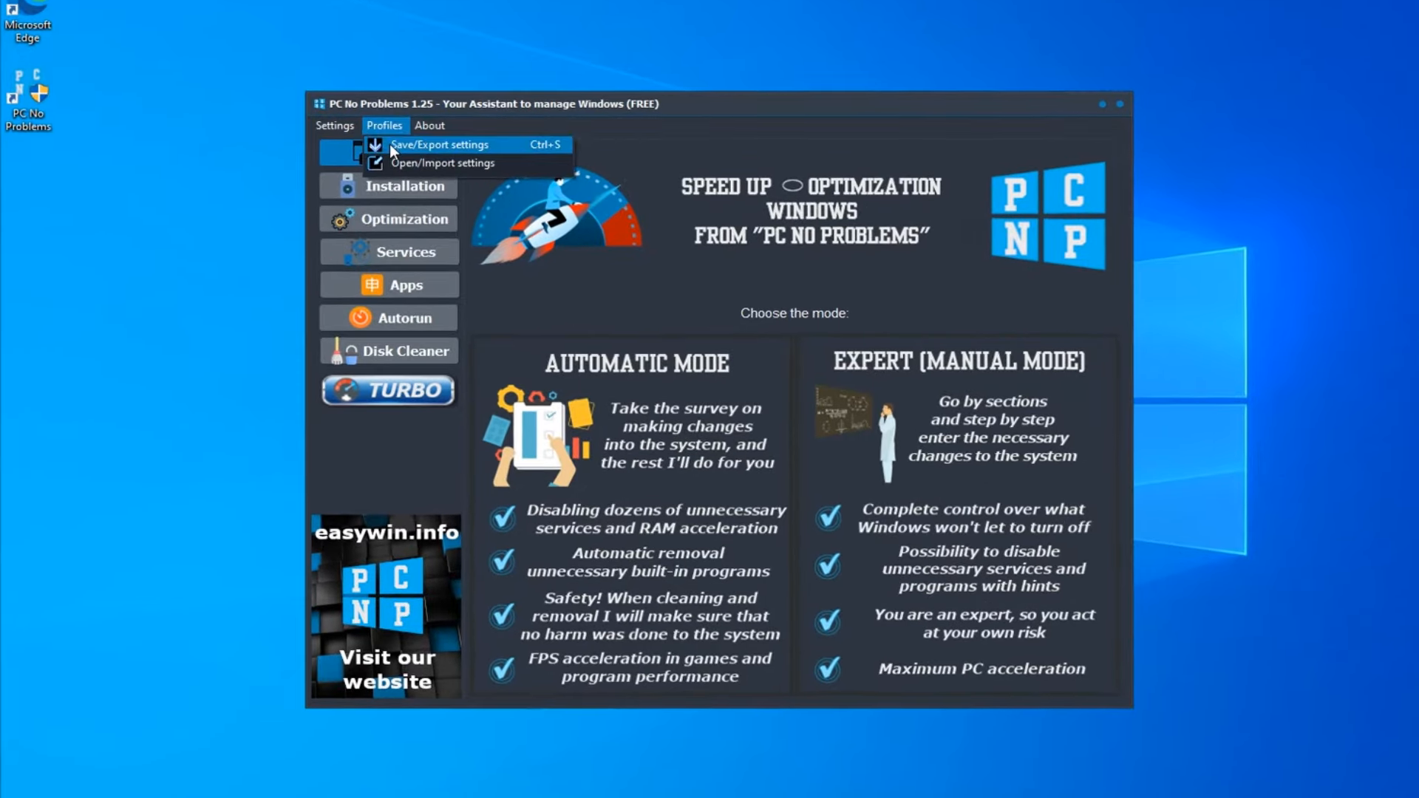
mouse_move(393, 151)
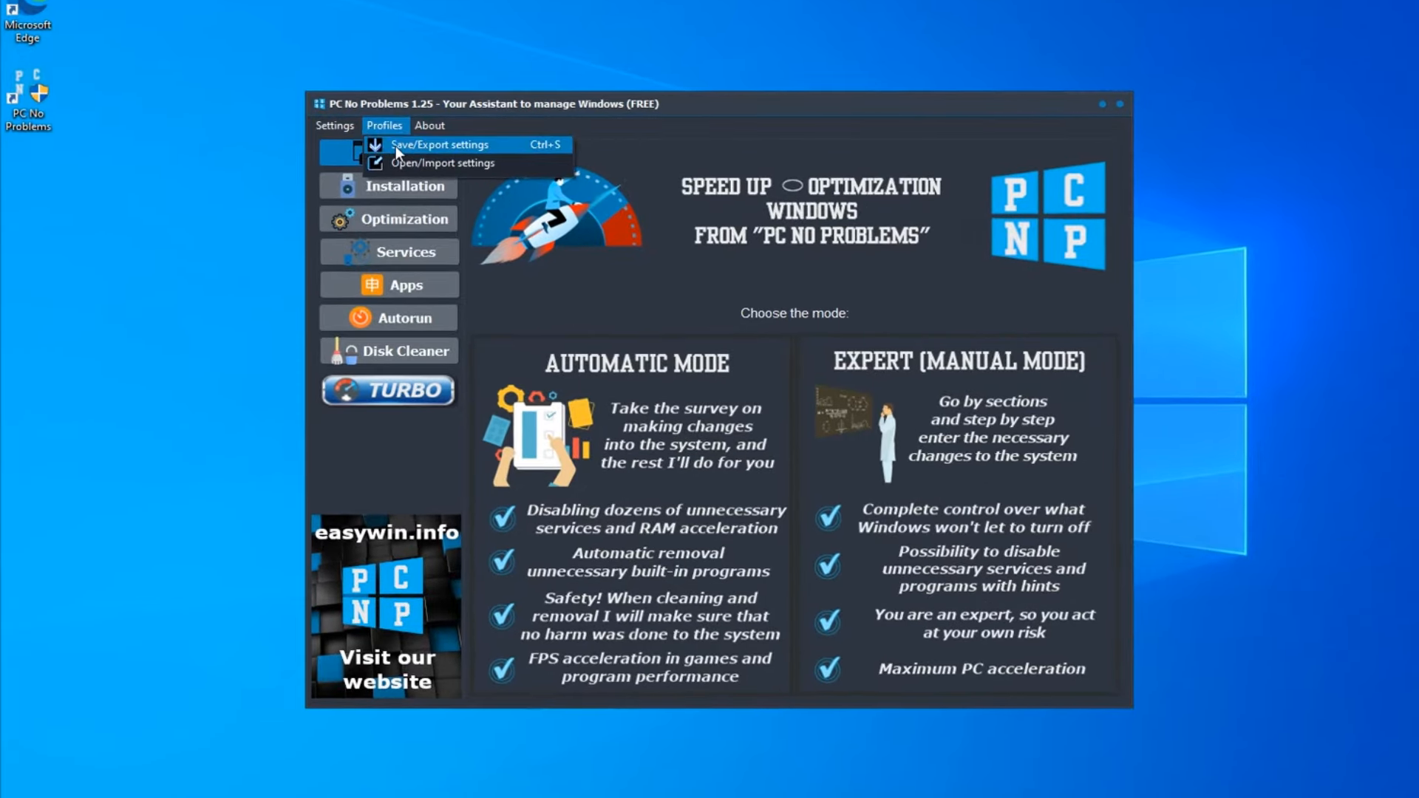
Step: Export the current settings as profile Save.pcnp in Documents and confirm its creation
click(439, 145)
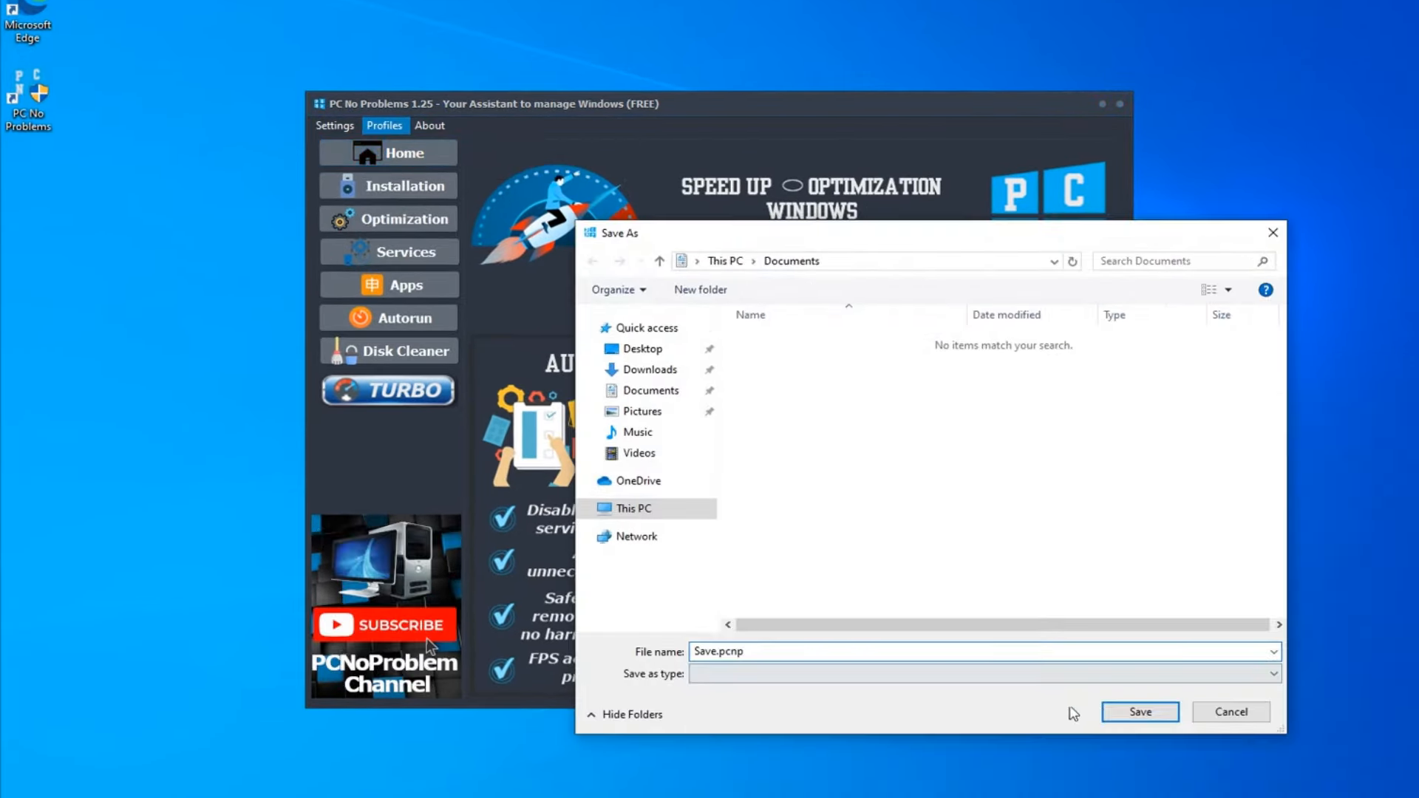
click(1228, 711)
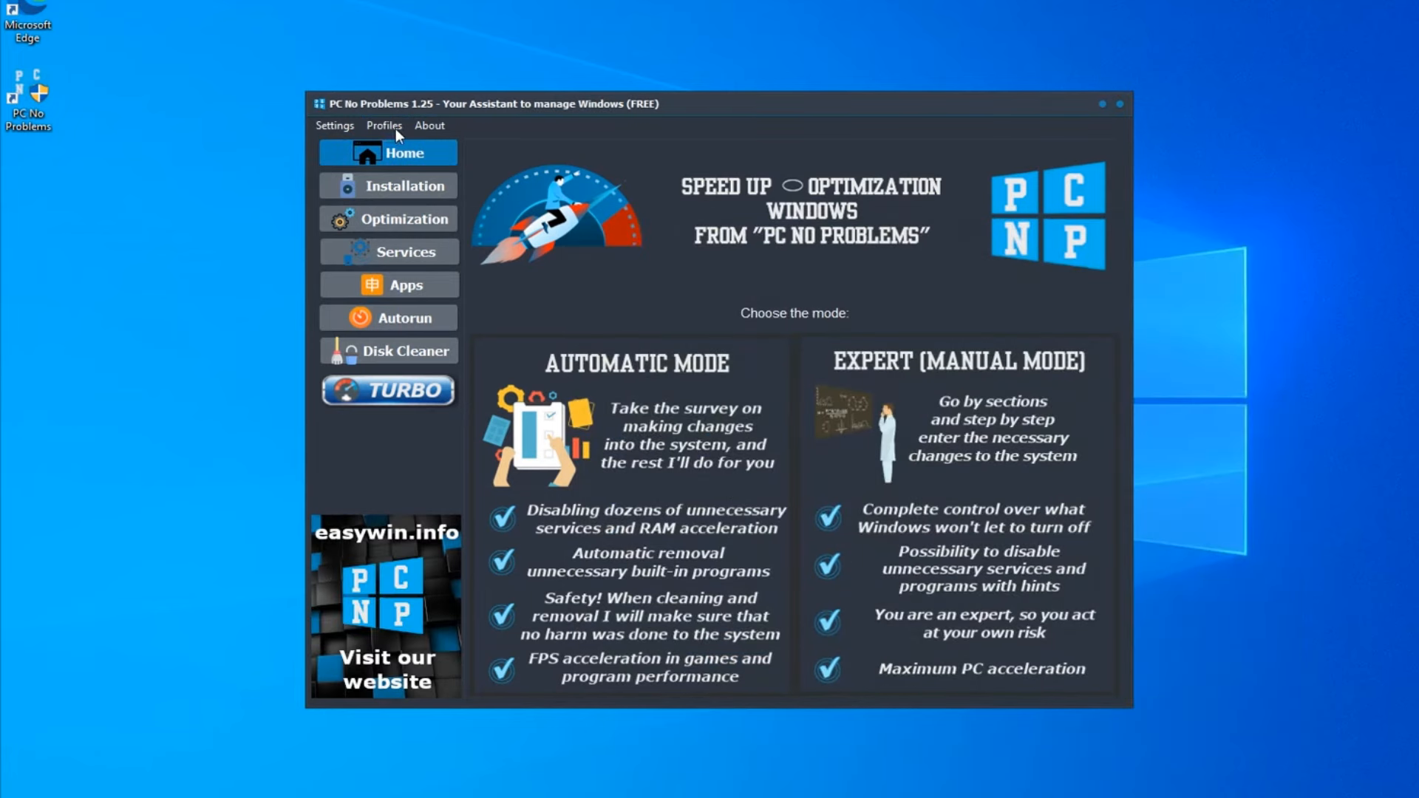
click(383, 124)
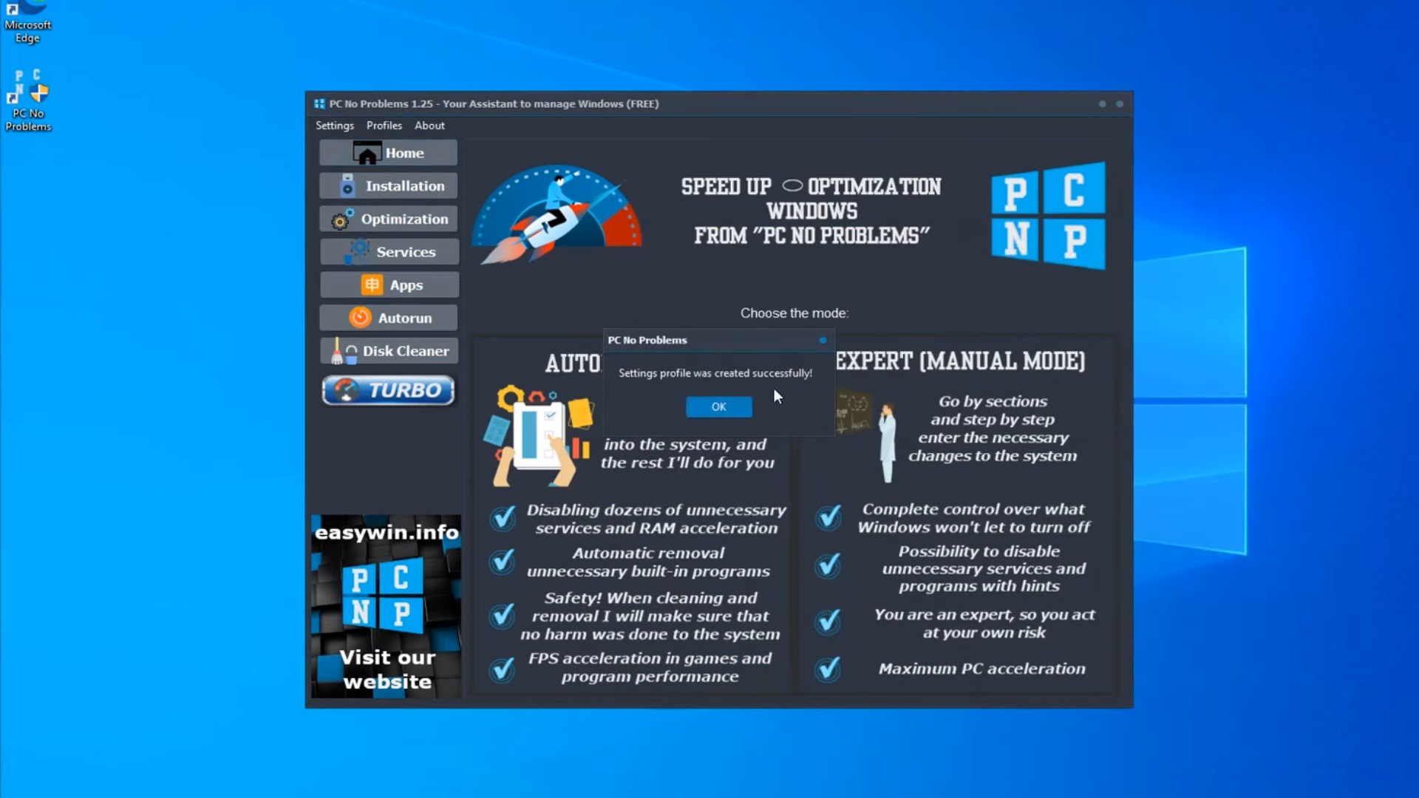
click(718, 406)
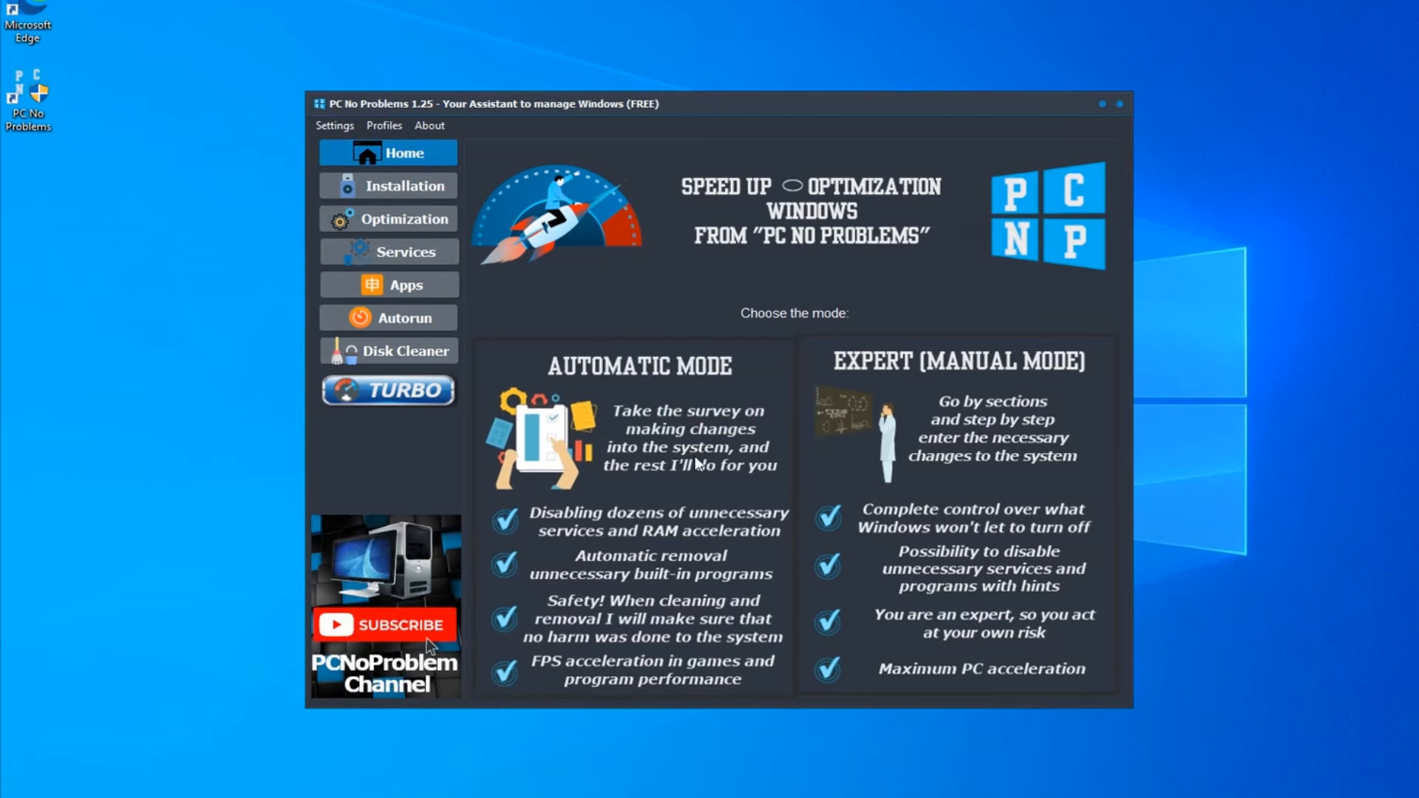
Step: Browse the Smart disabling checklist, then the Recommended Software catalogue under Installation
click(408, 252)
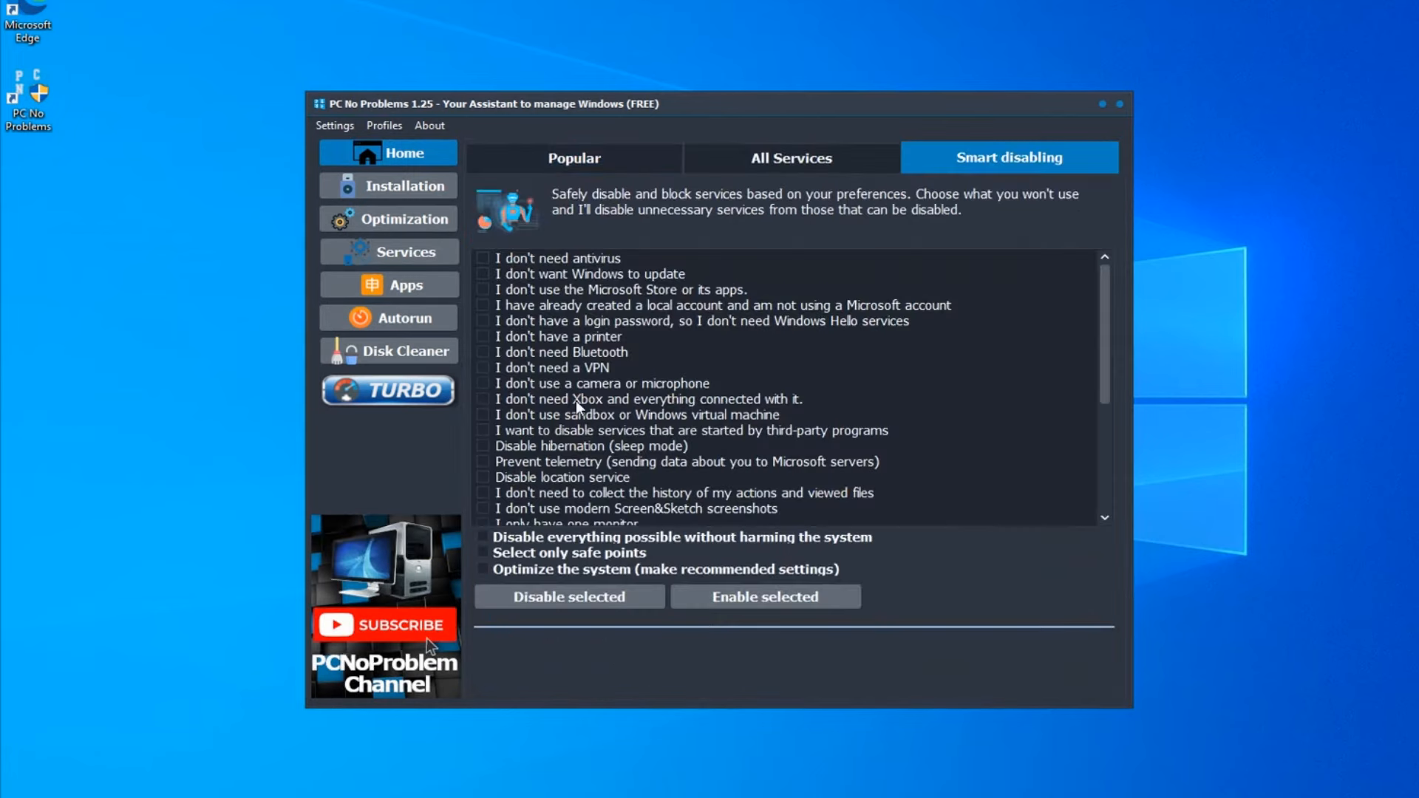
mouse_move(562, 293)
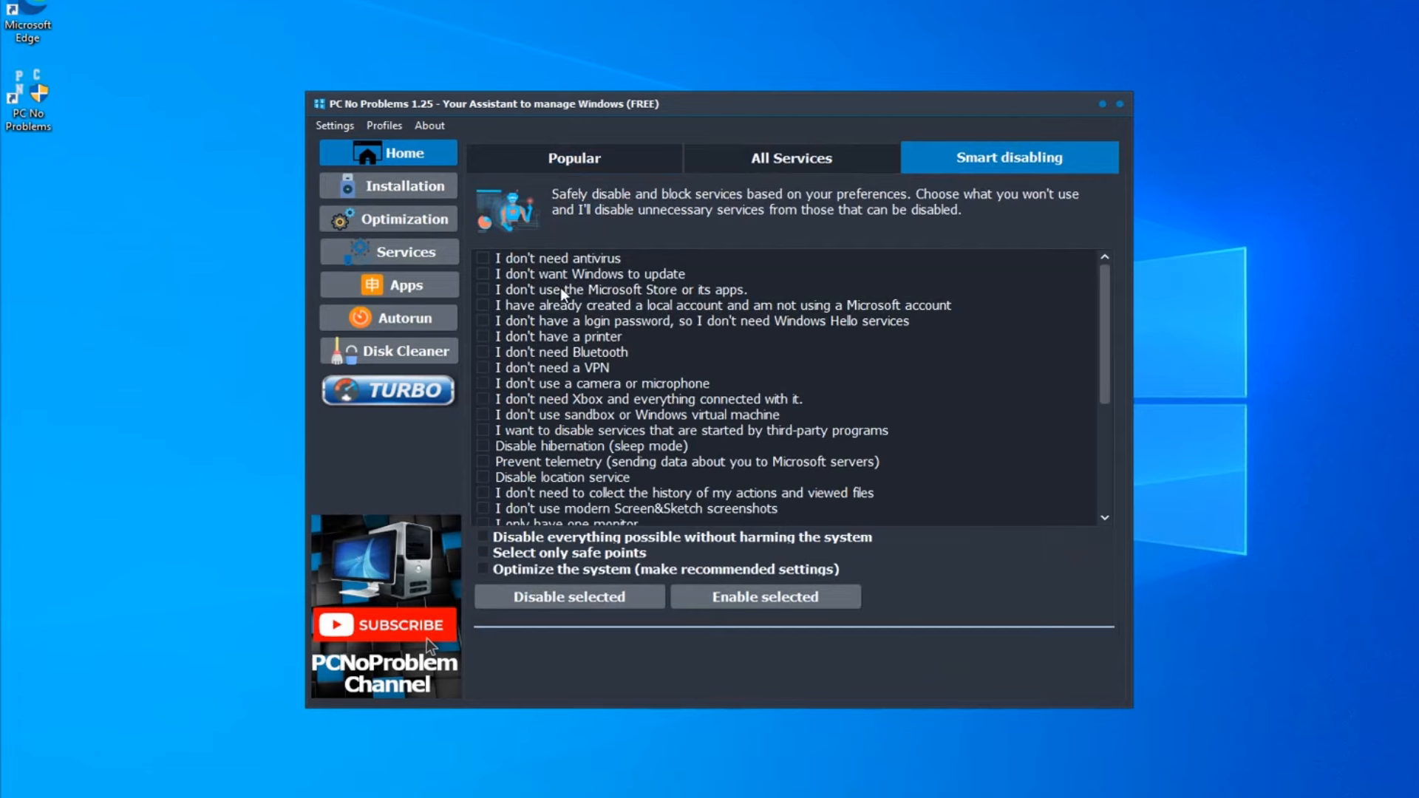
scroll(down, 3)
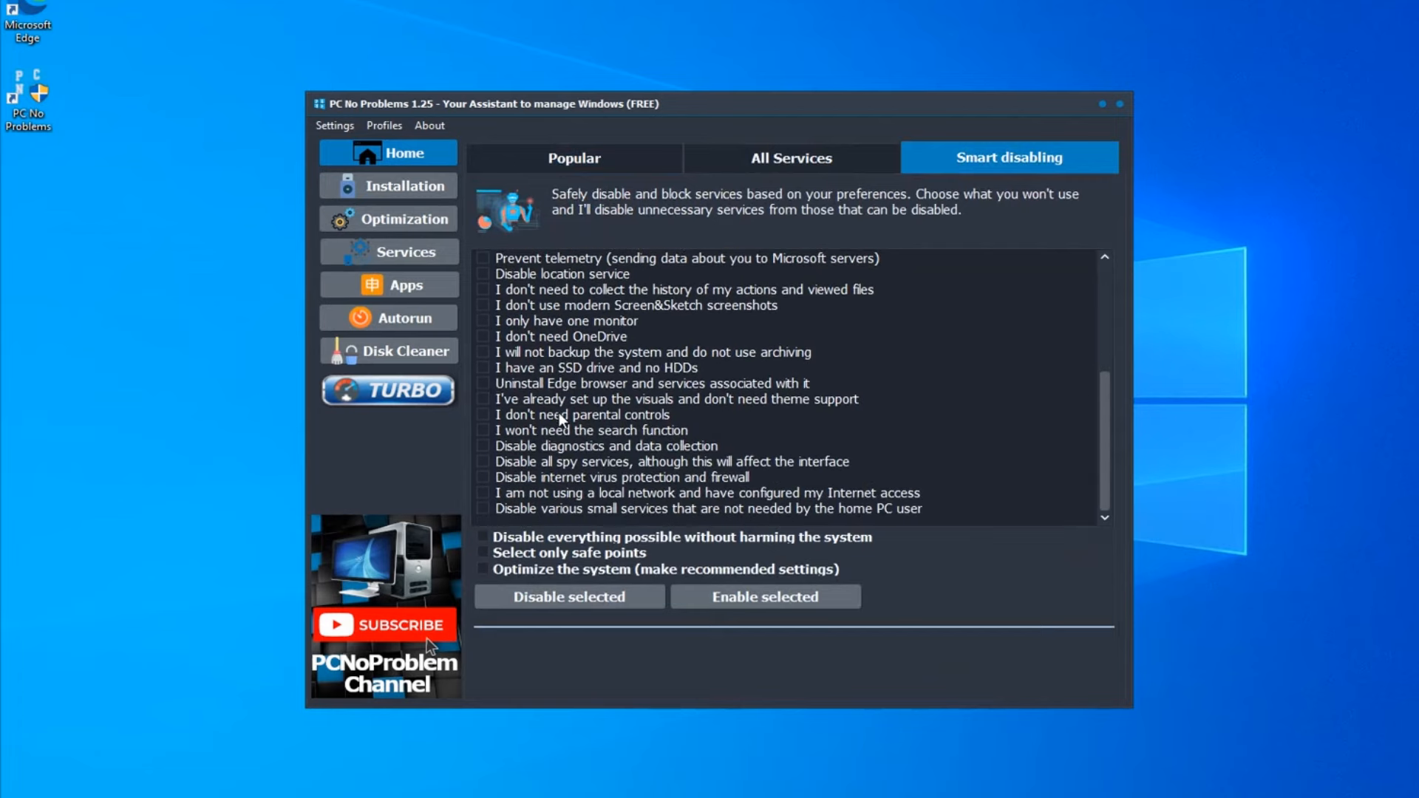
scroll(up, 3)
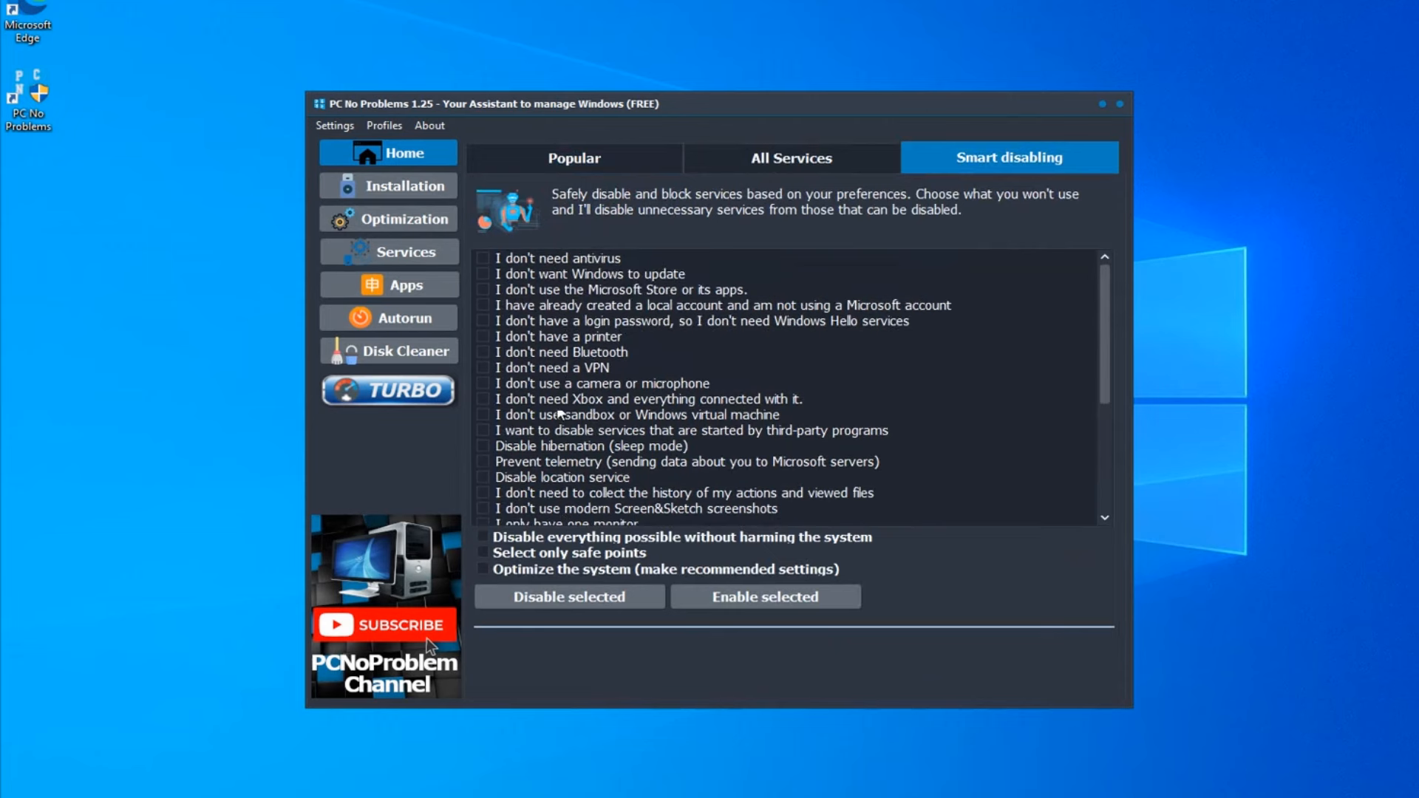
mouse_move(388, 186)
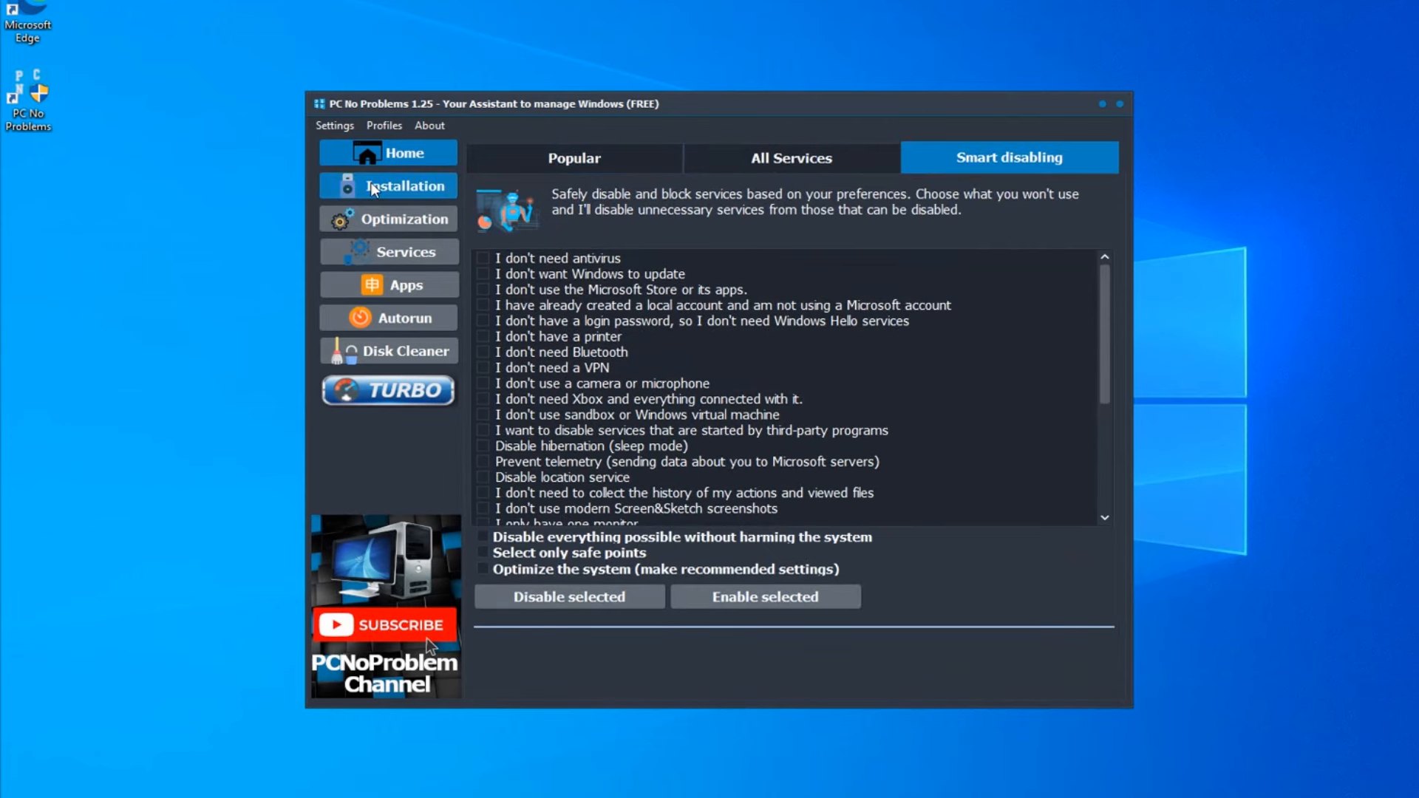
click(389, 186)
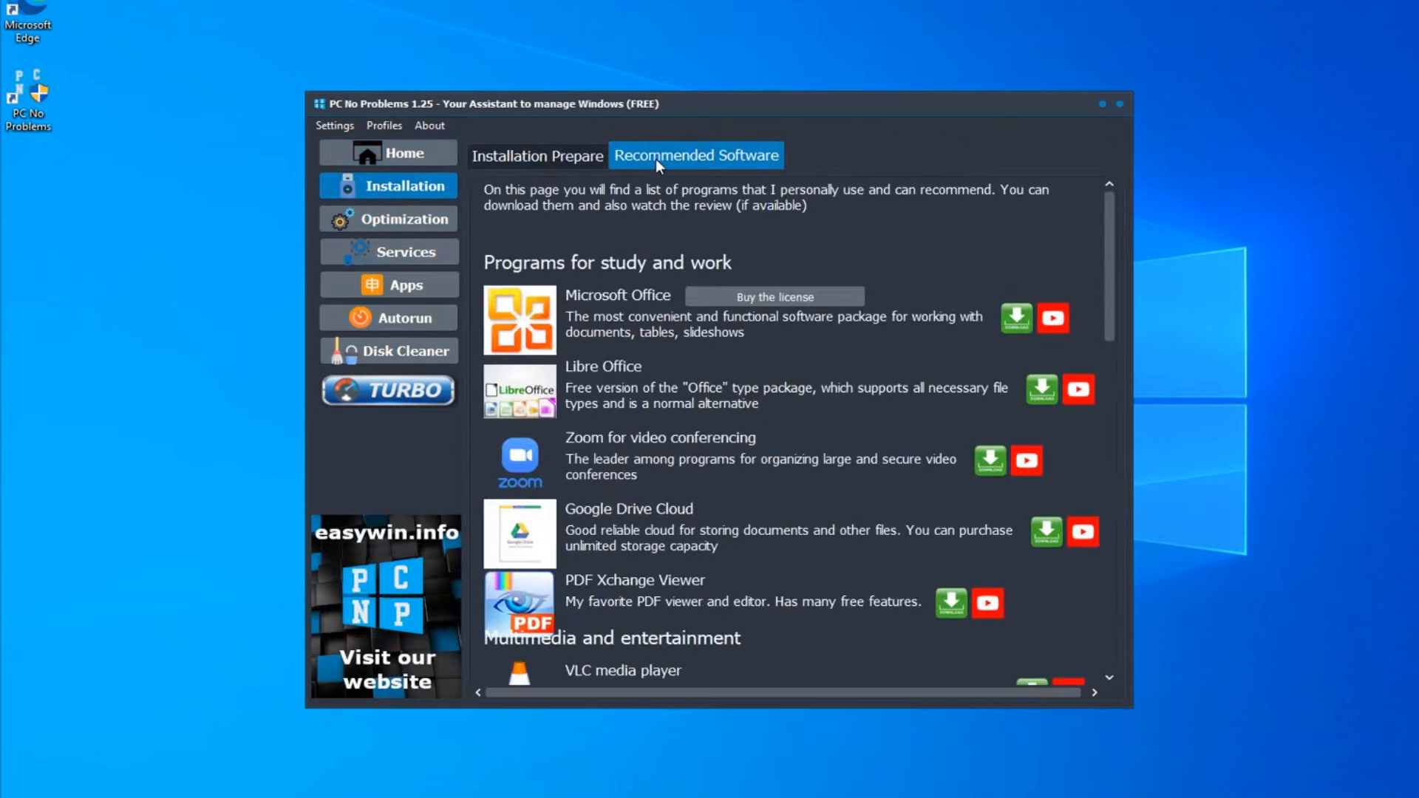
scroll(down, 3)
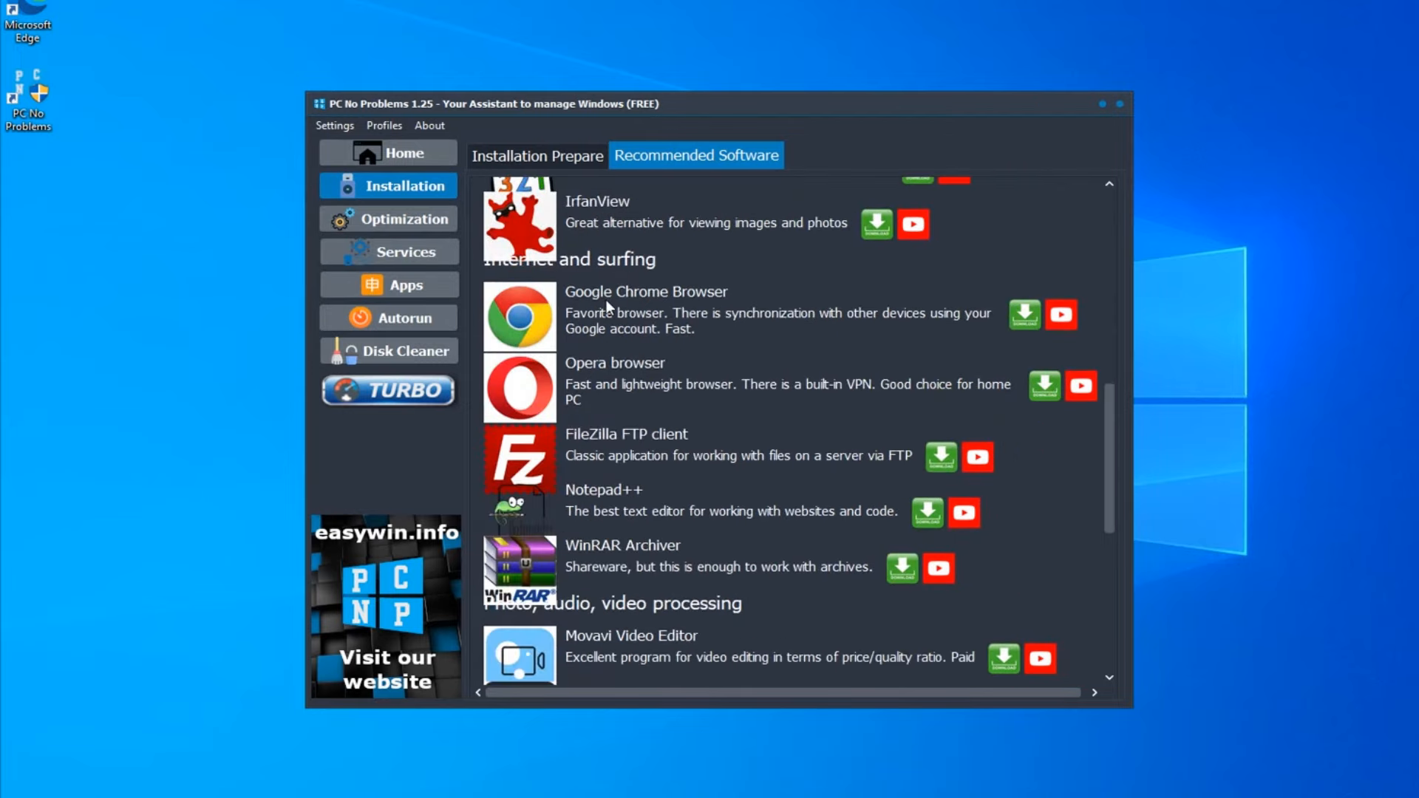
Step: Browse Popular services, then All Services, reading one service's recommendation
click(389, 251)
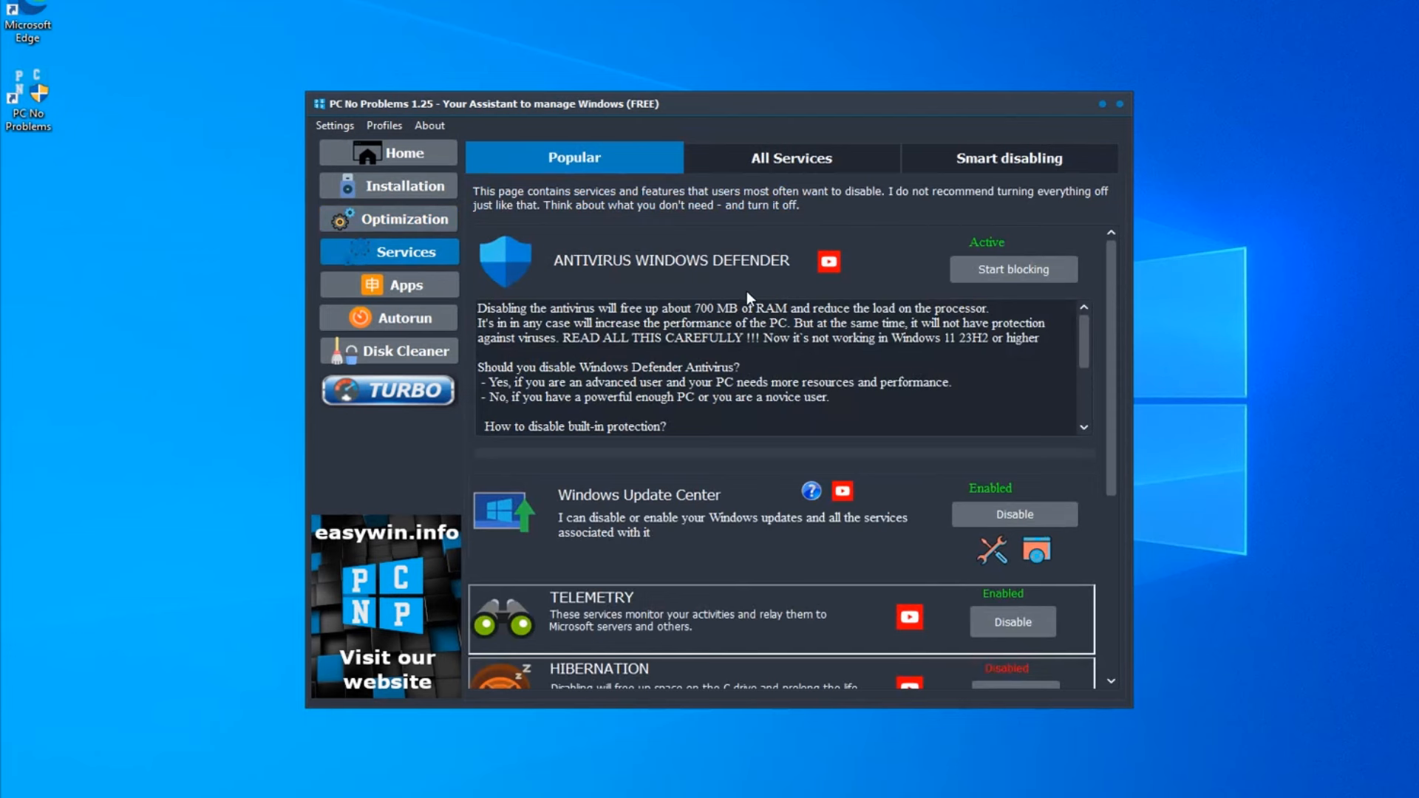
scroll(down, 3)
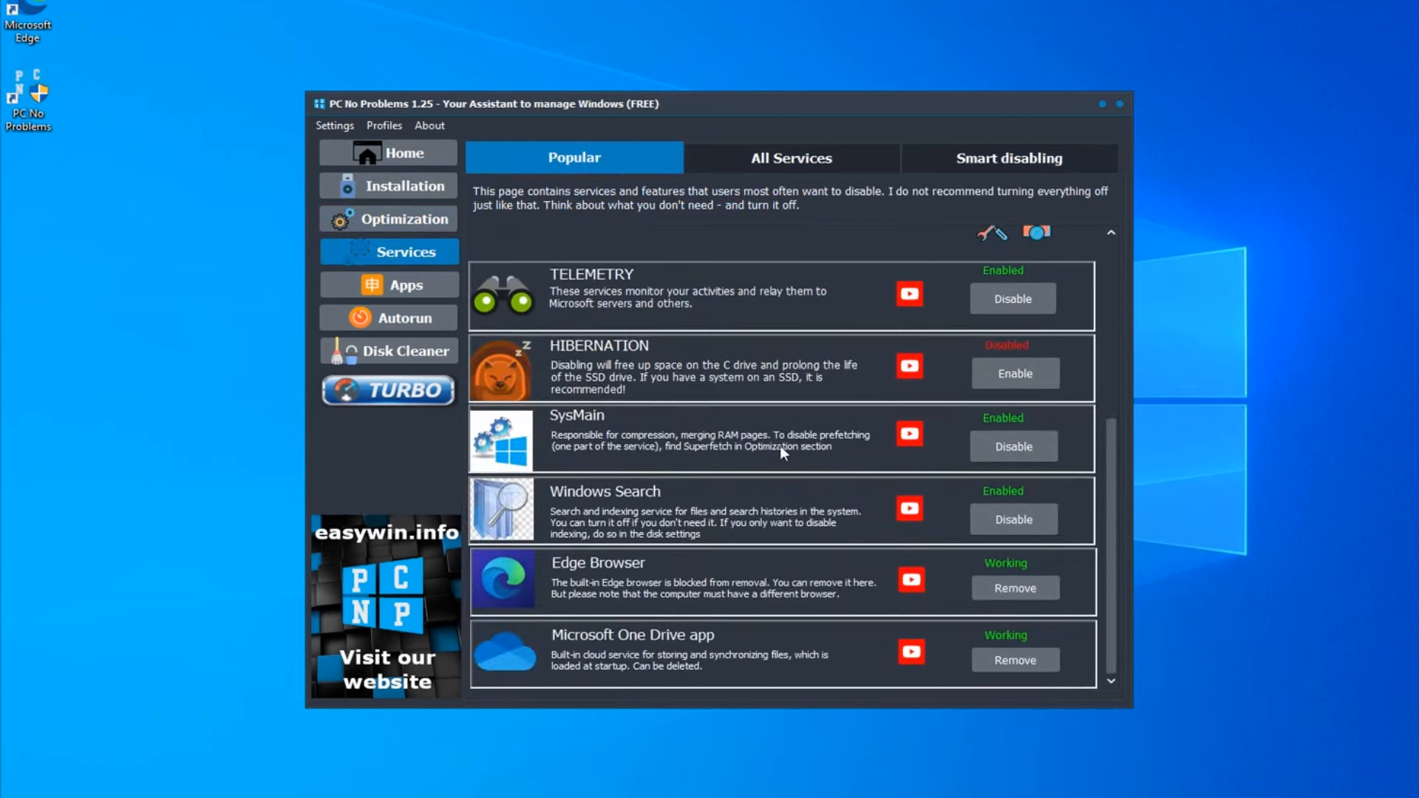
click(789, 158)
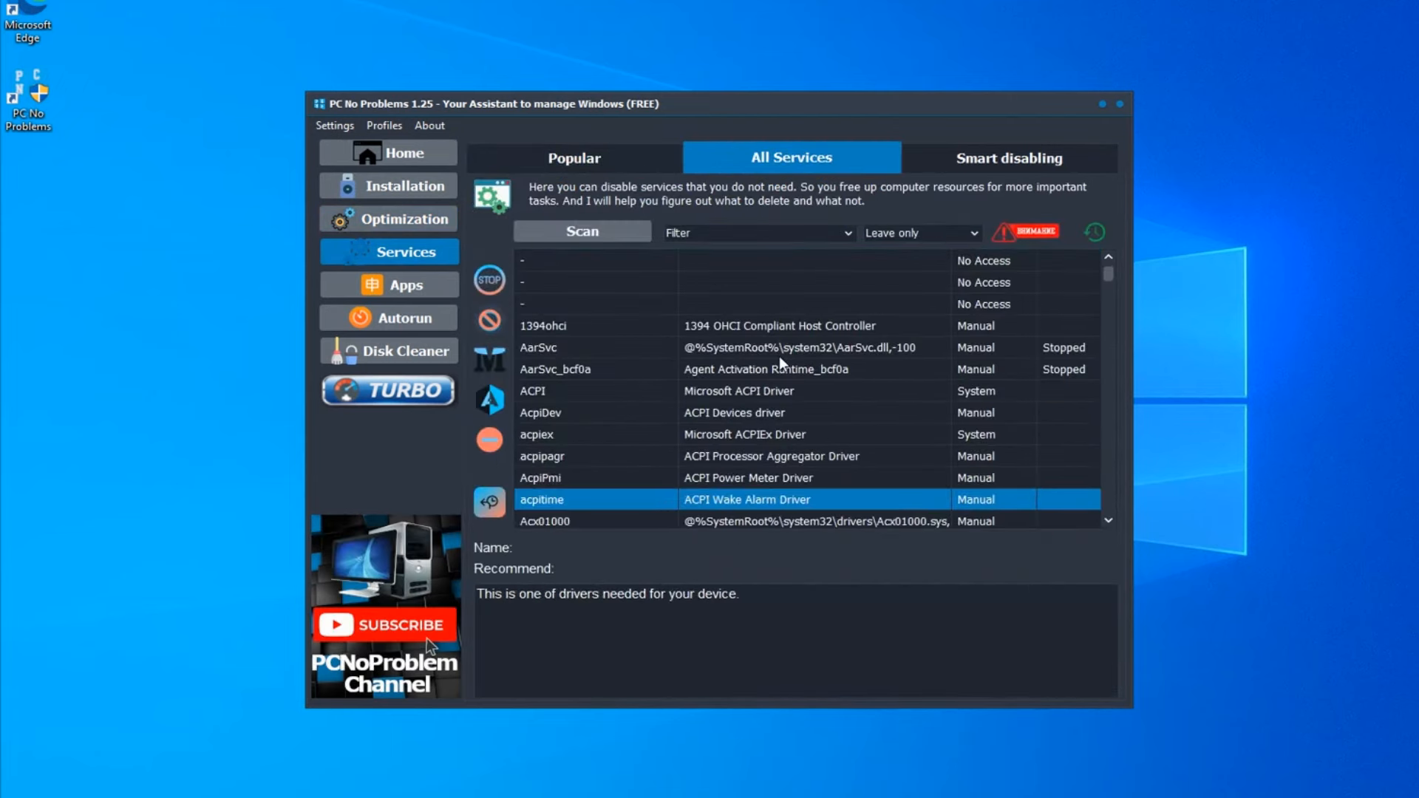
click(755, 232)
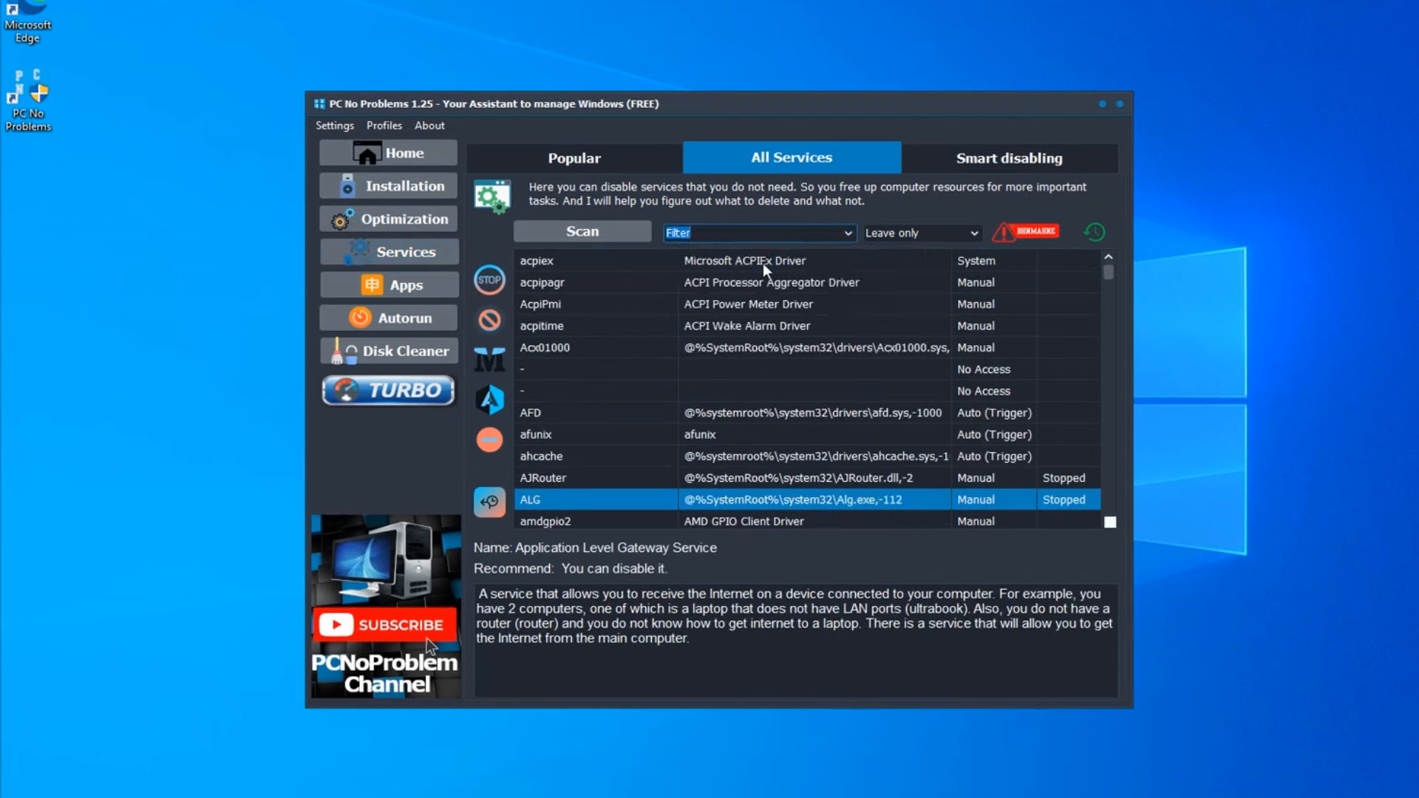
Step: Filter to services that can be disabled, read AppX Deployment advice, then return to Smart disabling
click(760, 232)
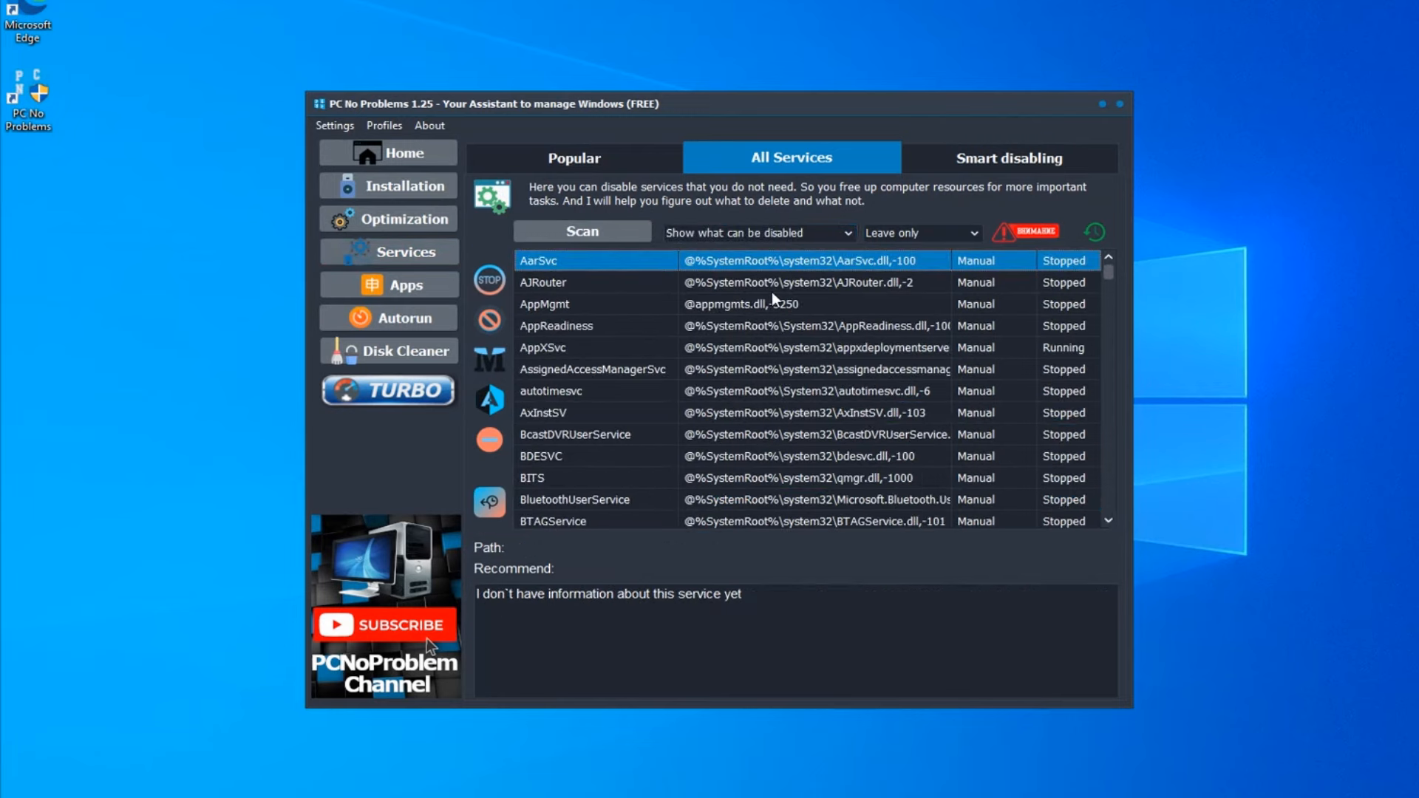
click(588, 348)
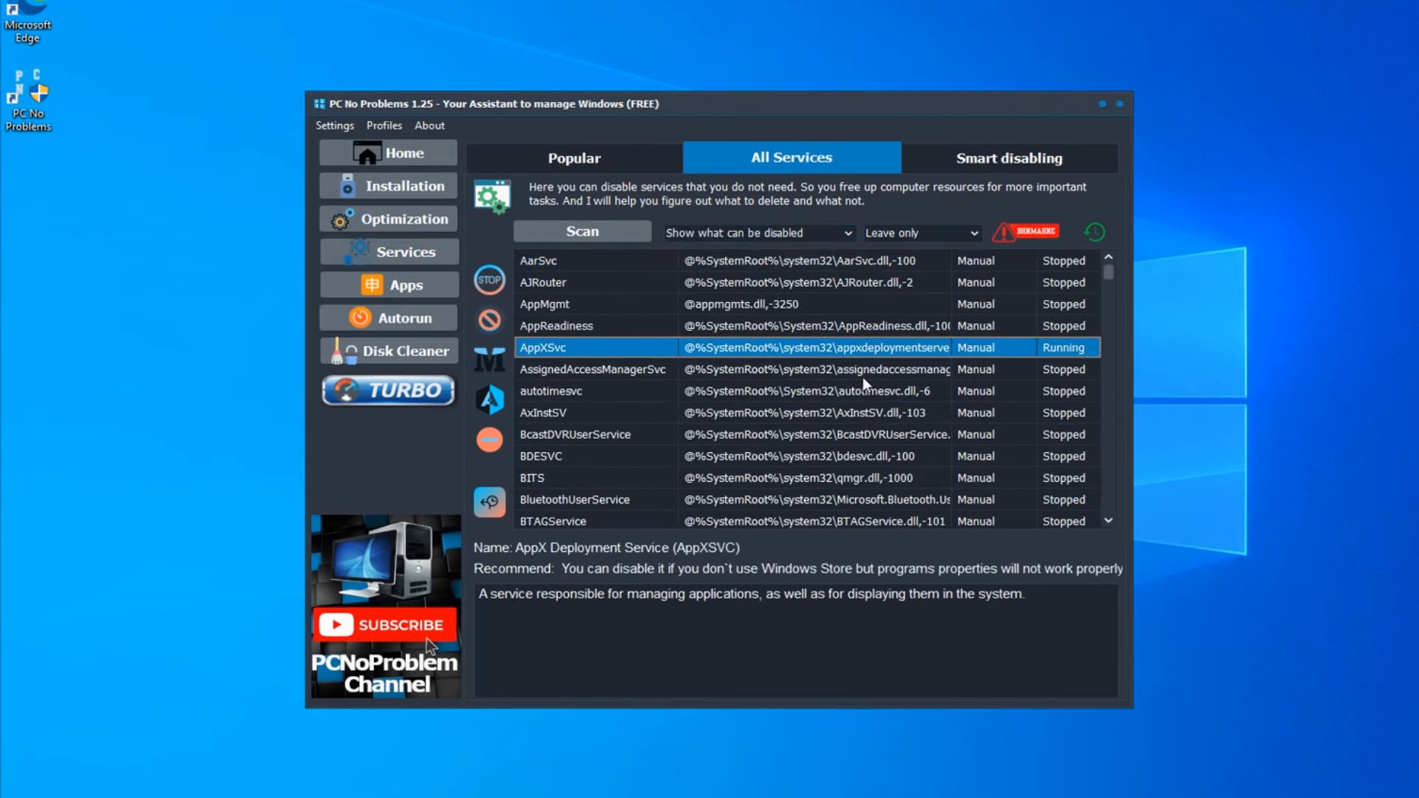
scroll(down, 3)
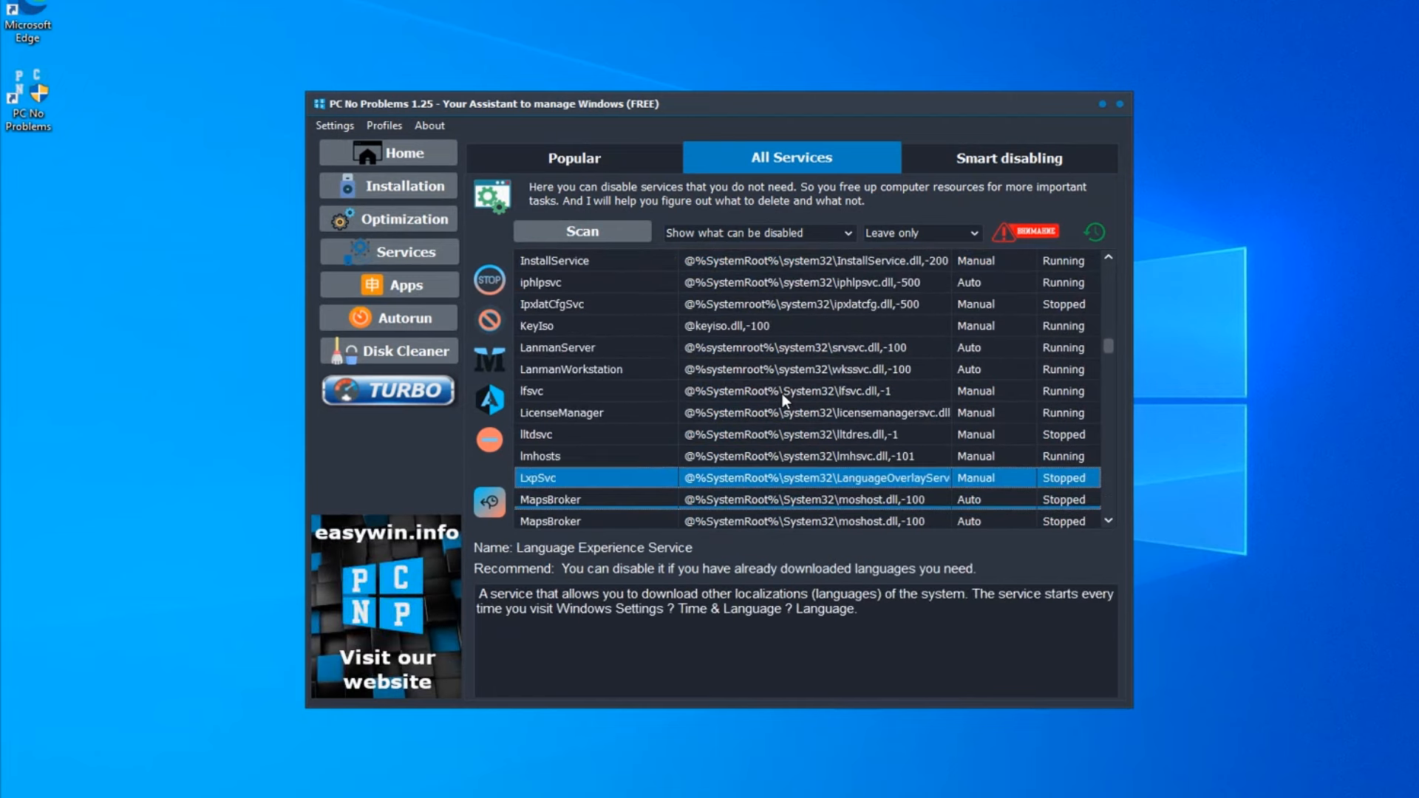
scroll(down, 3)
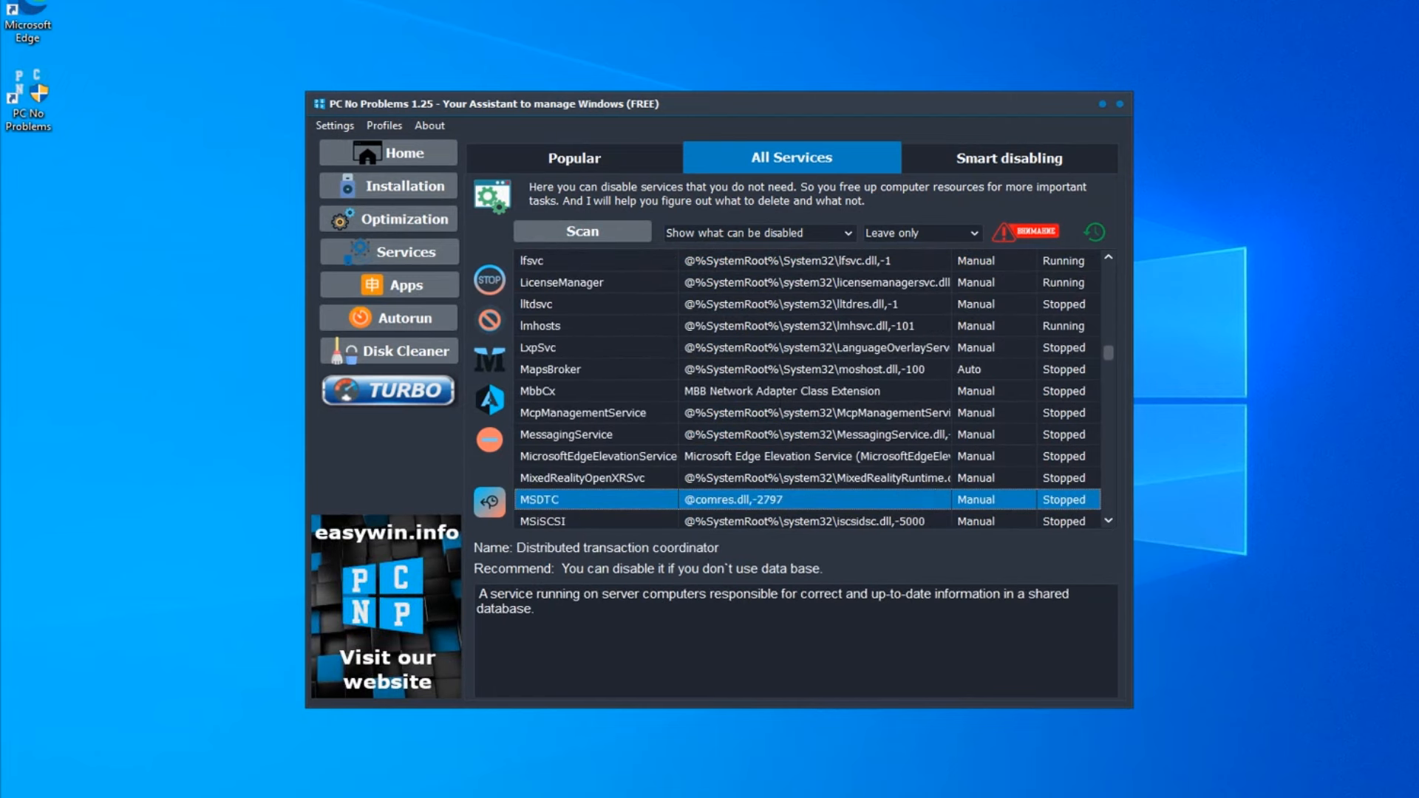
click(1007, 158)
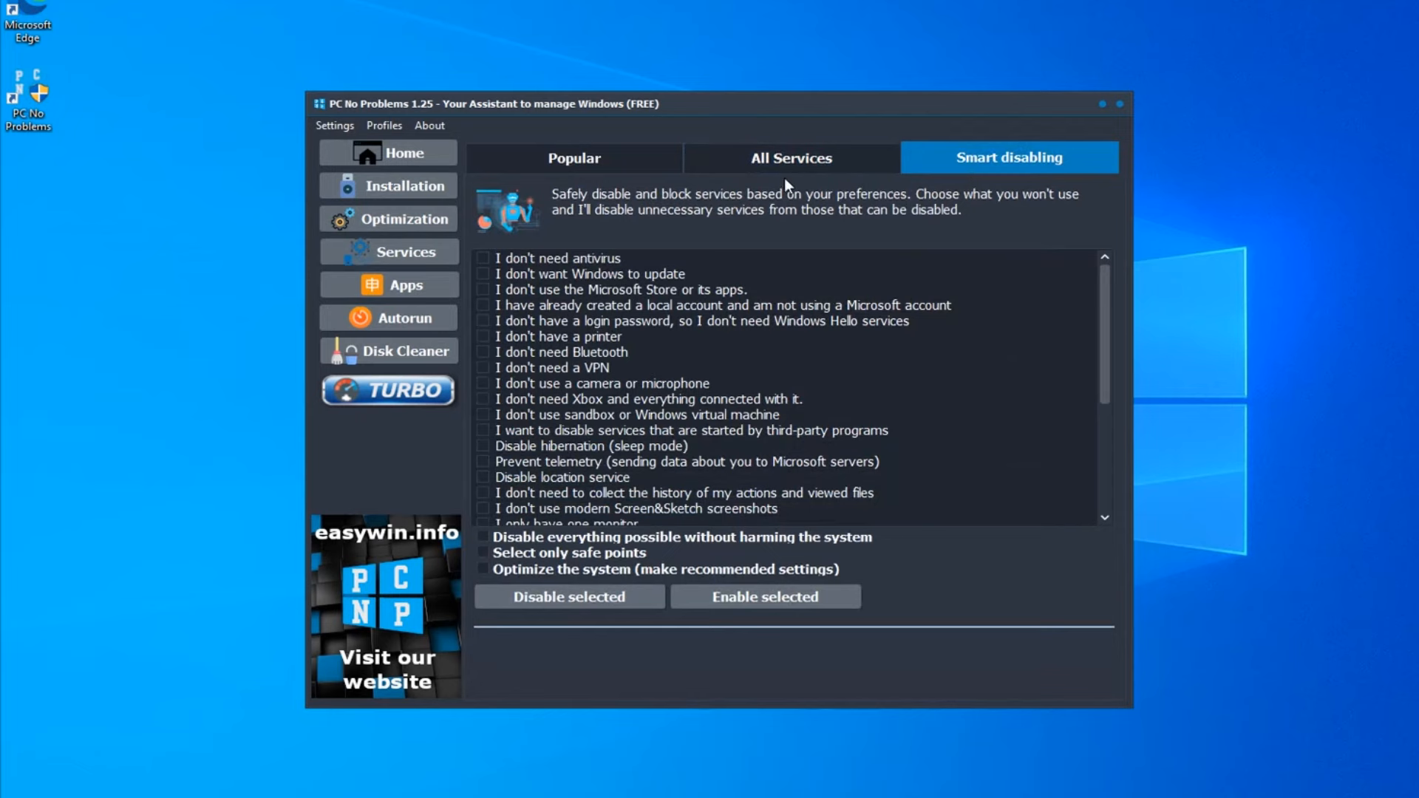
Step: Activate the PRO version from the program's About options
click(430, 126)
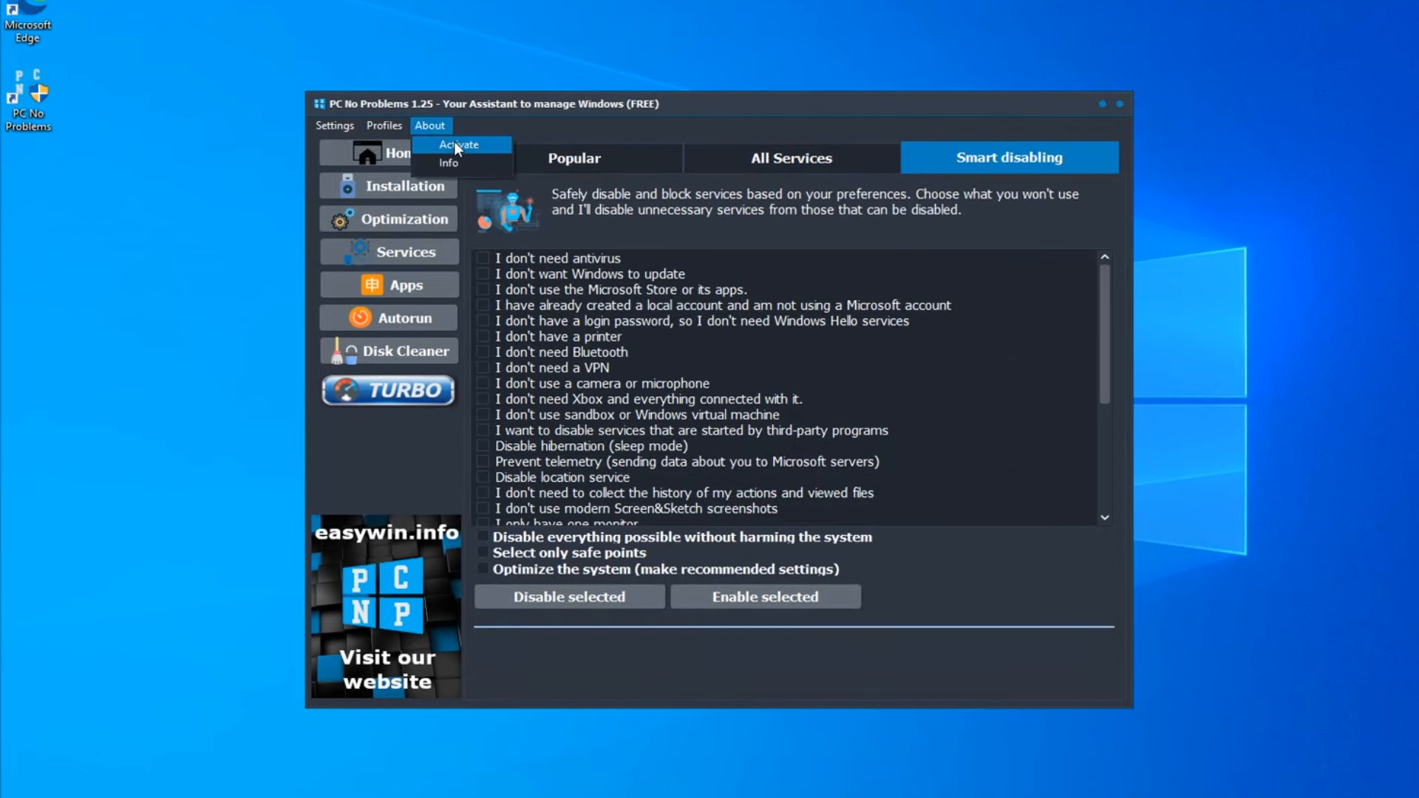
click(458, 145)
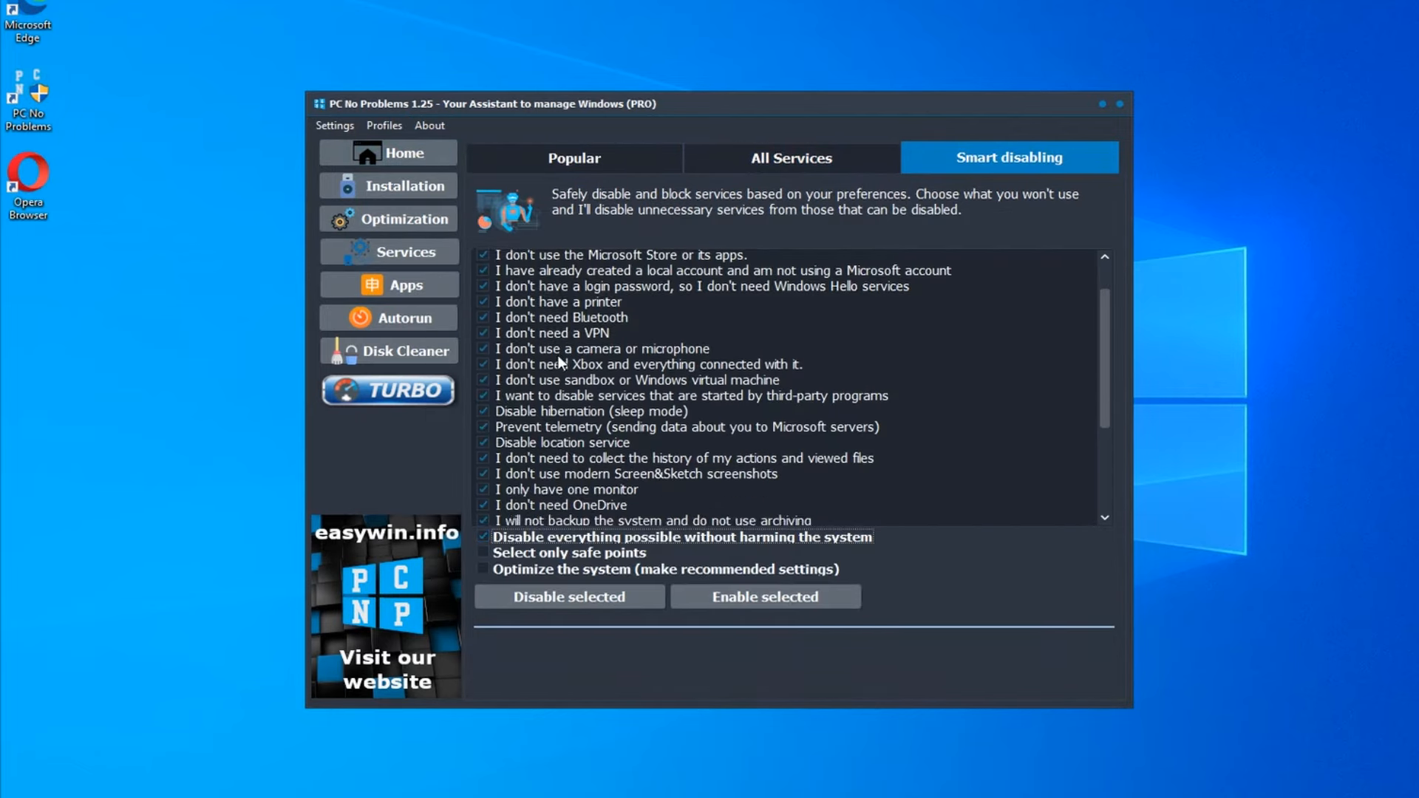
Step: Tick 'Select only safe points' and 'Optimize the system', then start disabling the selected services
scroll(down, 3)
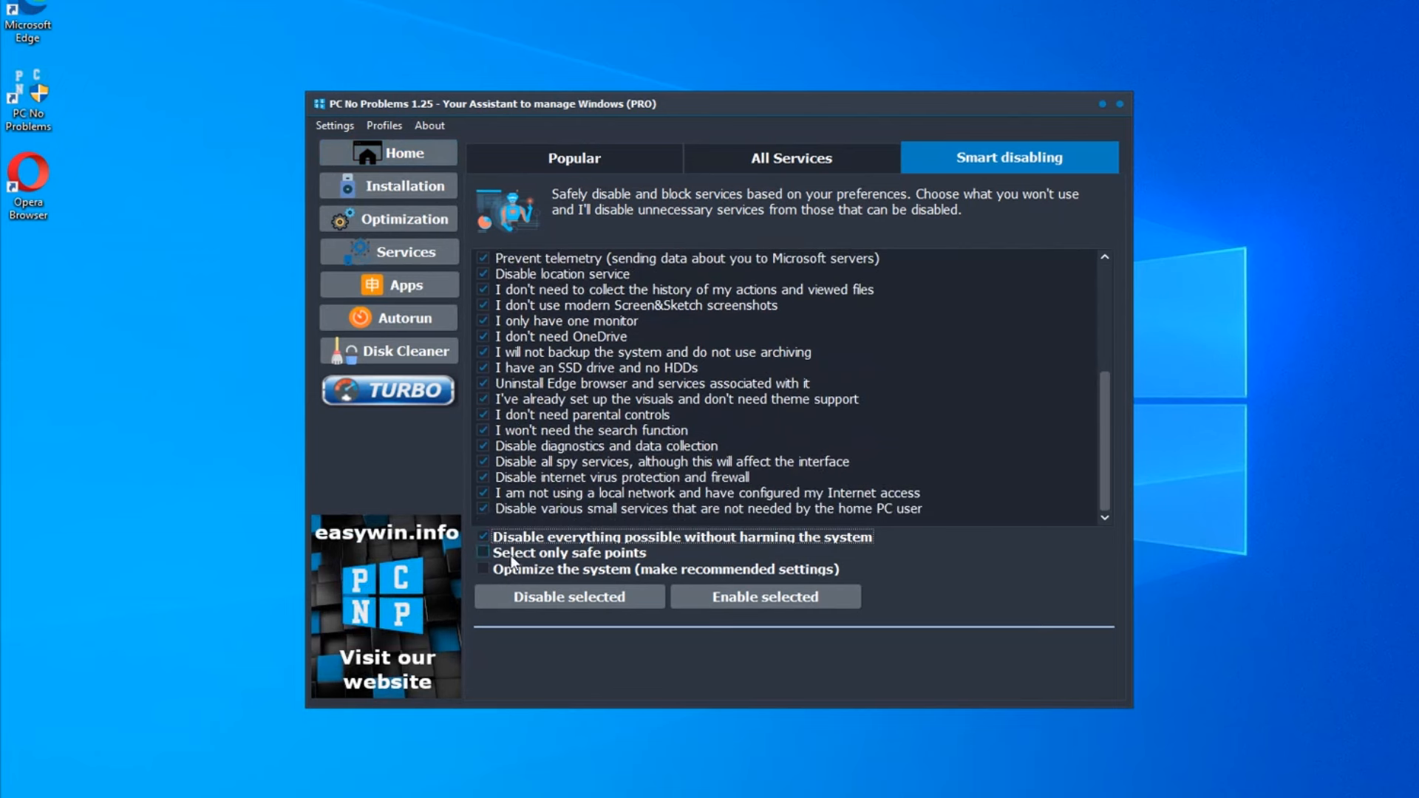
click(485, 553)
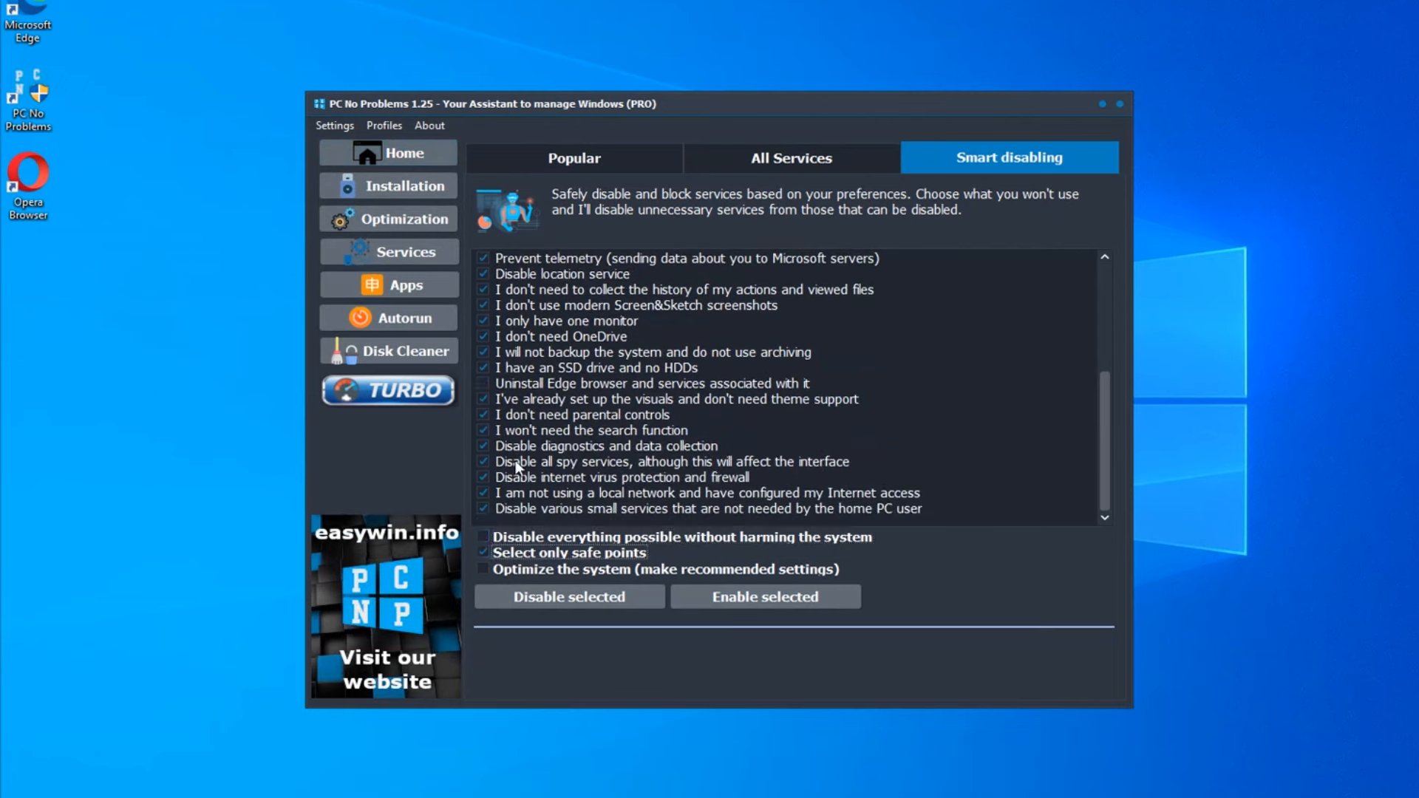
scroll(up, 3)
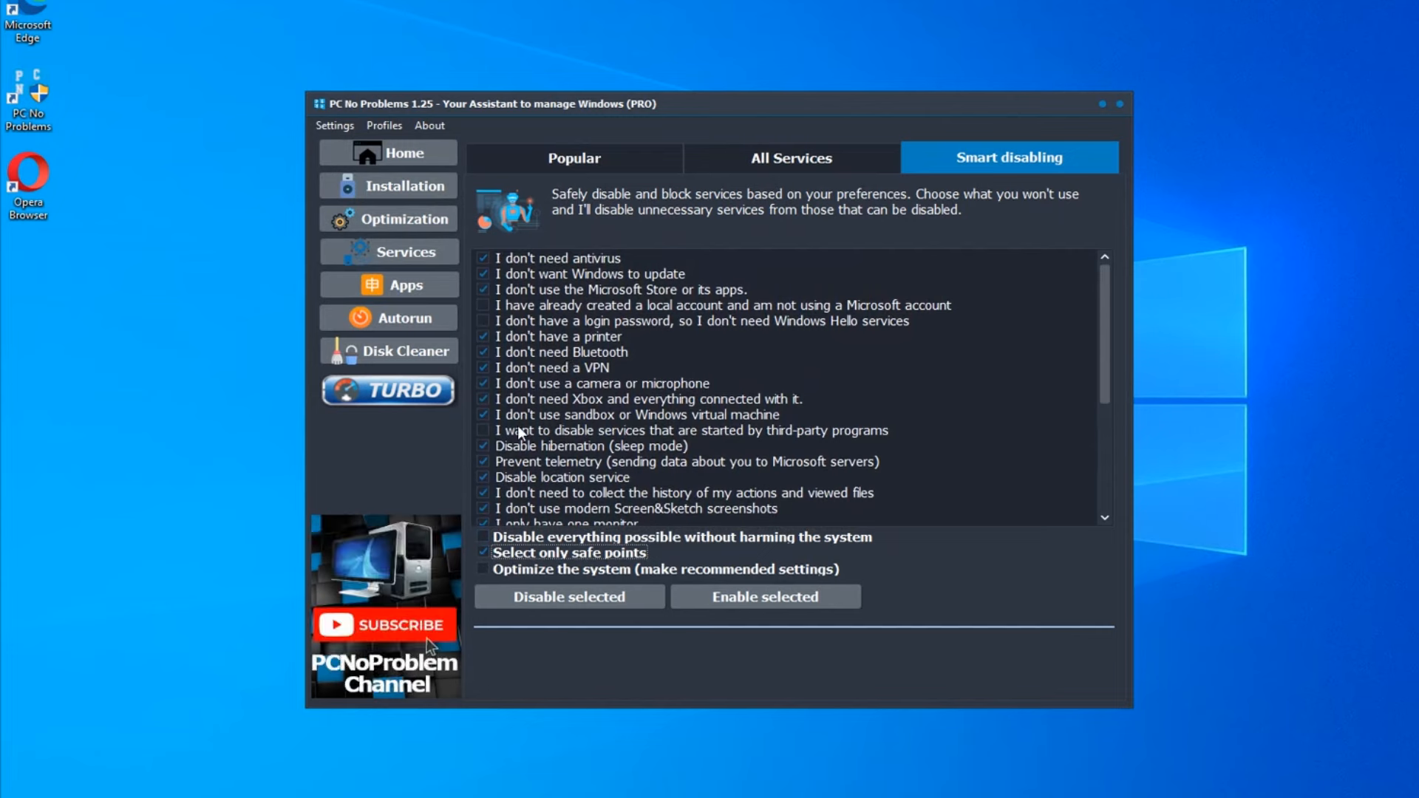
scroll(down, 3)
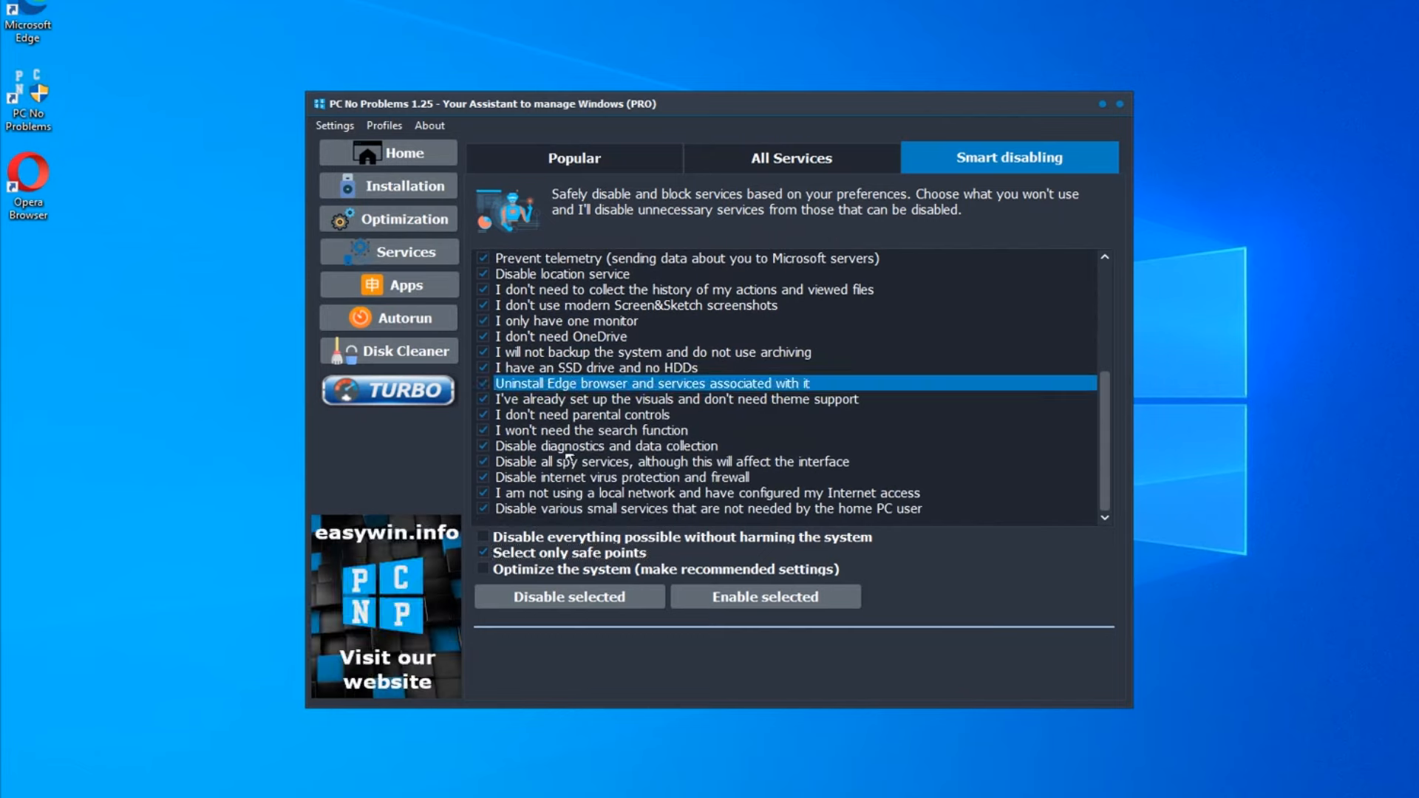
click(485, 569)
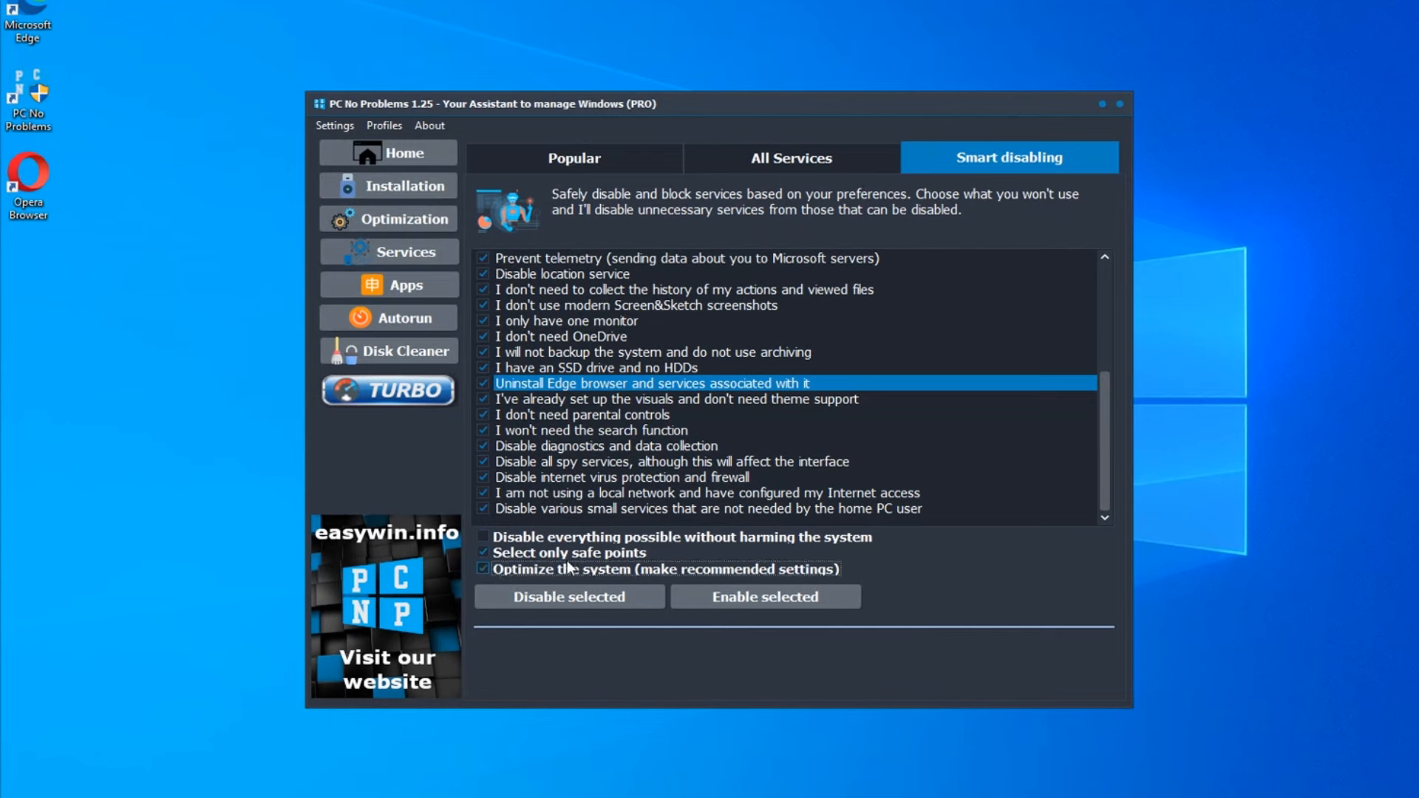
click(569, 595)
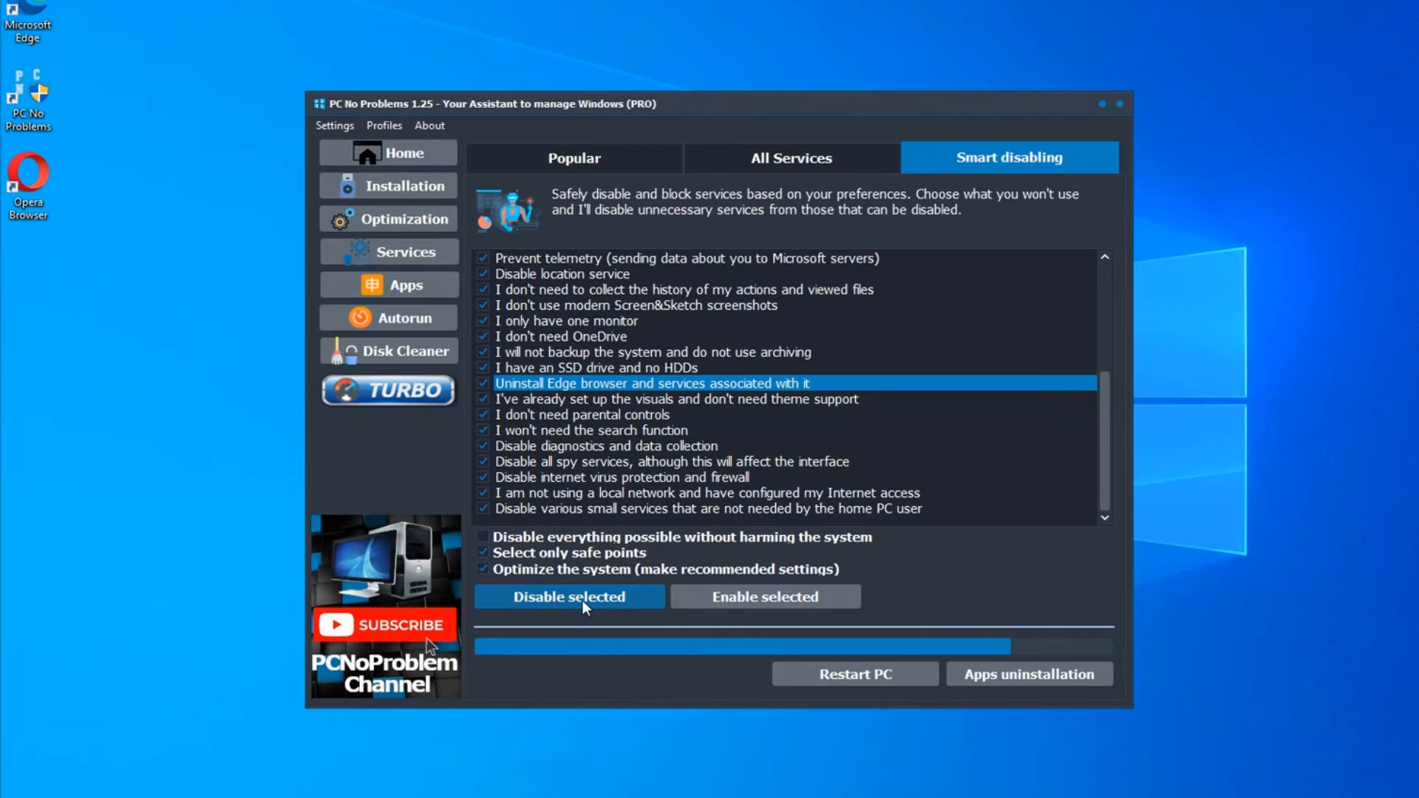
Step: Start the disabling, confirming the local-account warning and the telemetry notice
click(567, 595)
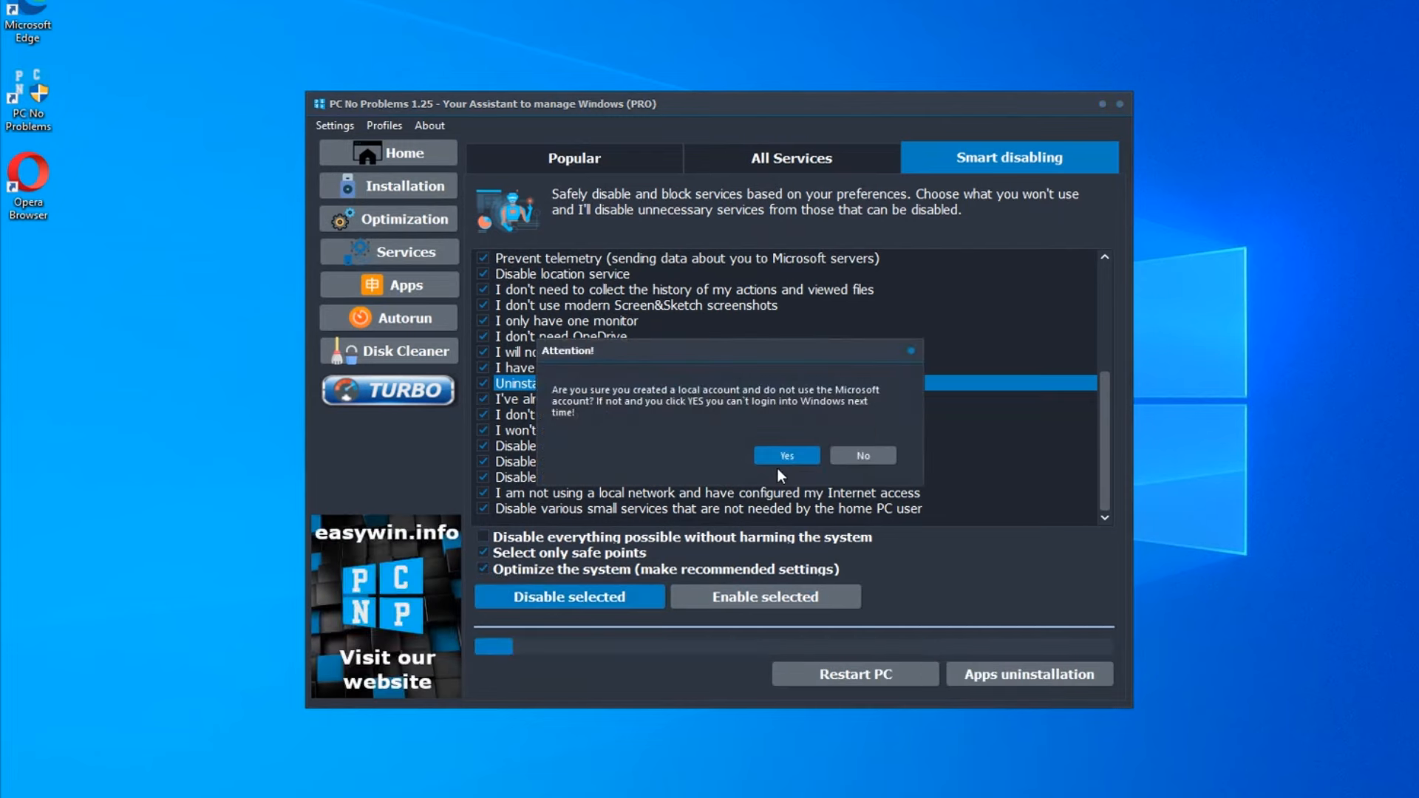
click(783, 455)
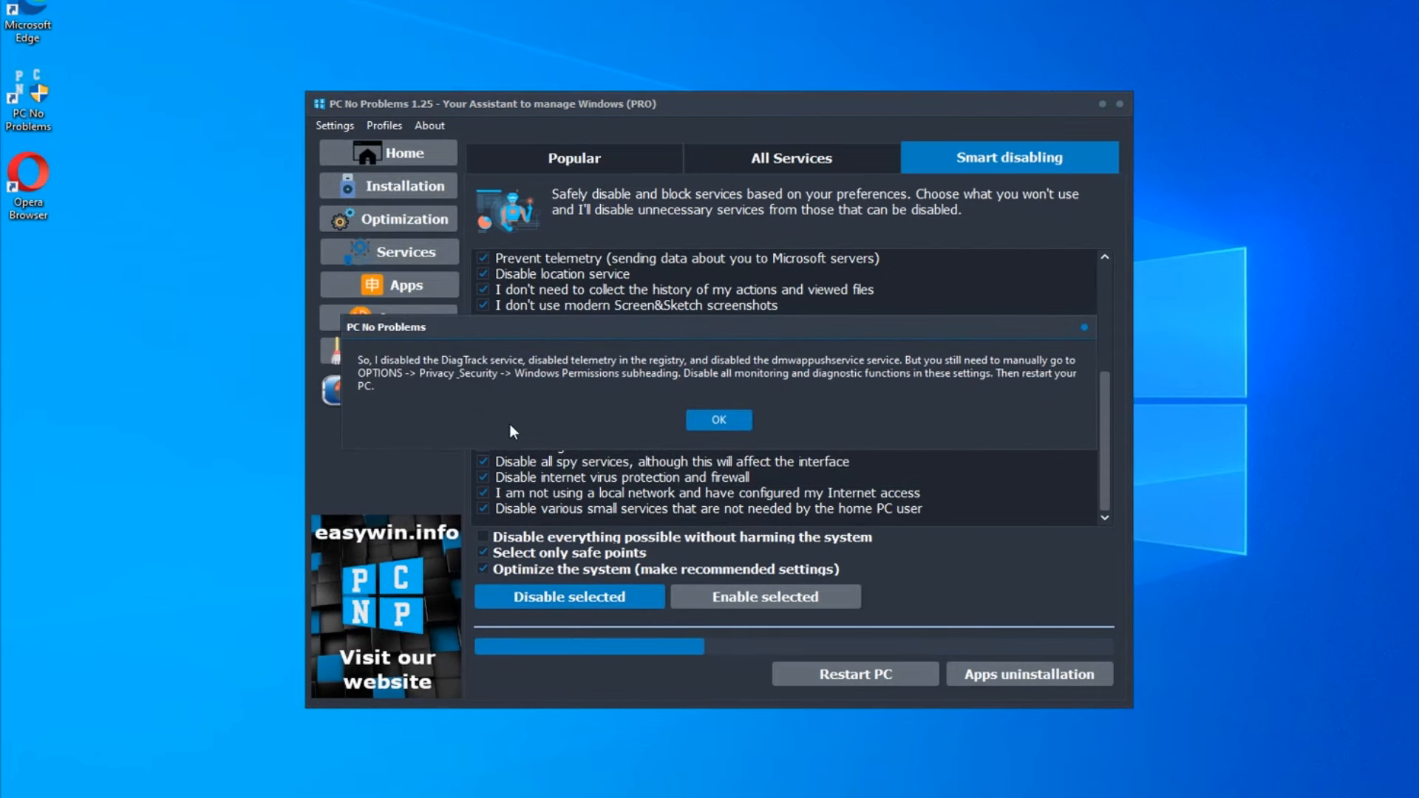
click(717, 418)
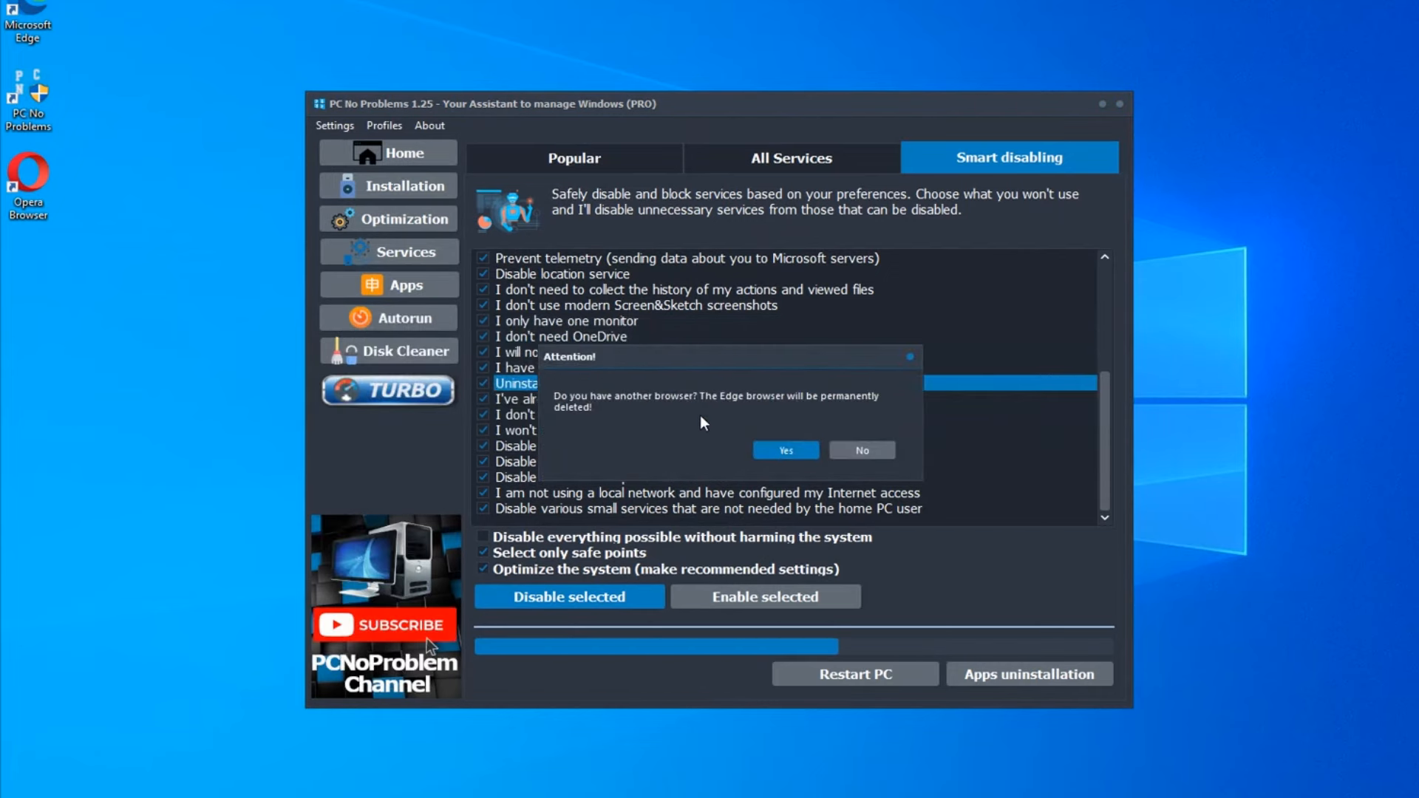
Step: Confirm permanent Edge removal twice and accept rebooting into Safe Mode
click(783, 449)
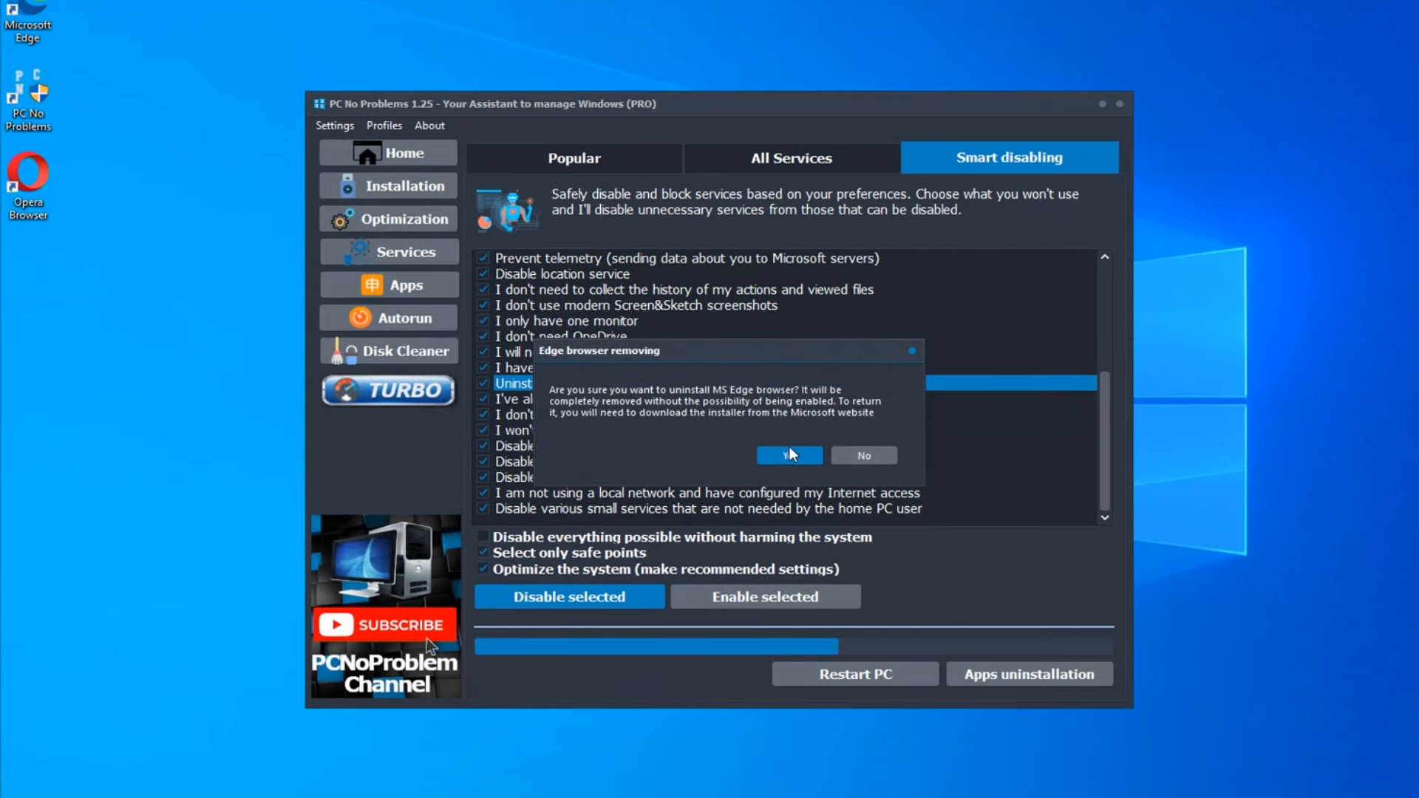
click(786, 454)
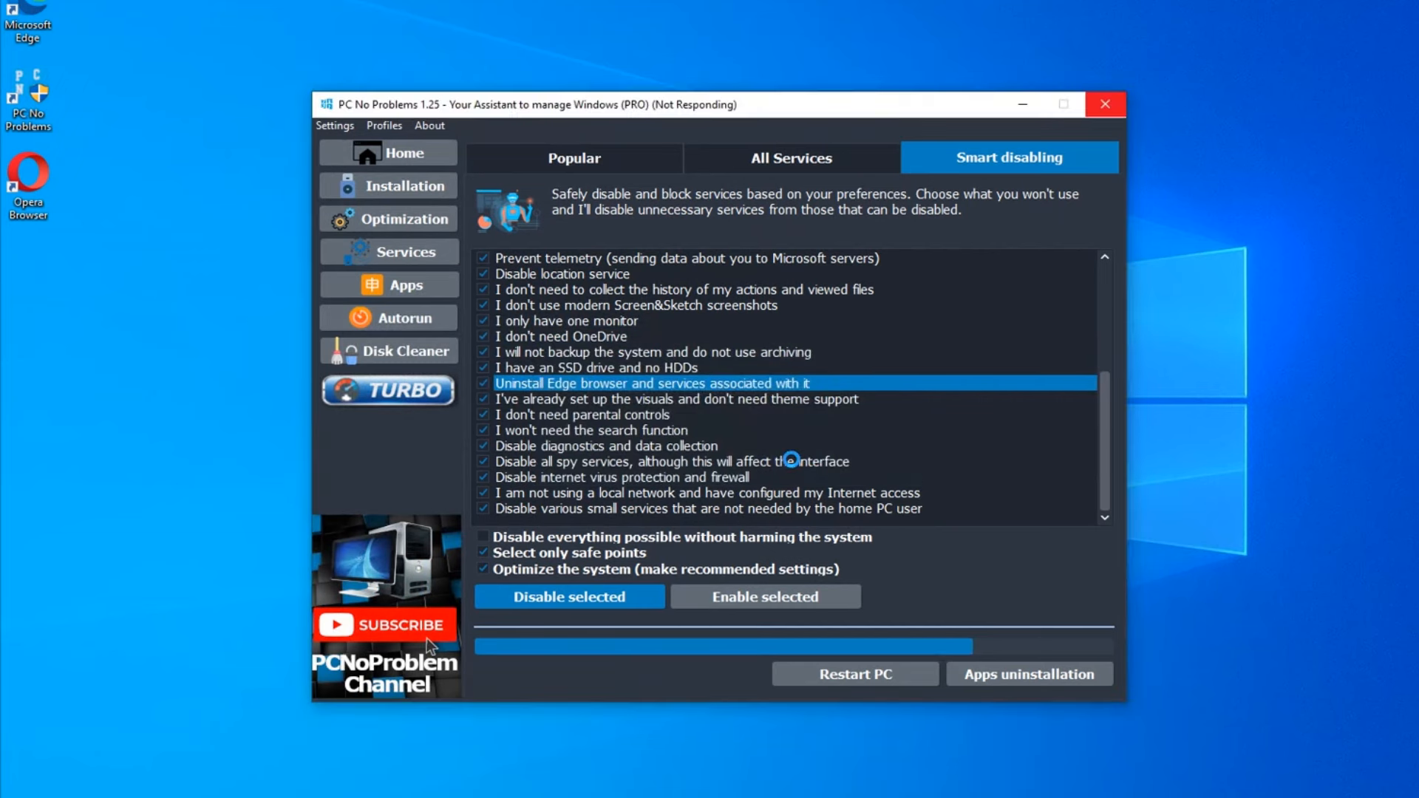
click(567, 596)
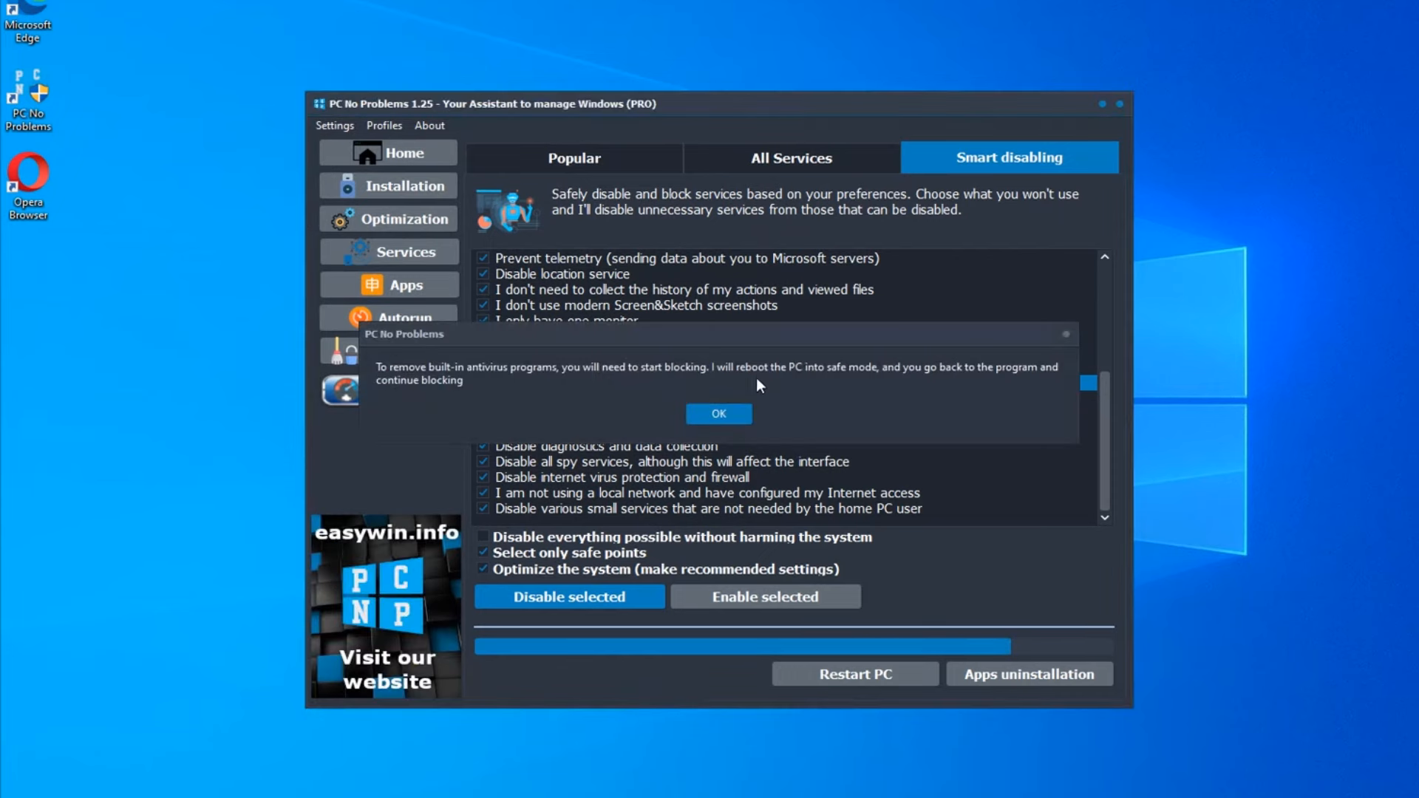
click(718, 413)
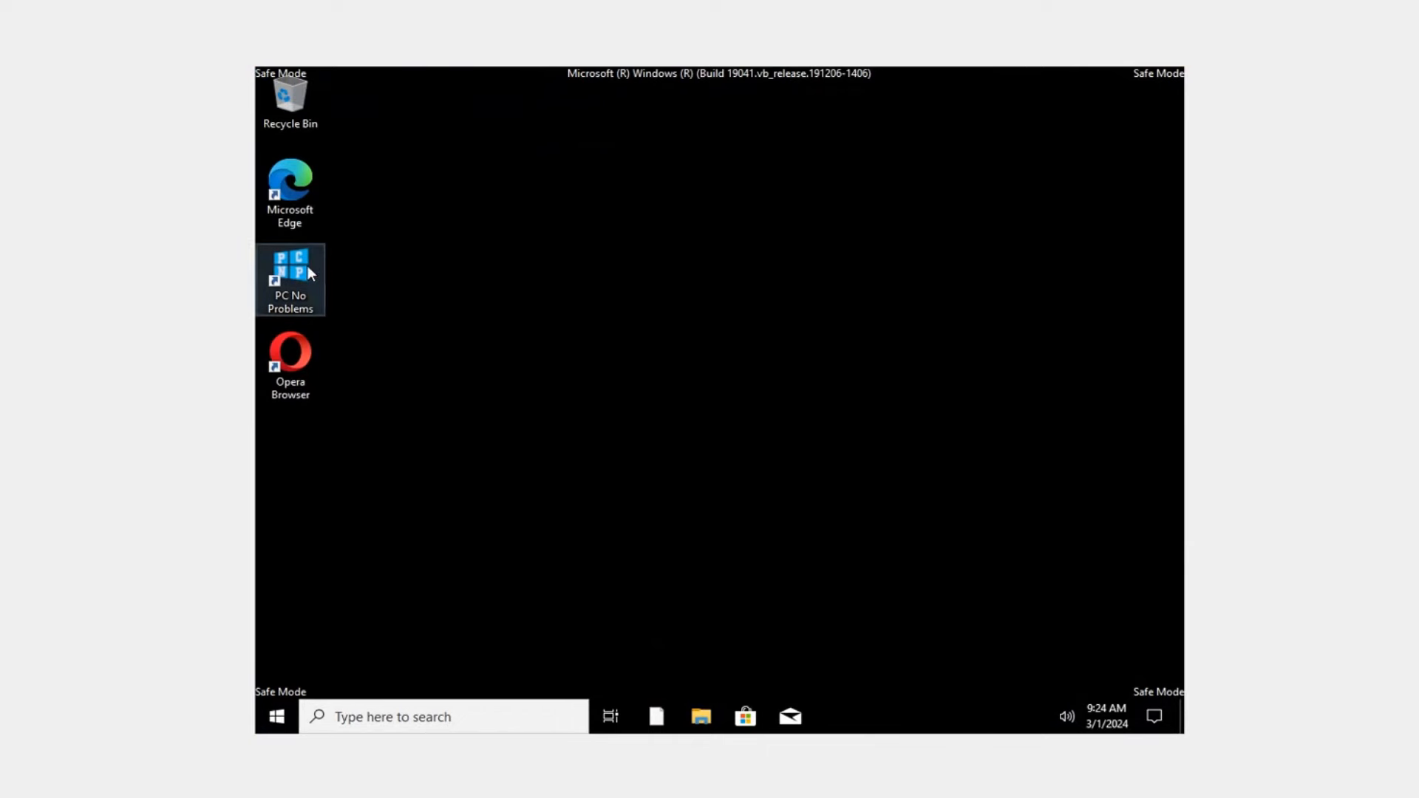
Step: Relaunch PC No Problems in Safe Mode and go to its Services page
double_click(289, 279)
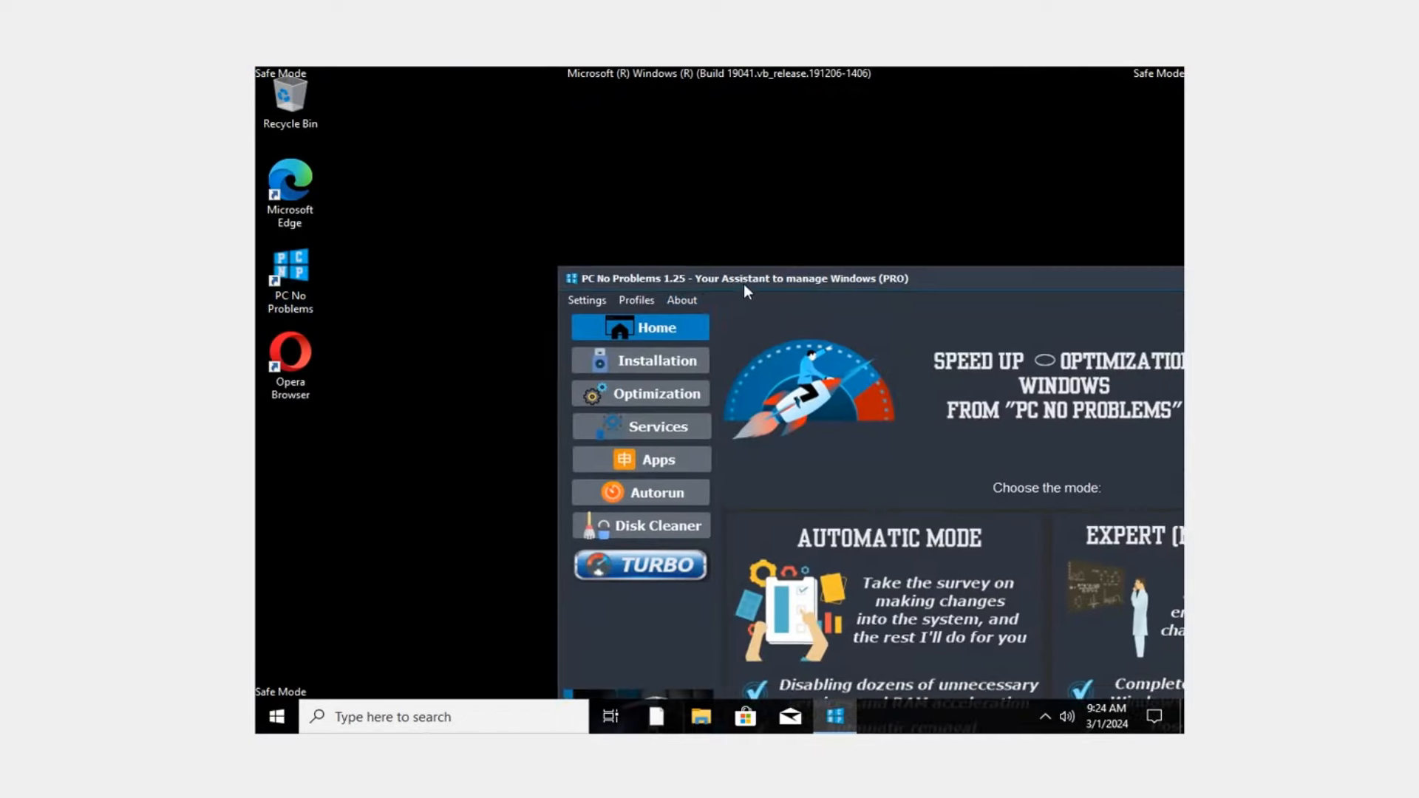
click(640, 426)
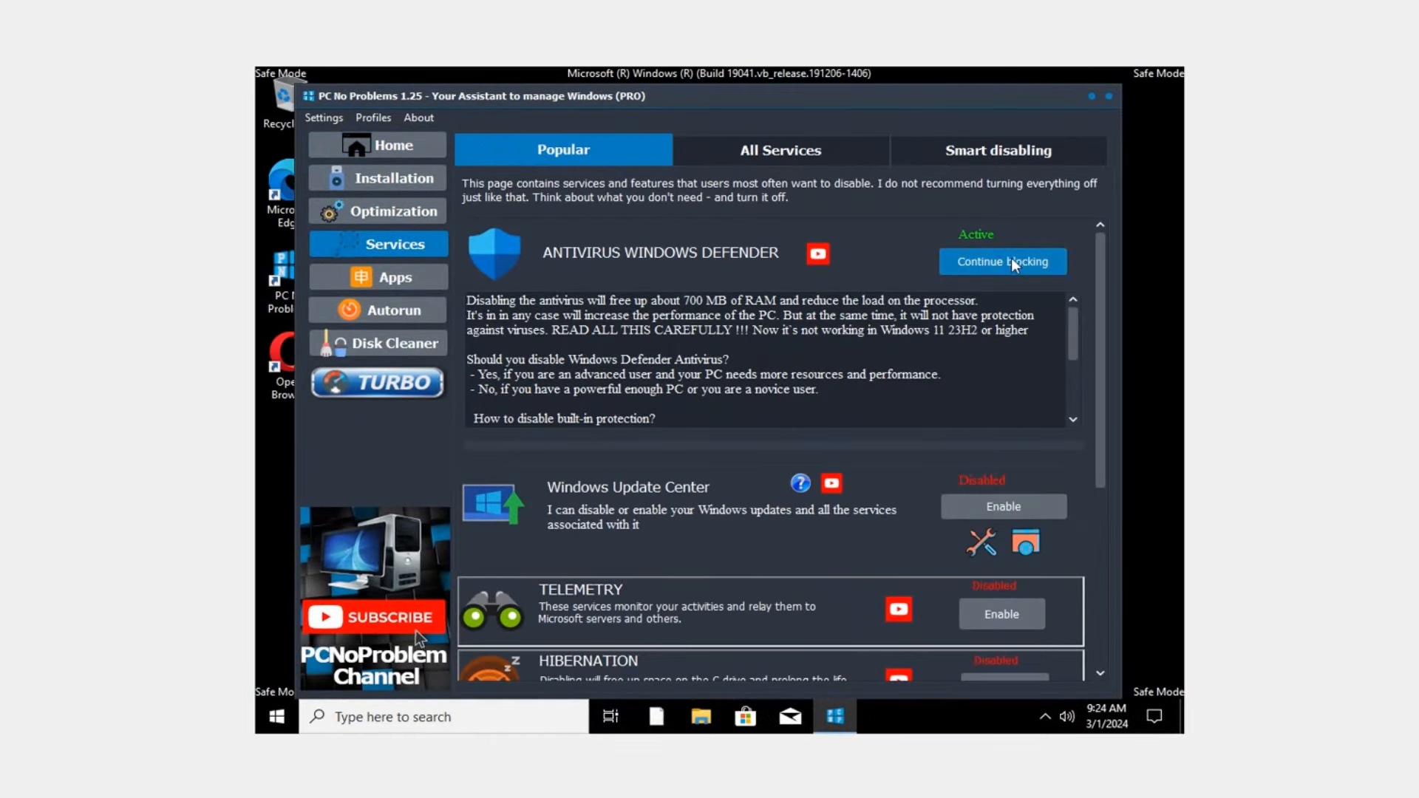
mouse_move(980, 307)
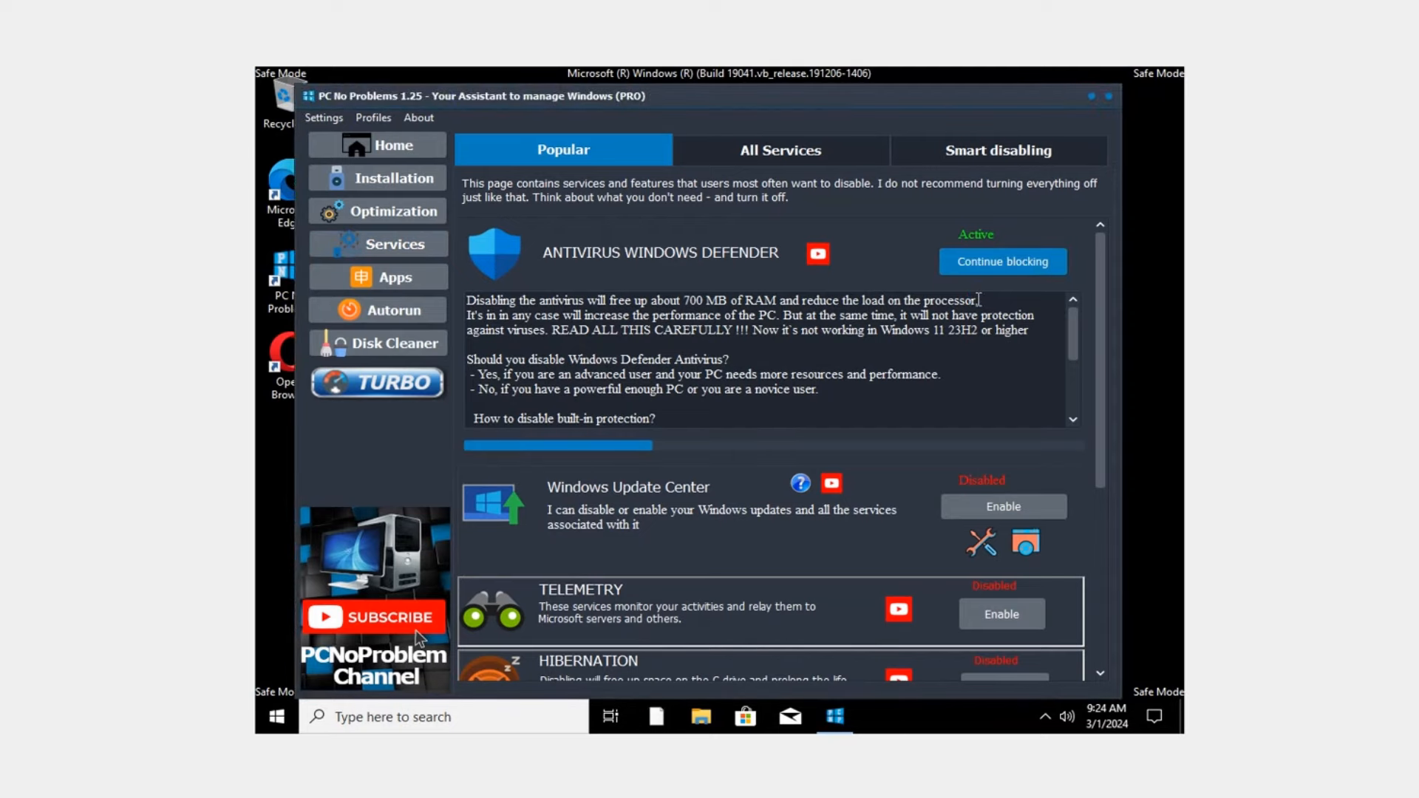
Step: Reboot back to normal Windows and return to the Popular services list
click(1002, 262)
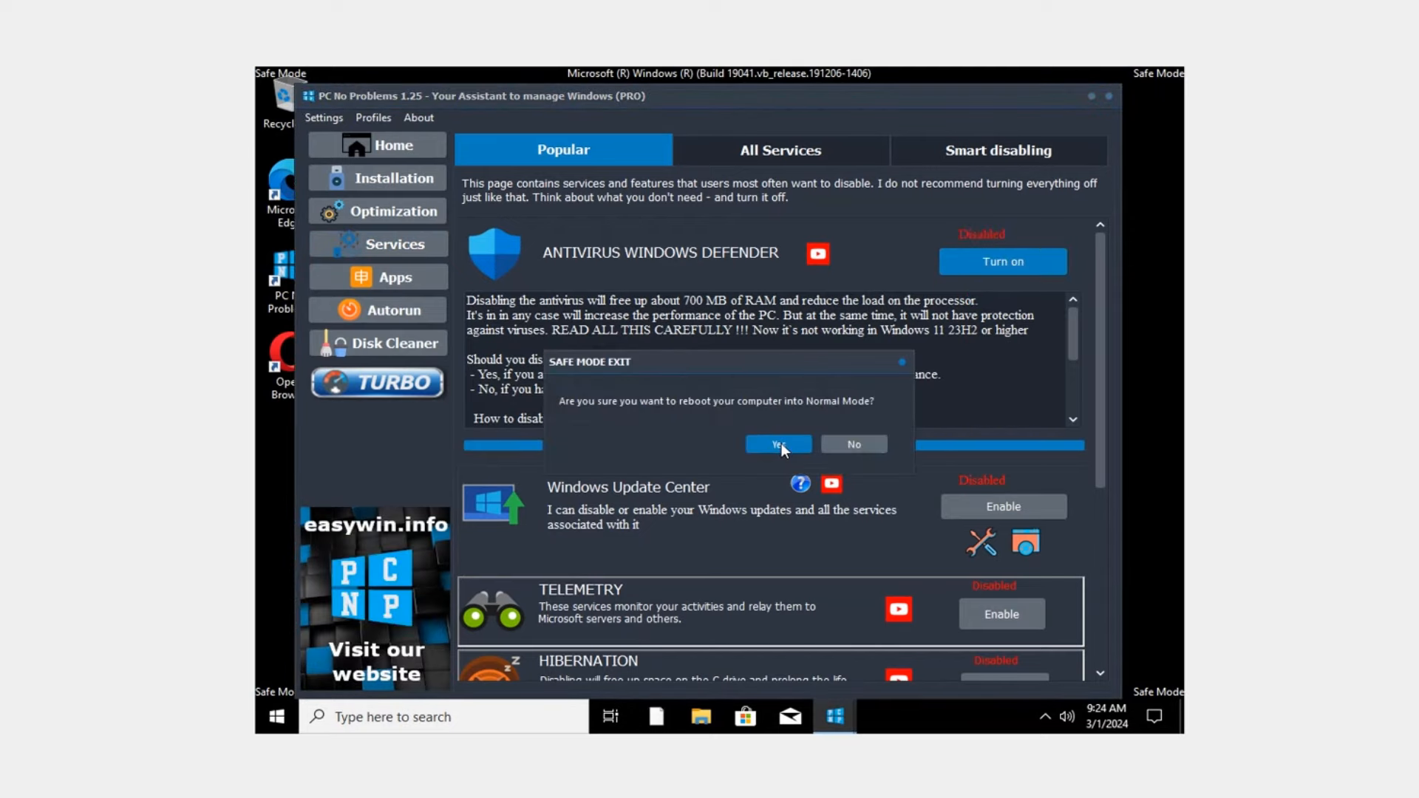
click(776, 445)
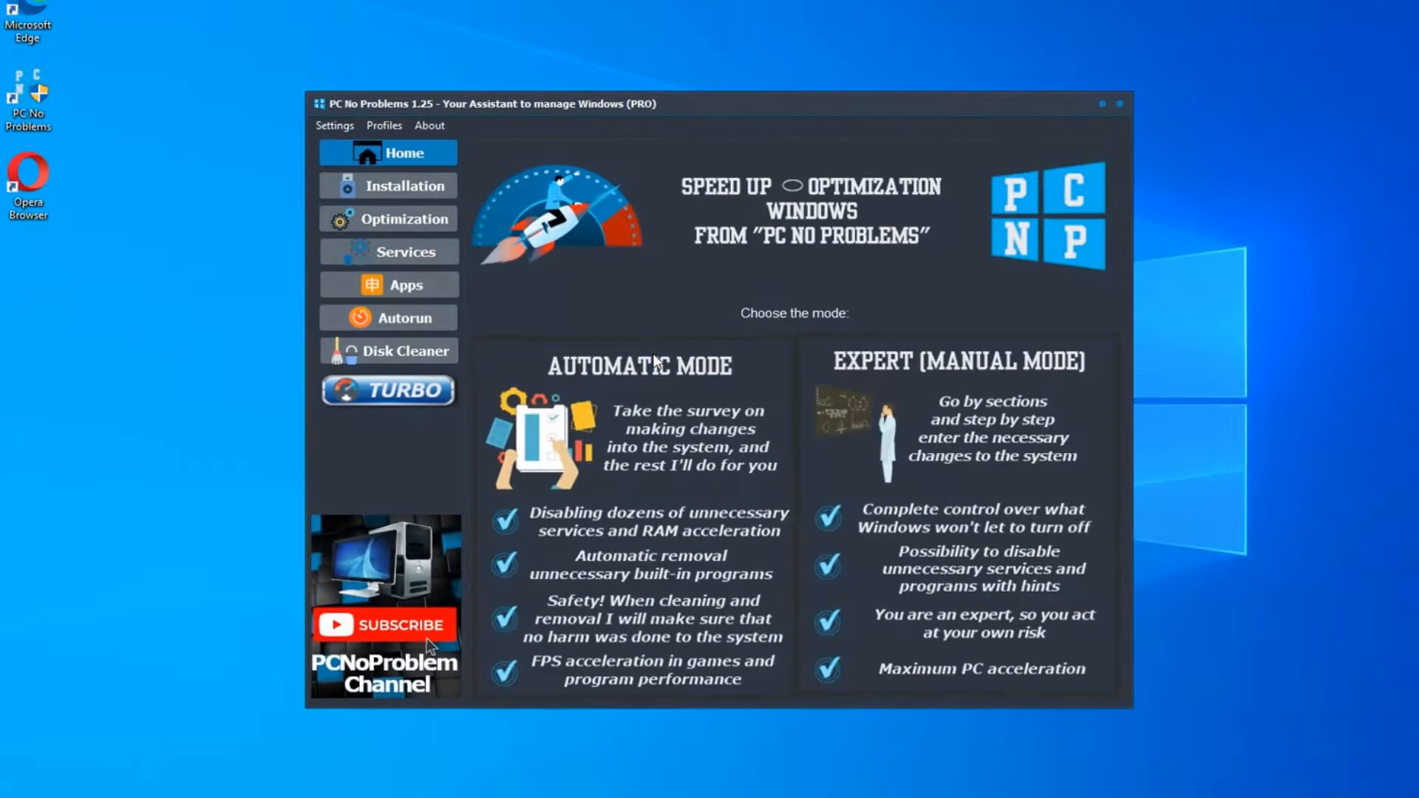
click(405, 218)
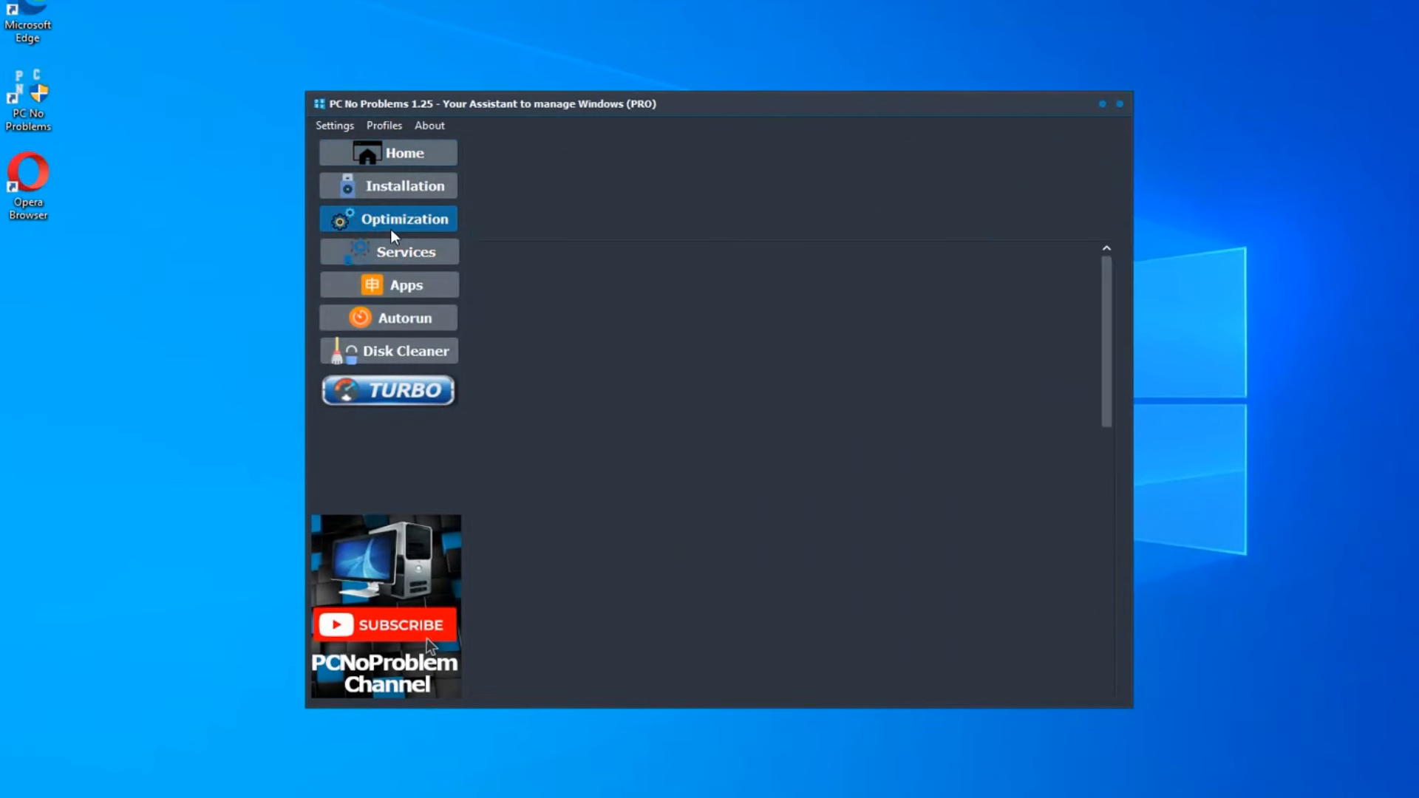
click(389, 251)
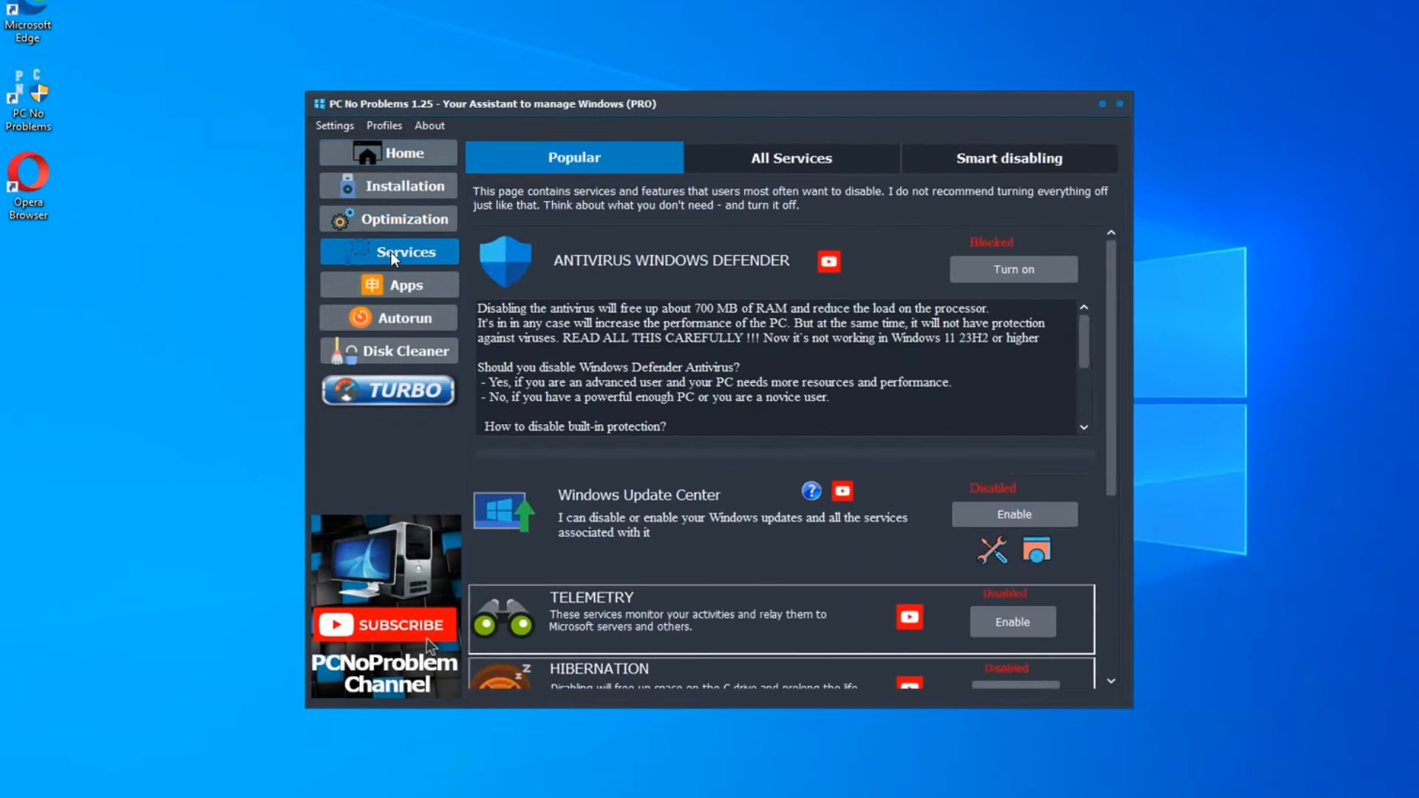
scroll(down, 3)
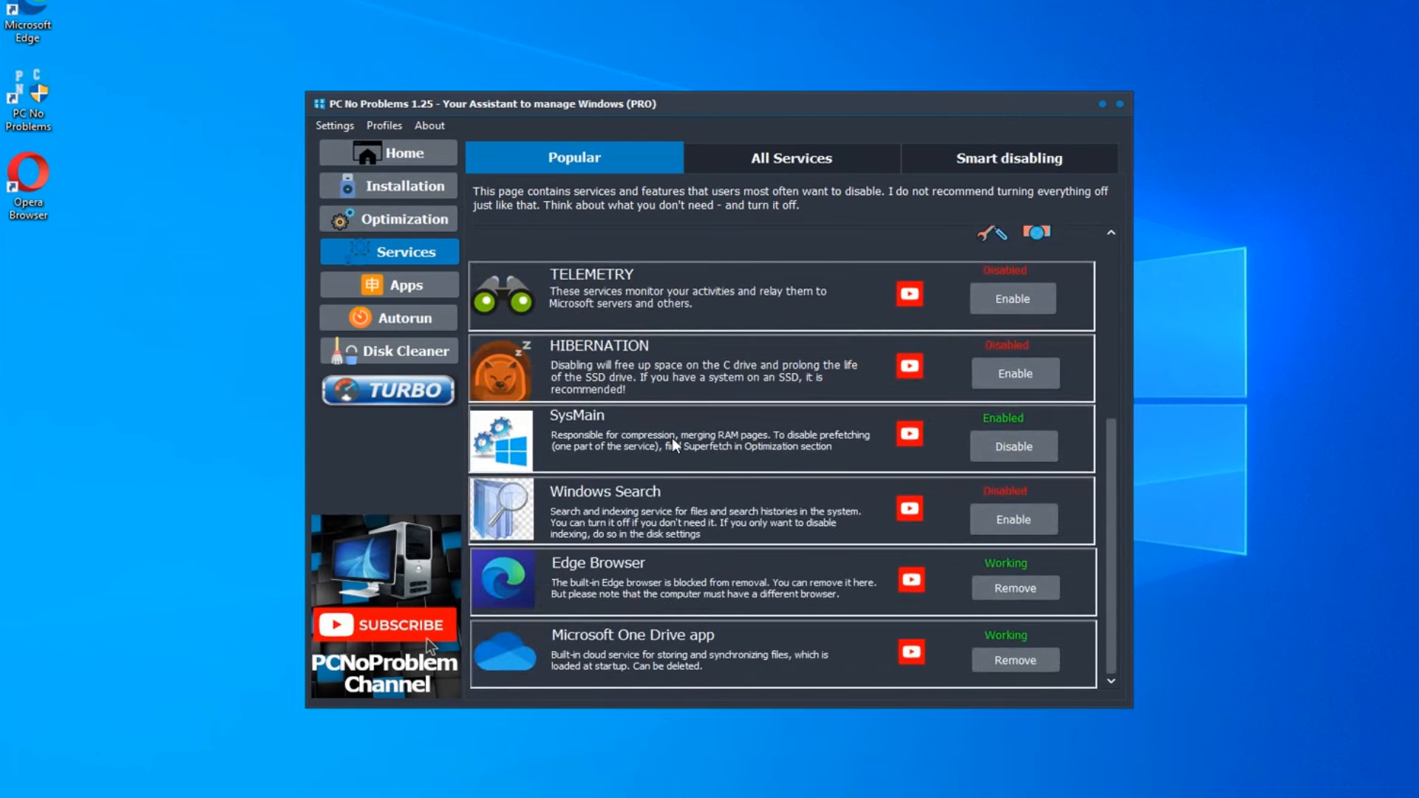
mouse_move(604, 590)
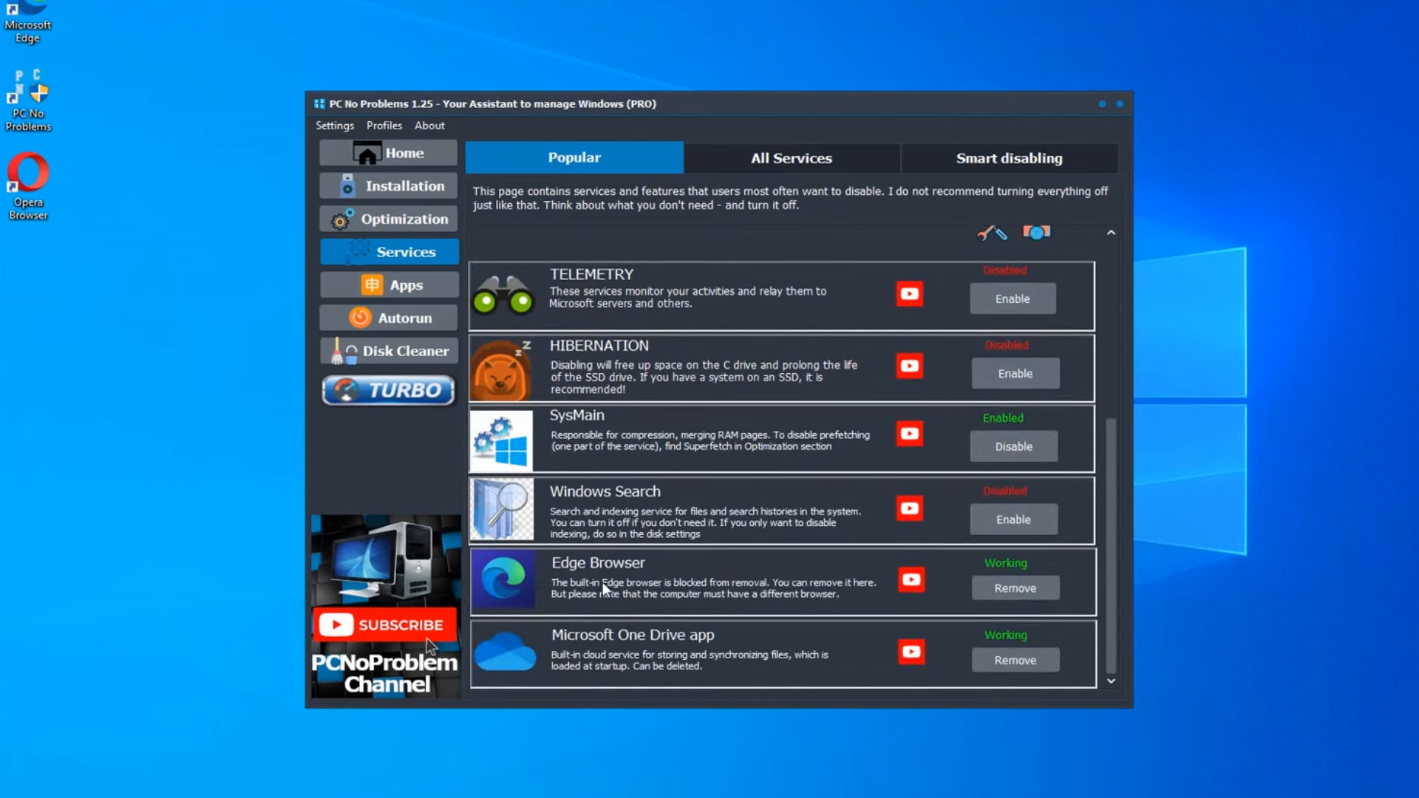
Step: Remove the Edge Browser permanently so it shows Deleted, then view All Services
click(1014, 587)
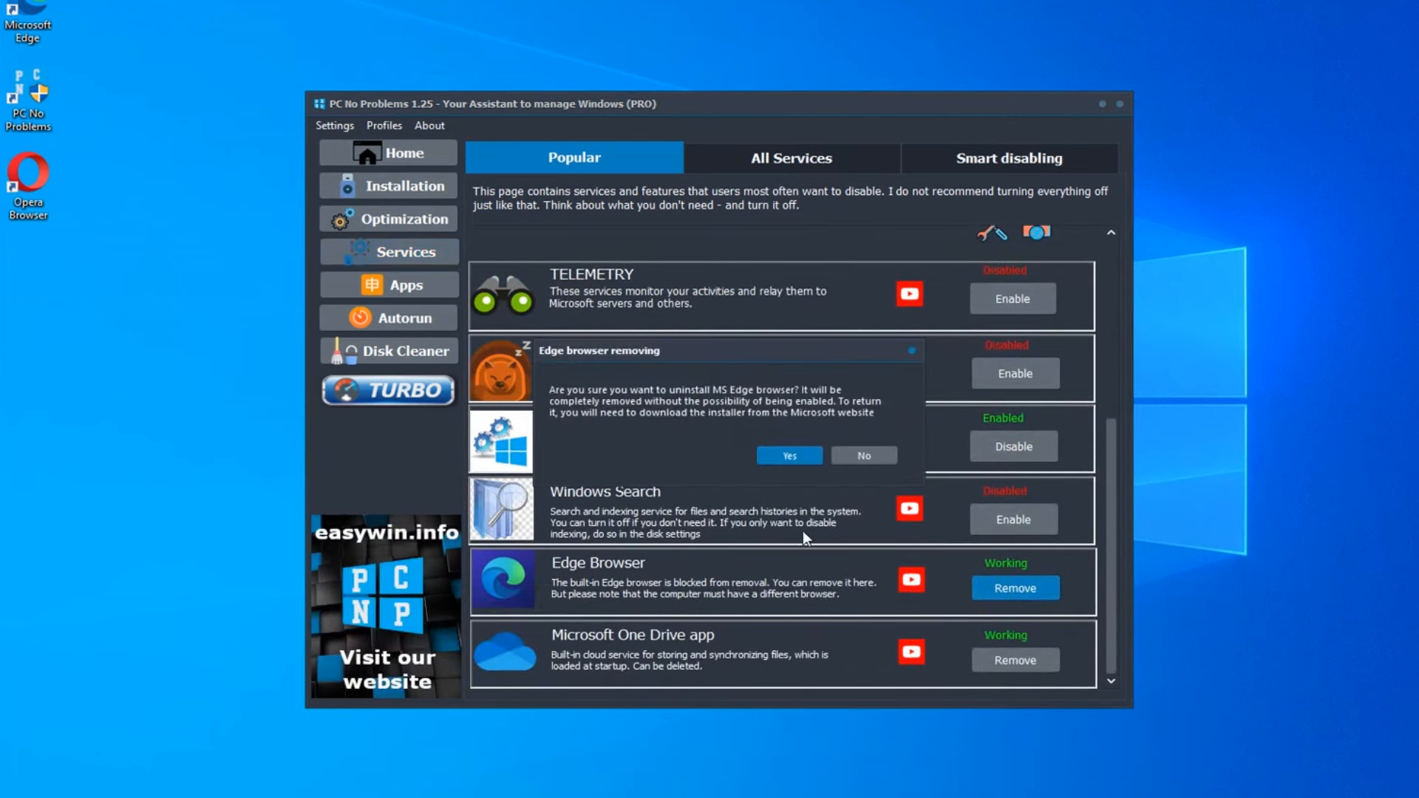
click(861, 455)
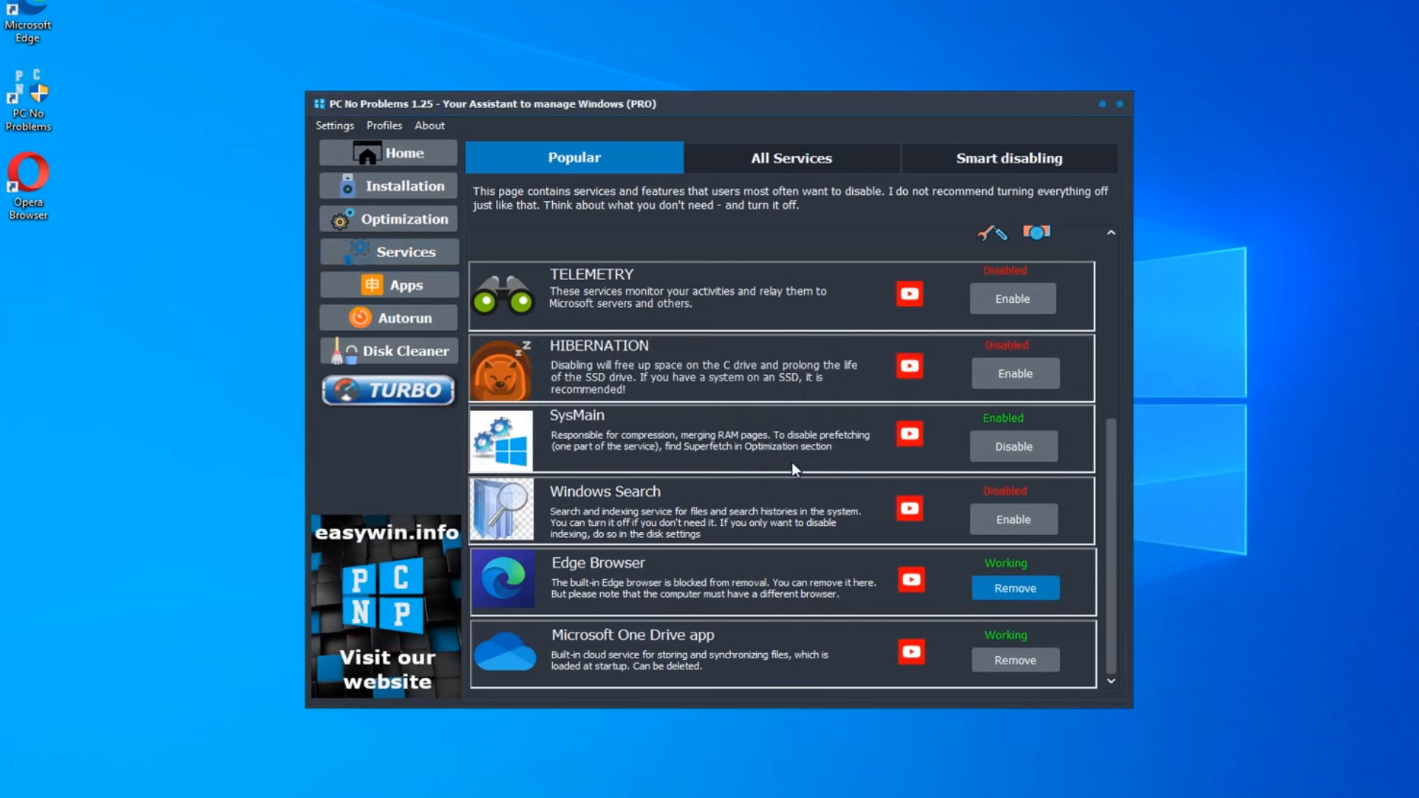
click(1014, 587)
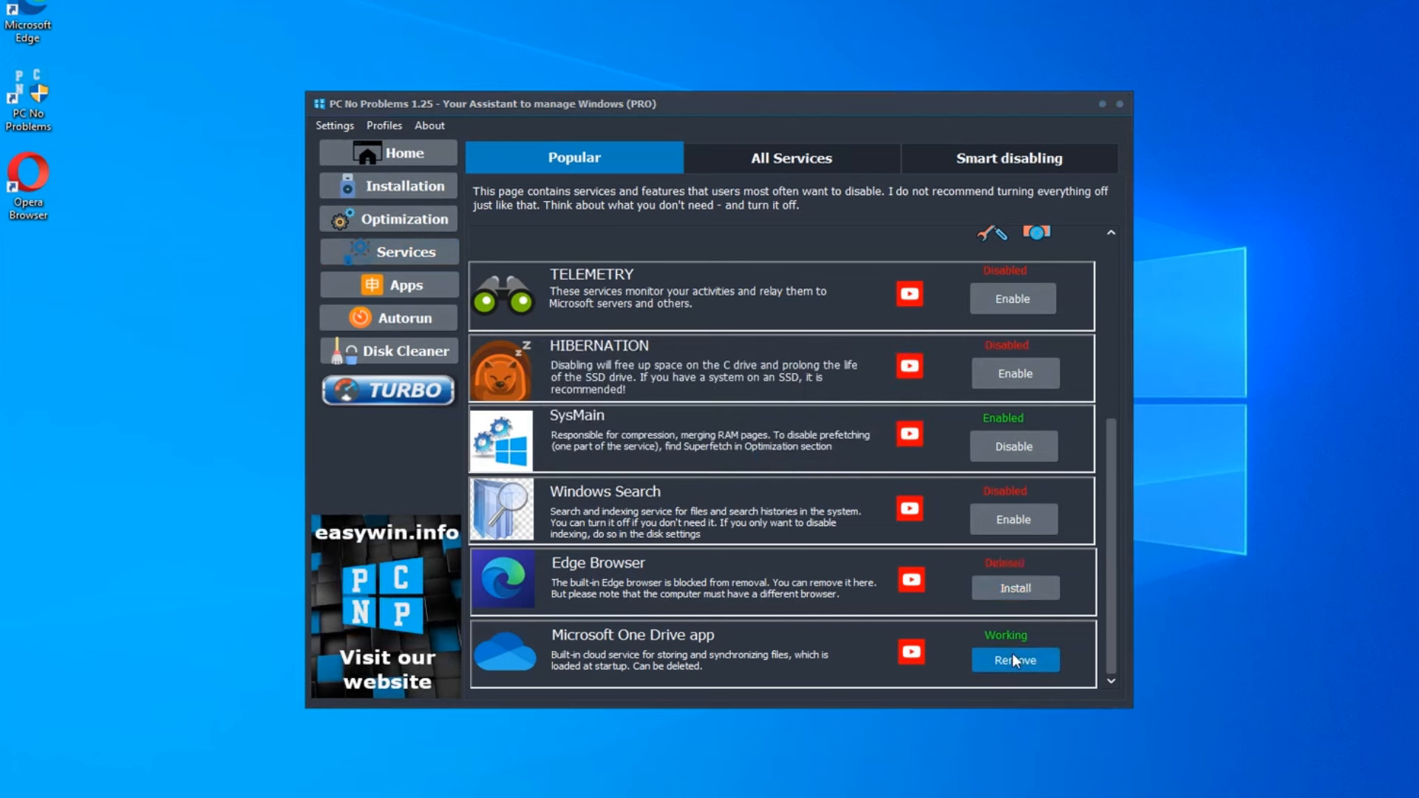
click(789, 158)
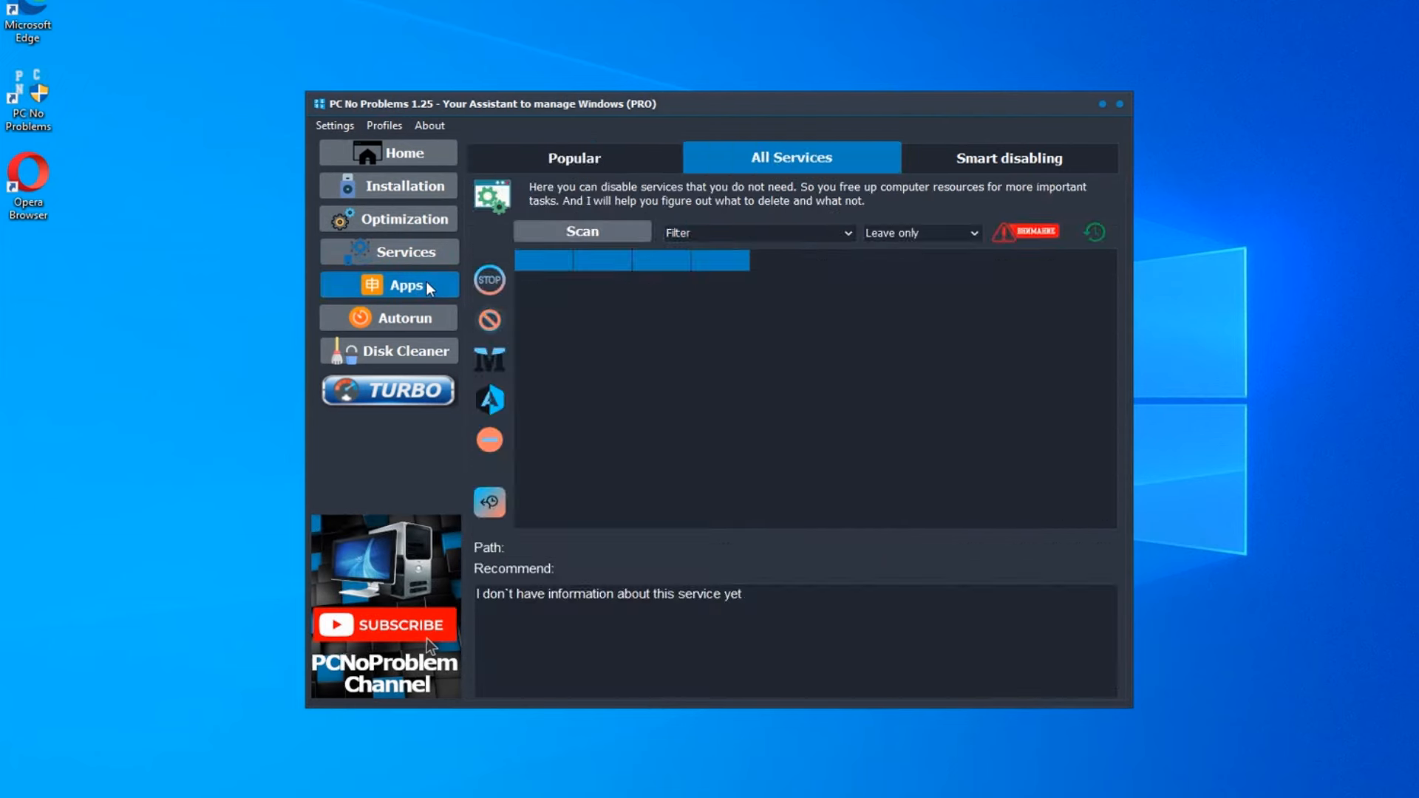
Step: Bring up the Built-in Apps list and review the OOBE app recommendation
click(407, 284)
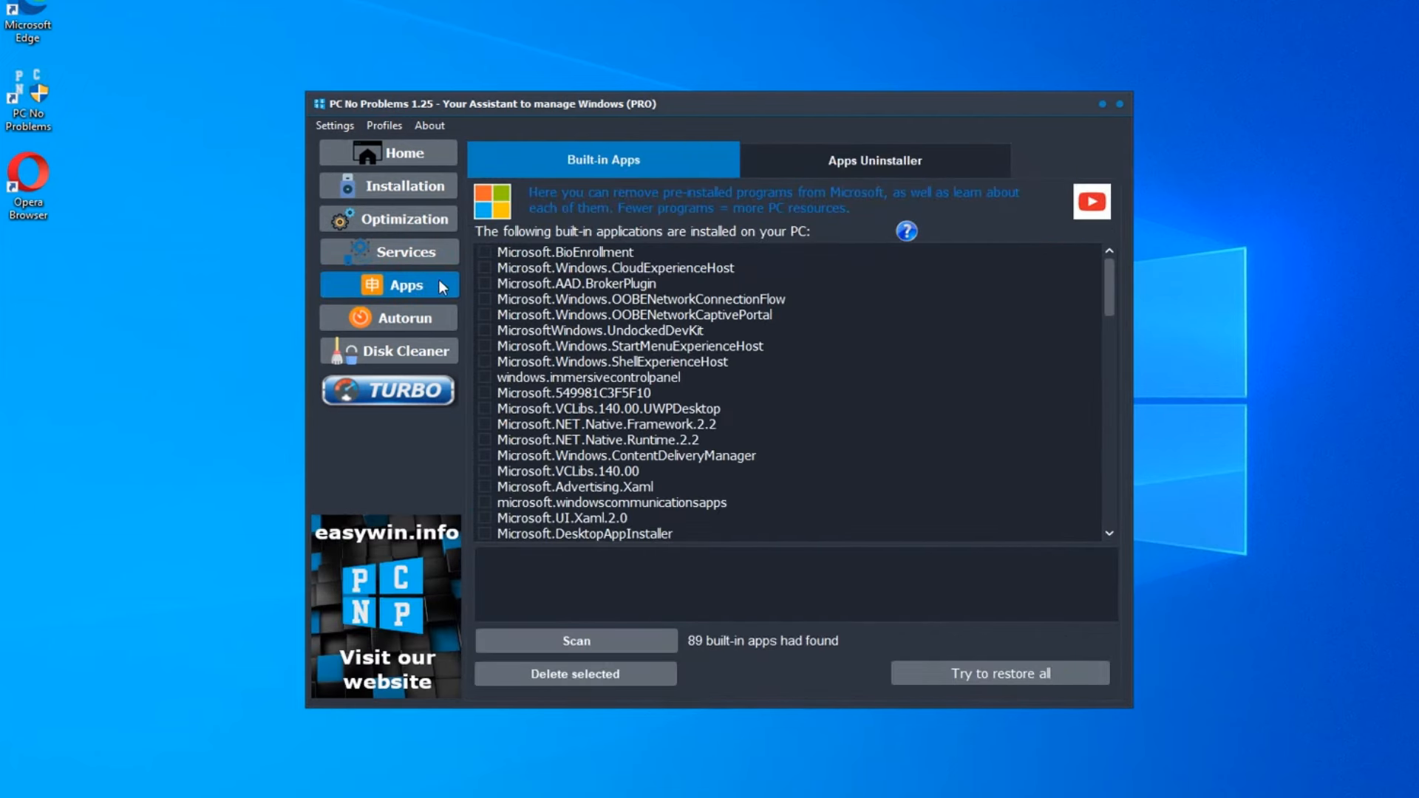
mouse_move(906, 231)
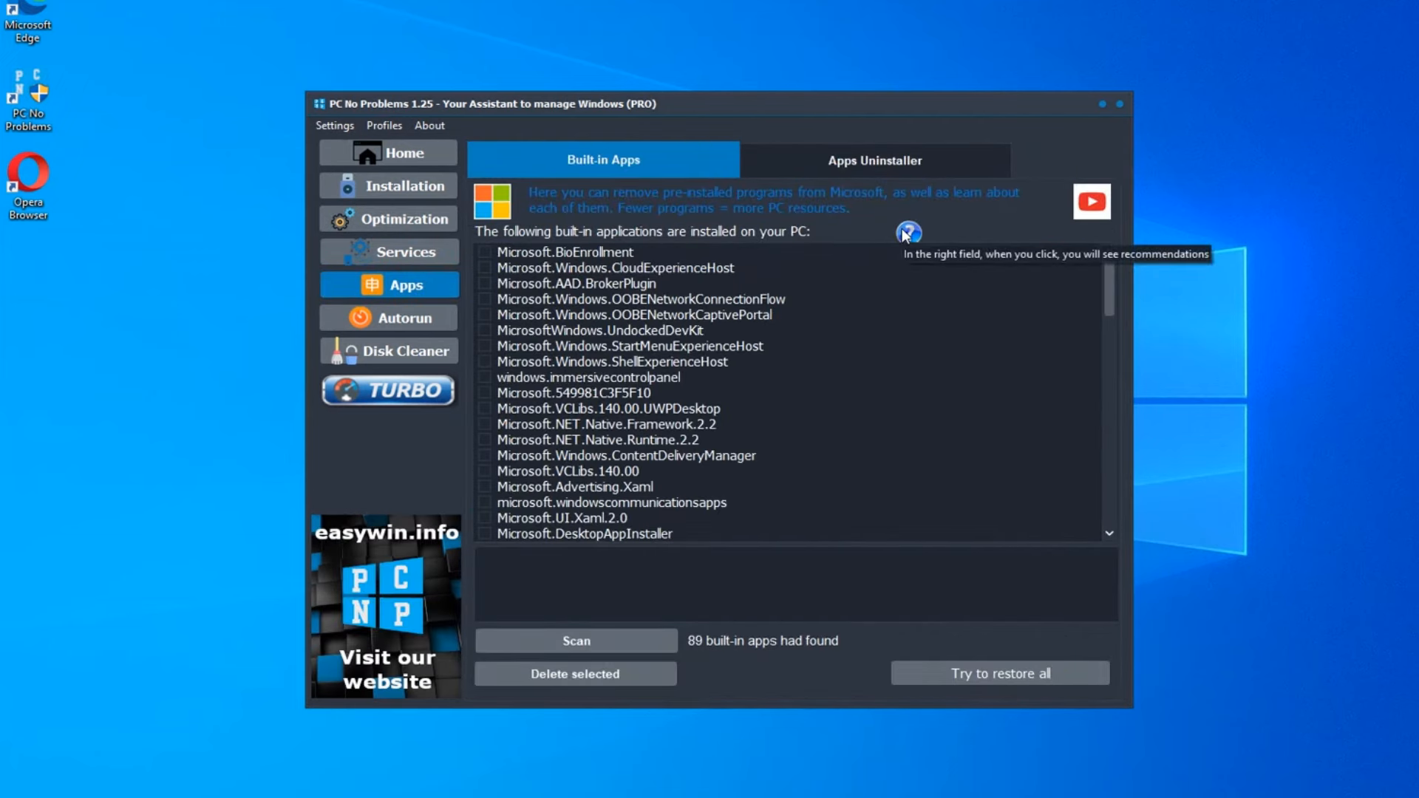
click(643, 299)
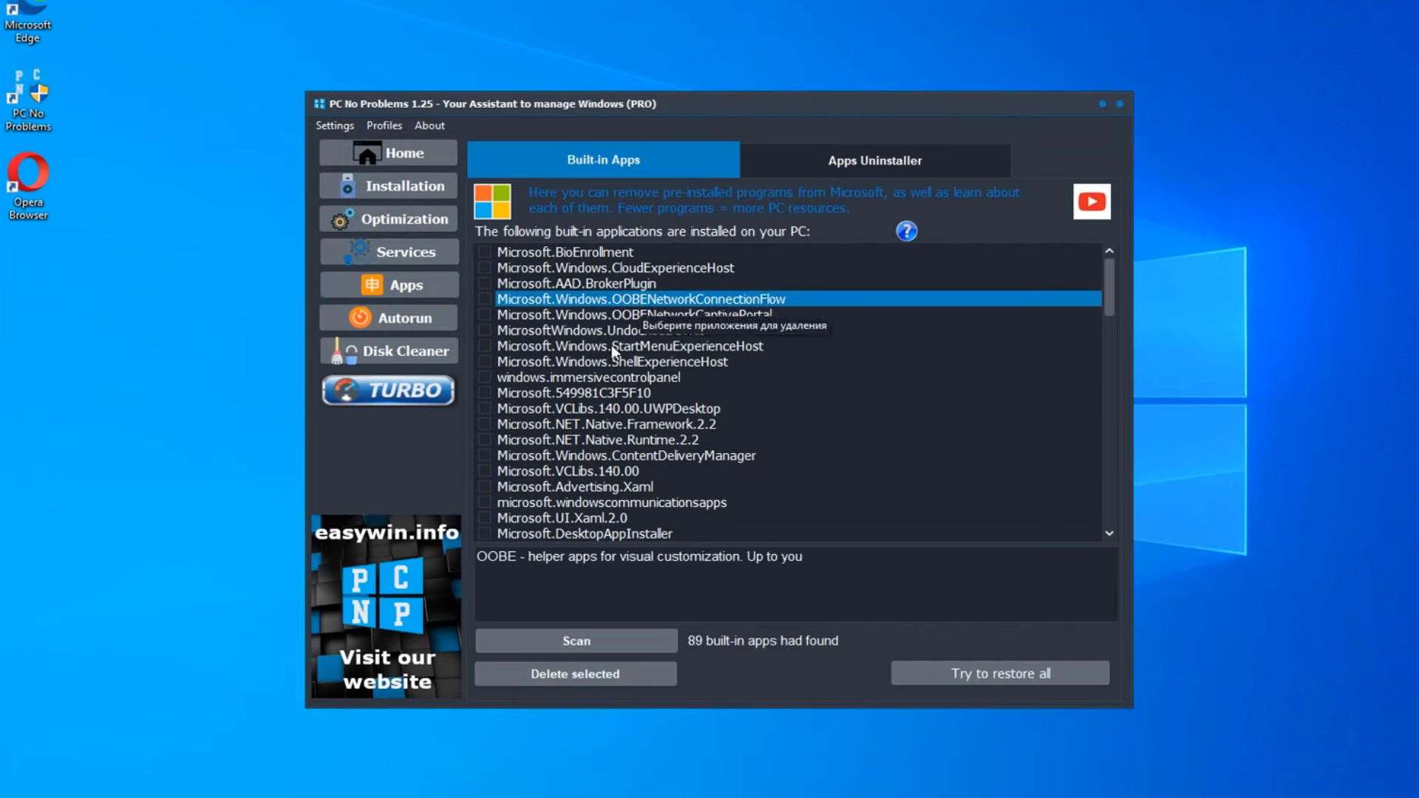
scroll(down, 3)
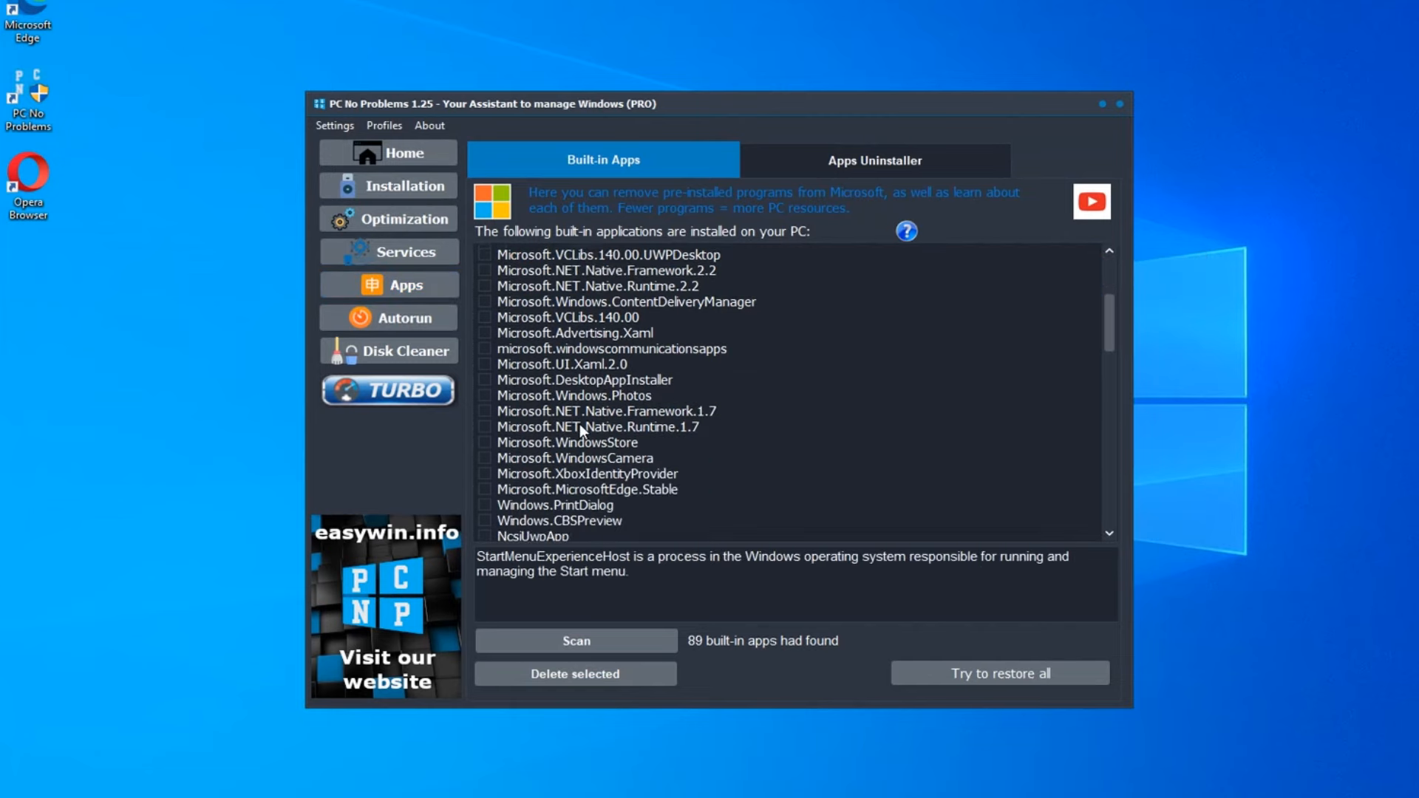
scroll(down, 3)
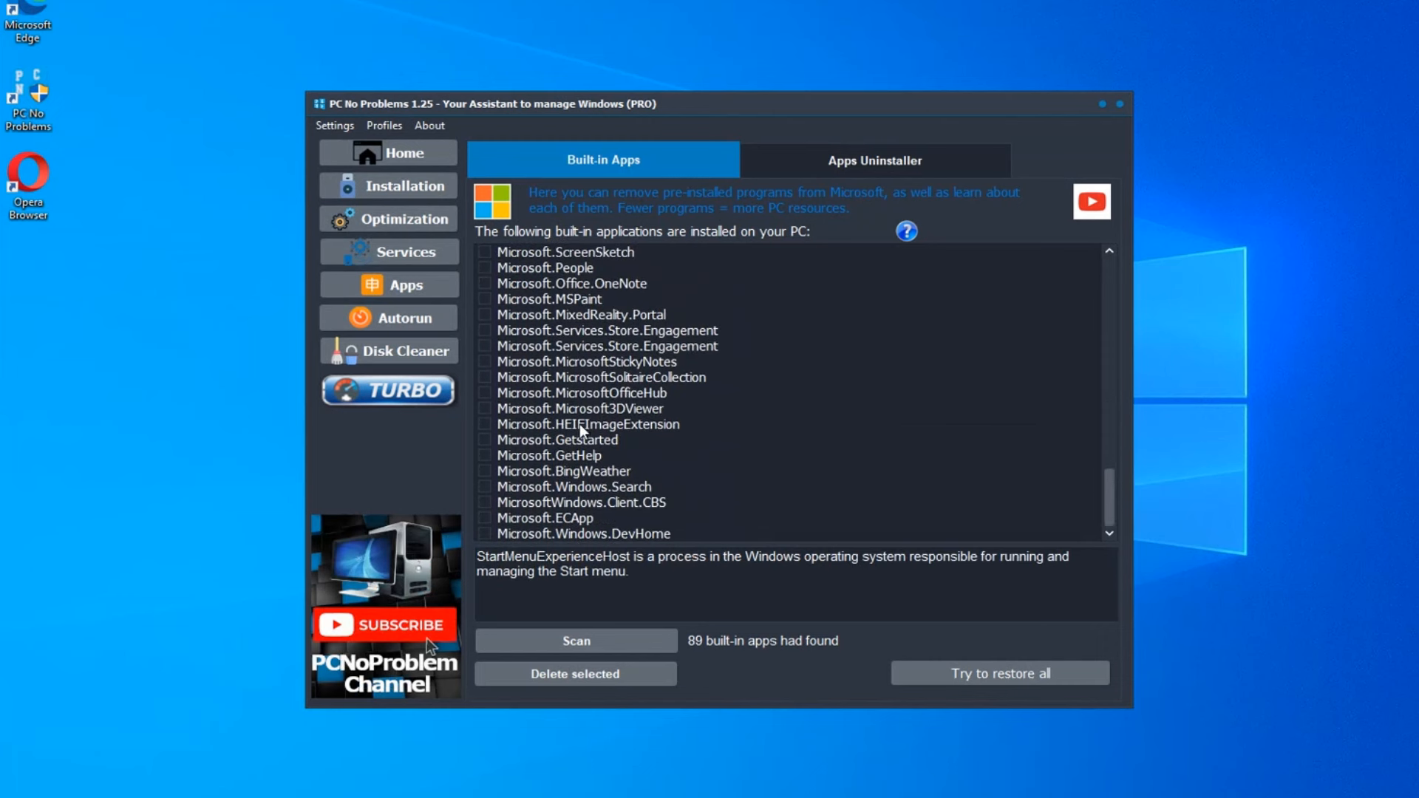
Step: Mark DevHome, ECApp, Windows Search, BingWeather, HEIFImageExtension and CloudExperienceHost for removal
click(583, 533)
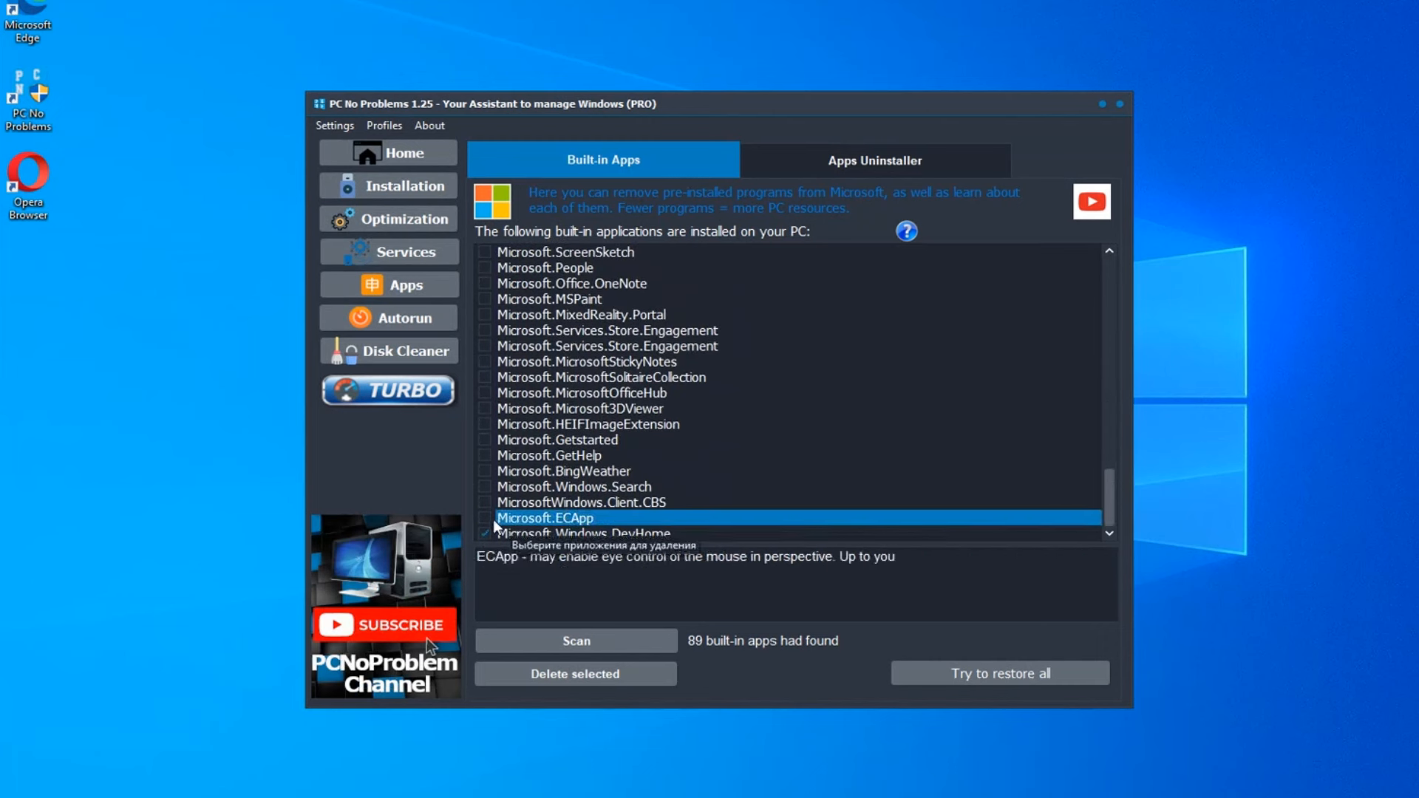
click(580, 502)
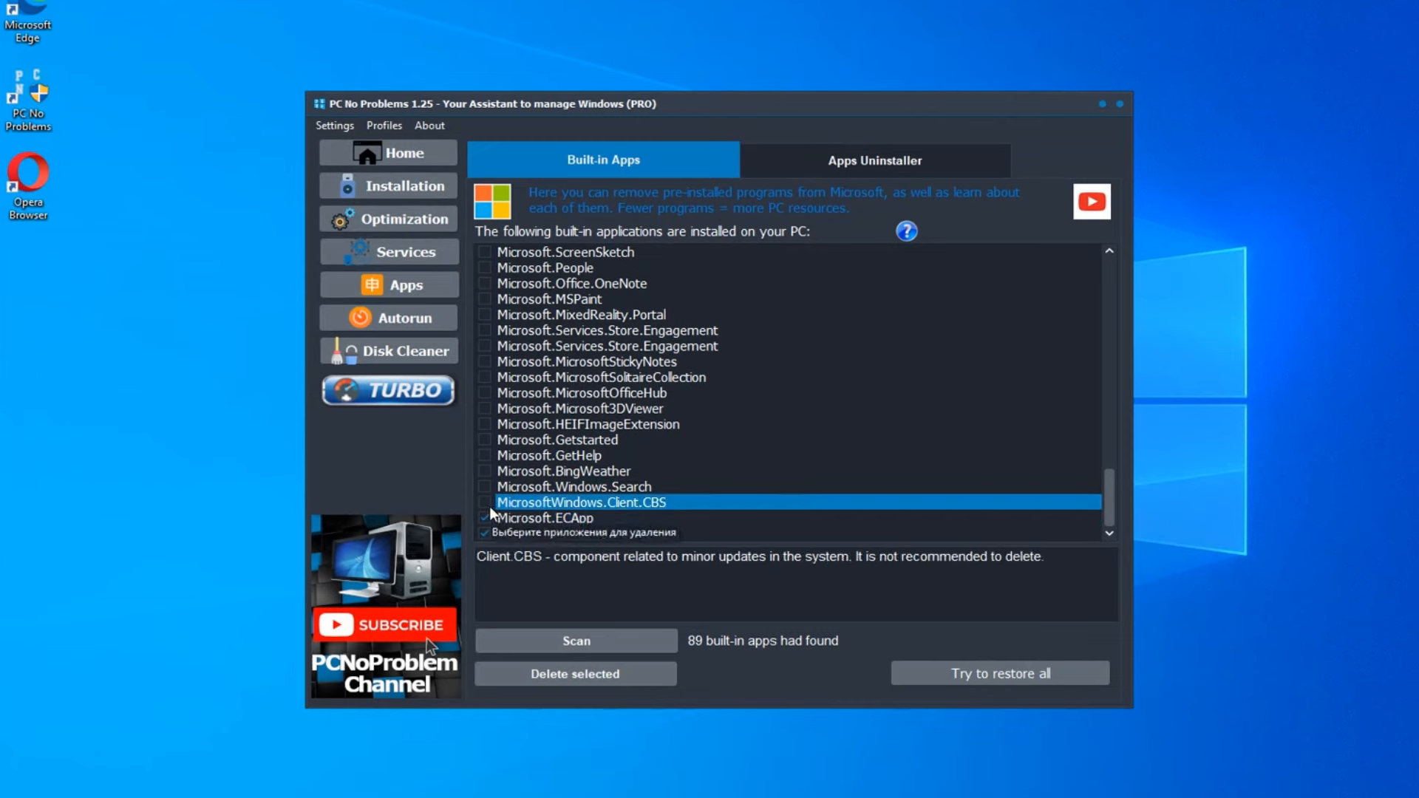
click(572, 487)
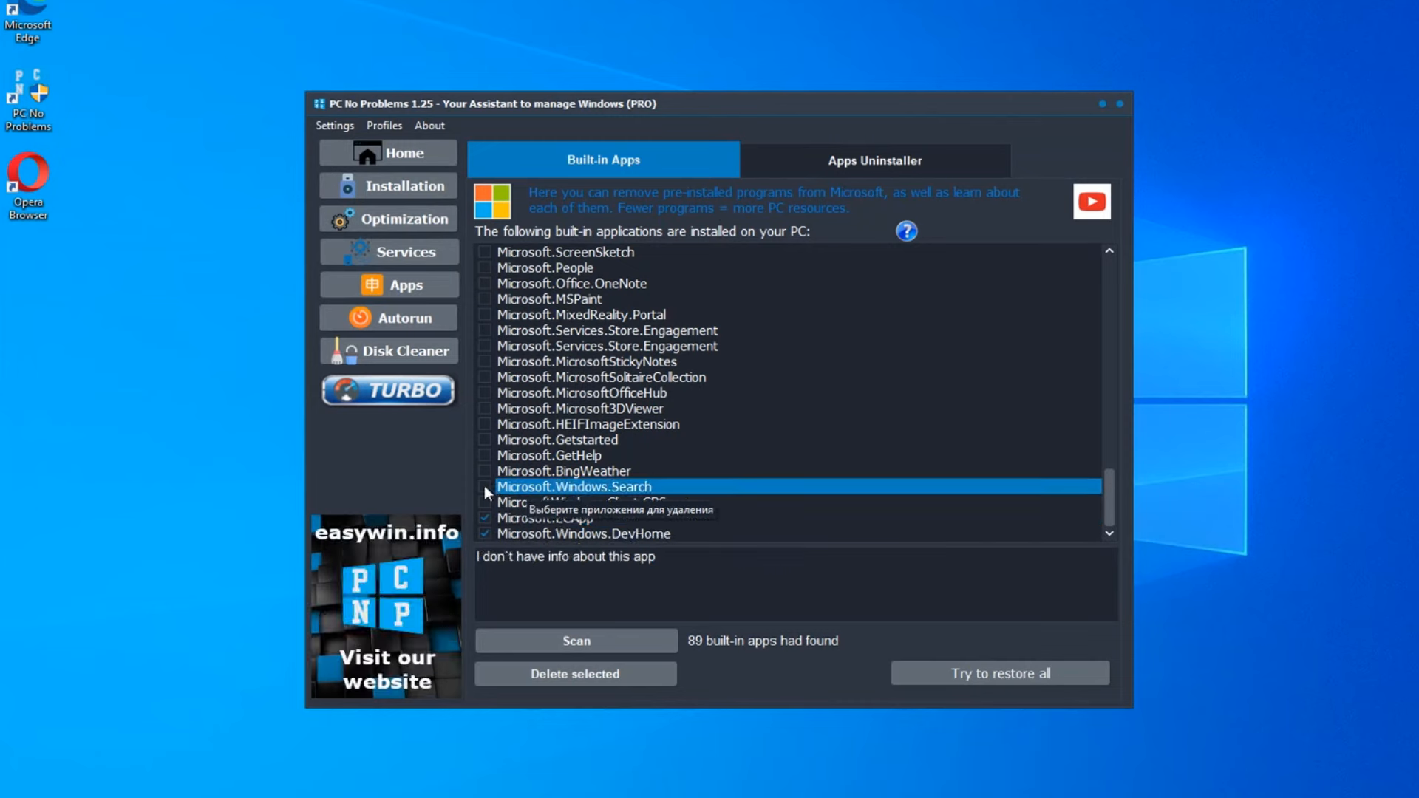
click(557, 439)
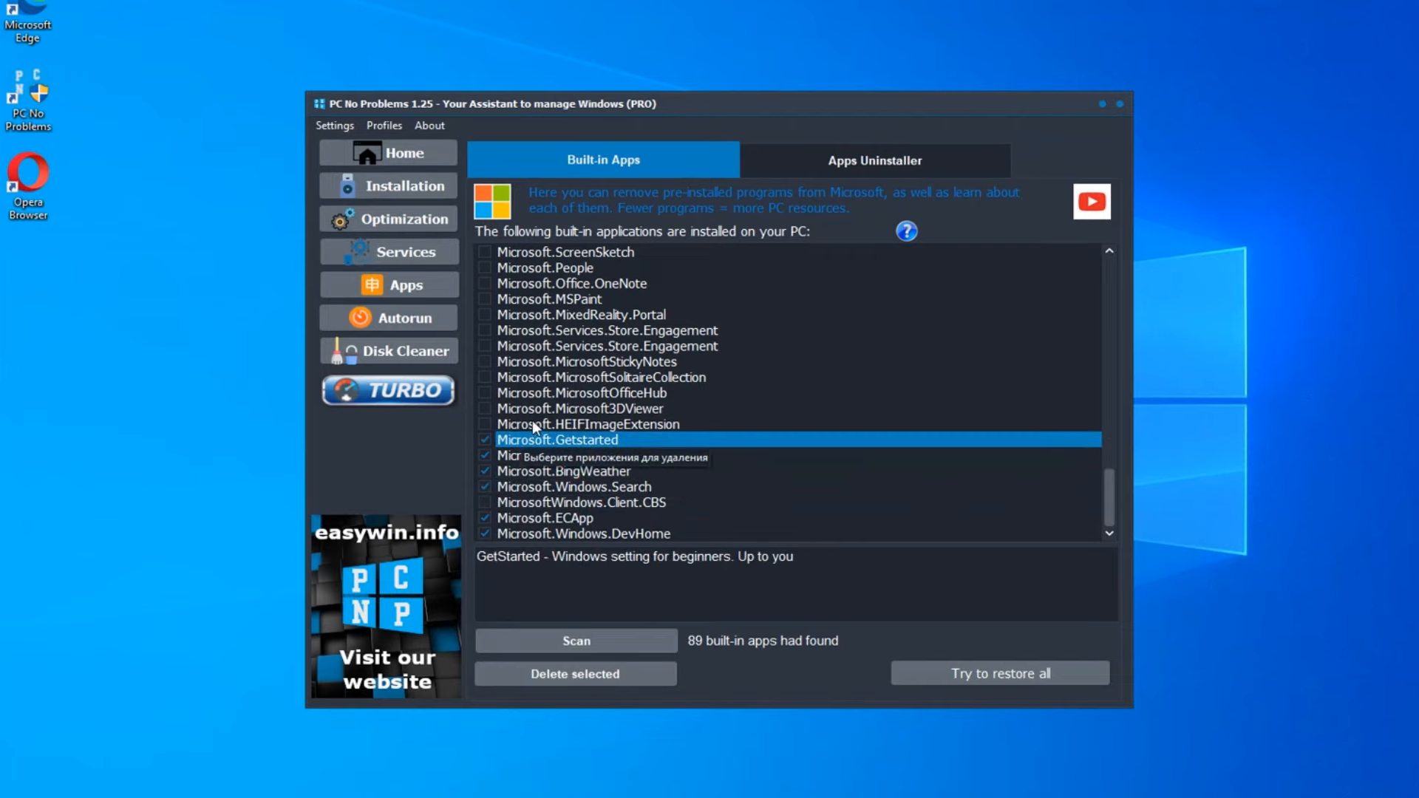
click(581, 408)
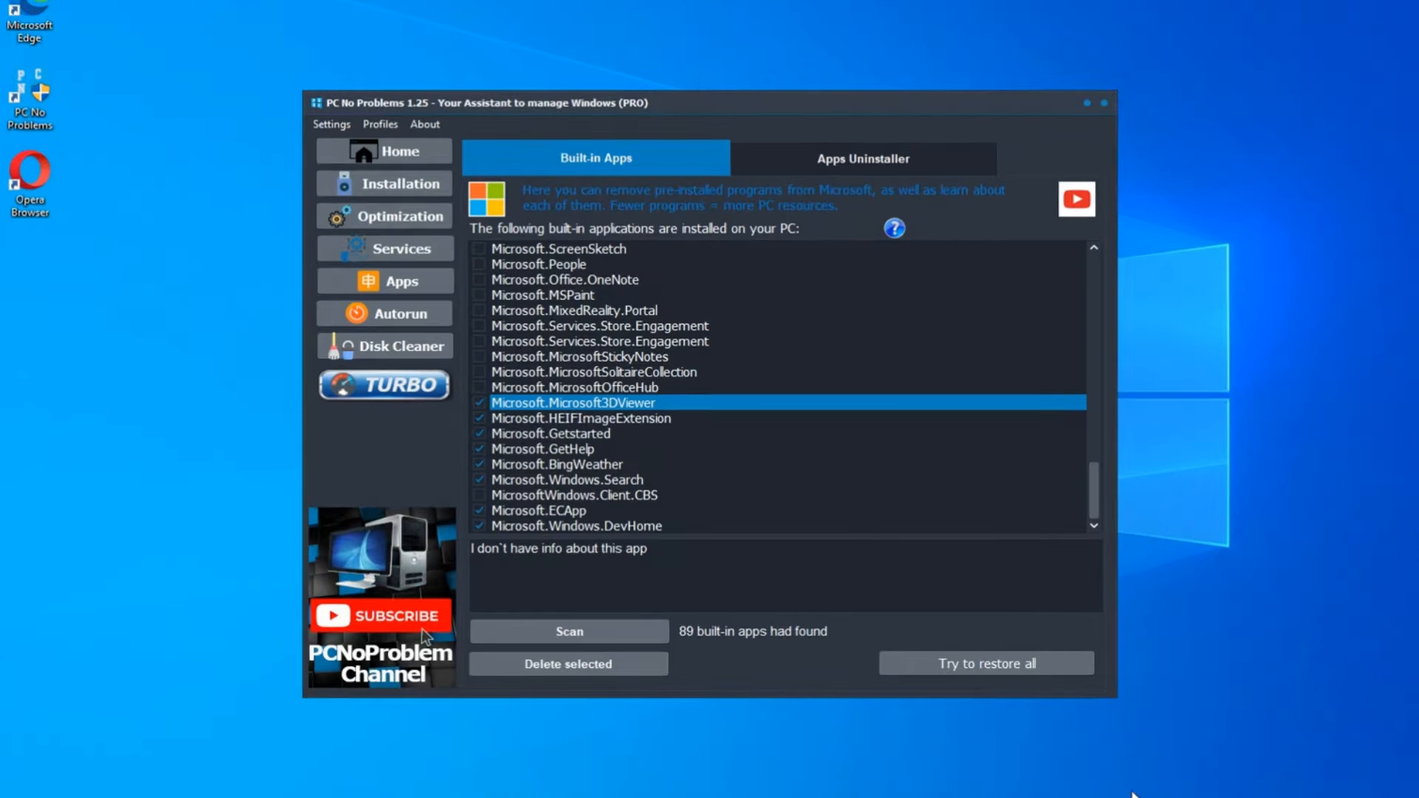
click(593, 373)
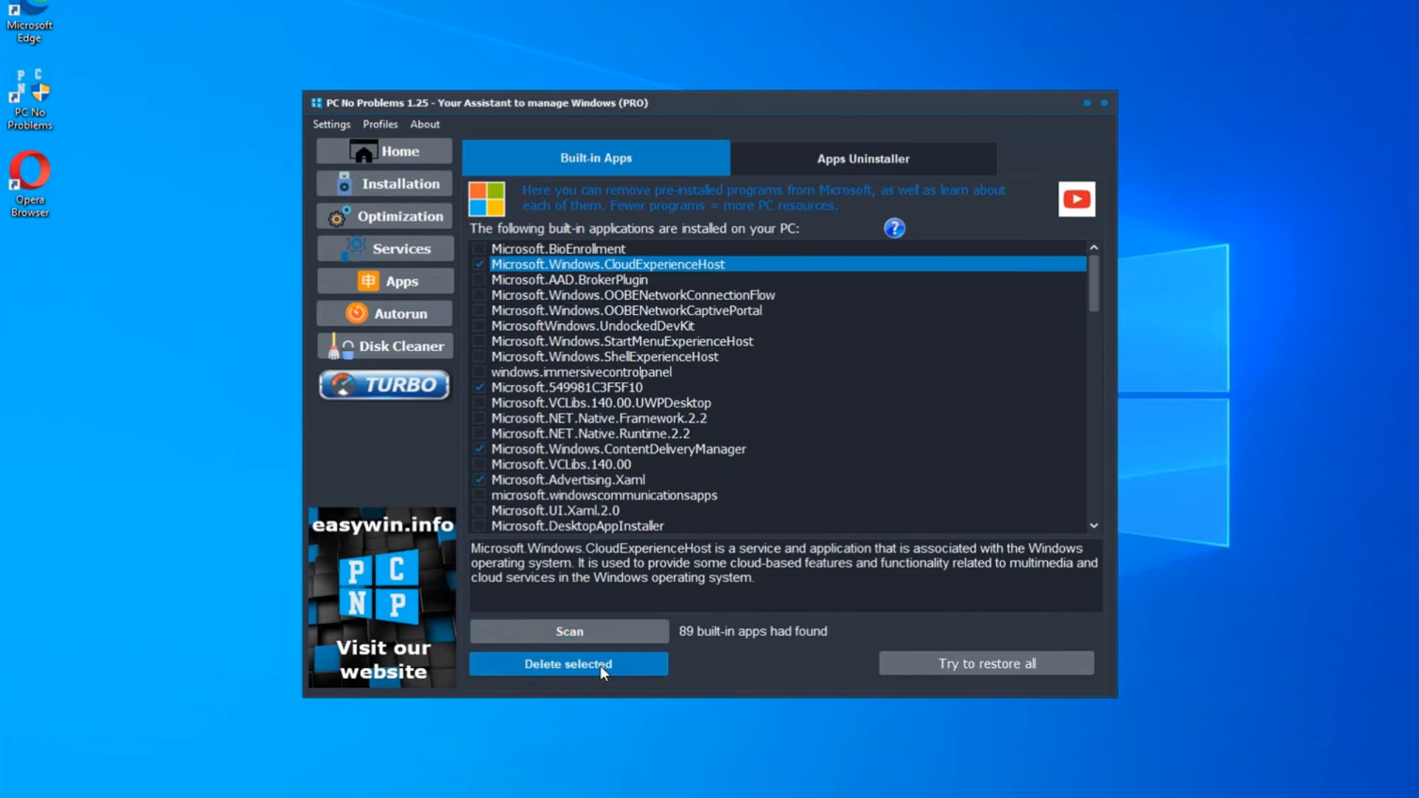
Step: Delete the selected built-in apps and rescan, listing 89 apps with none ticked
click(568, 663)
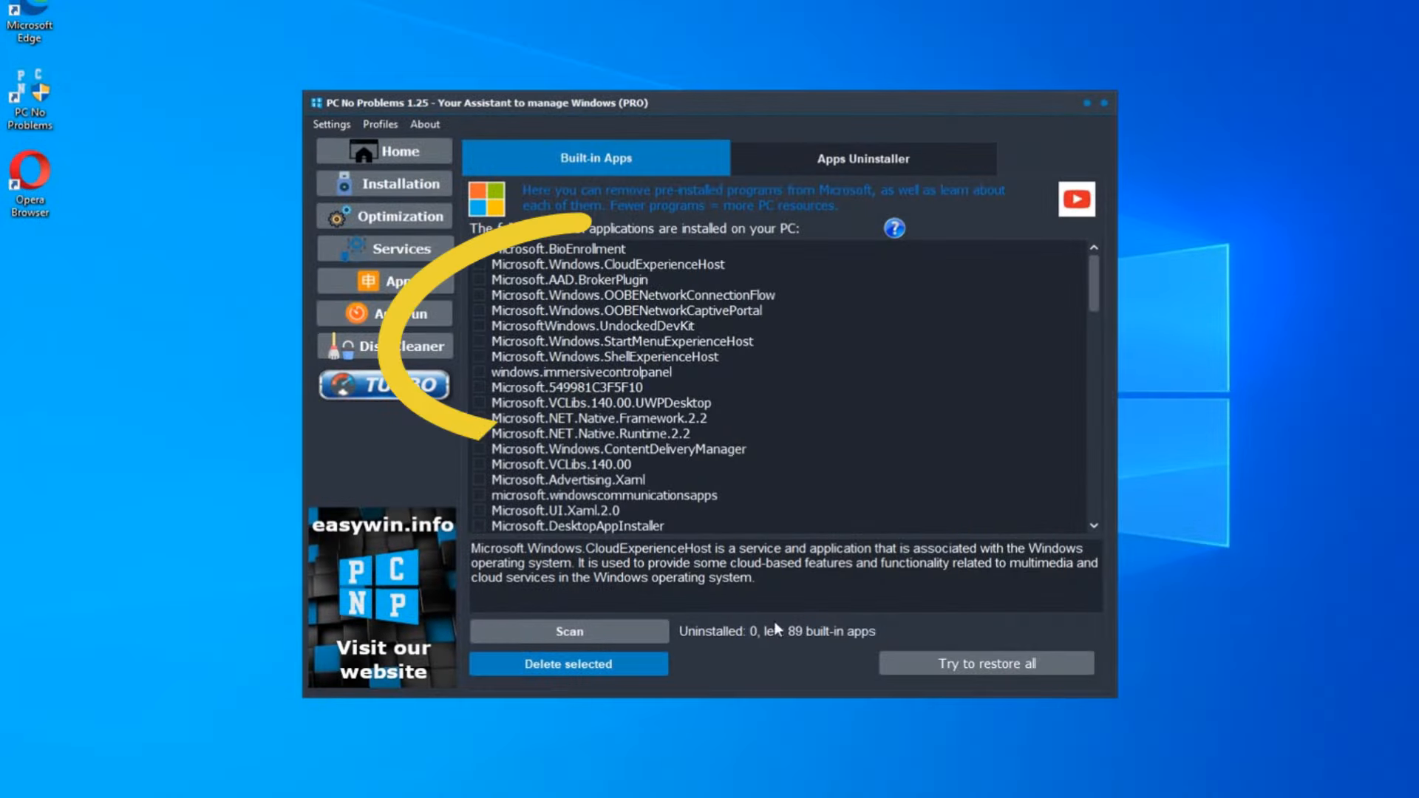
click(567, 631)
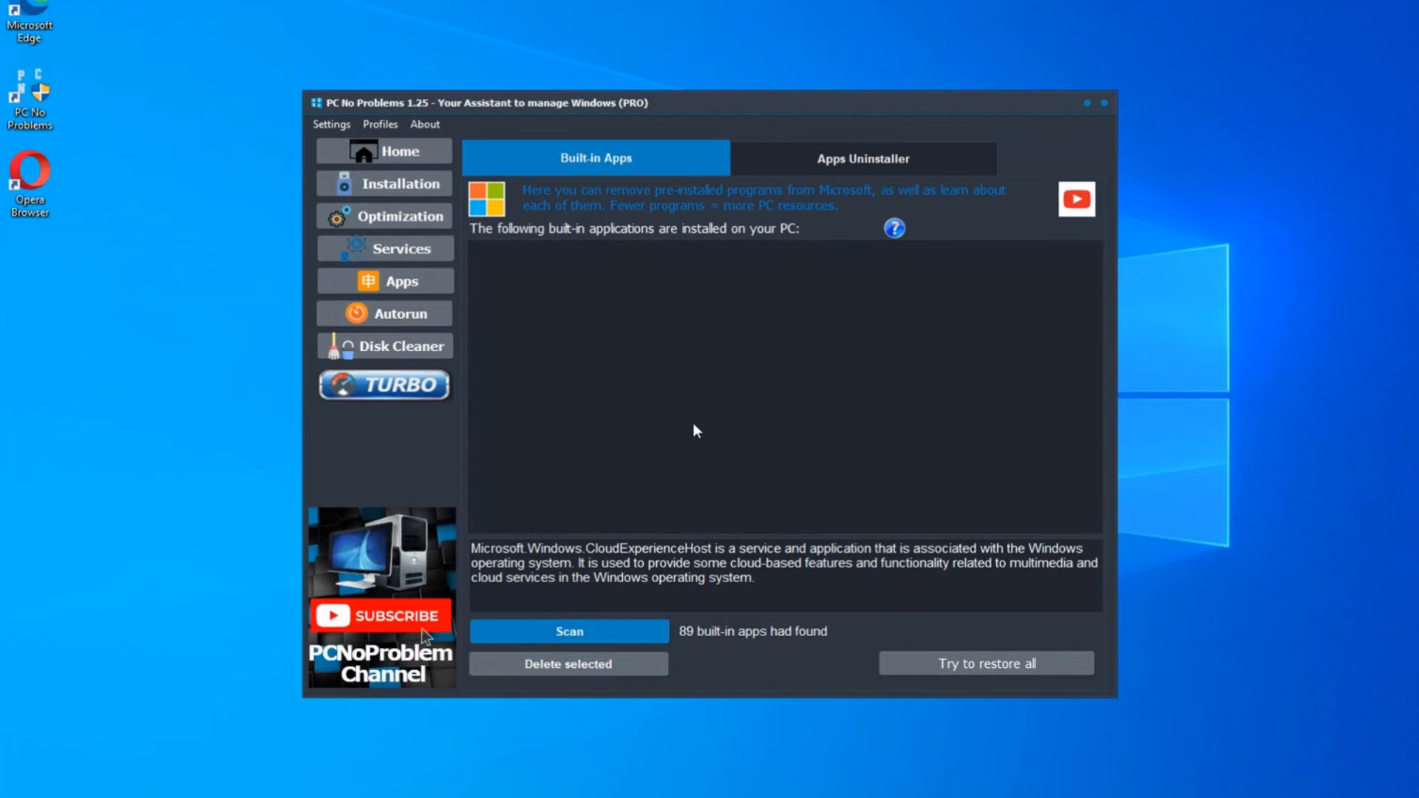
click(567, 631)
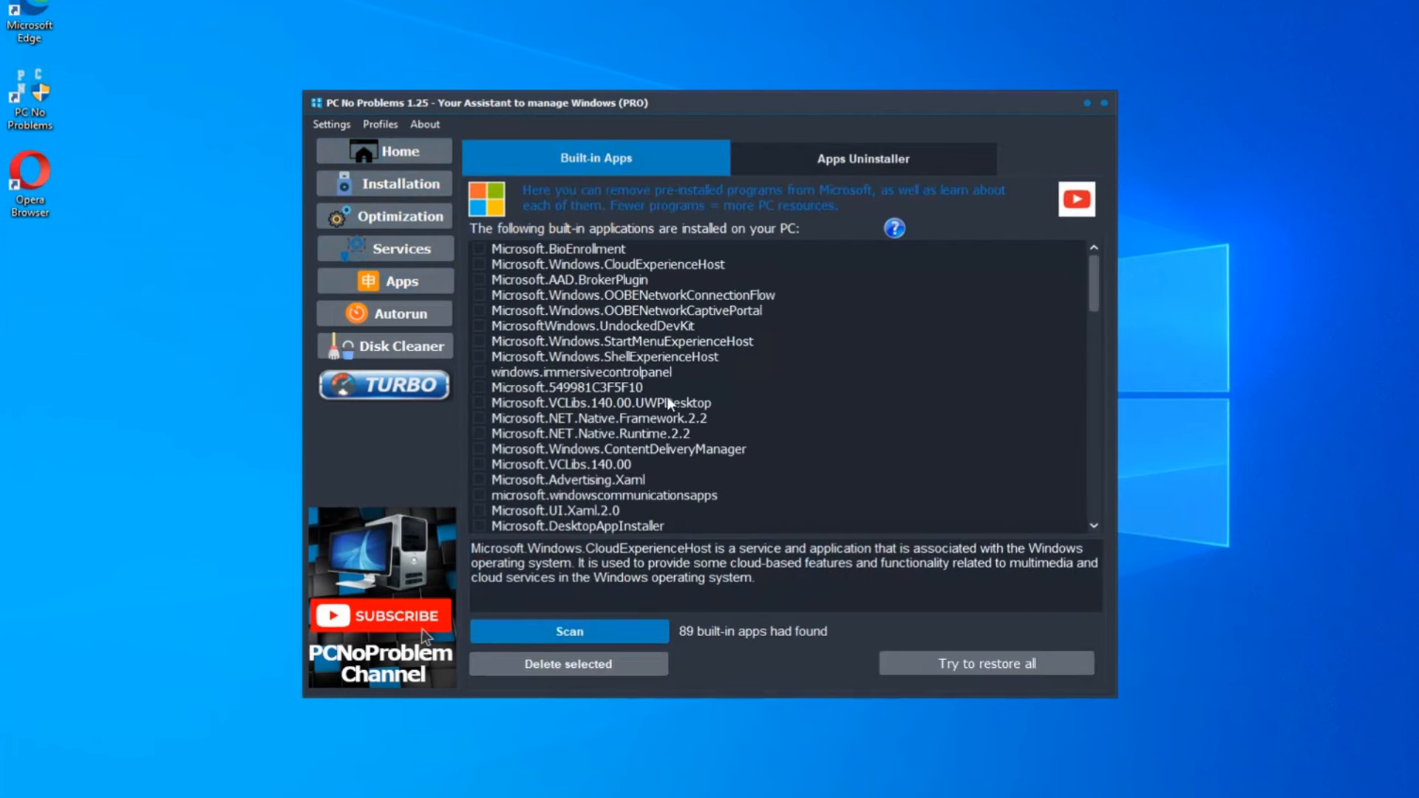
Step: Show the Apps Uninstaller listing Edge WebView2 Runtime and PC No Problems
click(862, 158)
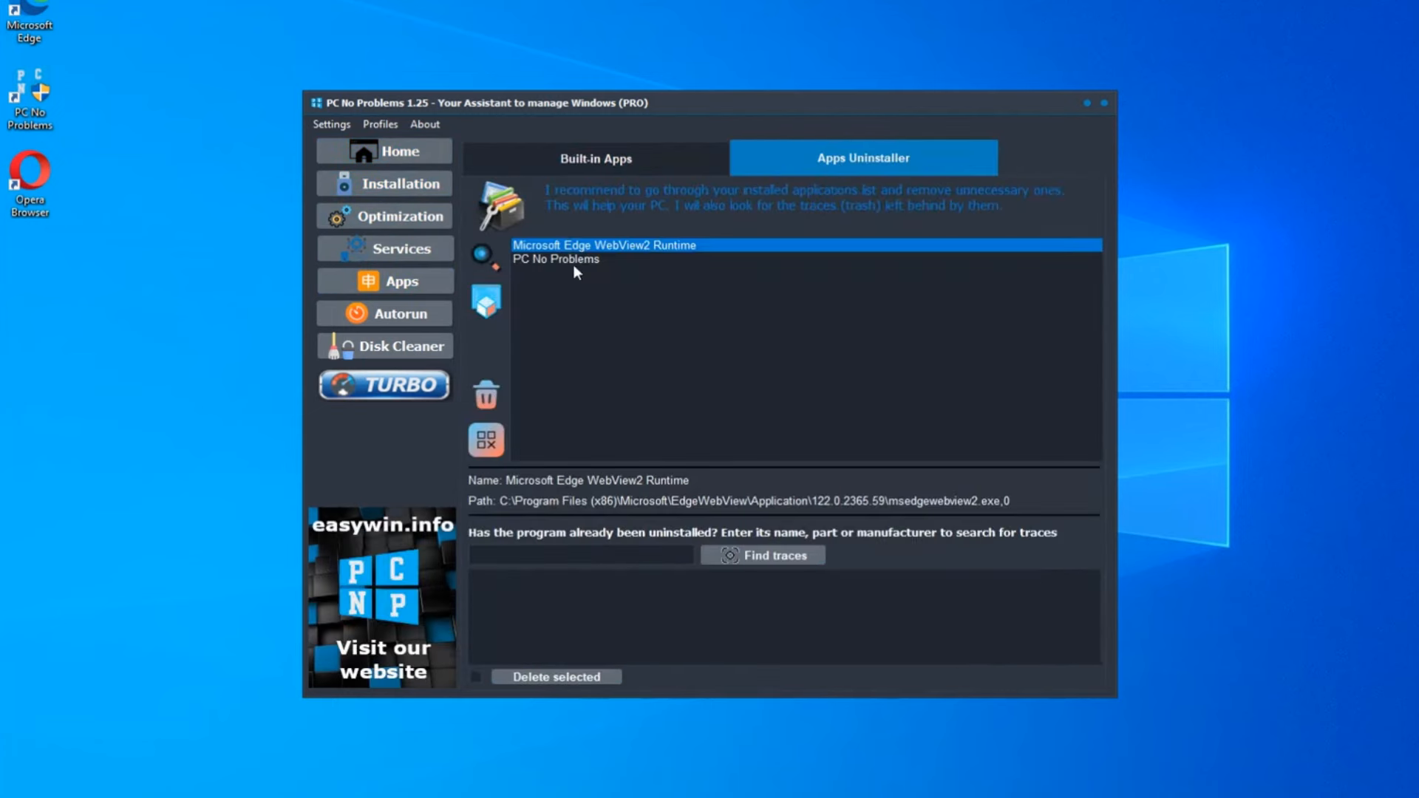
mouse_move(570, 253)
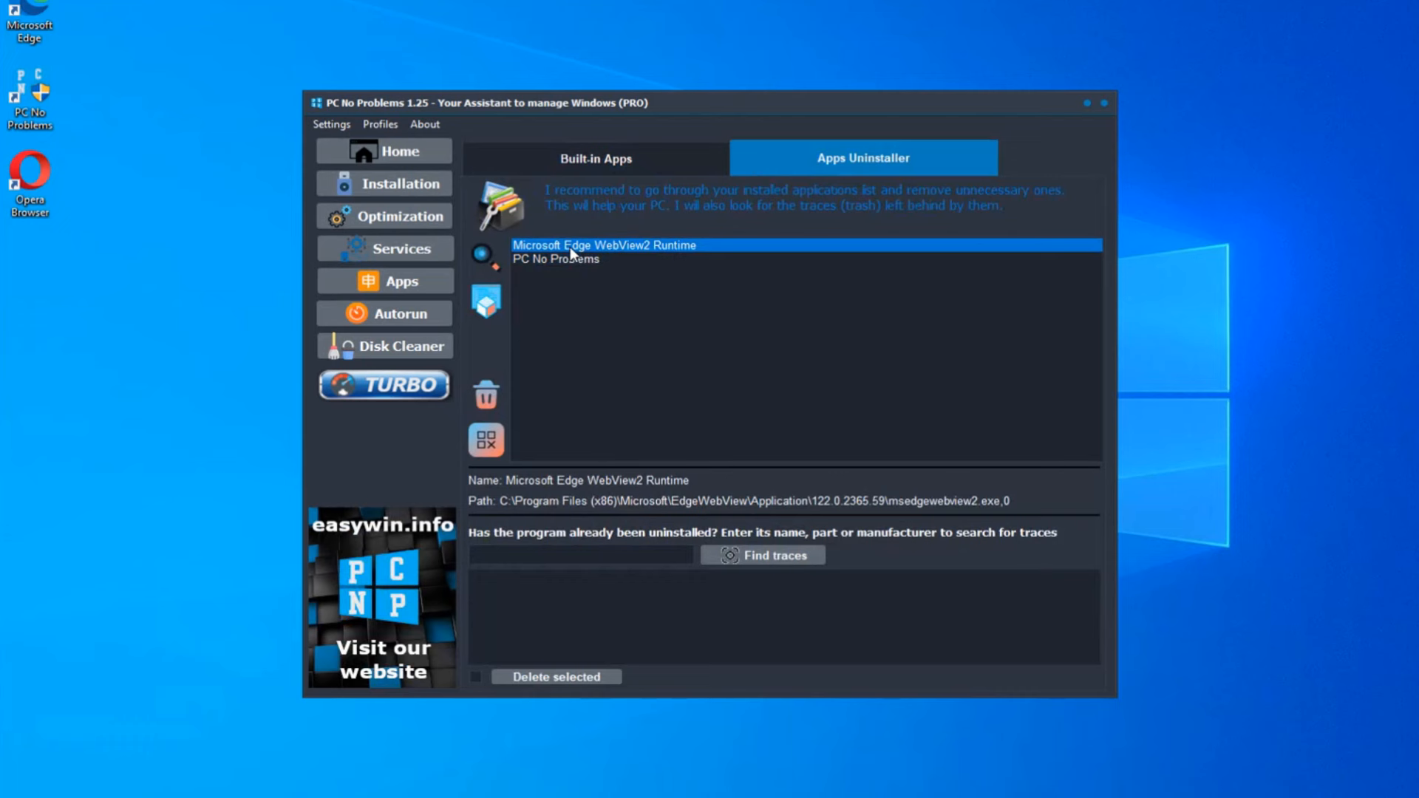
mouse_move(519, 264)
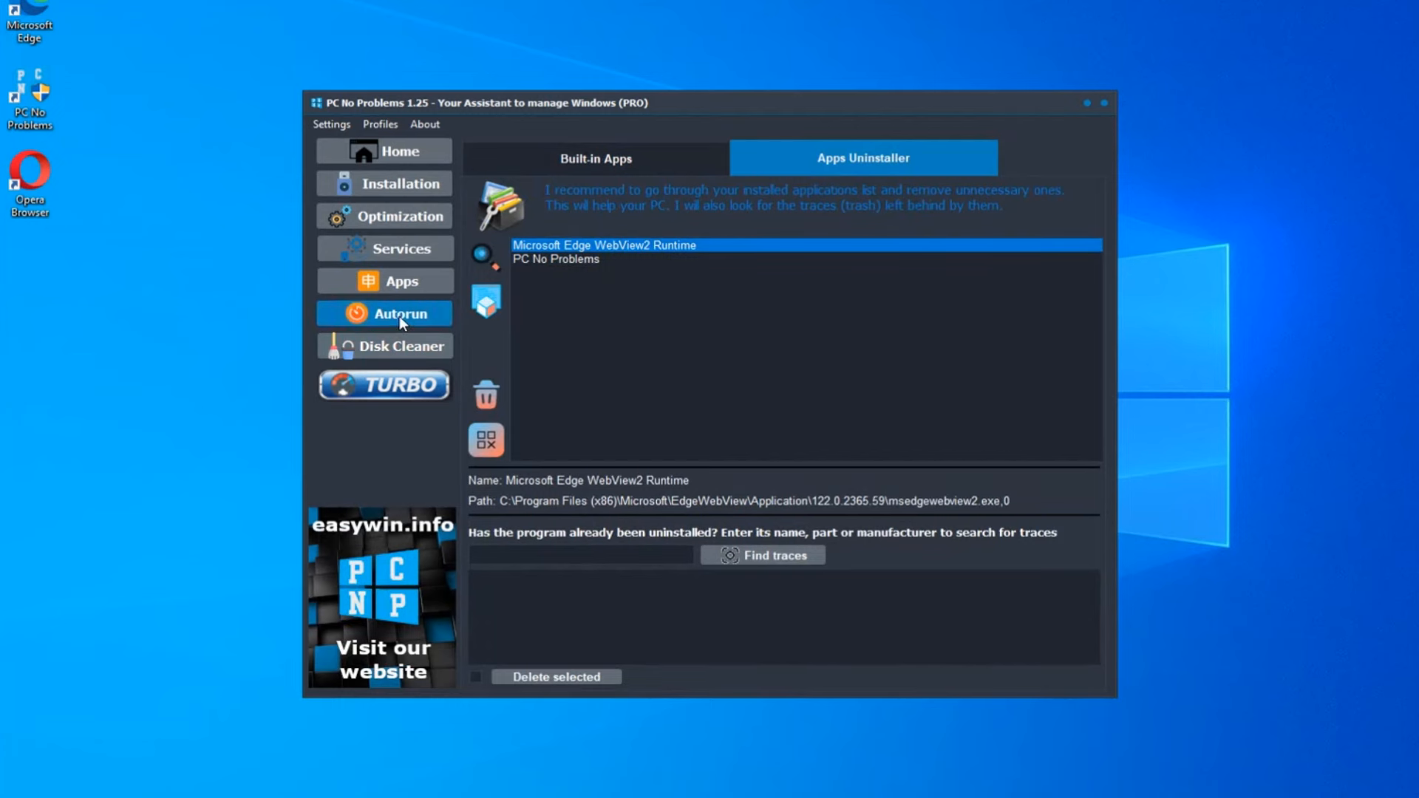
Step: Review all Autorun startup entries, then view Disk Cleaner's 701 MB freeable
click(400, 313)
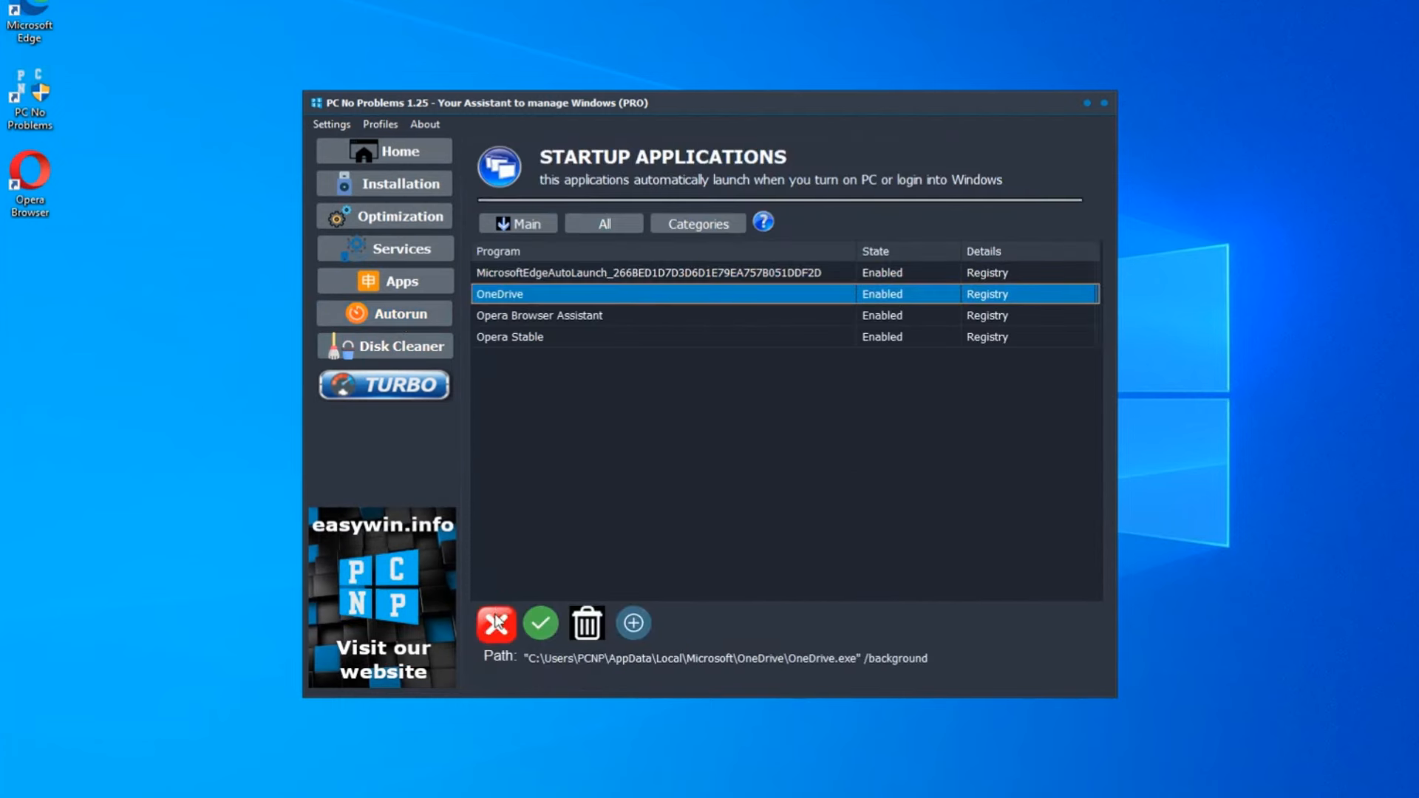
click(604, 223)
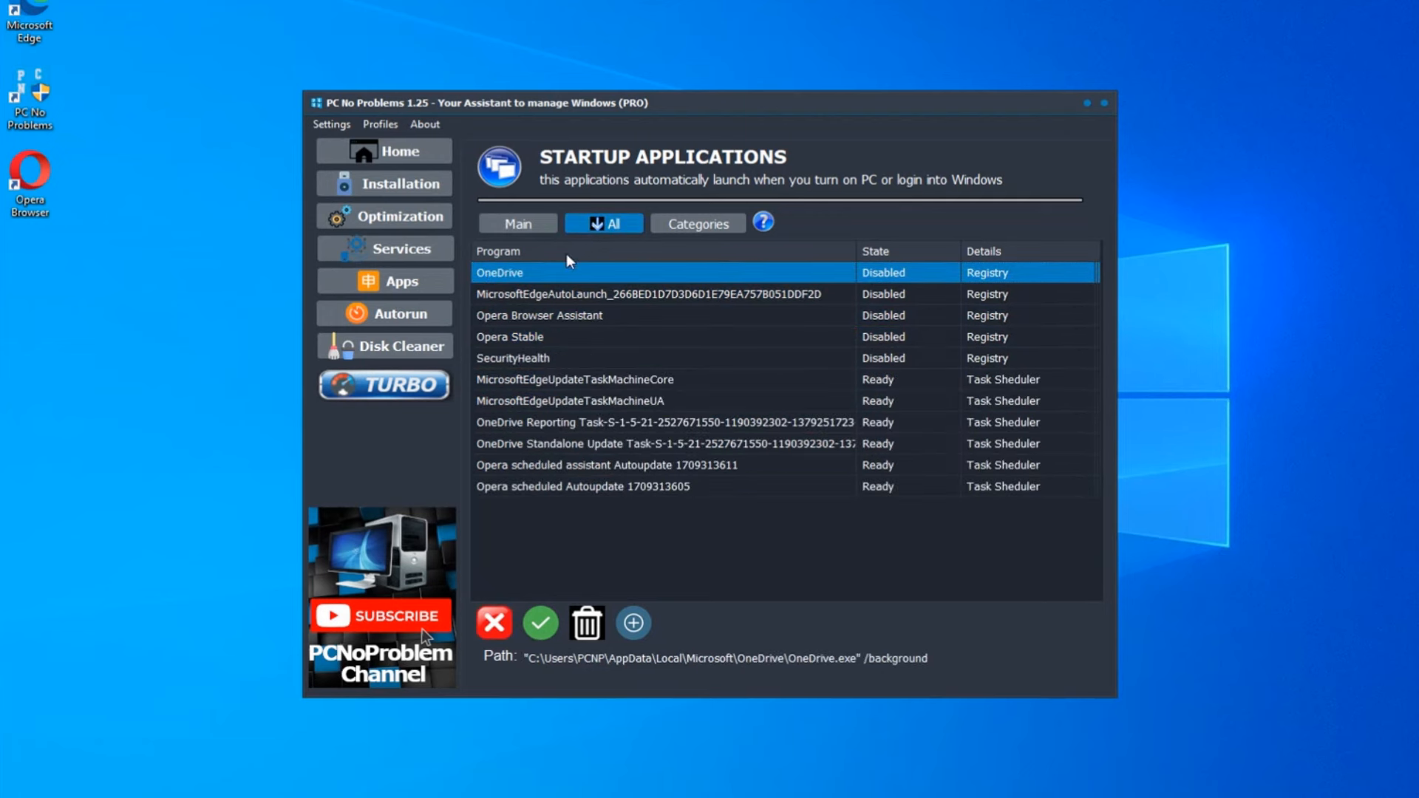
click(384, 346)
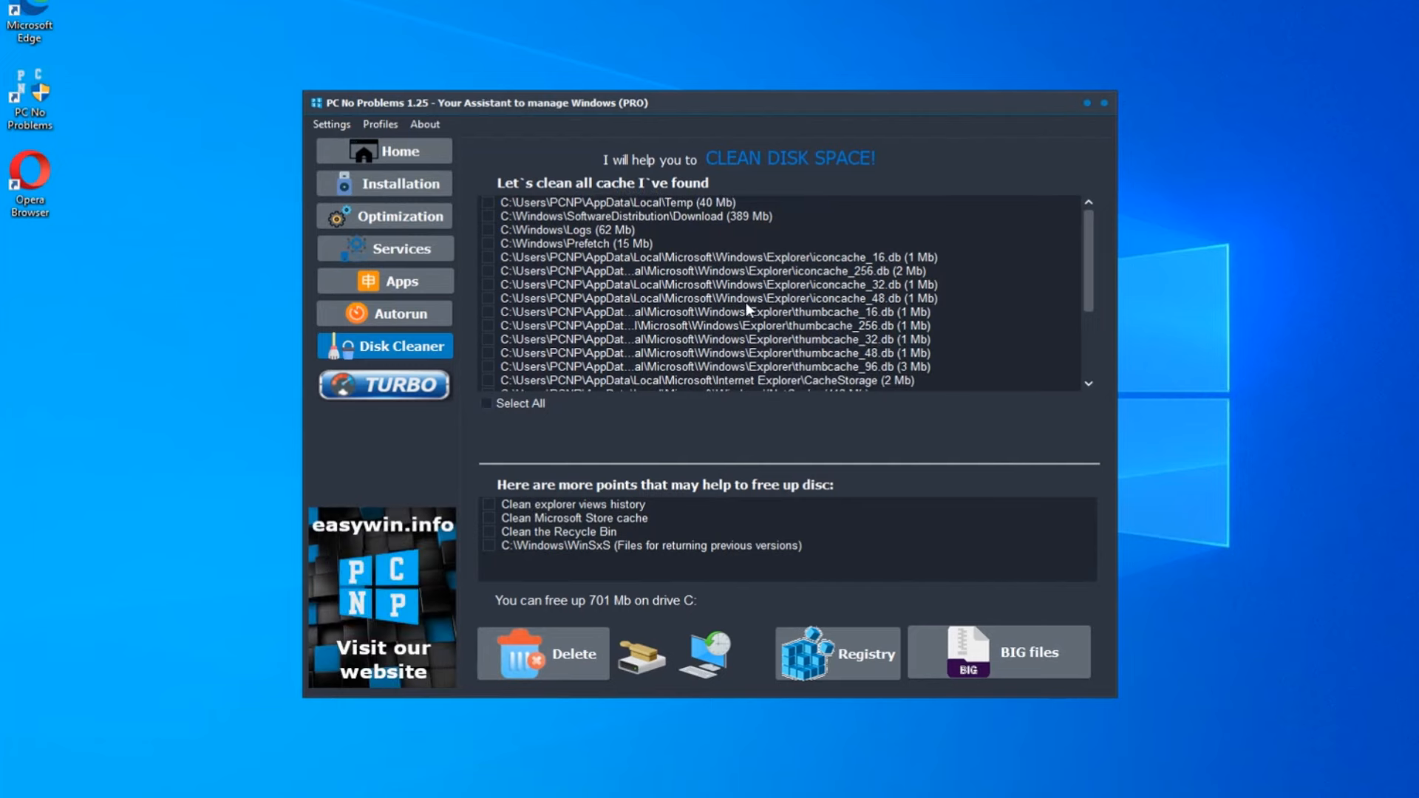
Step: Switch on the Recycle Bin removal, This PC, clock seconds and widget-disabling registry tweaks
click(397, 216)
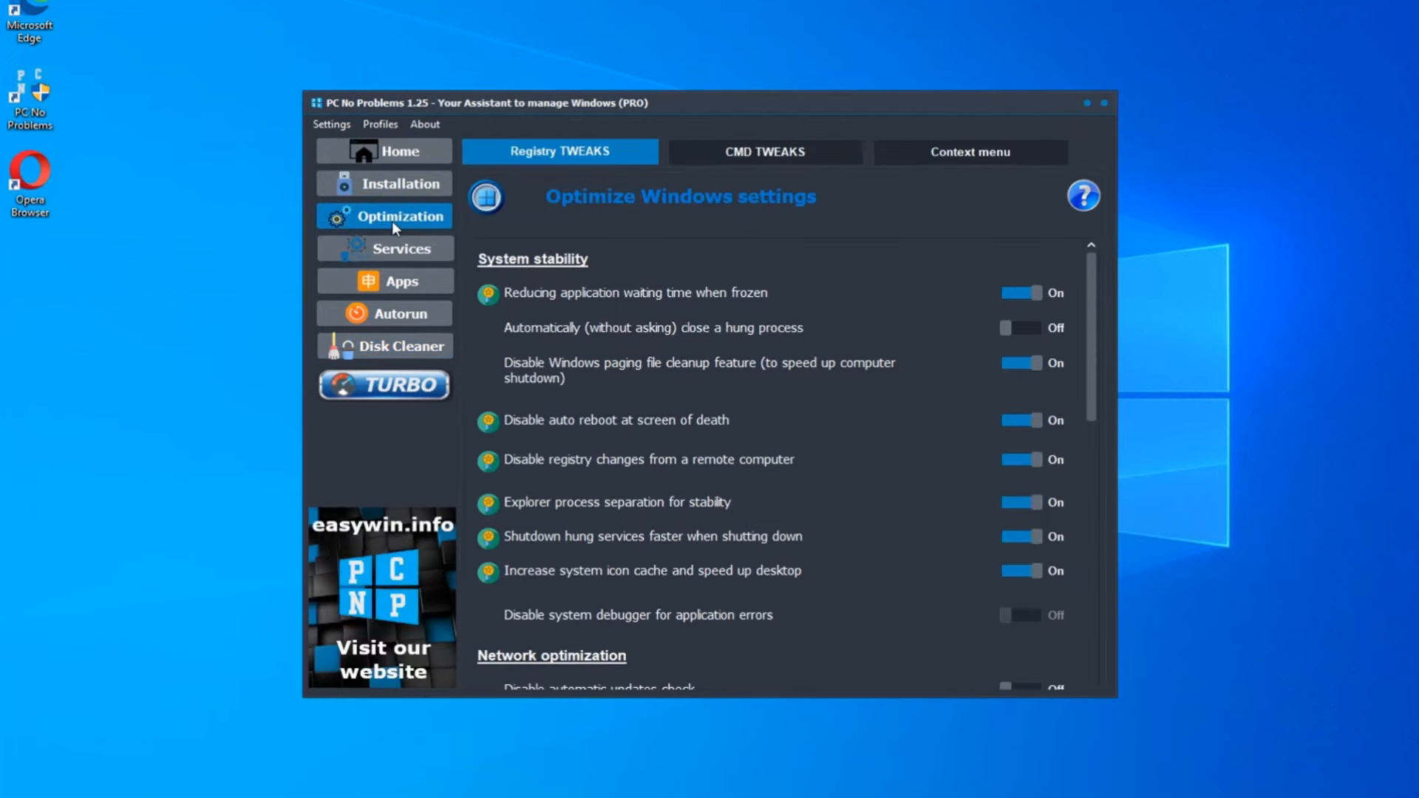
scroll(down, 3)
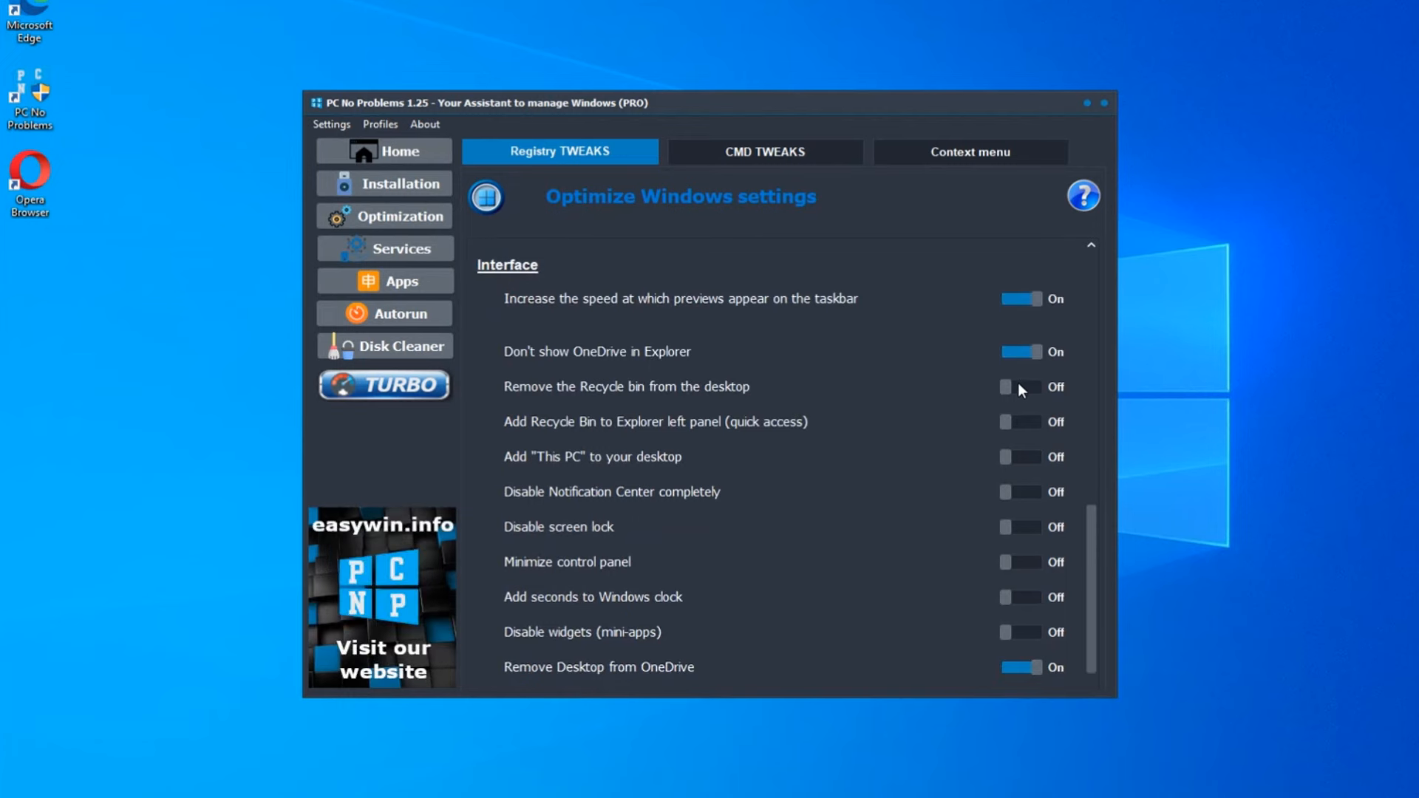
click(1022, 386)
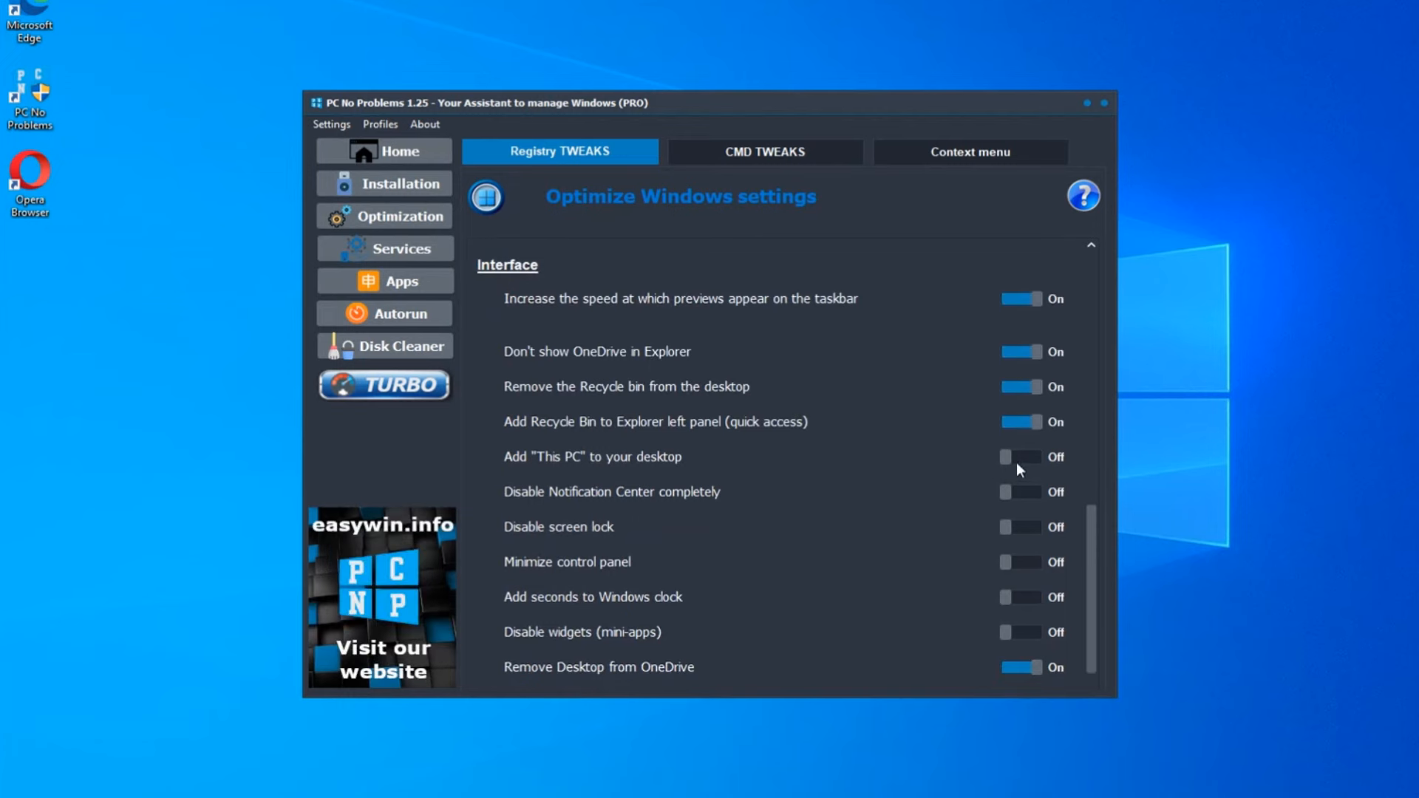
click(1021, 457)
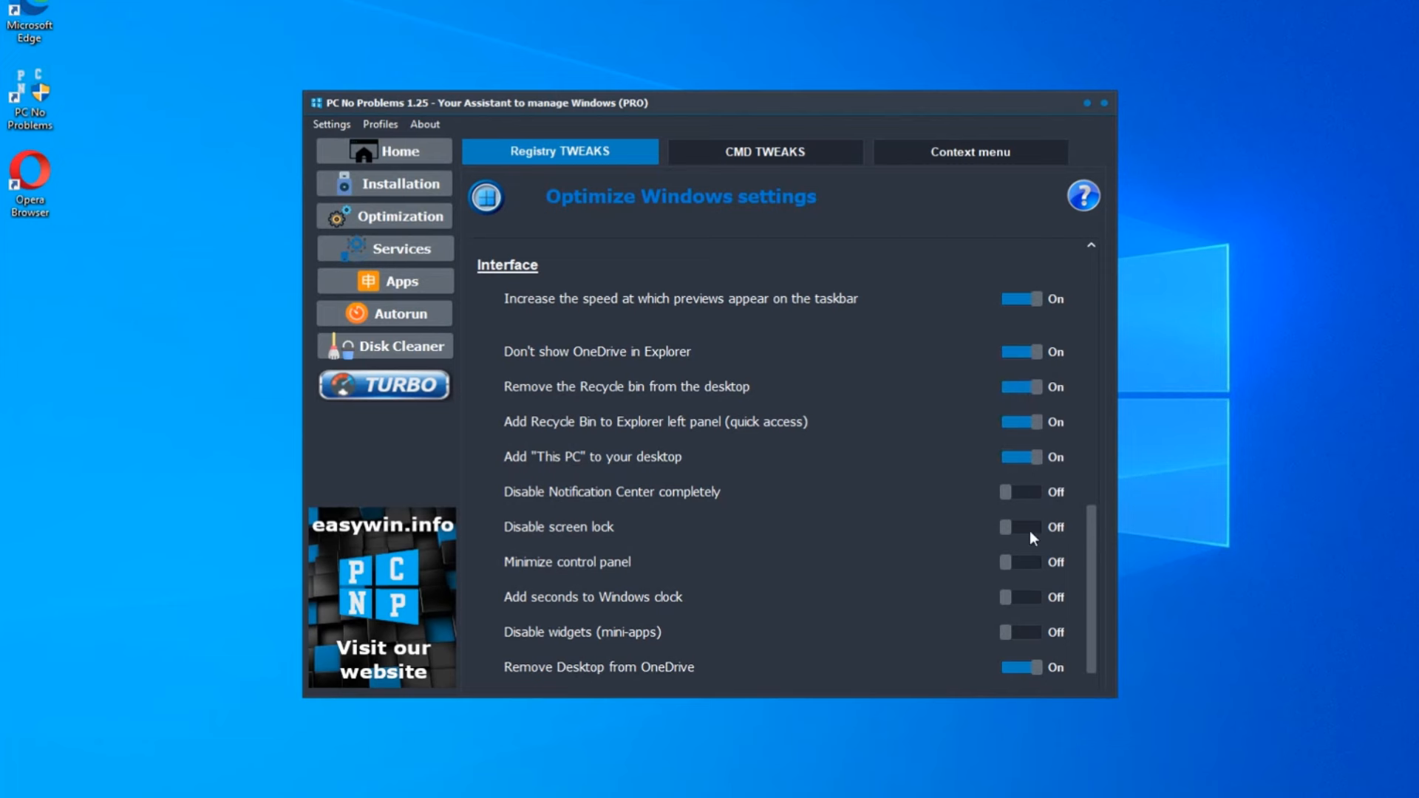
click(1022, 511)
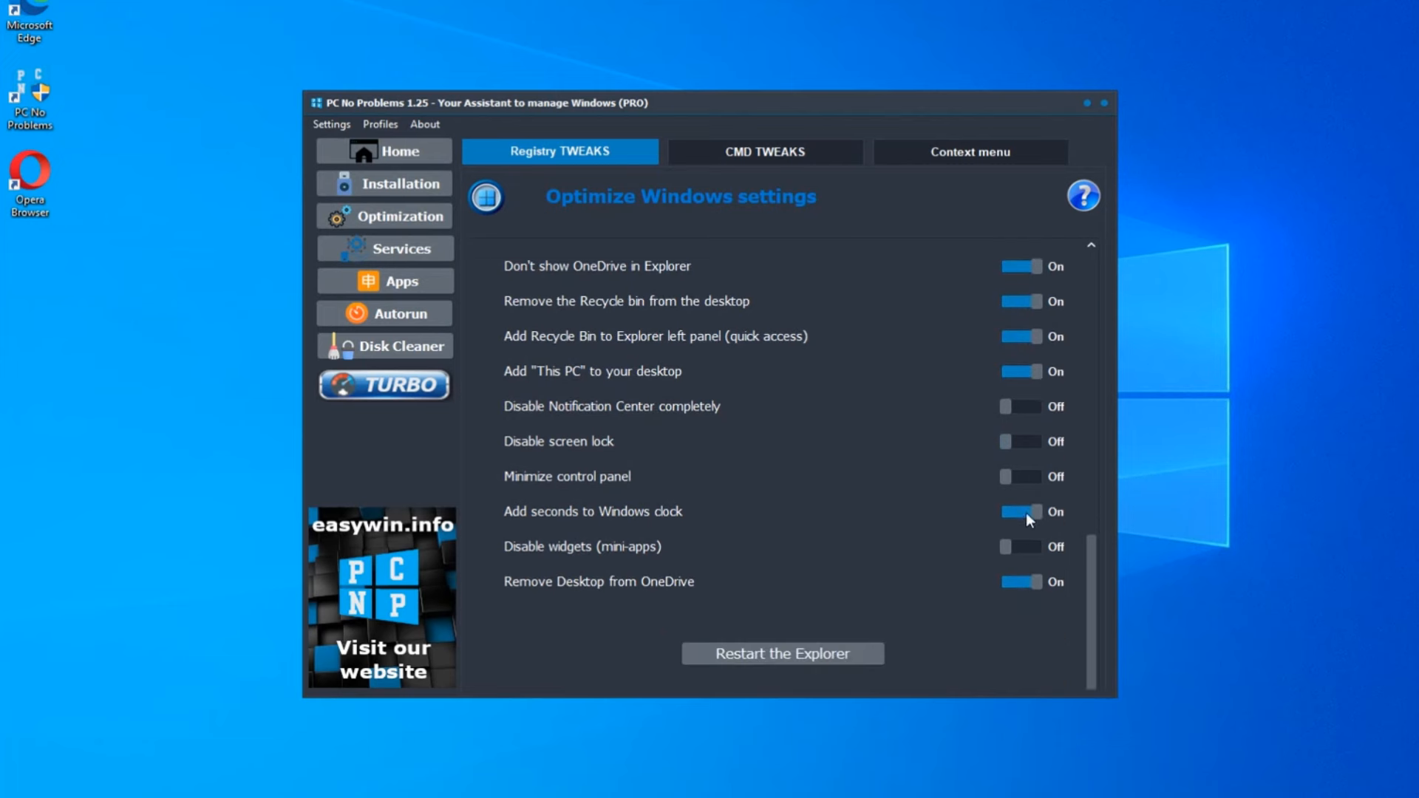
click(1022, 547)
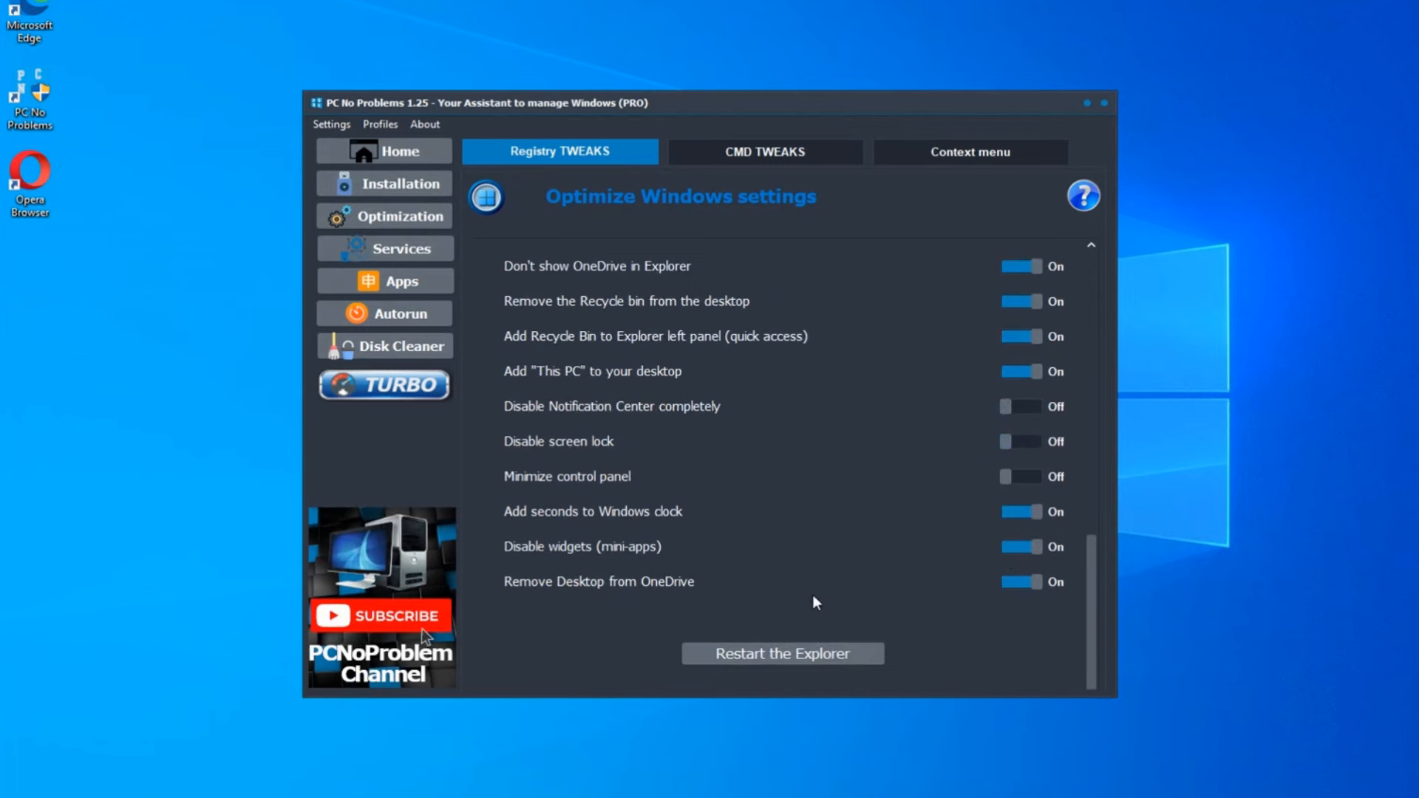
Step: Uninstall Microsoft Solitaire Collection from the Start menu
click(176, 787)
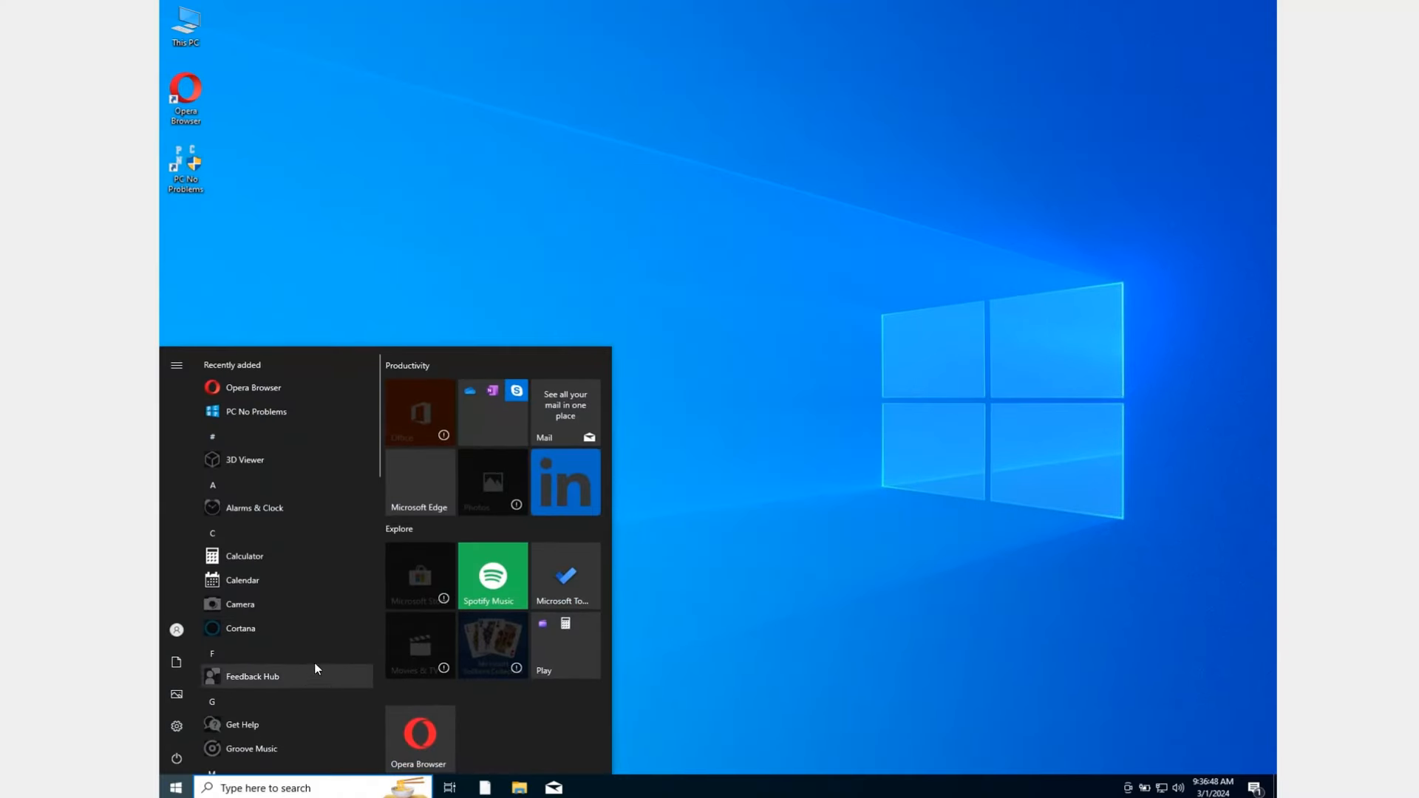
mouse_move(331, 507)
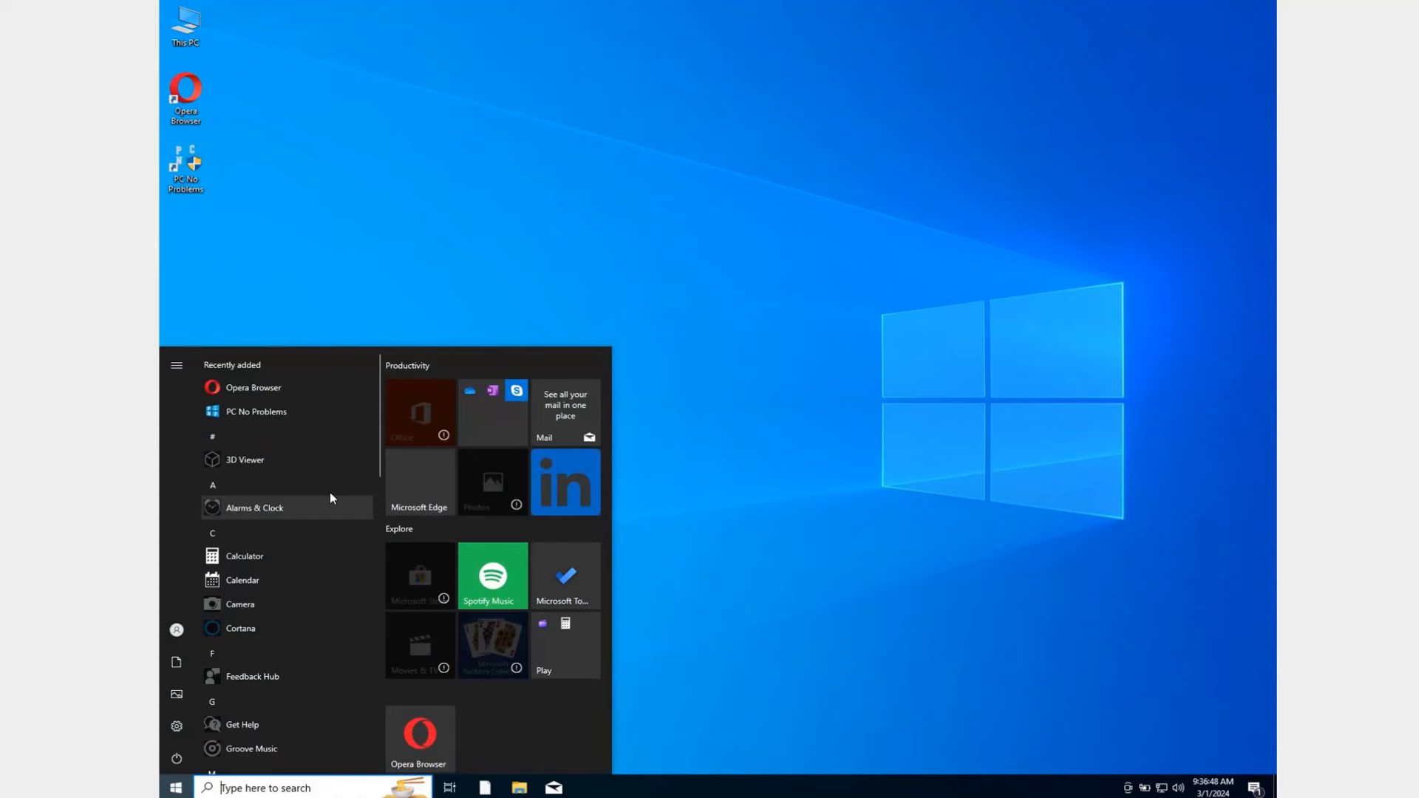
click(177, 758)
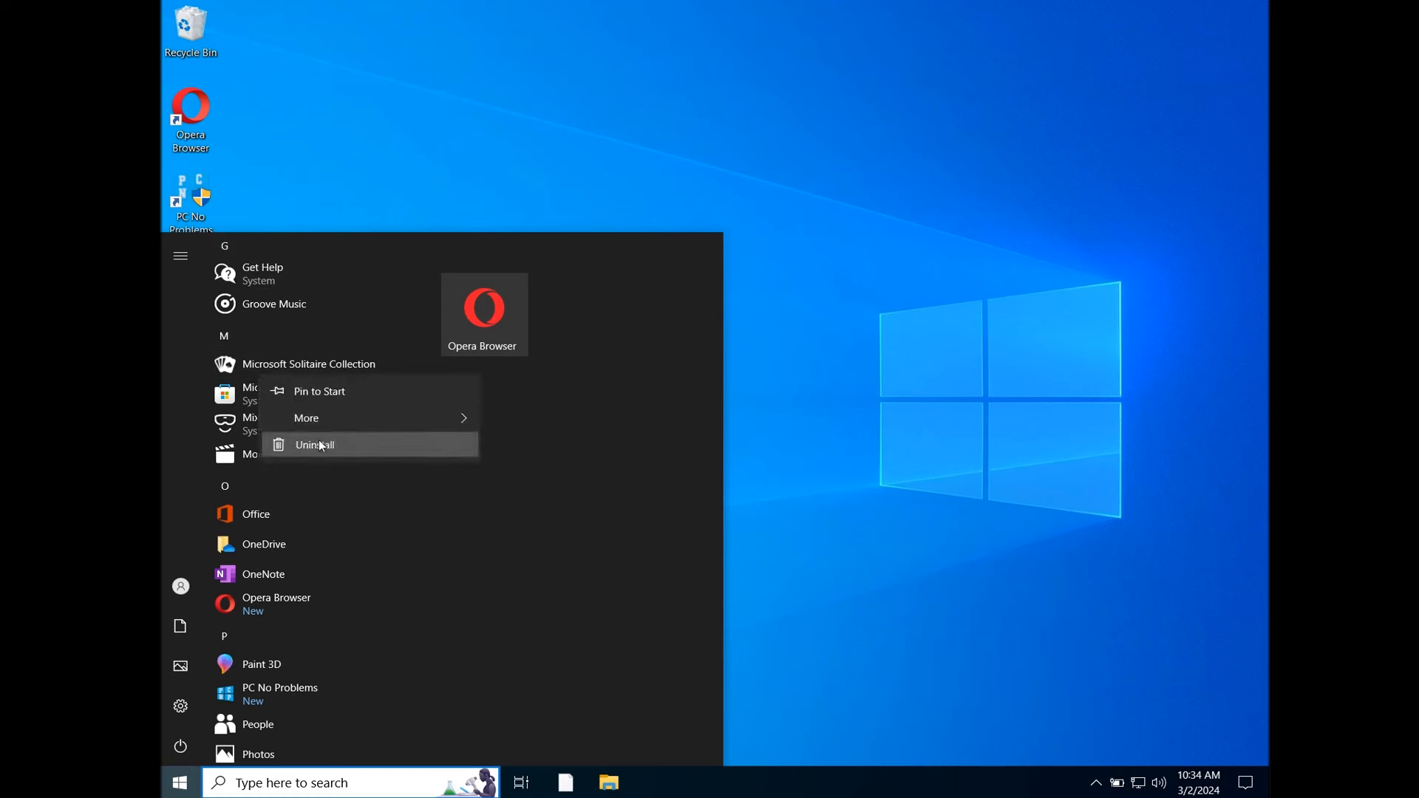
click(313, 445)
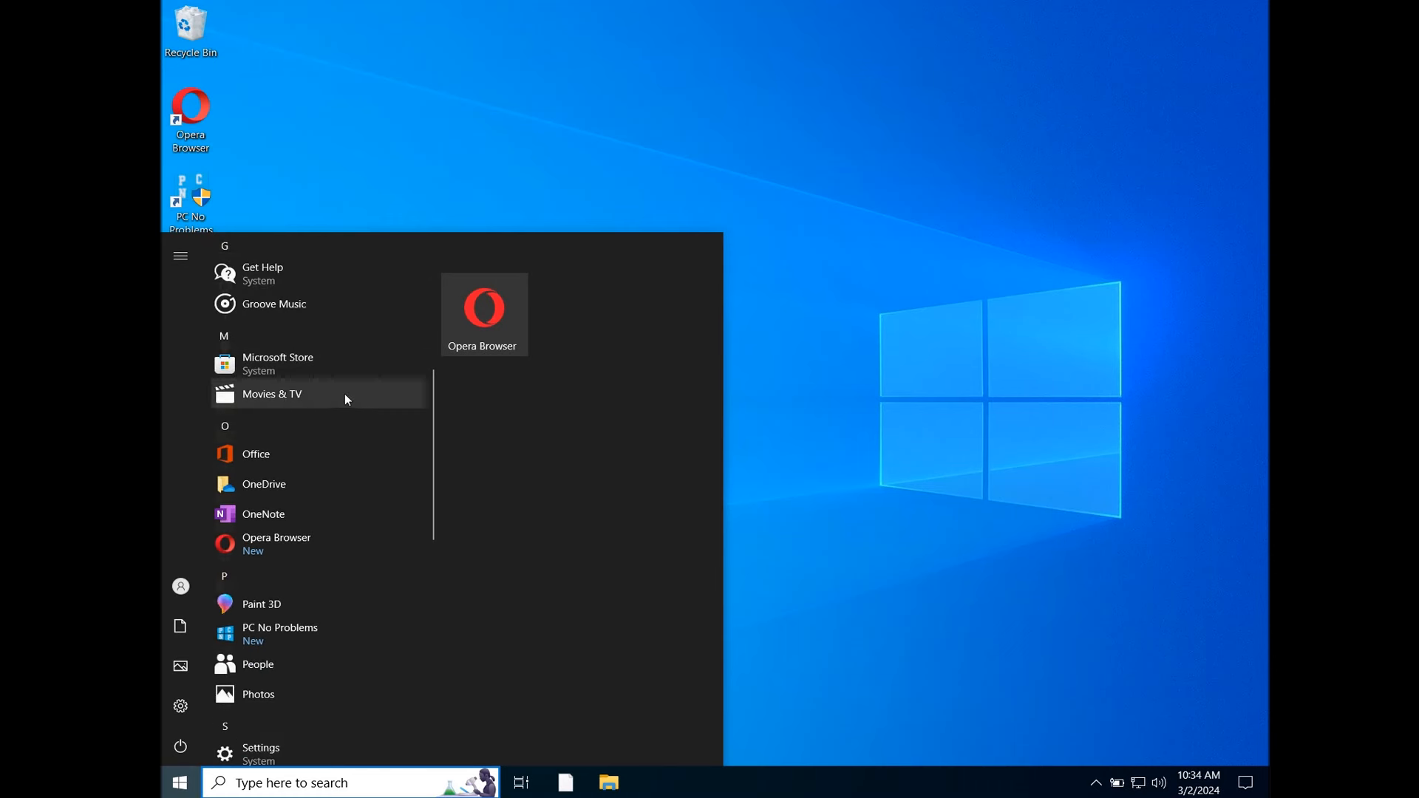
Step: Scroll through the trimmed Start app list of Calculator, Store, Settings and Tips
scroll(down, 3)
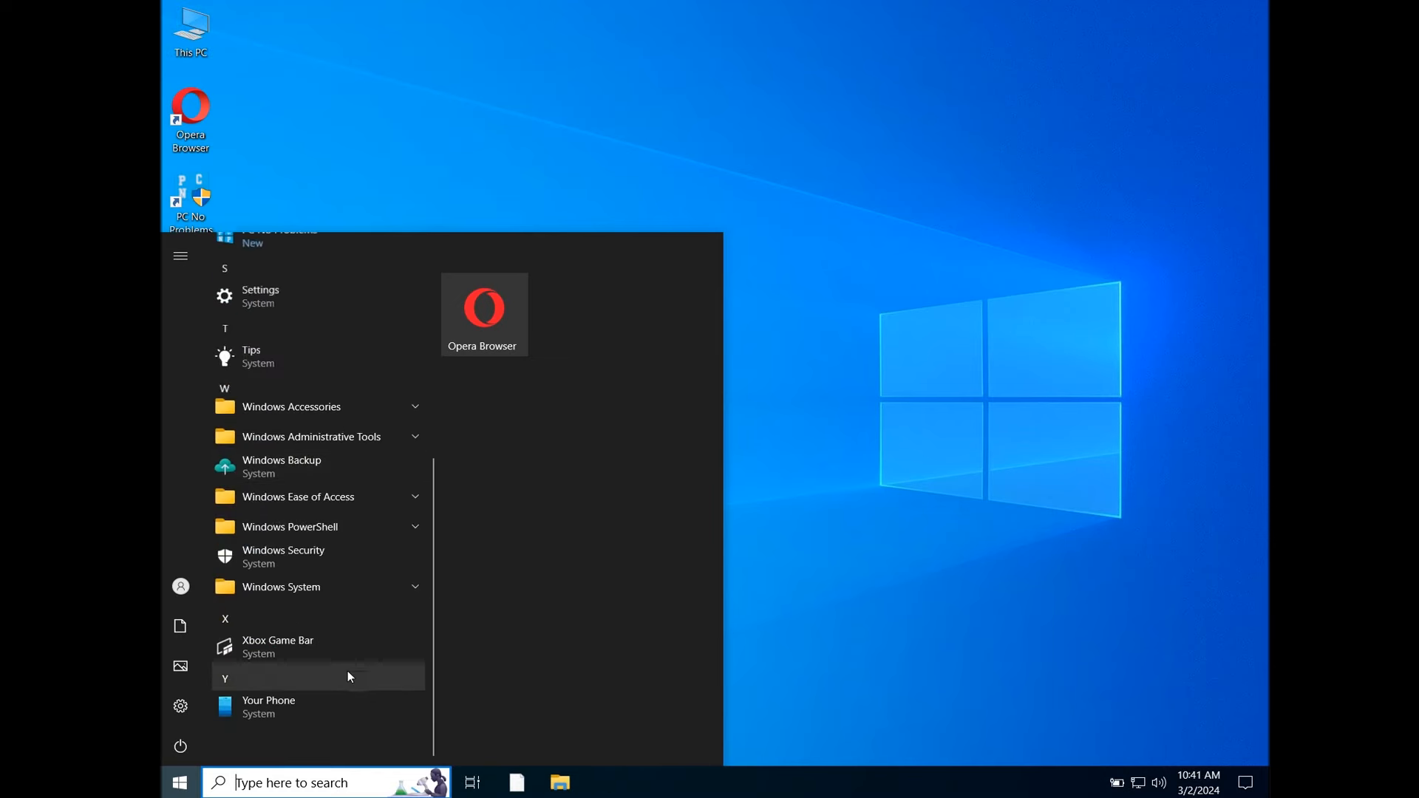
scroll(up, 3)
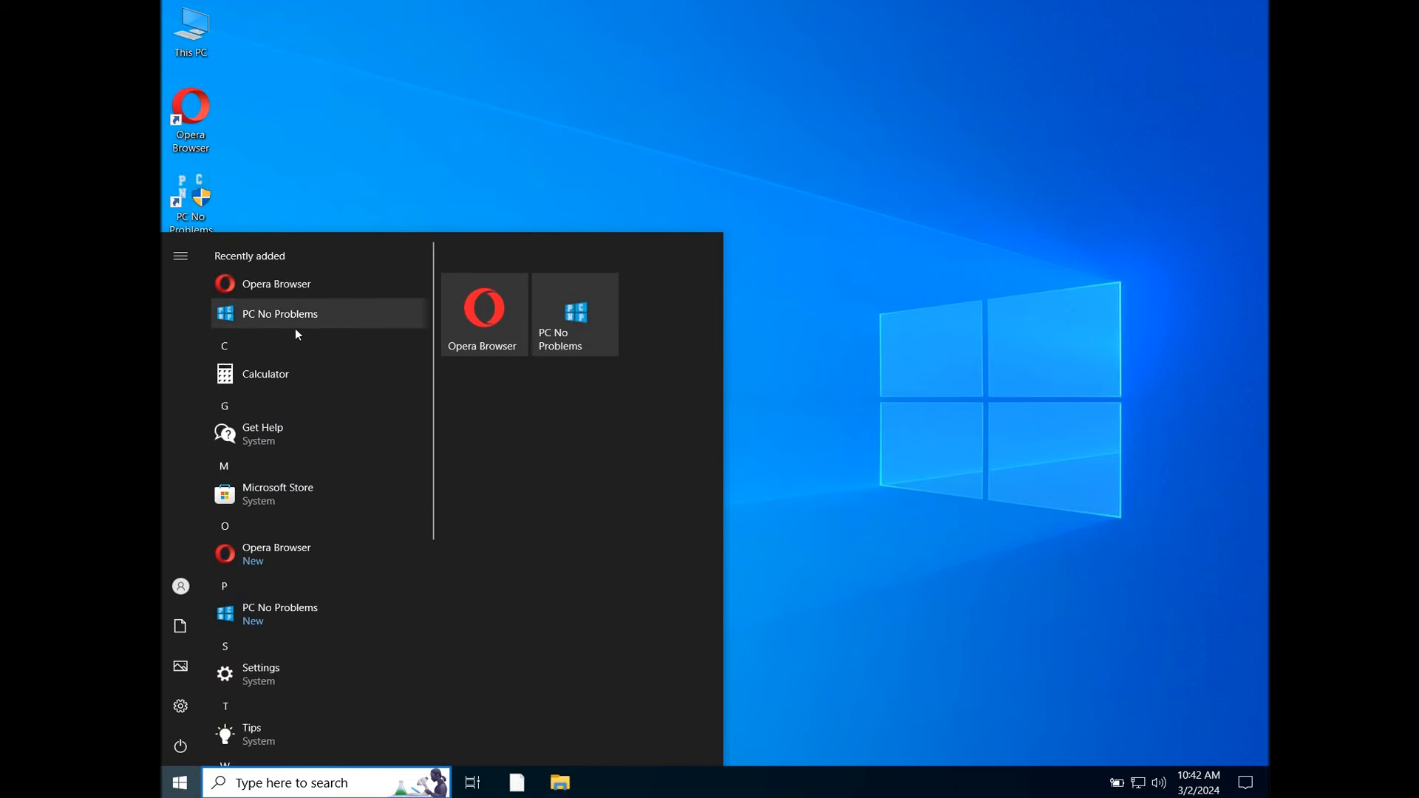
scroll(down, 3)
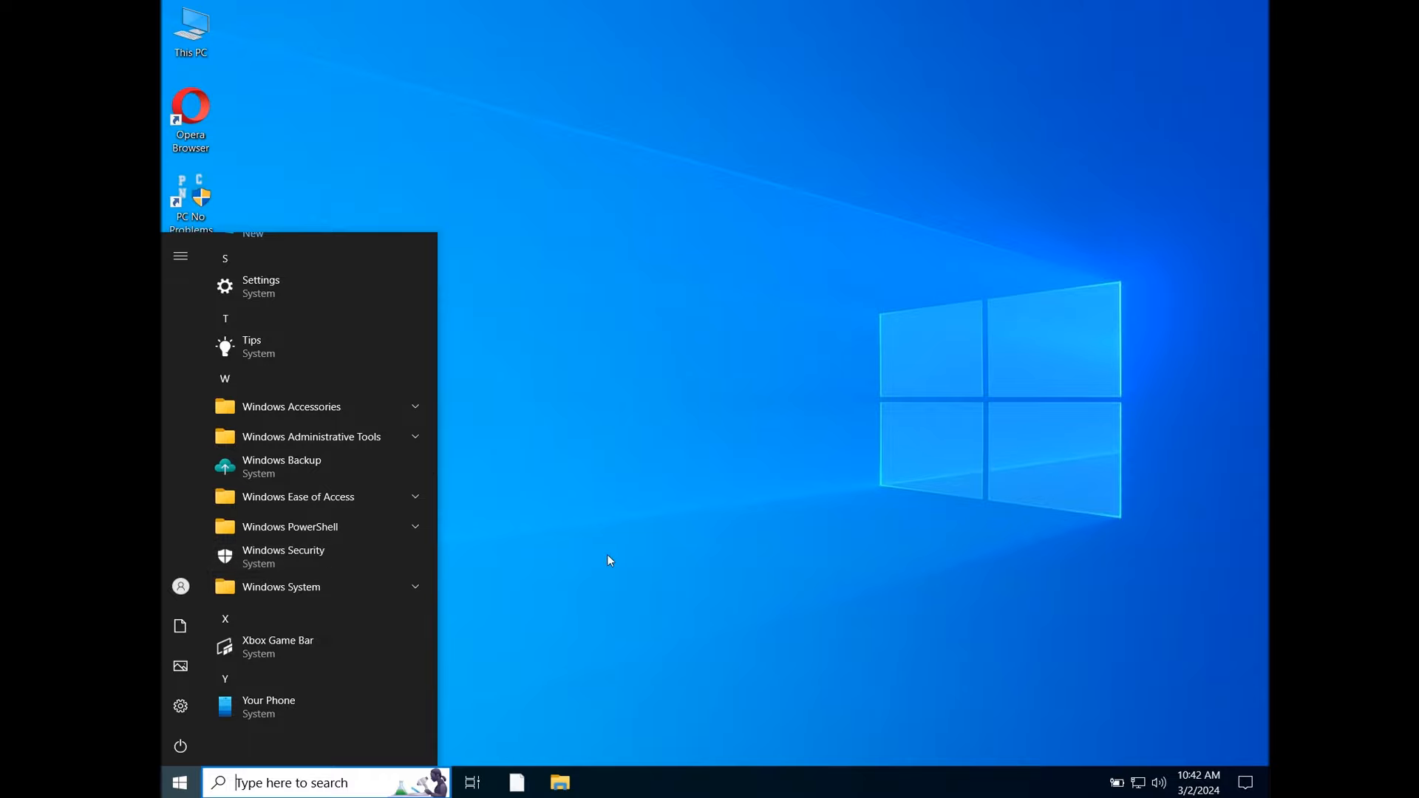
scroll(up, 3)
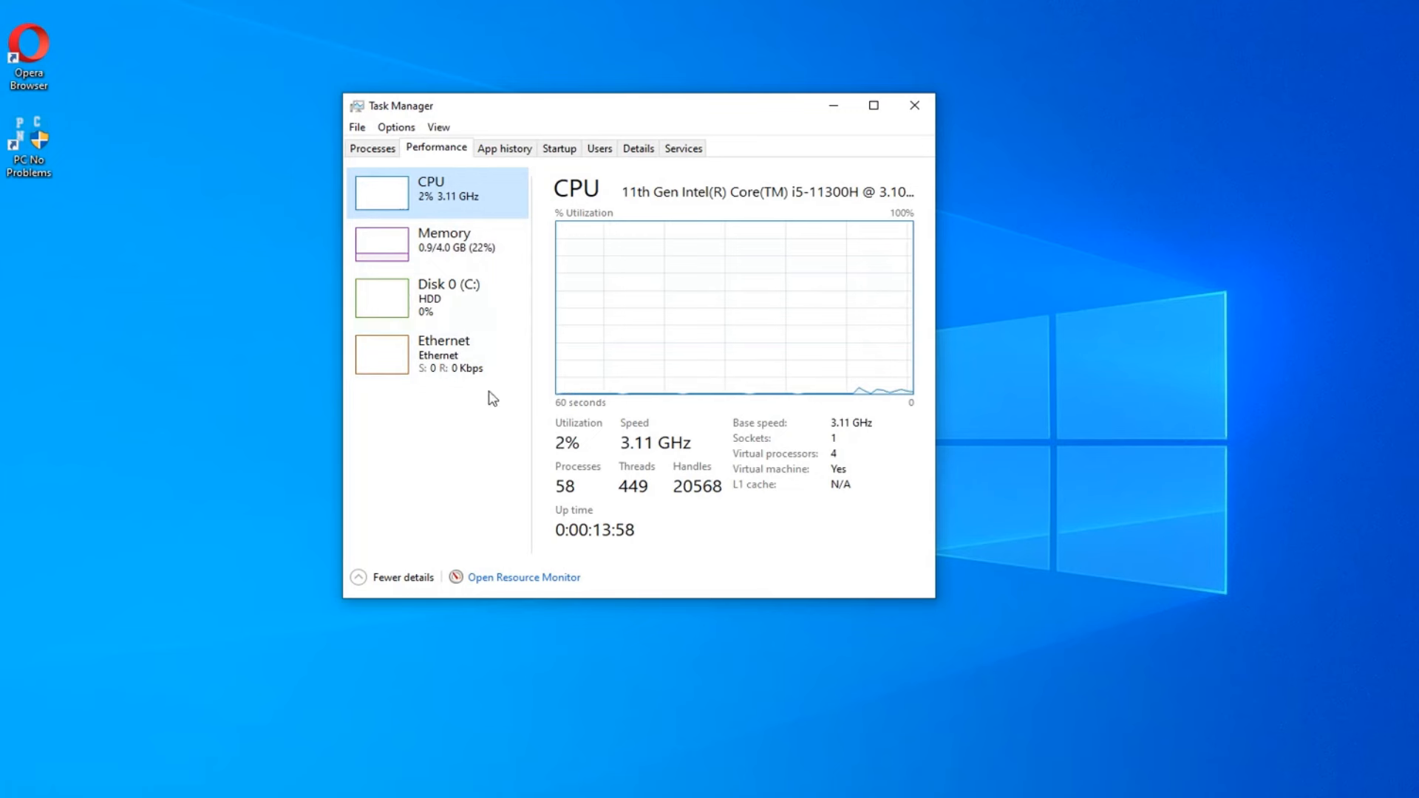
Step: View Task Manager's Memory page showing 884 MB in use, 0.9 of 4.0 GB
click(438, 244)
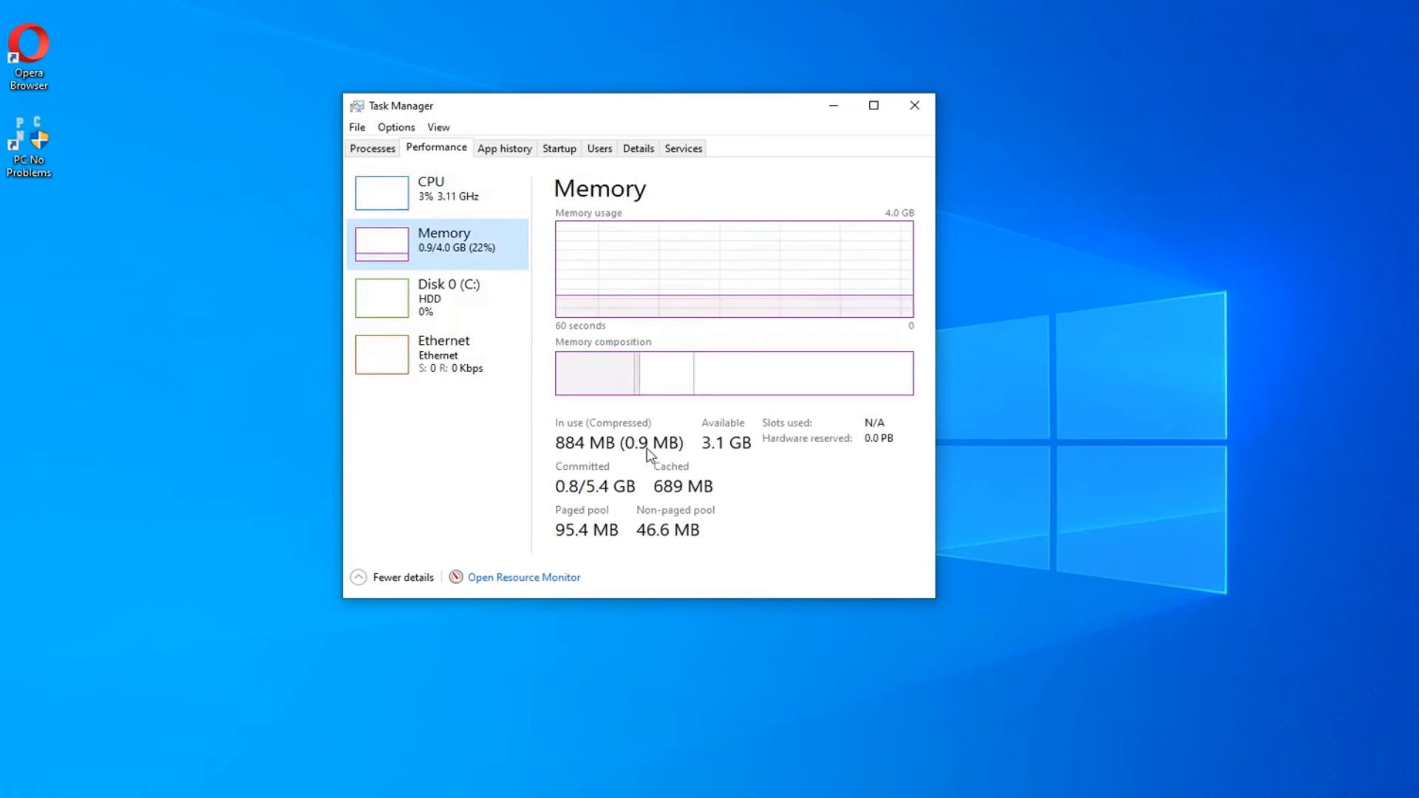
mouse_move(647, 311)
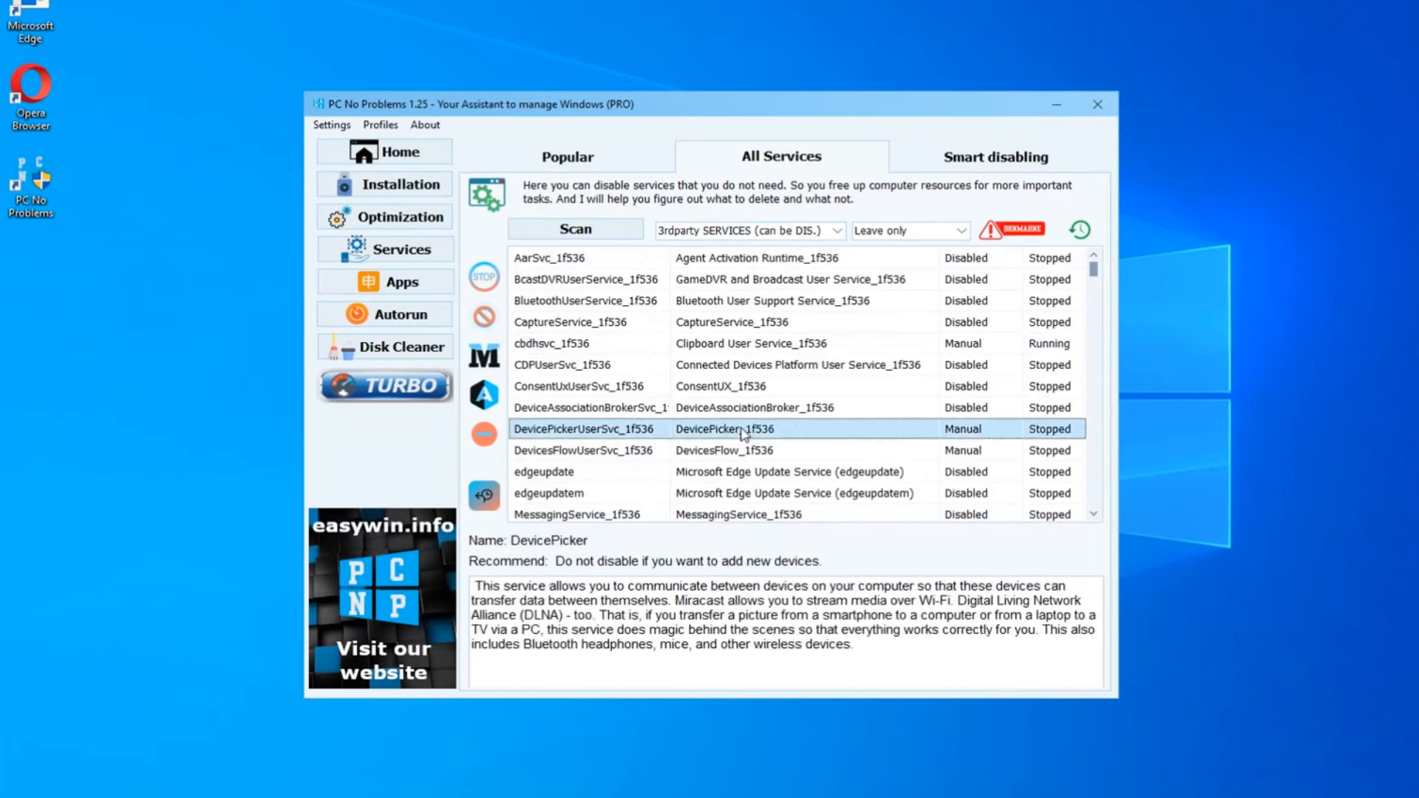
Step: Review the All Services list, reading the User Clipboard Service and DevicesFlow descriptions
scroll(down, 3)
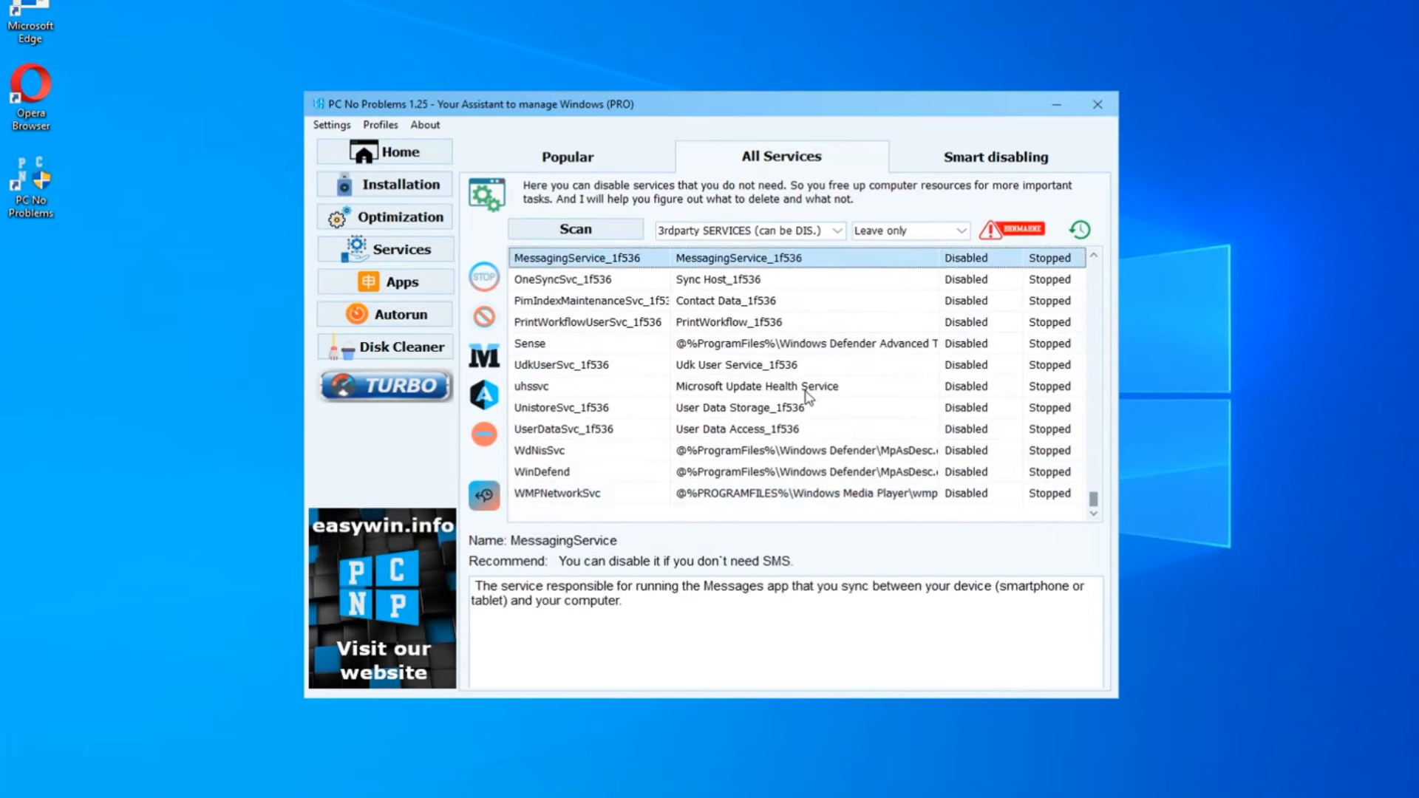
scroll(up, 3)
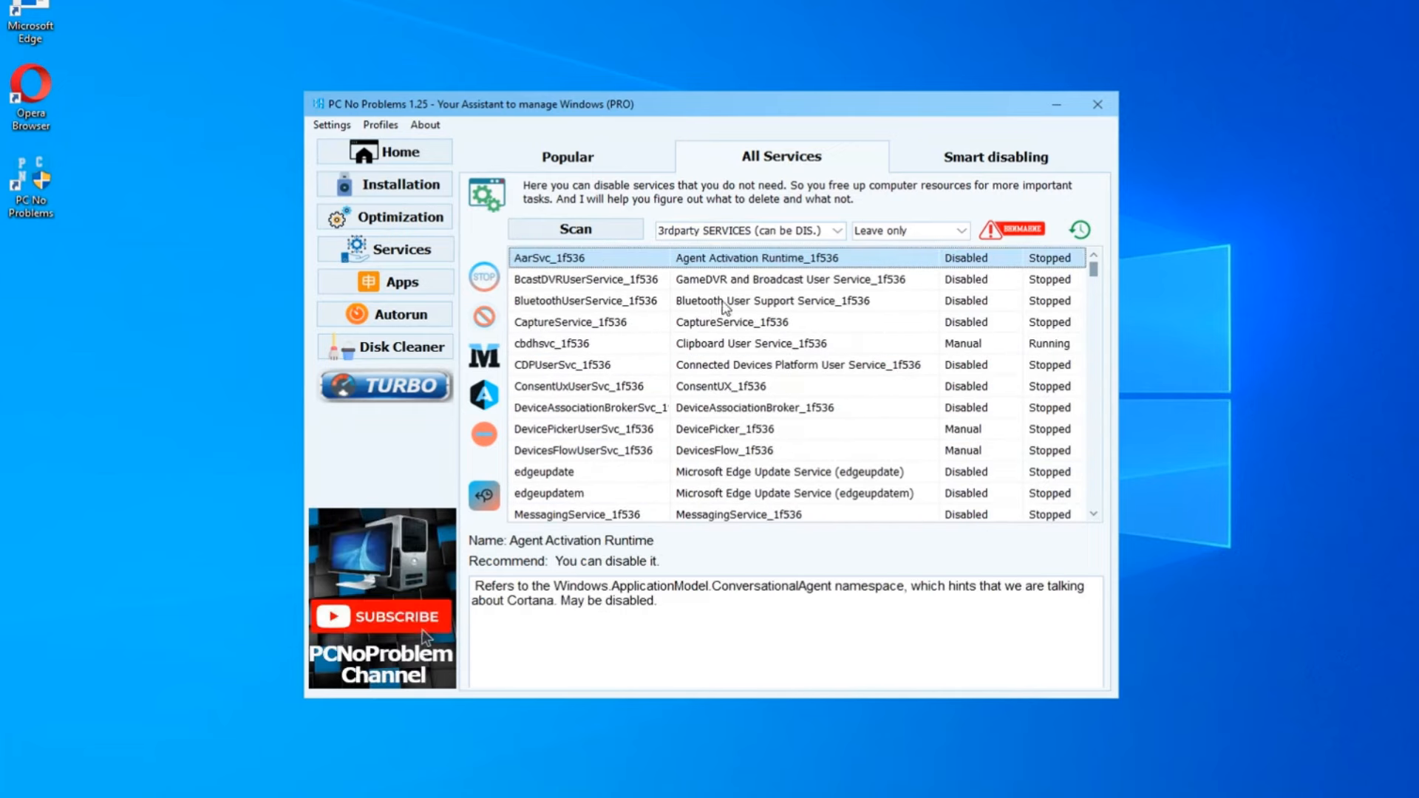
click(562, 343)
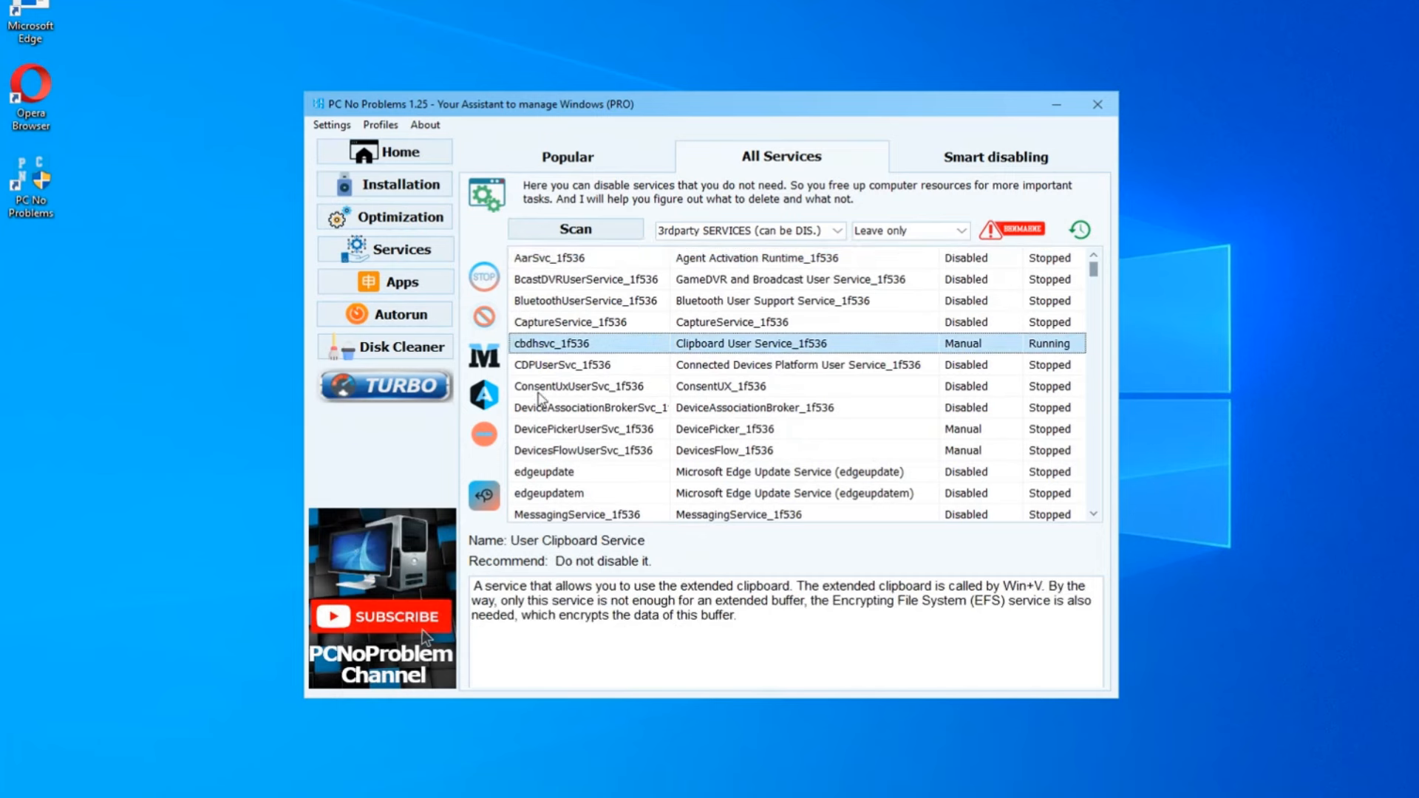
click(485, 317)
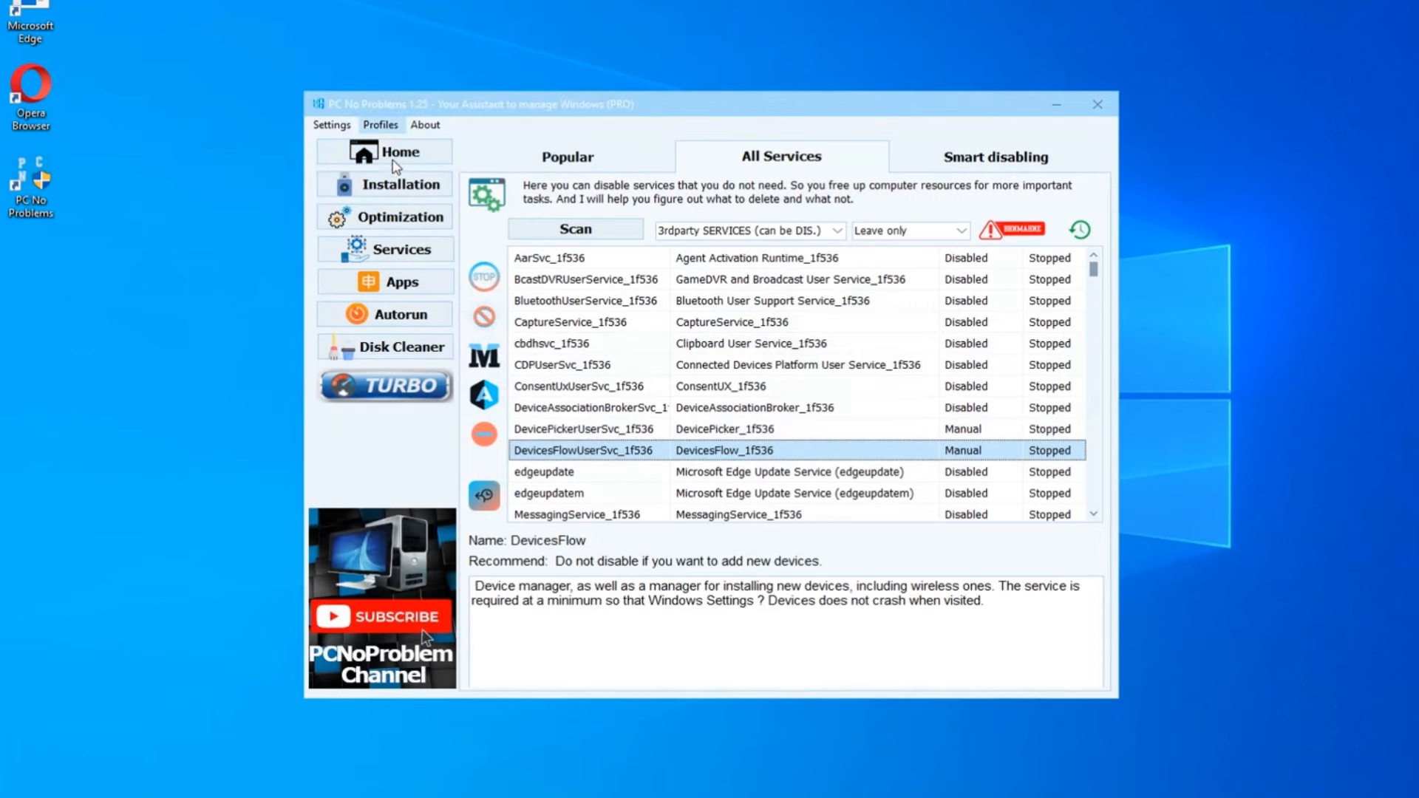
Step: Go to the Profiles menu to load a saved settings profile
click(383, 150)
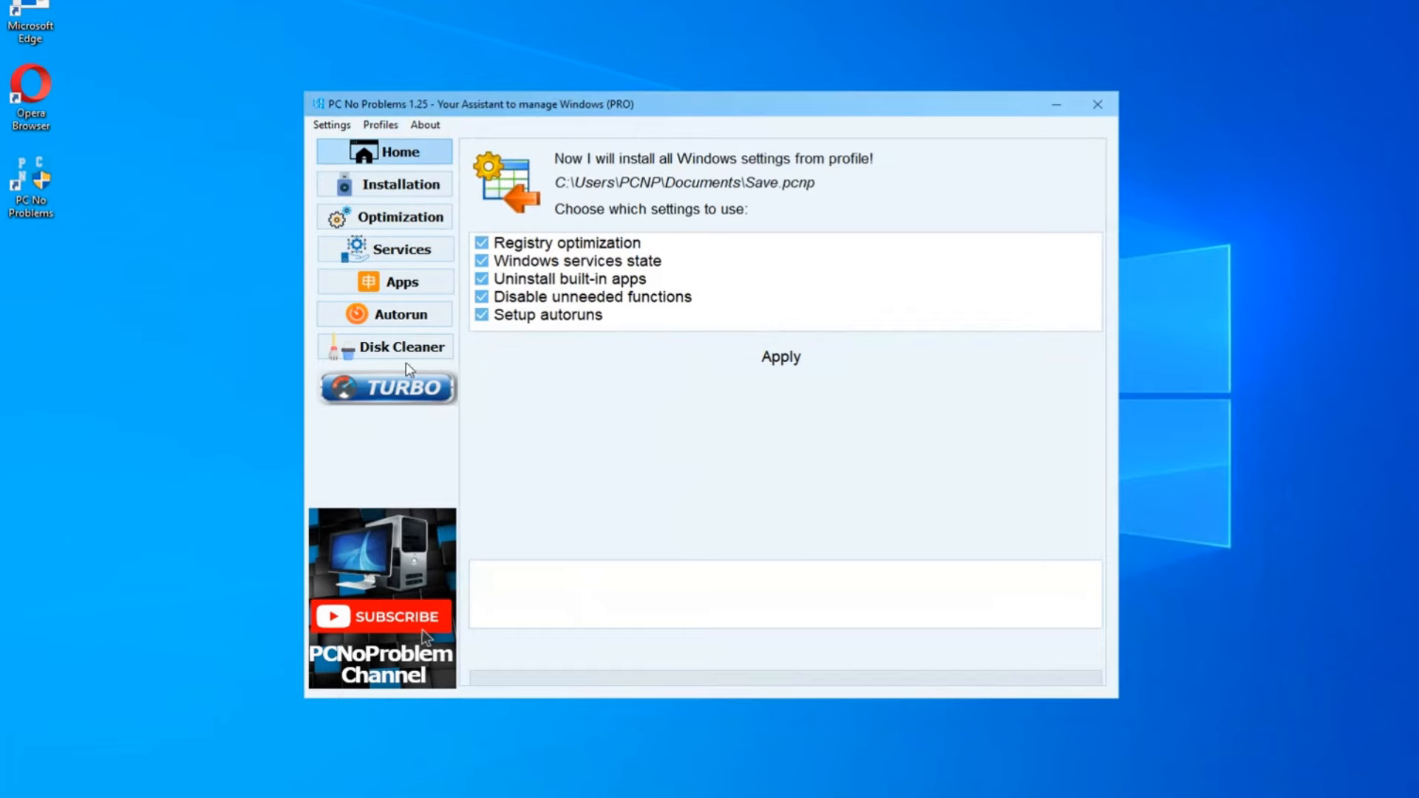
Step: In Smart disabling, re-enable all 214 checked services, acknowledging the restart prompt
click(385, 248)
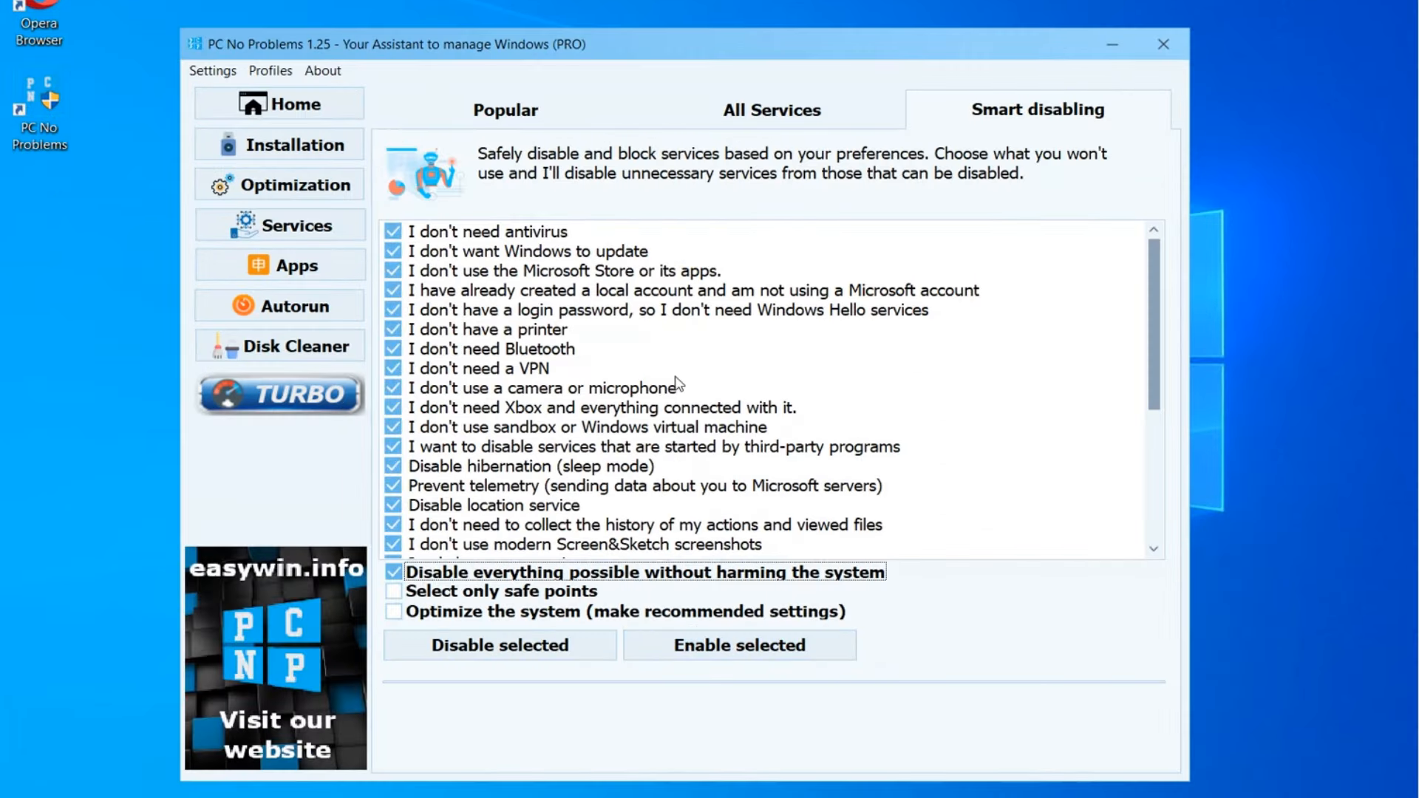
scroll(down, 3)
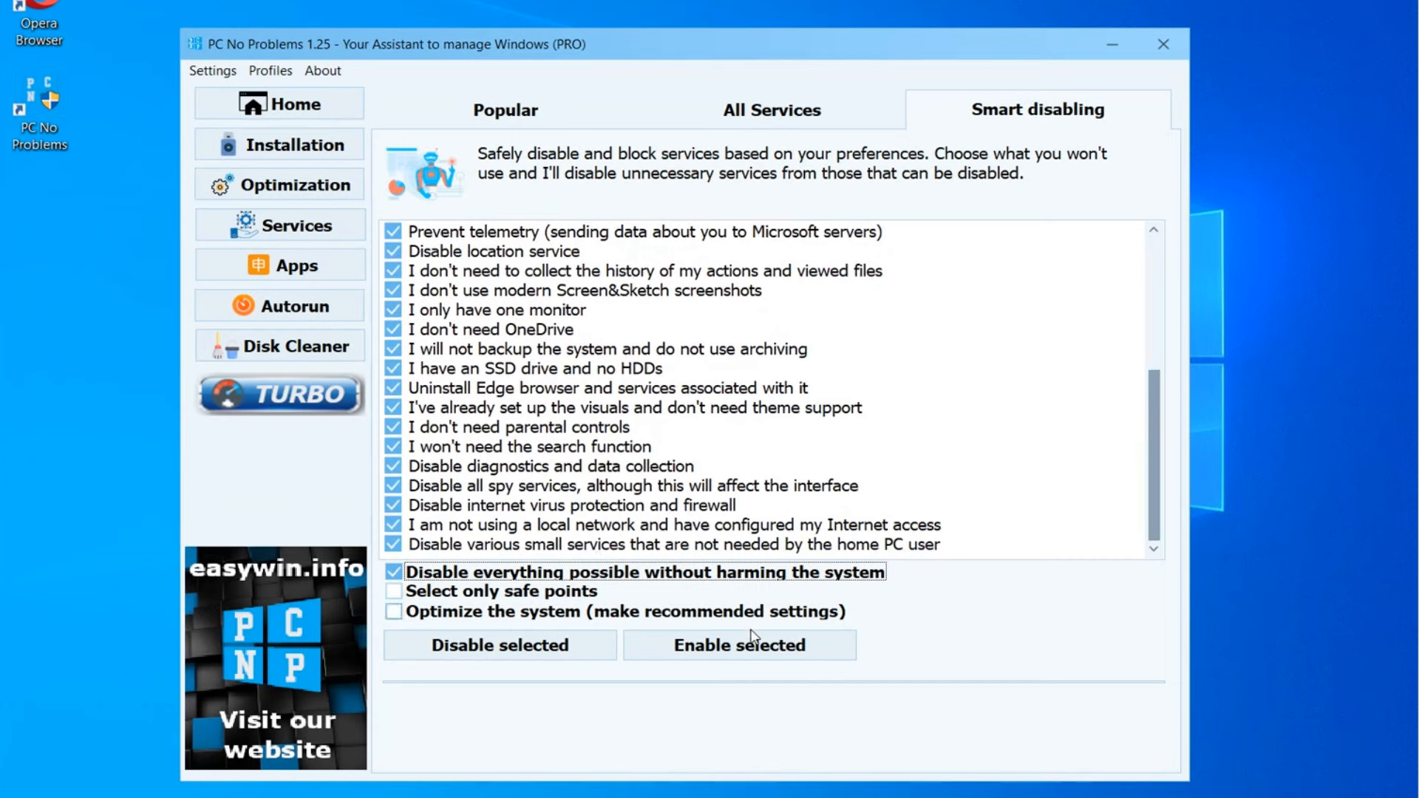
click(739, 644)
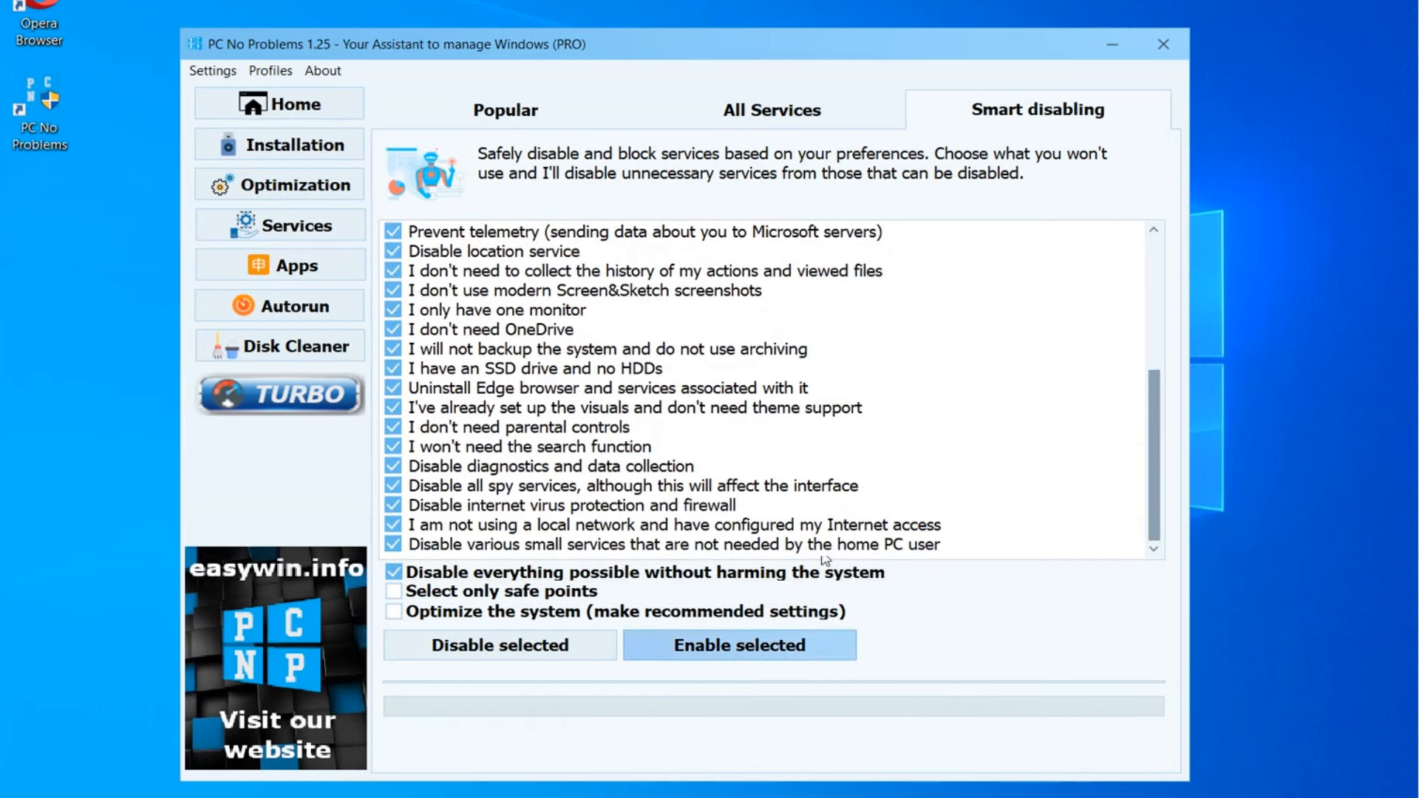
click(739, 645)
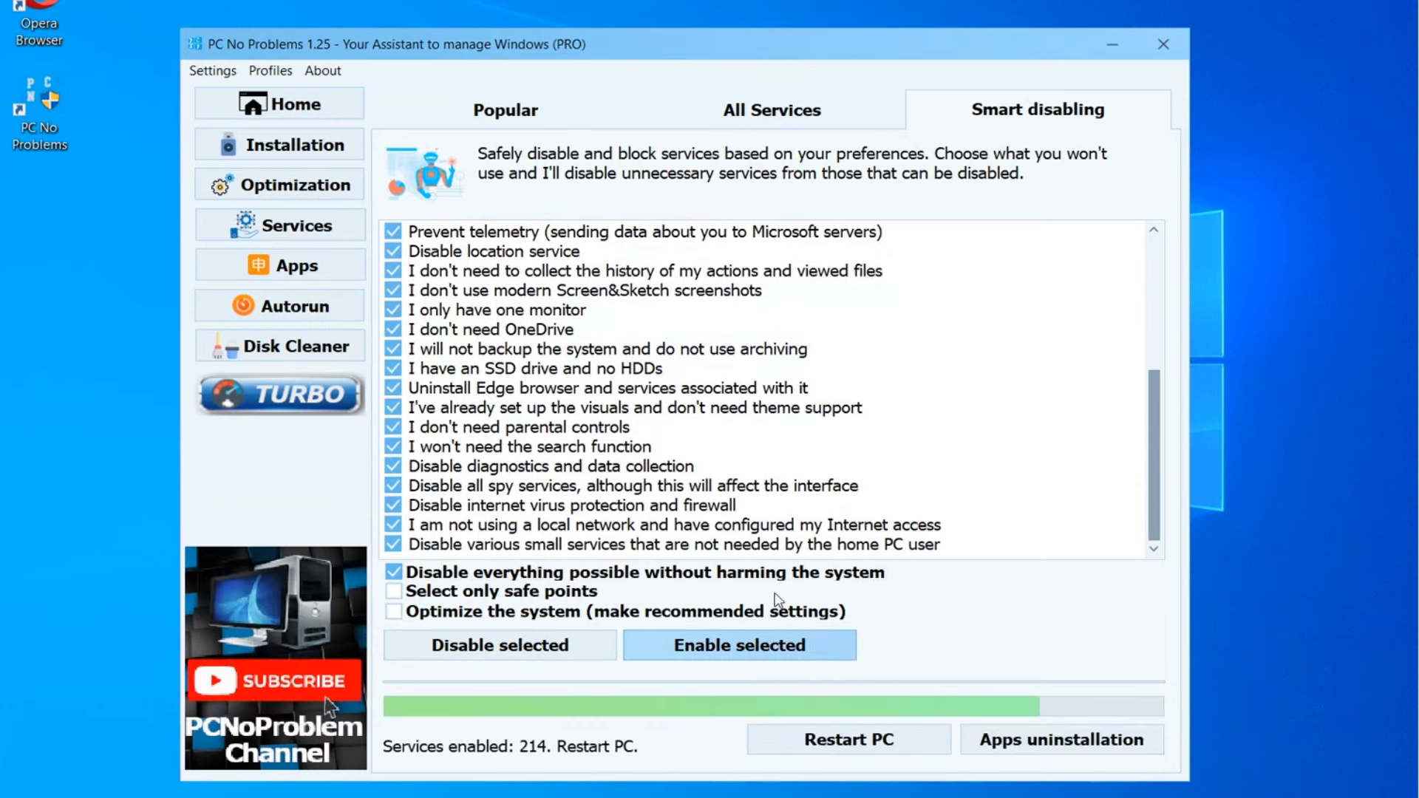
Step: Show the Popular services page and bring Task Manager forward, now at 47% memory
click(506, 110)
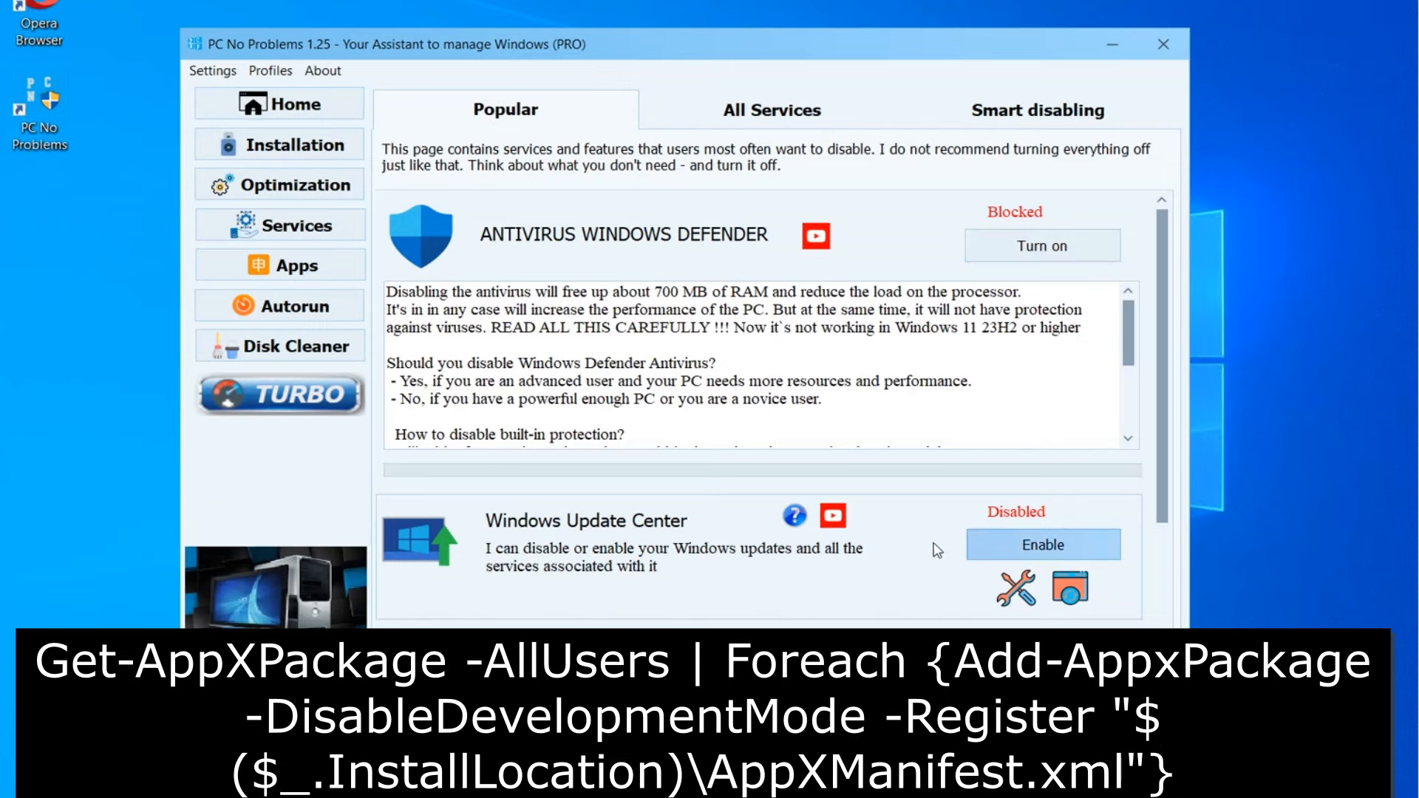
scroll(down, 3)
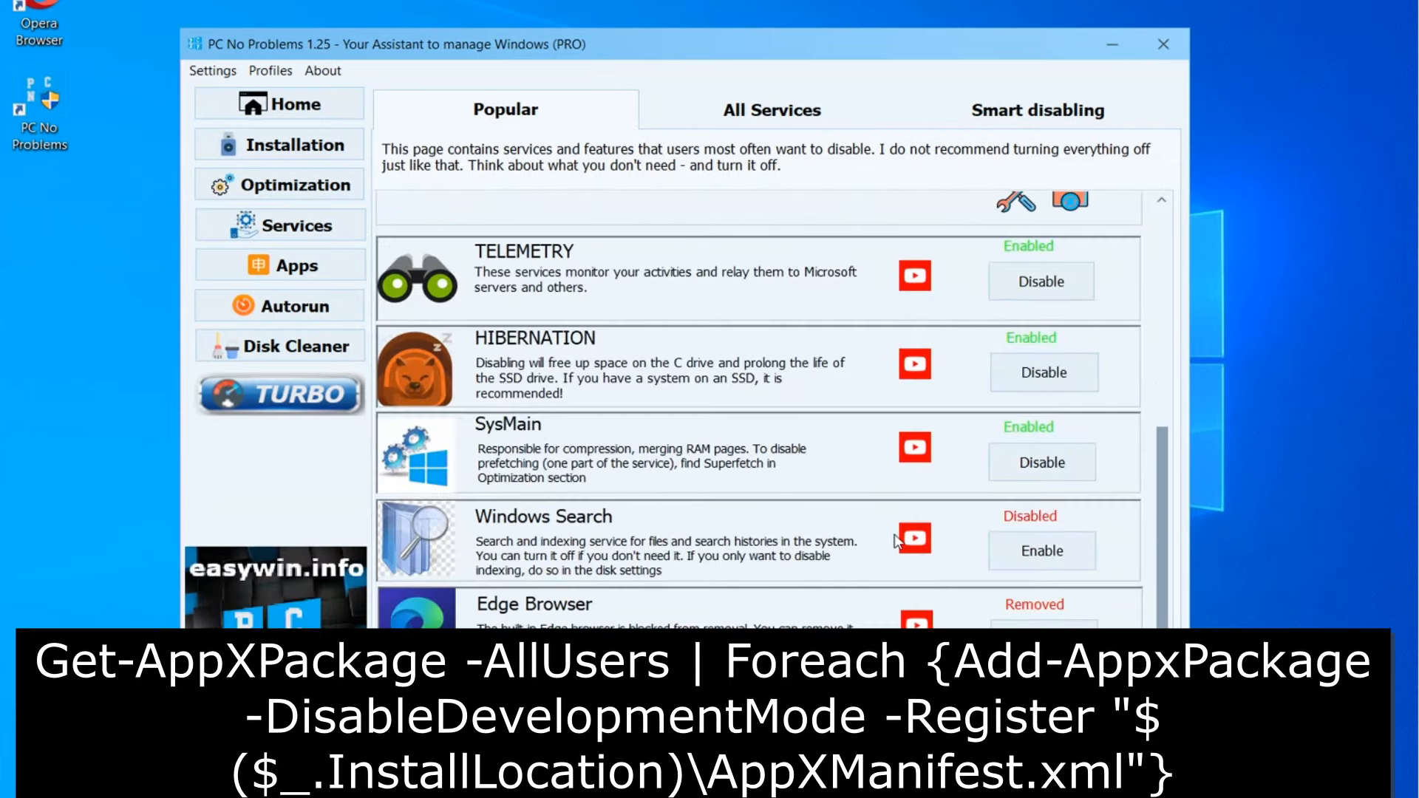
click(1041, 550)
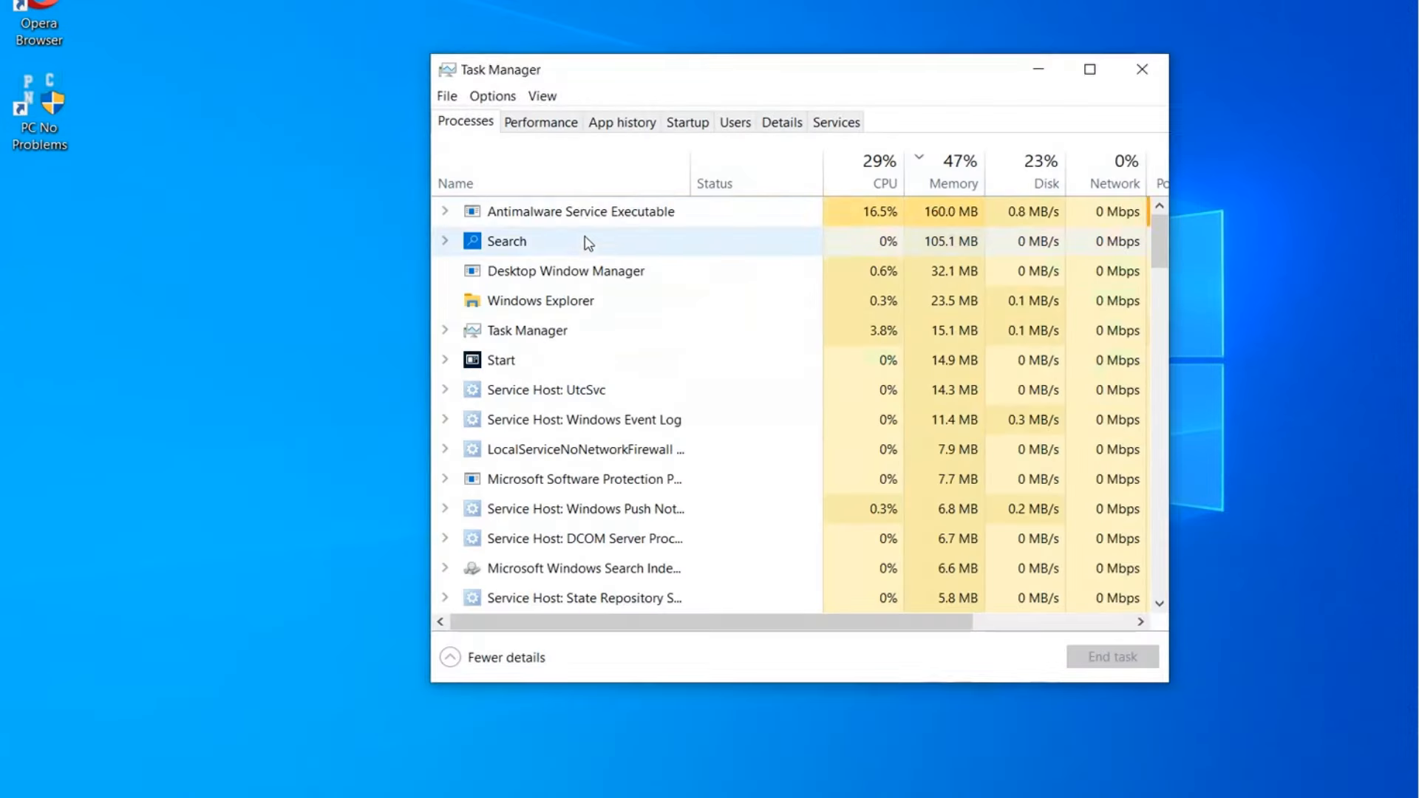
Step: Check Performance: CPU 3%, memory 1.9 of 4 GB (48%), then close Task Manager
click(541, 121)
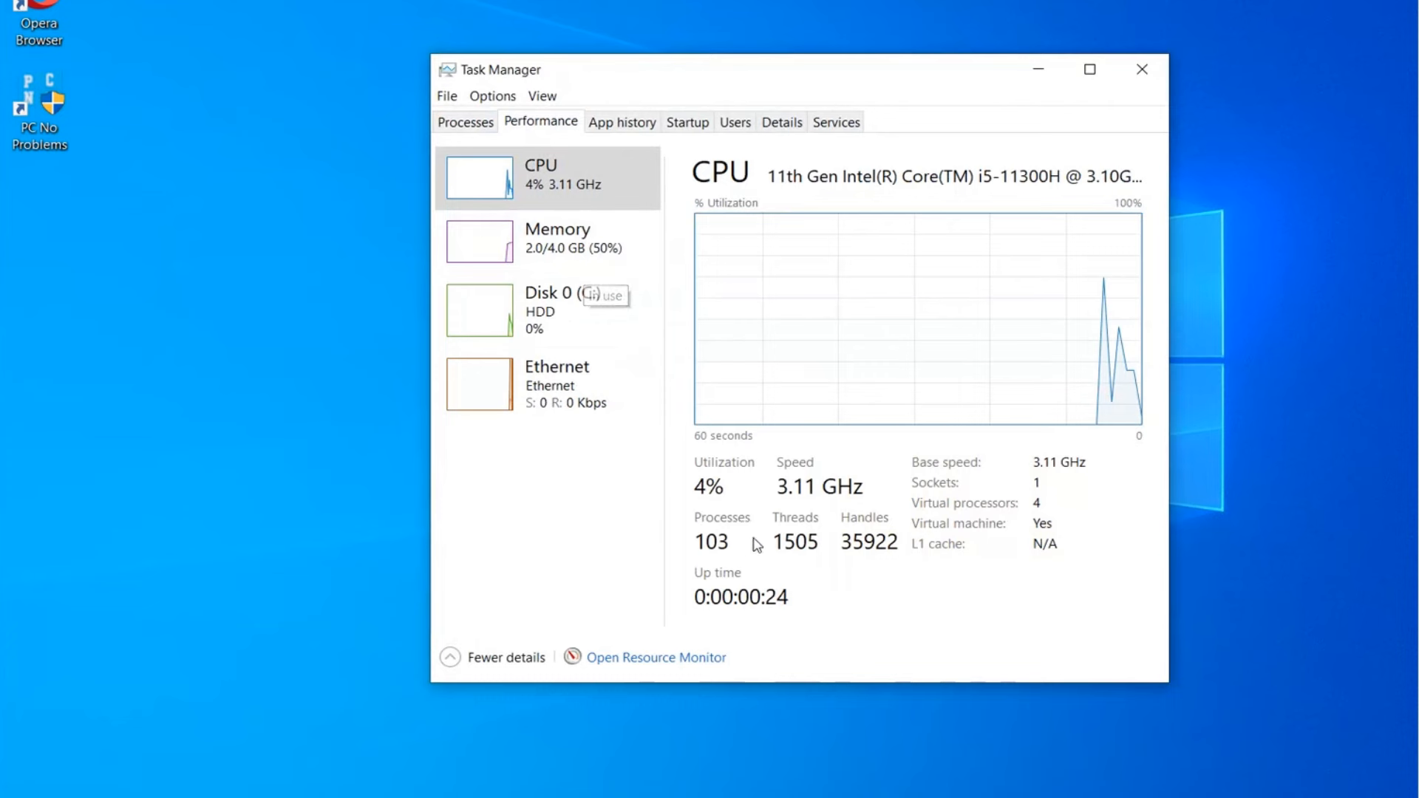
click(558, 239)
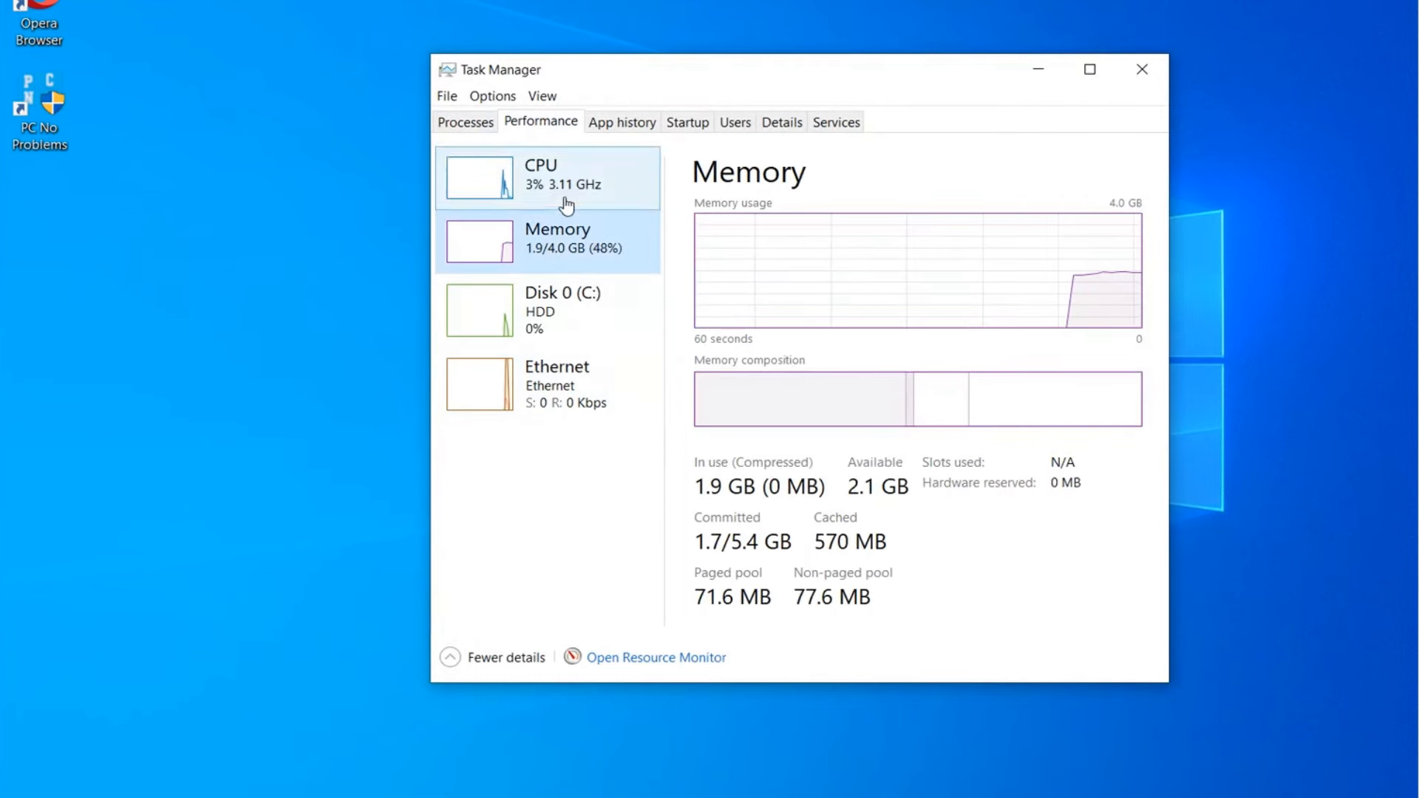
click(547, 178)
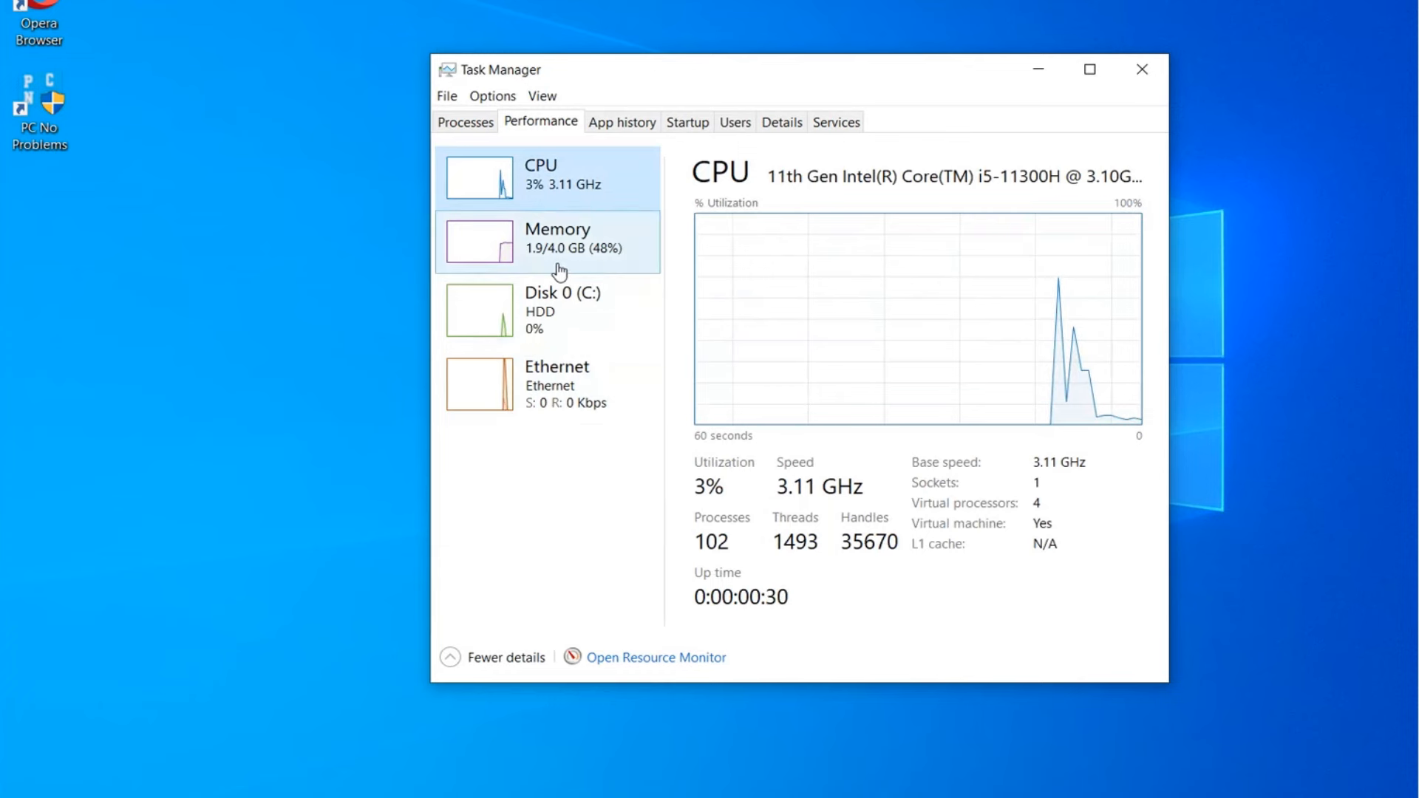
click(558, 241)
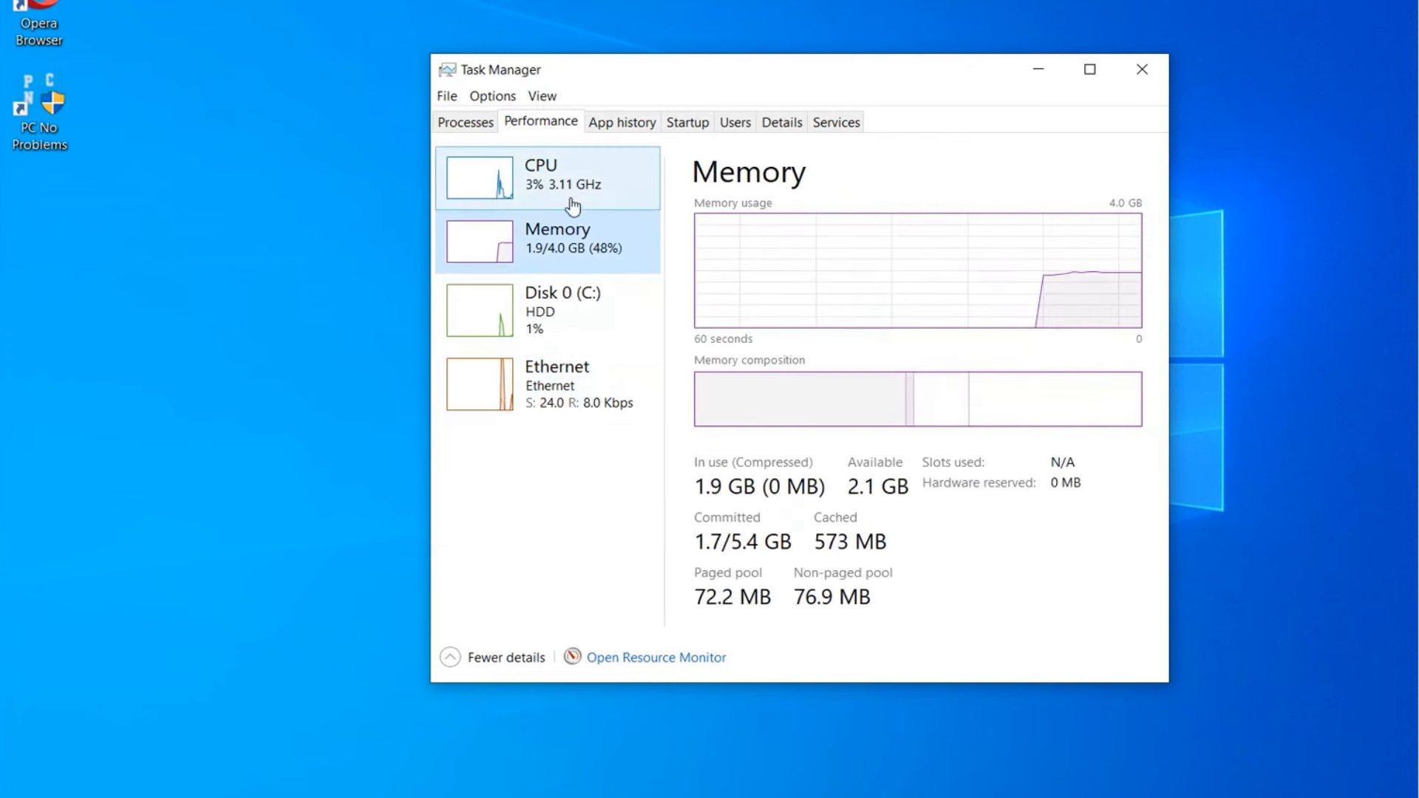
click(1141, 69)
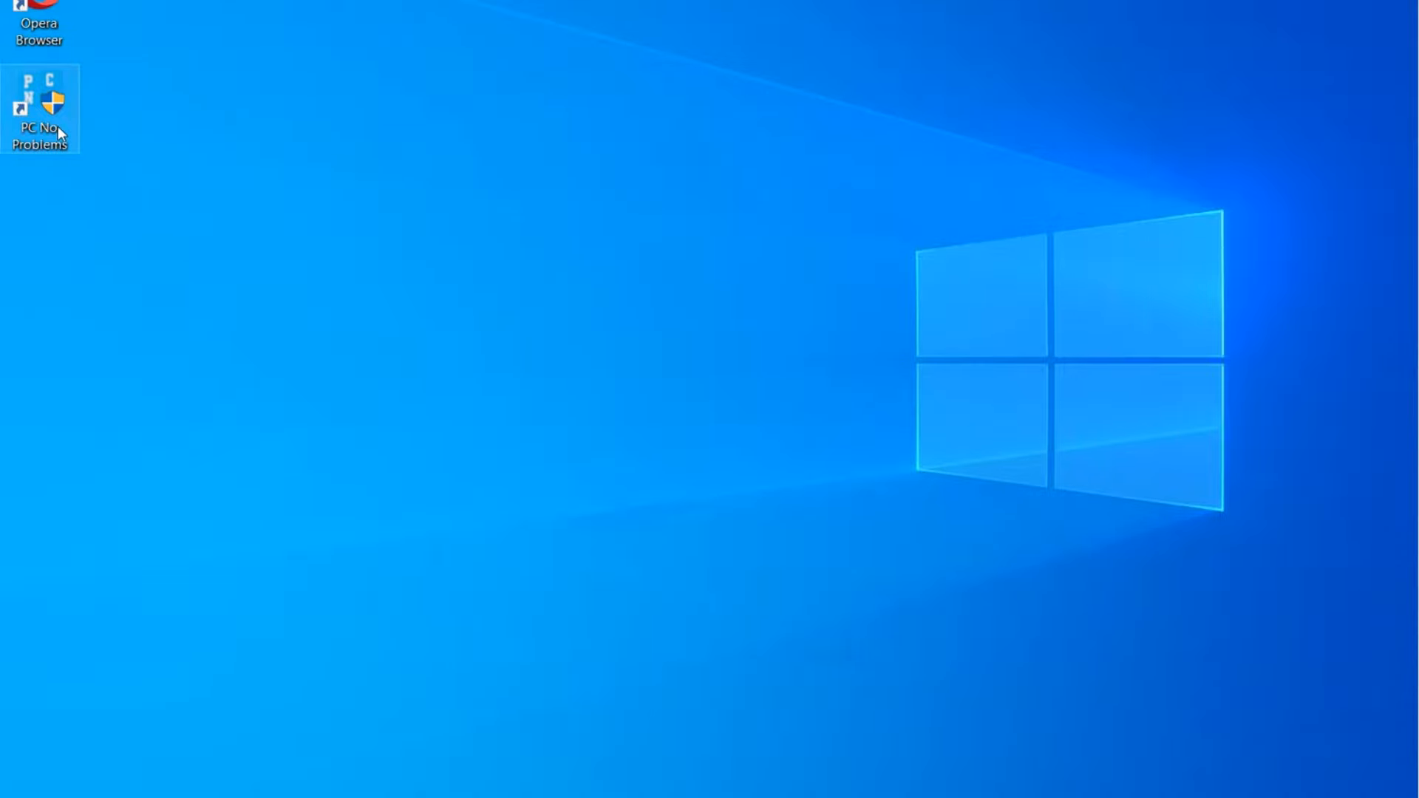
Step: Scroll the Easy Windows PCNP page to the FREE vs PRO comparison ($14/year) and choose BUY
double_click(39, 110)
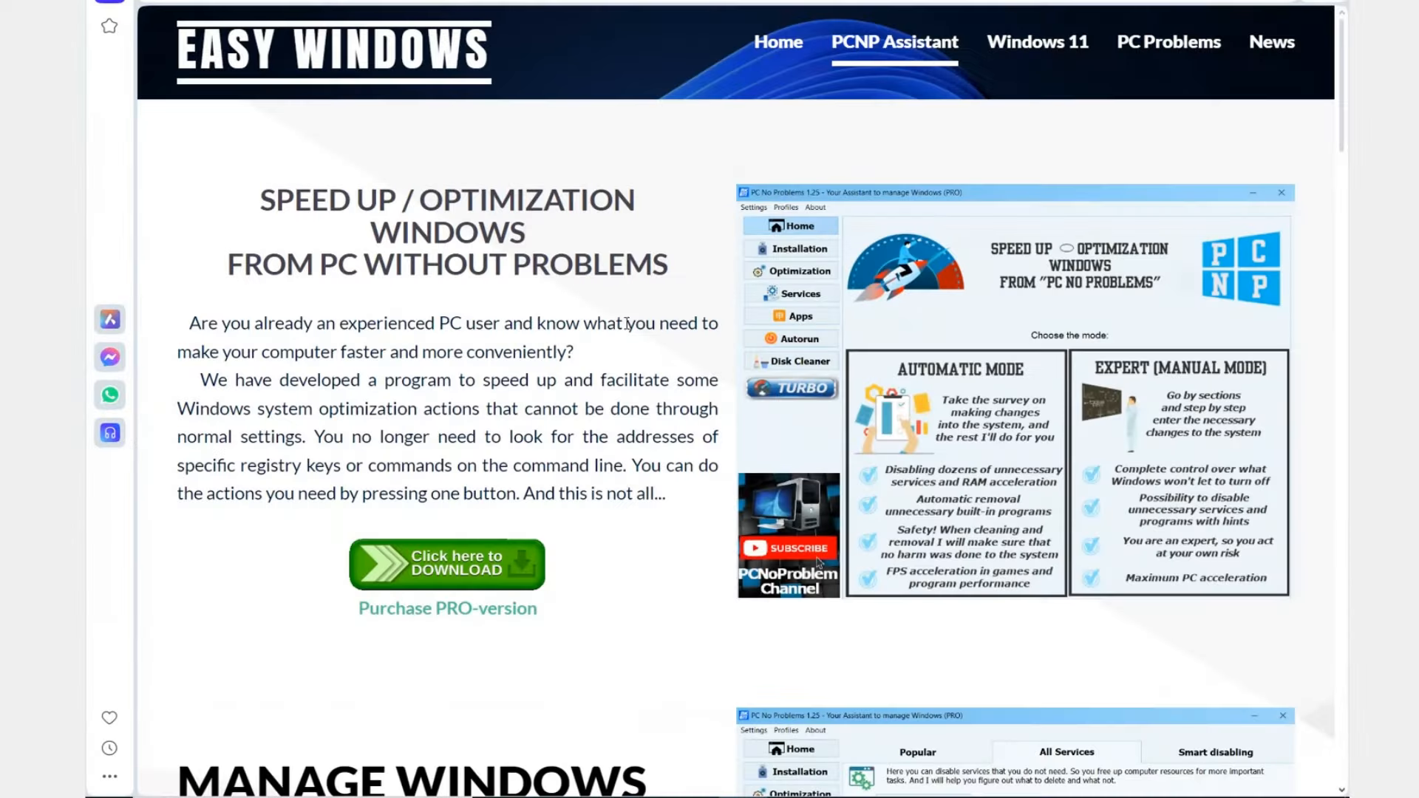
scroll(down, 3)
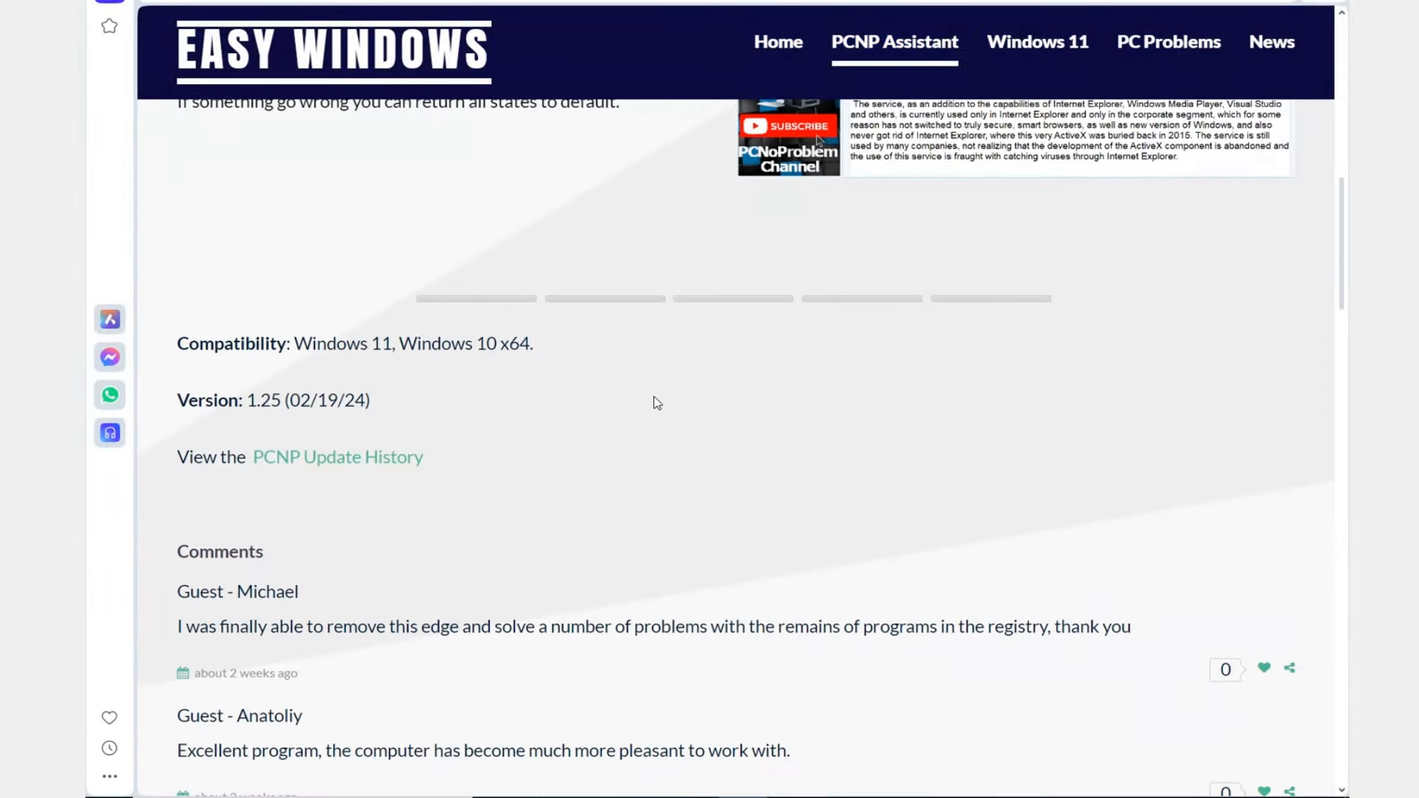
scroll(down, 3)
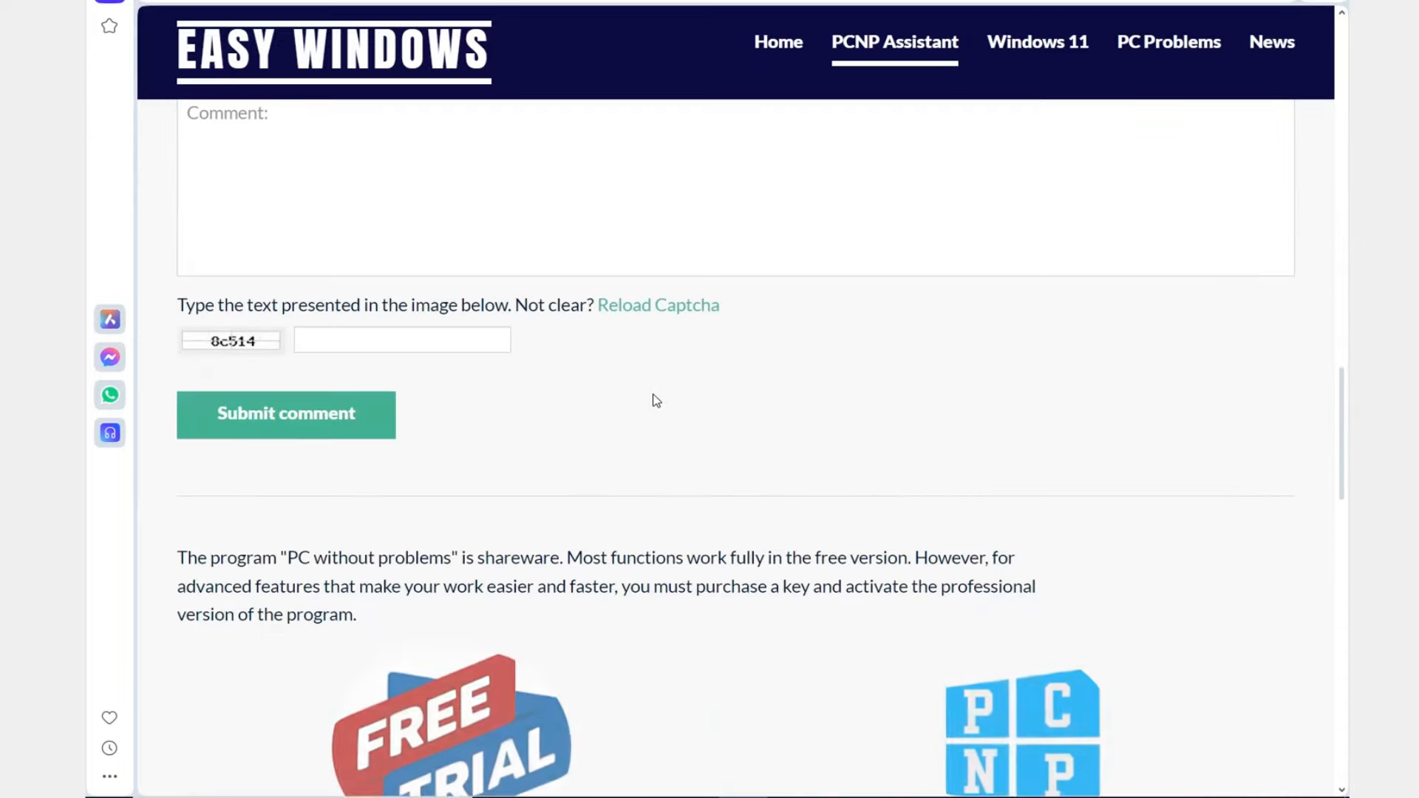
scroll(down, 3)
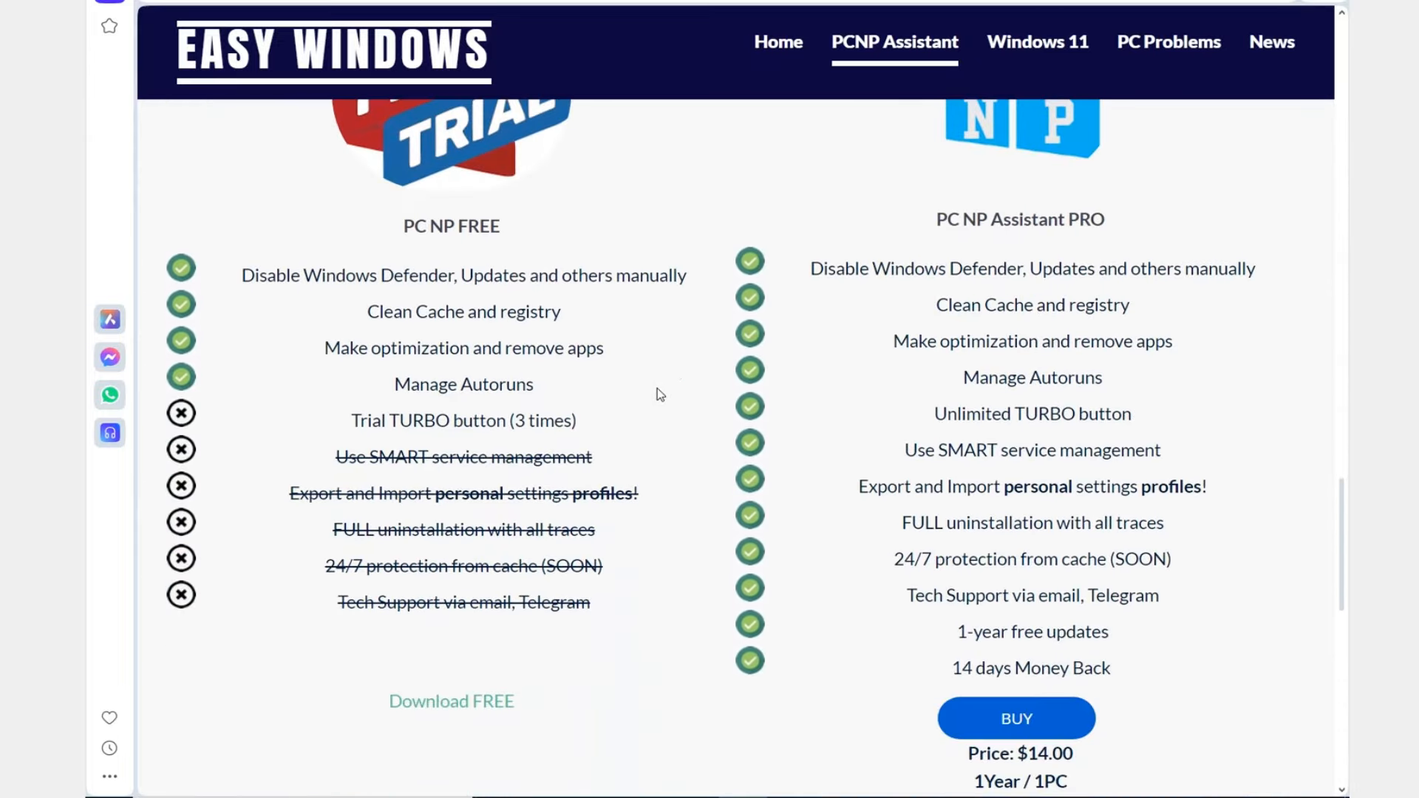
mouse_move(894, 452)
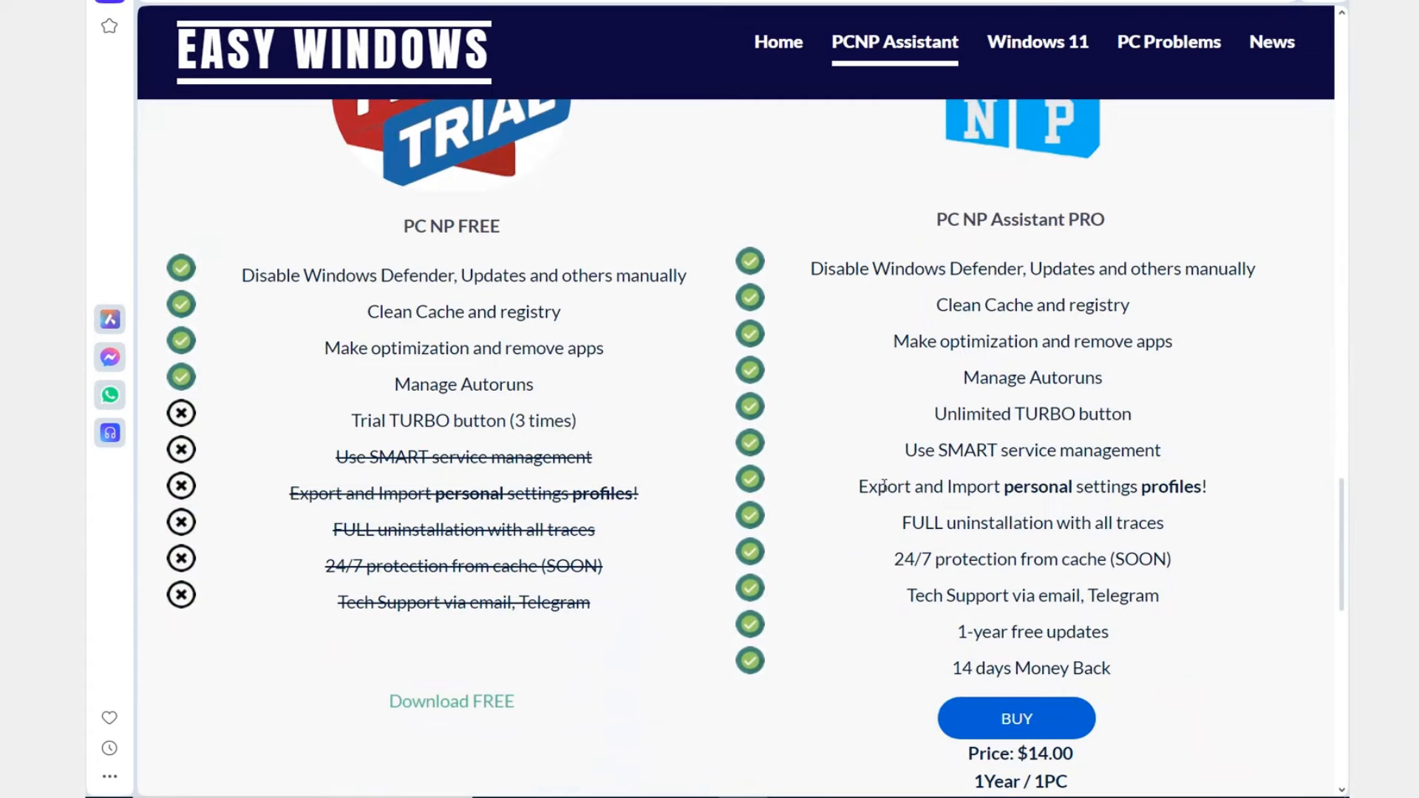
scroll(down, 3)
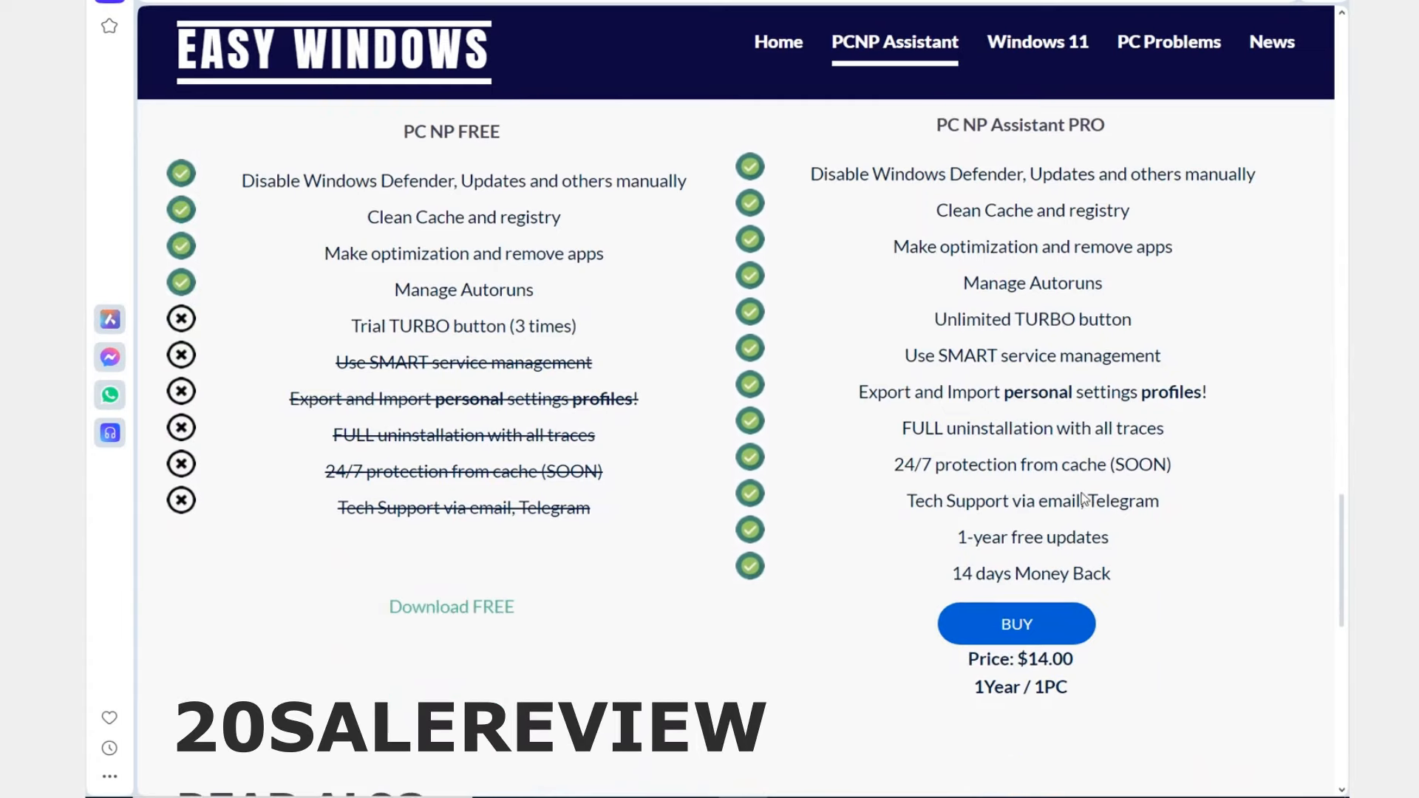
mouse_move(1028, 619)
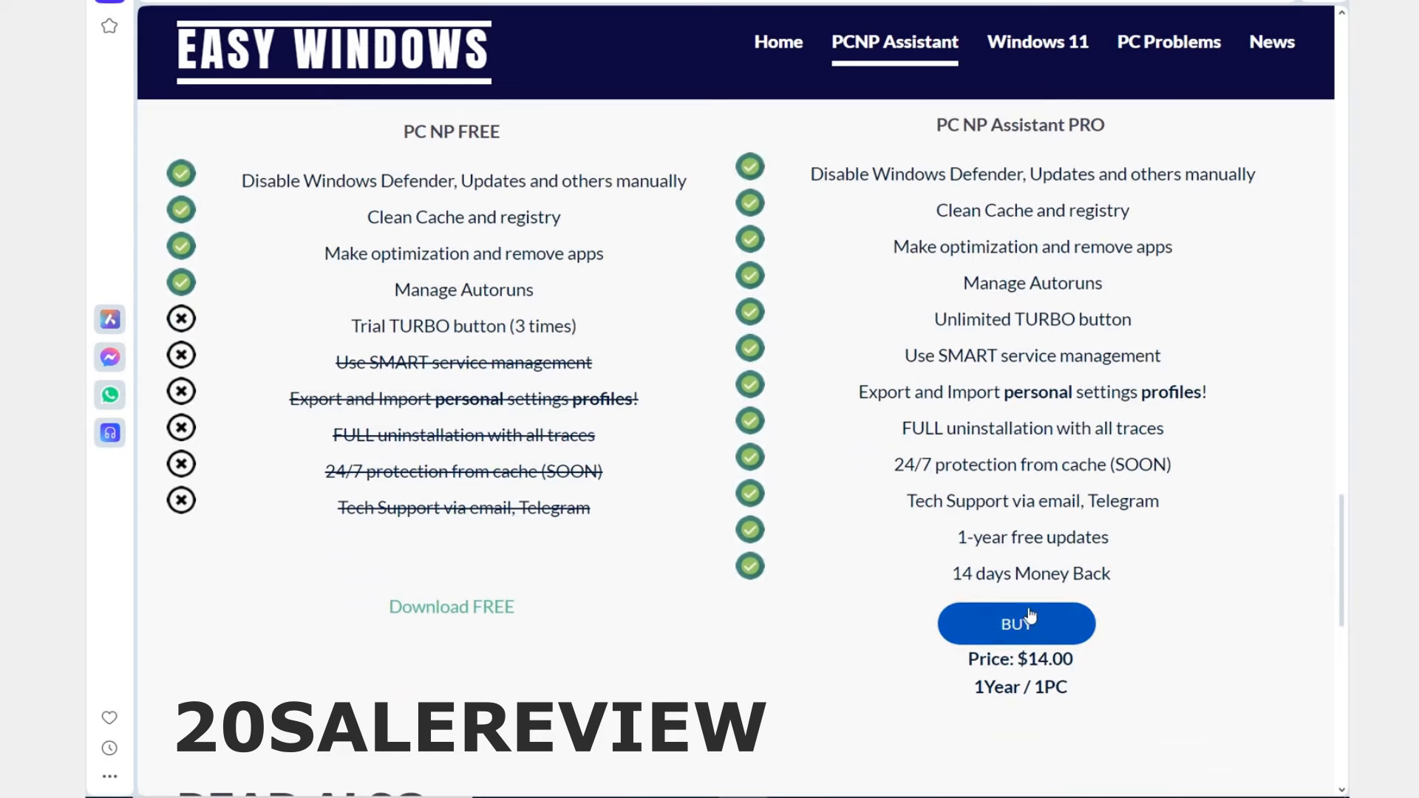
click(1015, 622)
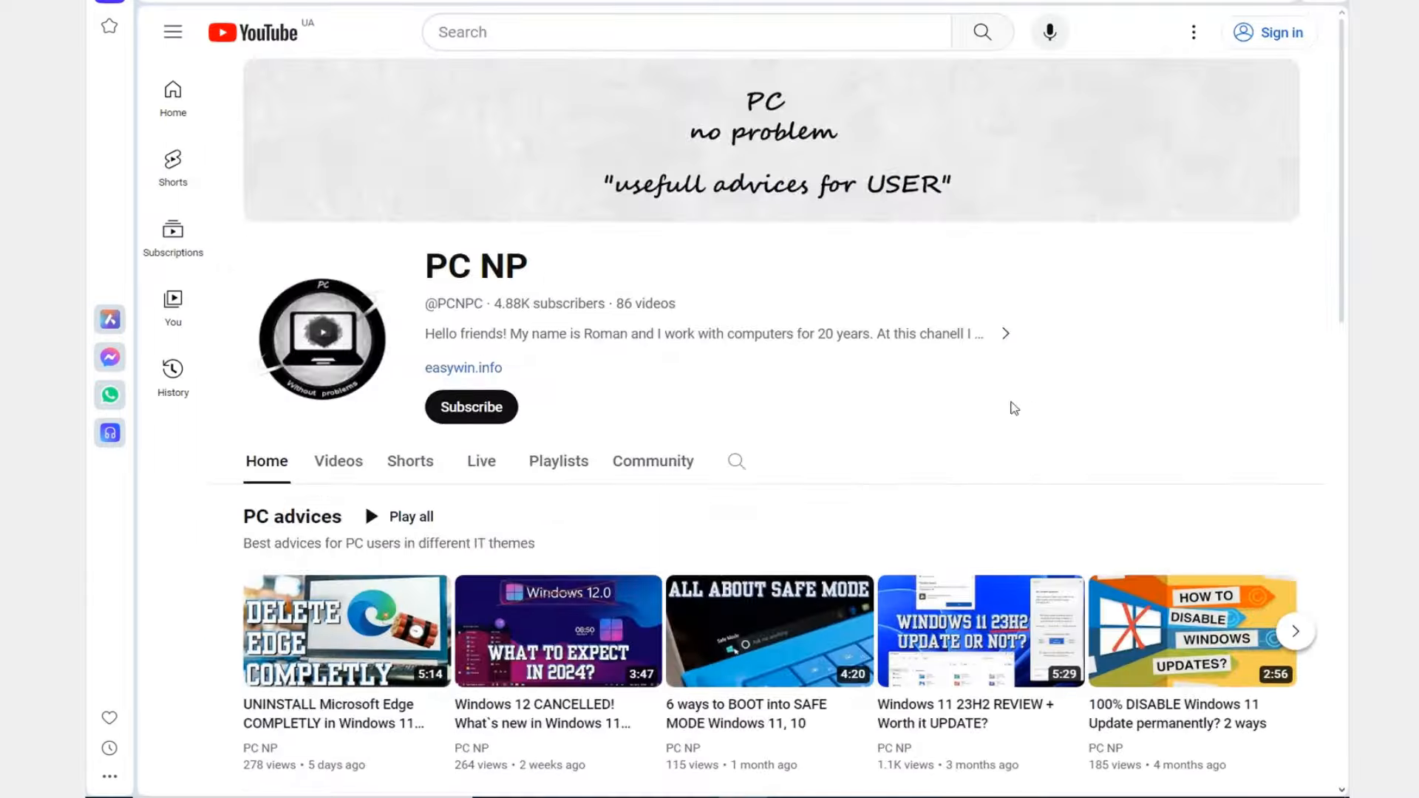
Step: Scroll the PC NP channel down through the Popular videos and Short videos rows
scroll(down, 3)
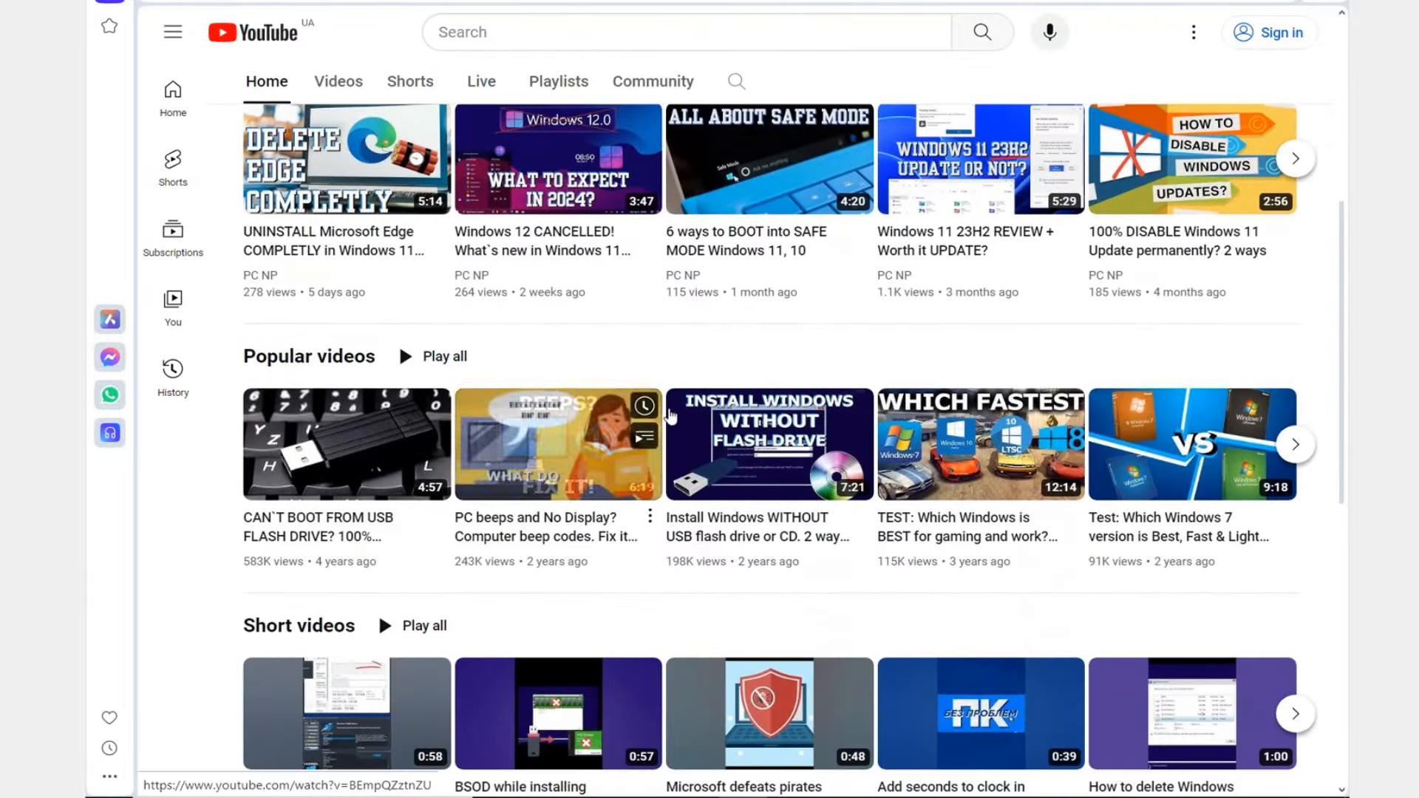
scroll(down, 3)
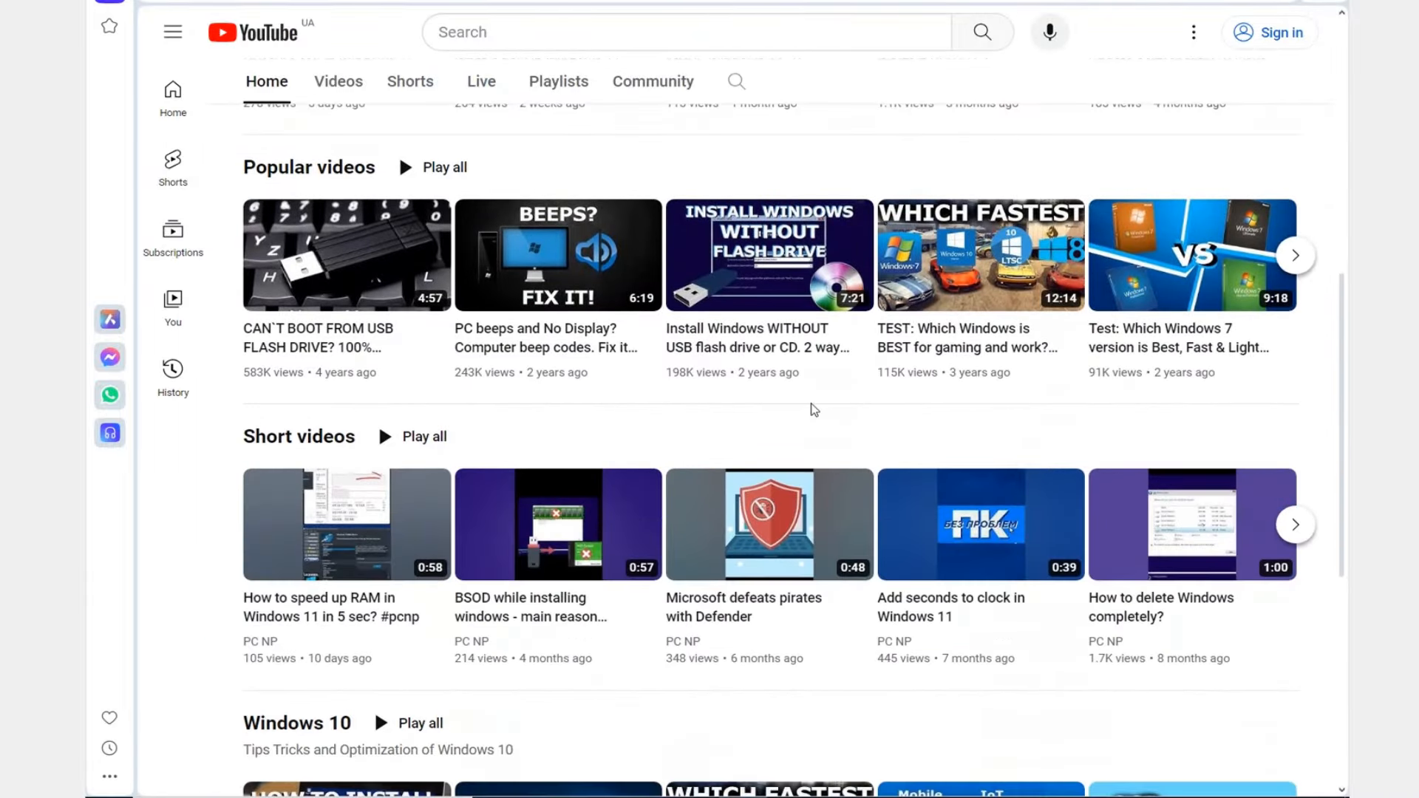